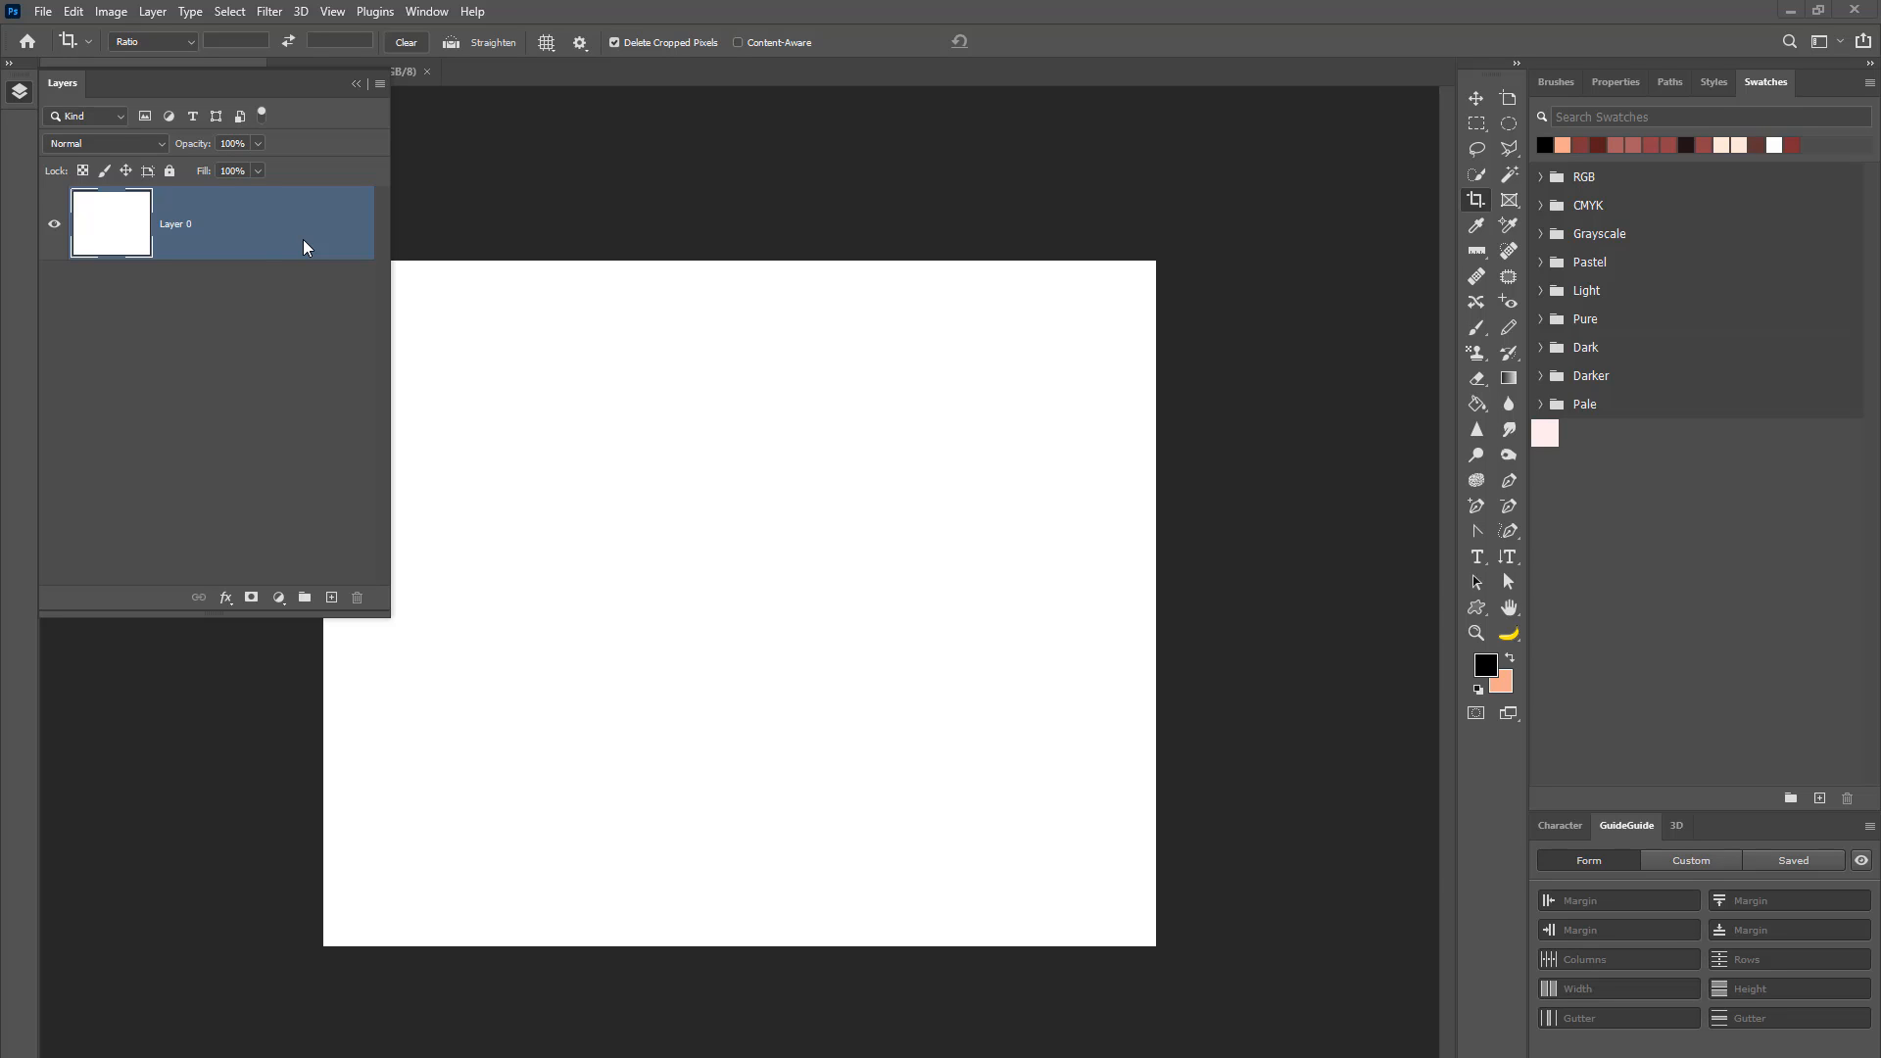
mouse_move(280, 249)
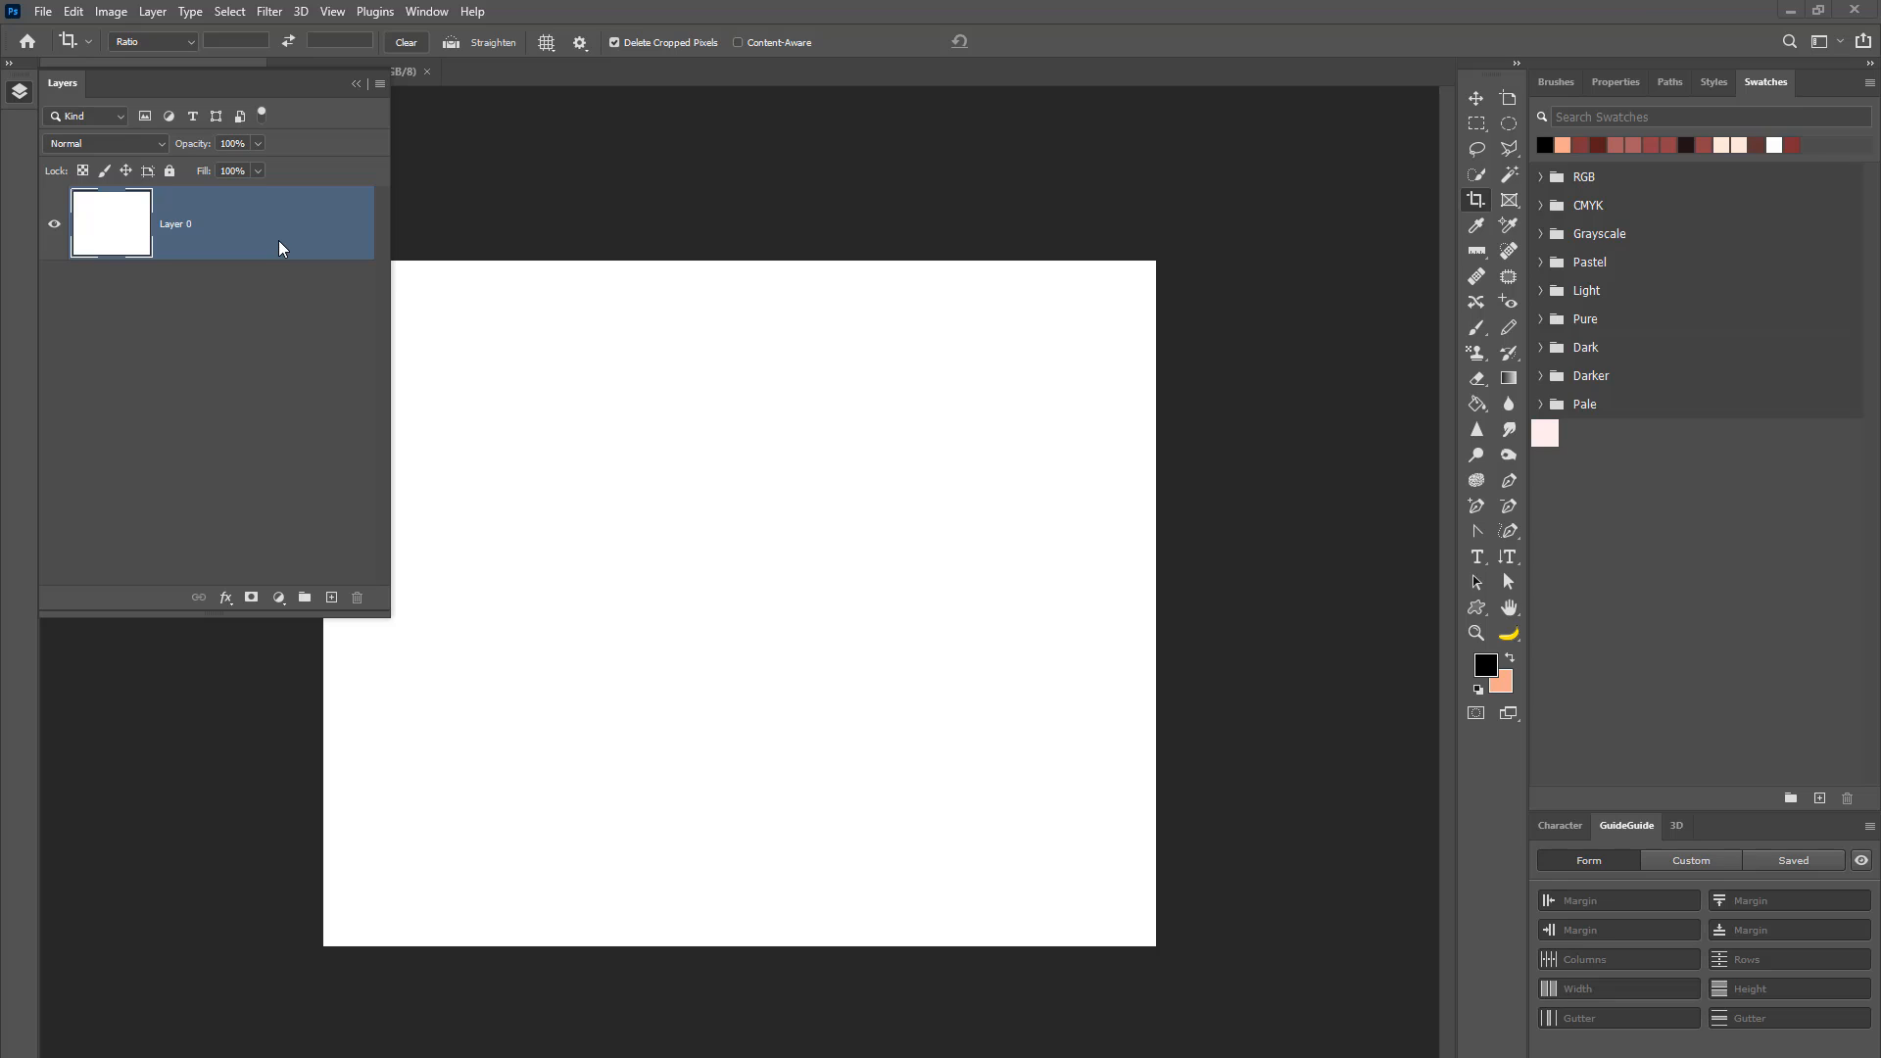
mouse_move(264, 233)
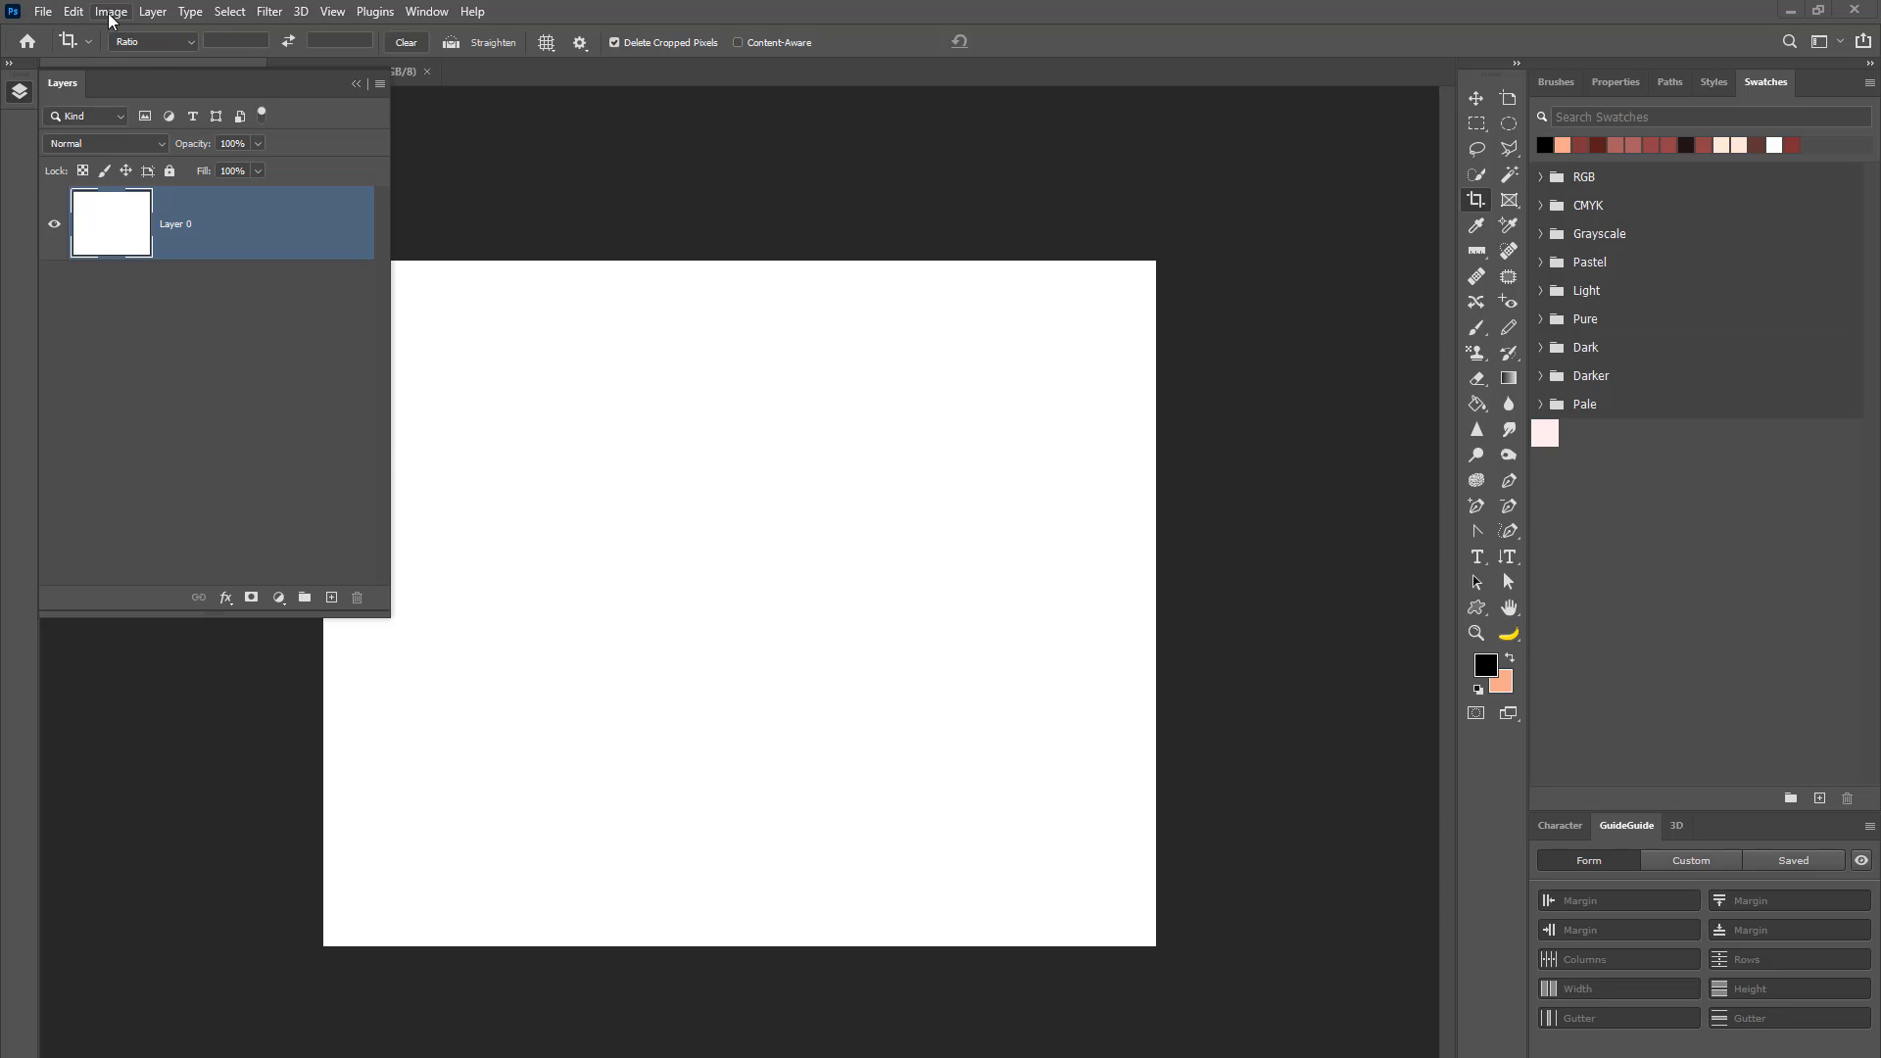
Step: Add a new empty transparent layer above the white background
left_click(110, 12)
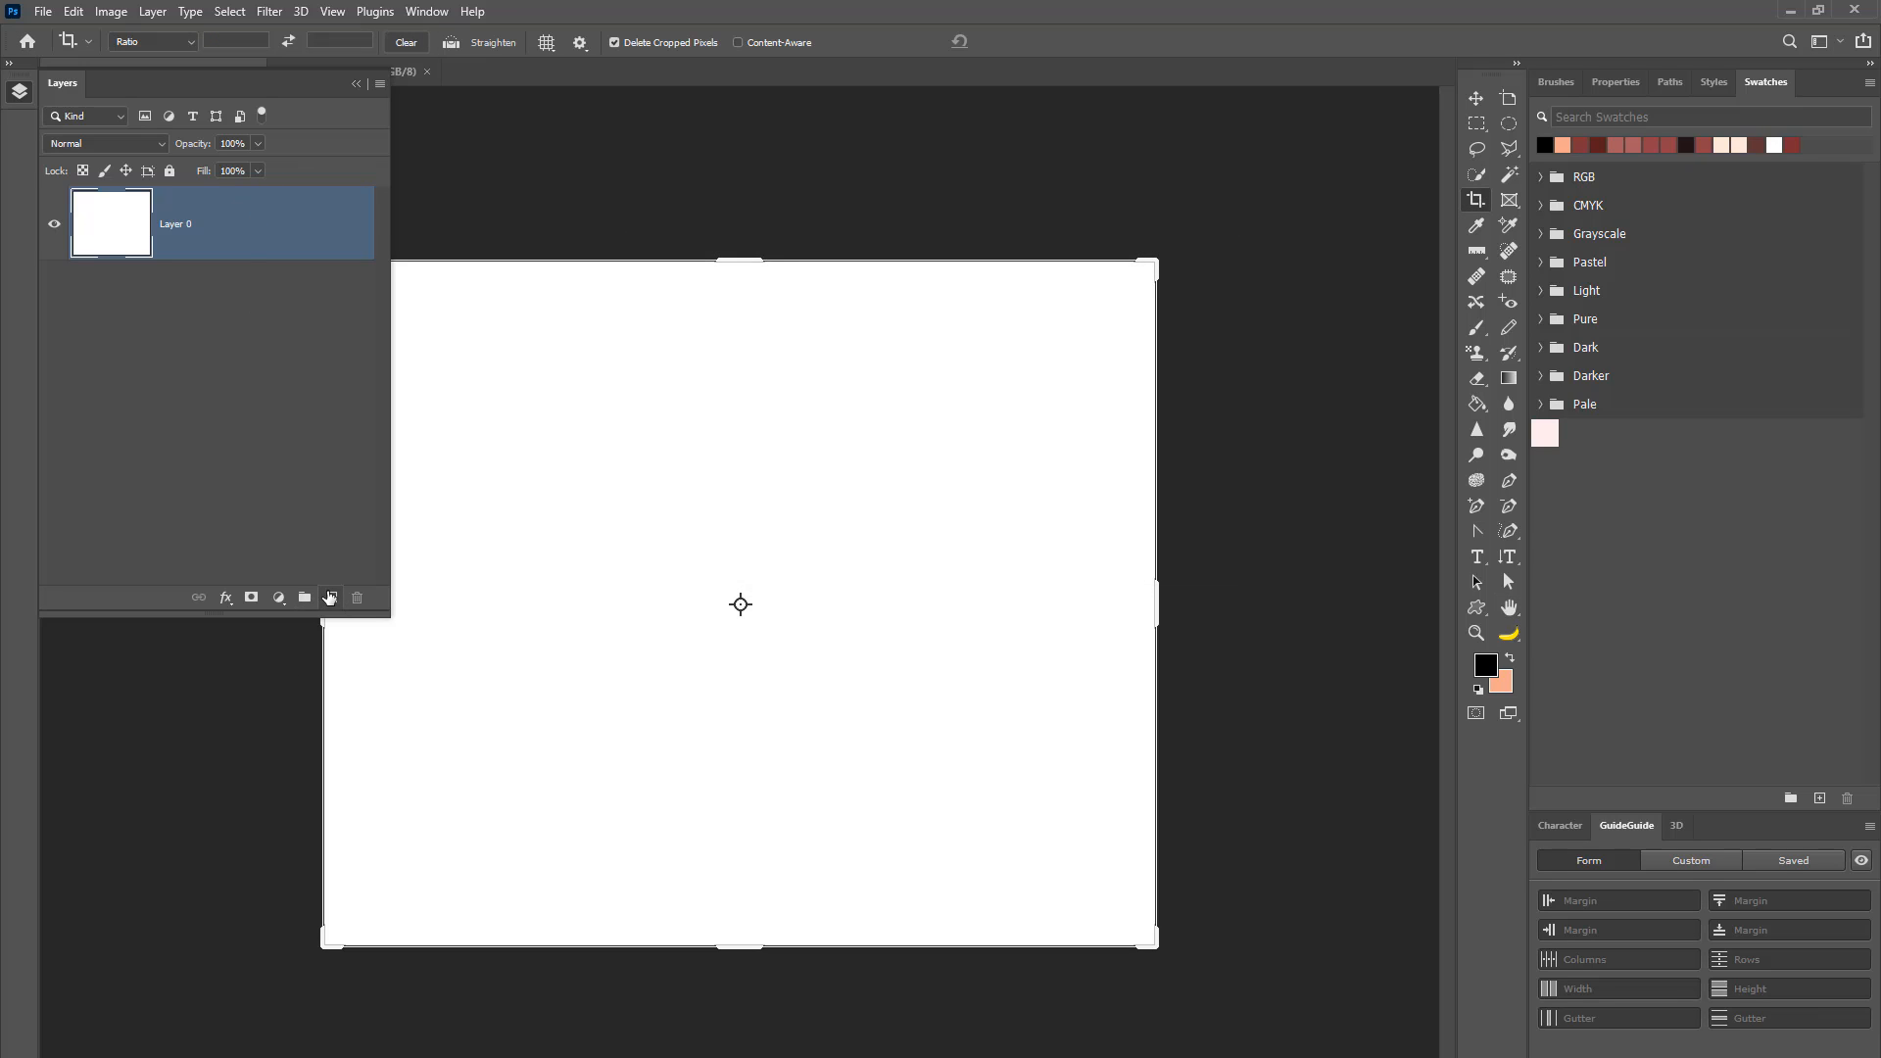
left_click(331, 597)
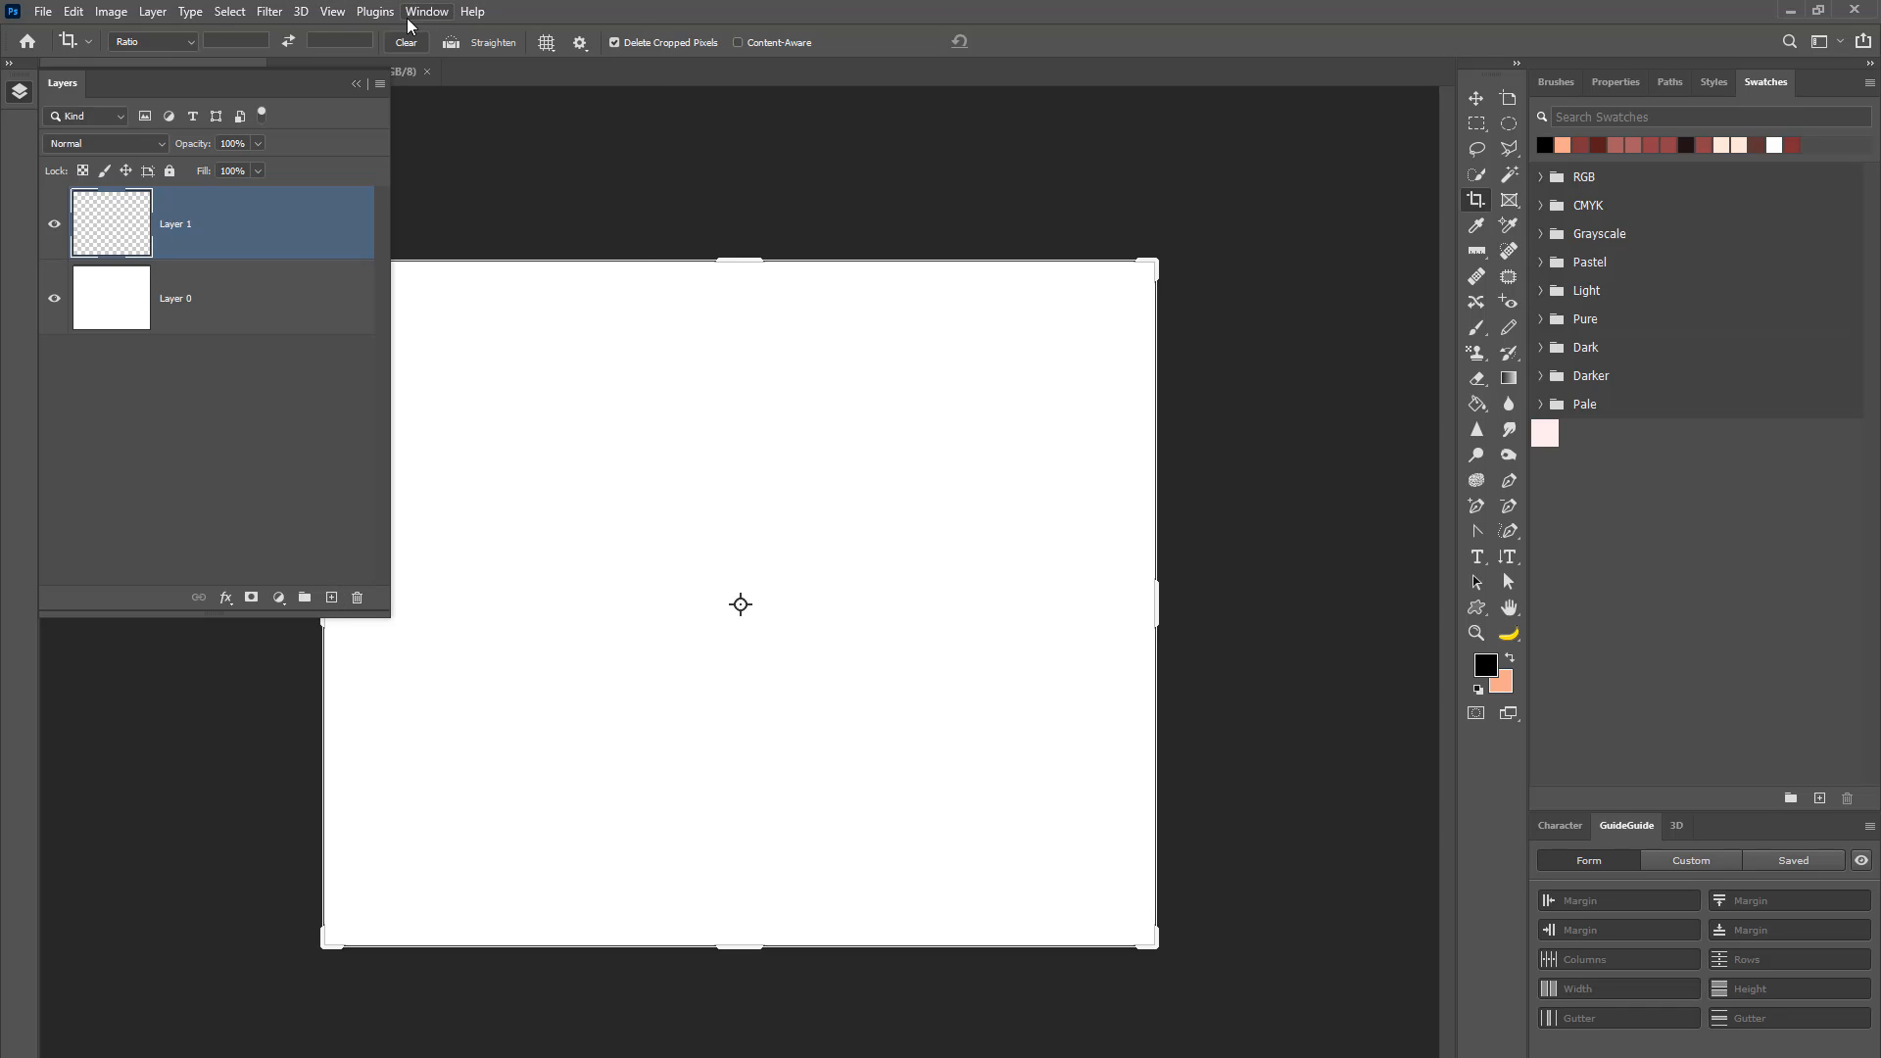
Step: Browse the Window and Help menus, view the System Info report, then dismiss it
left_click(425, 12)
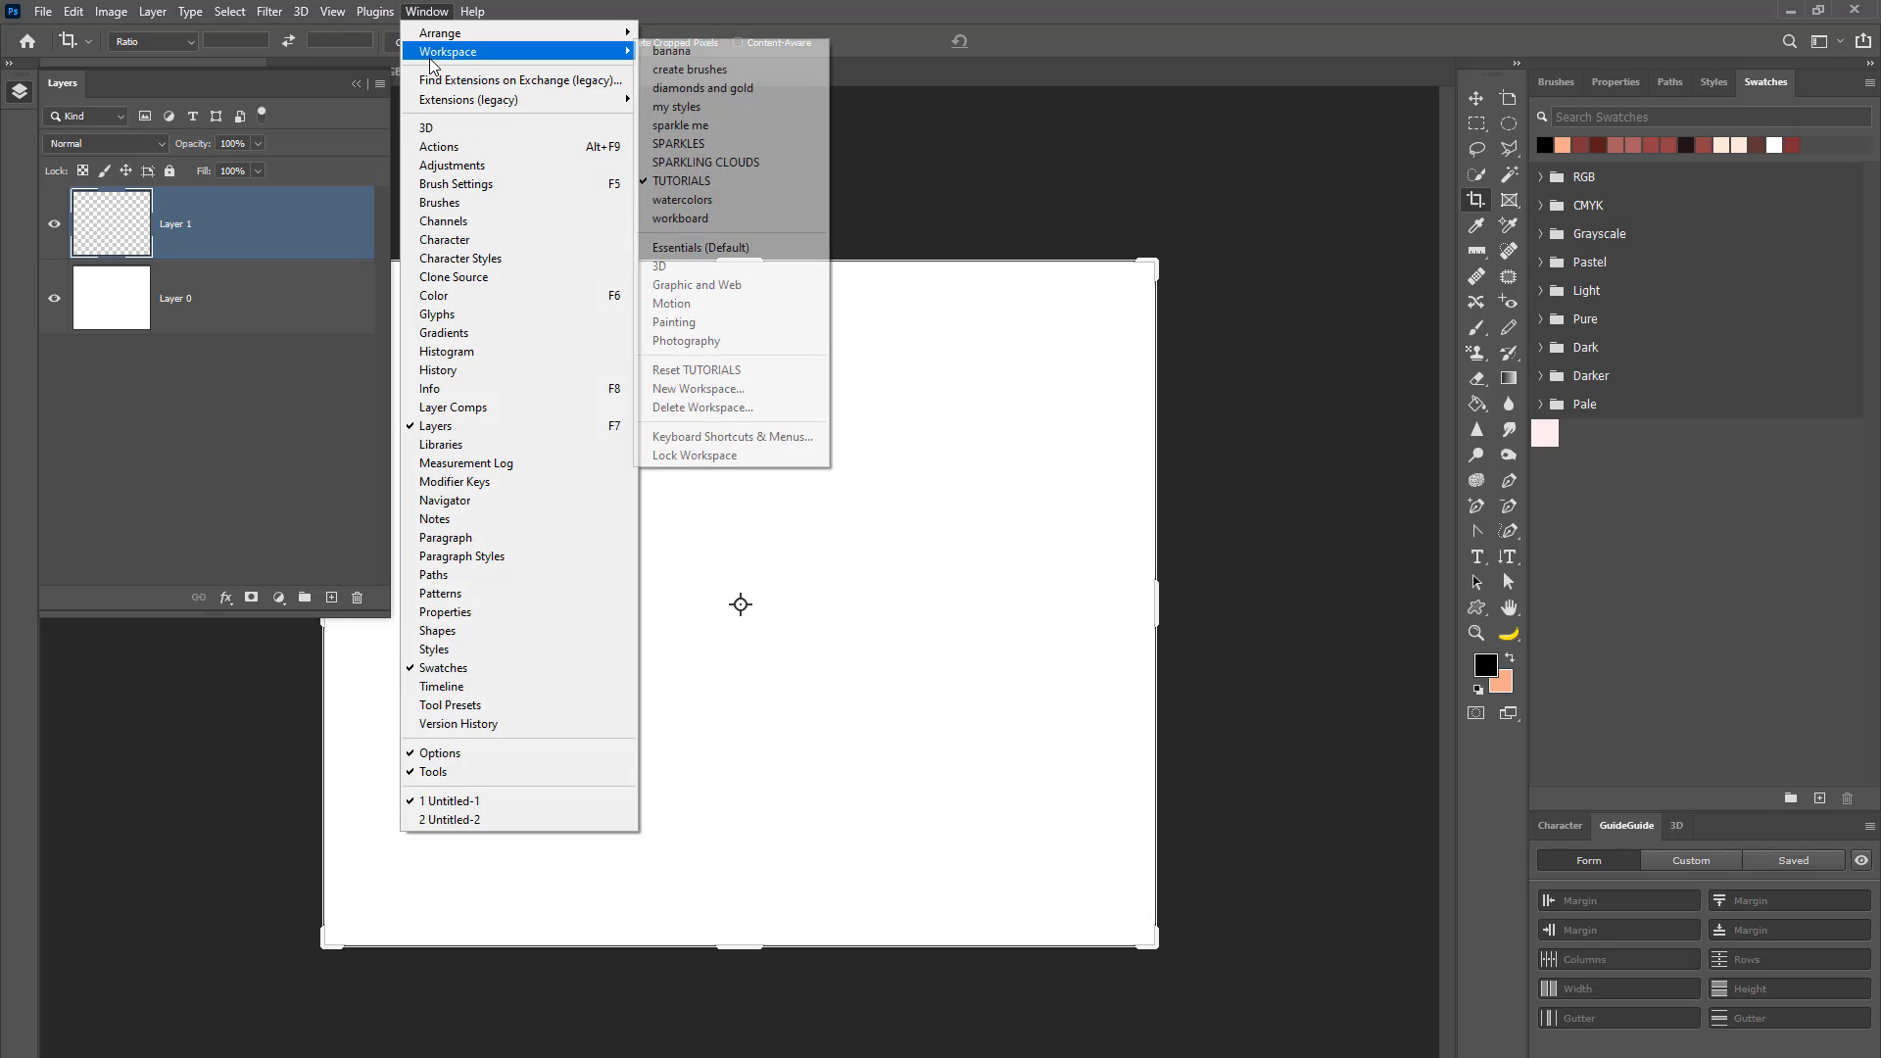
left_click(472, 12)
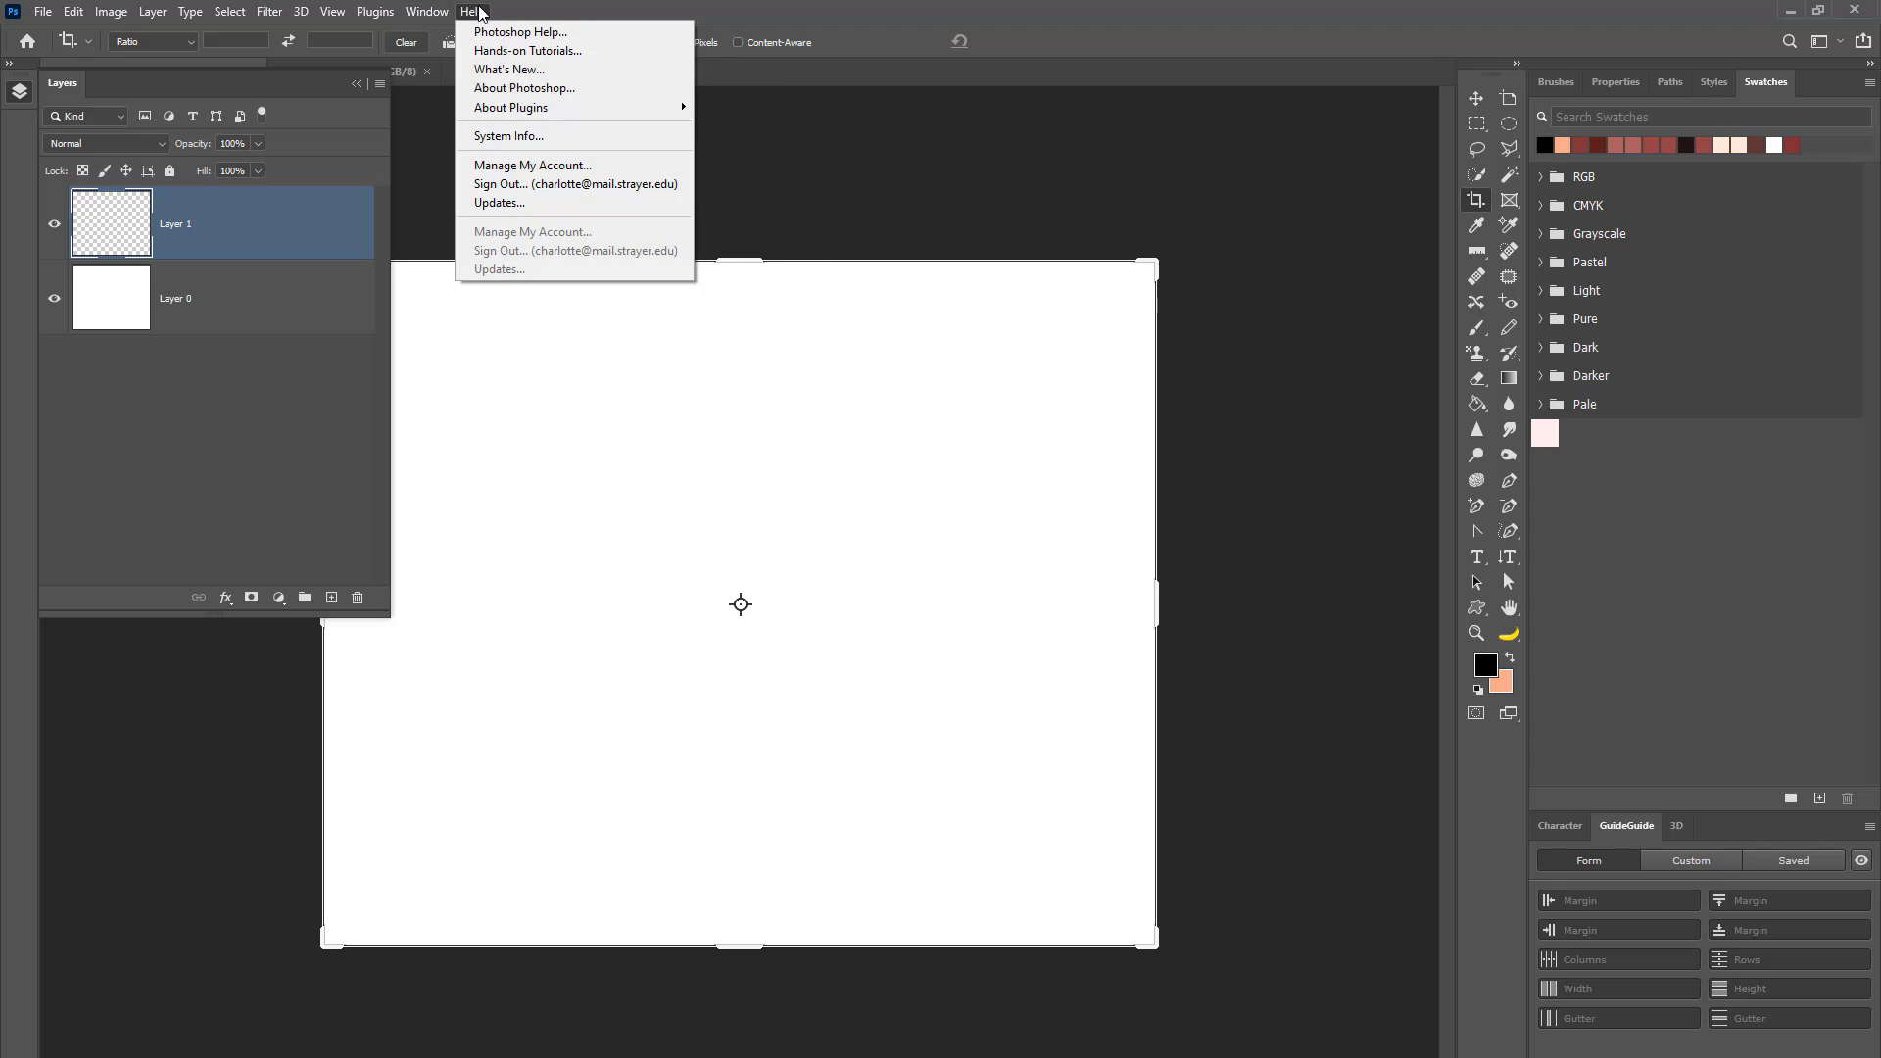
left_click(507, 136)
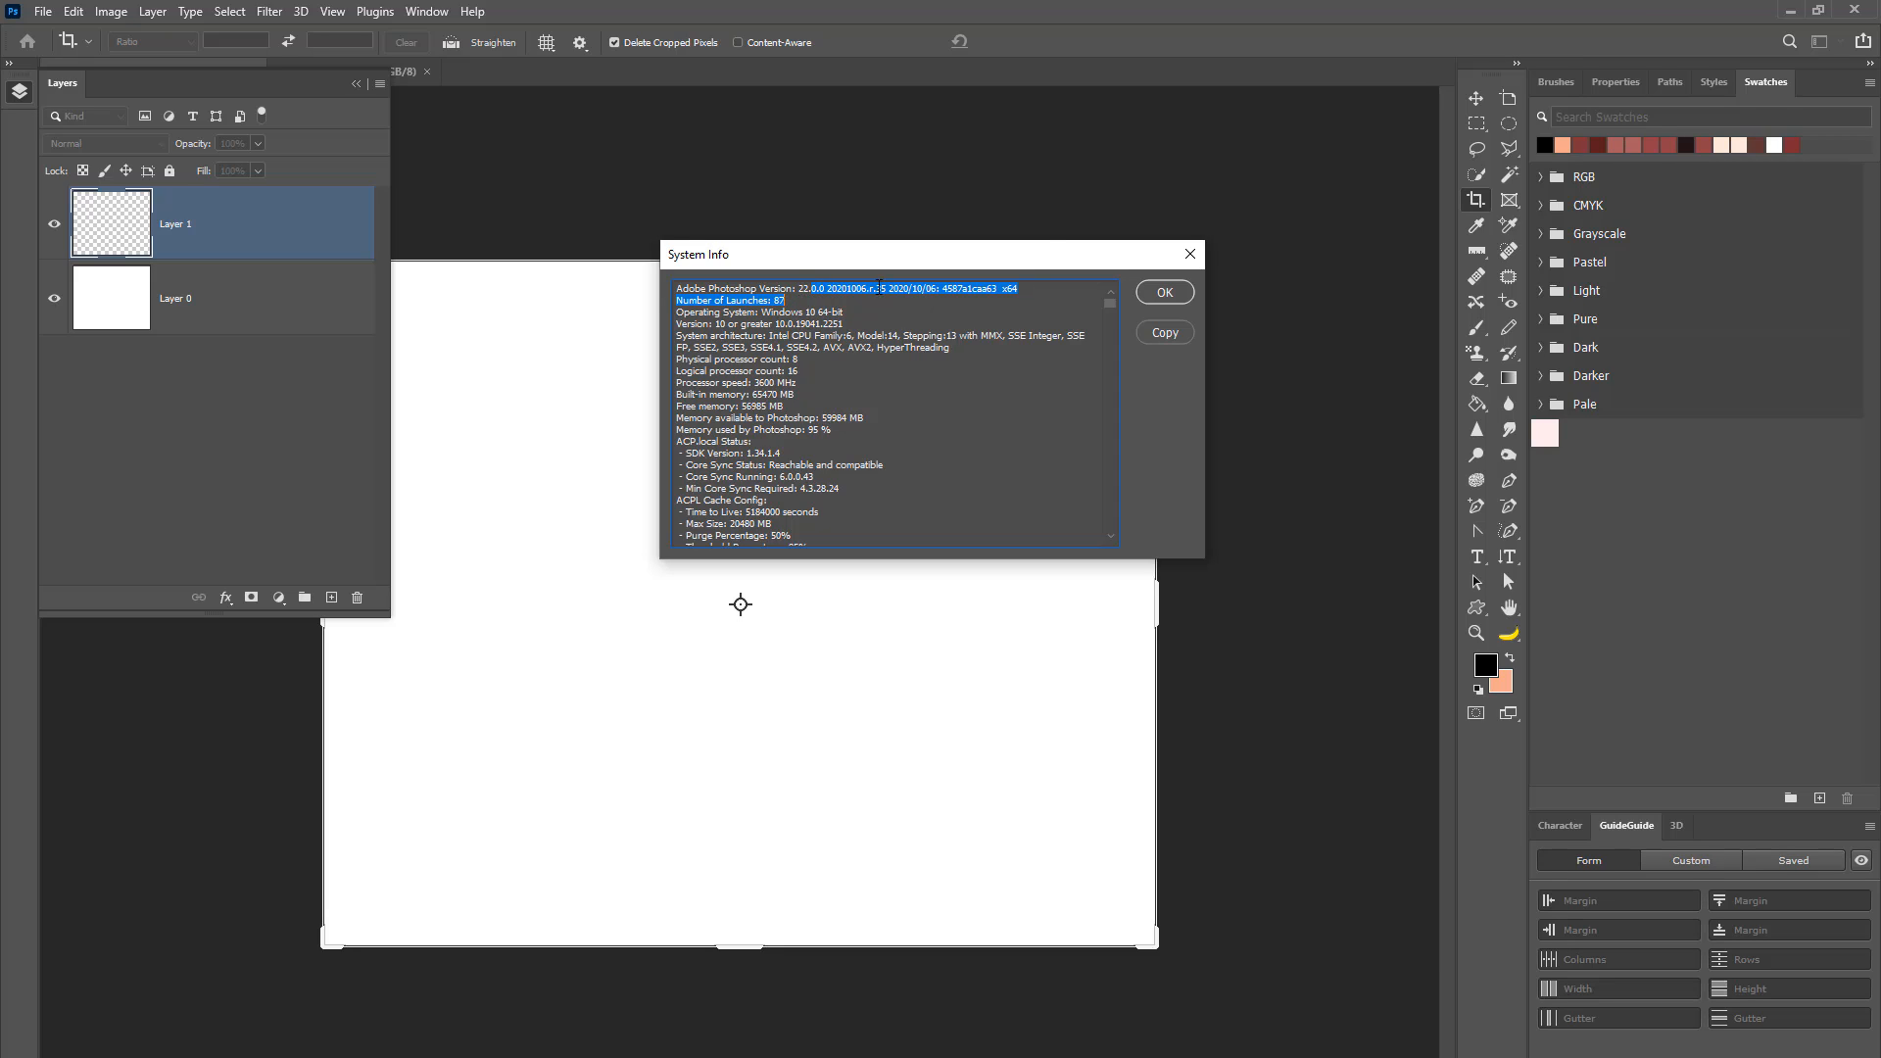
left_click(1161, 292)
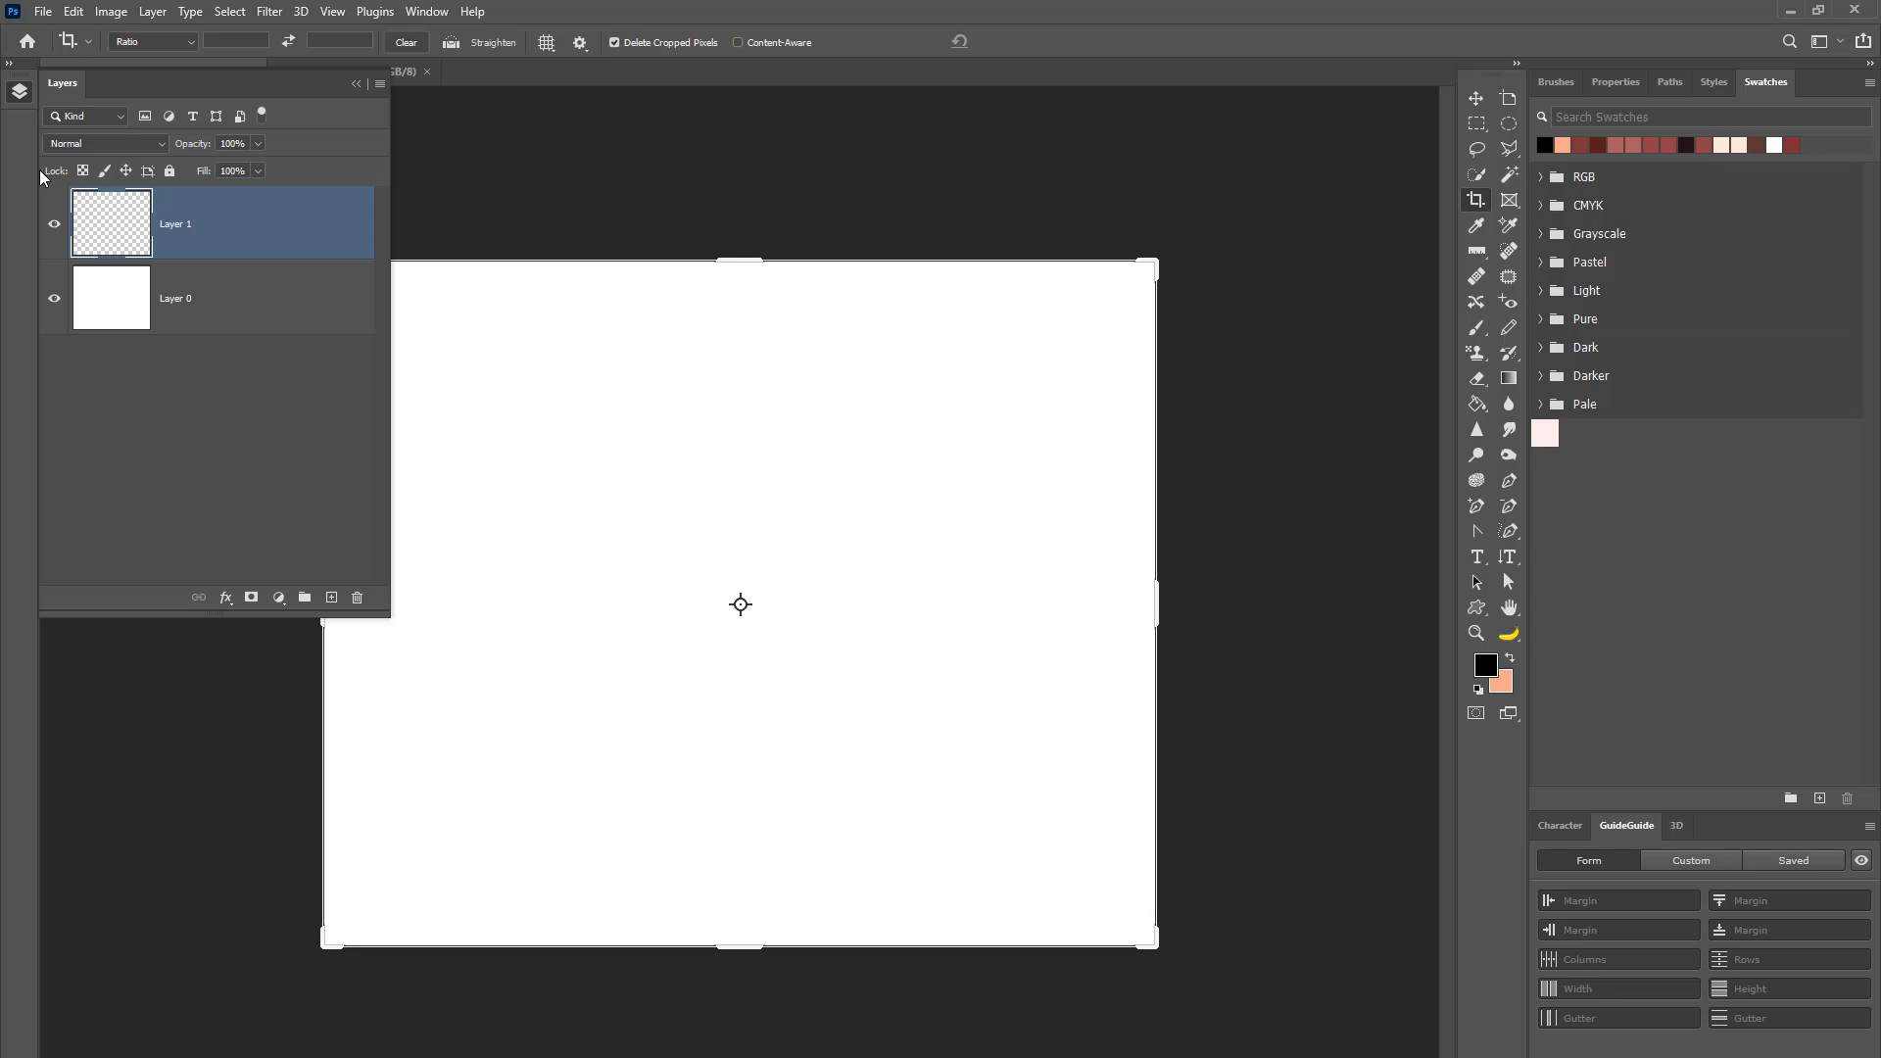
mouse_move(253, 349)
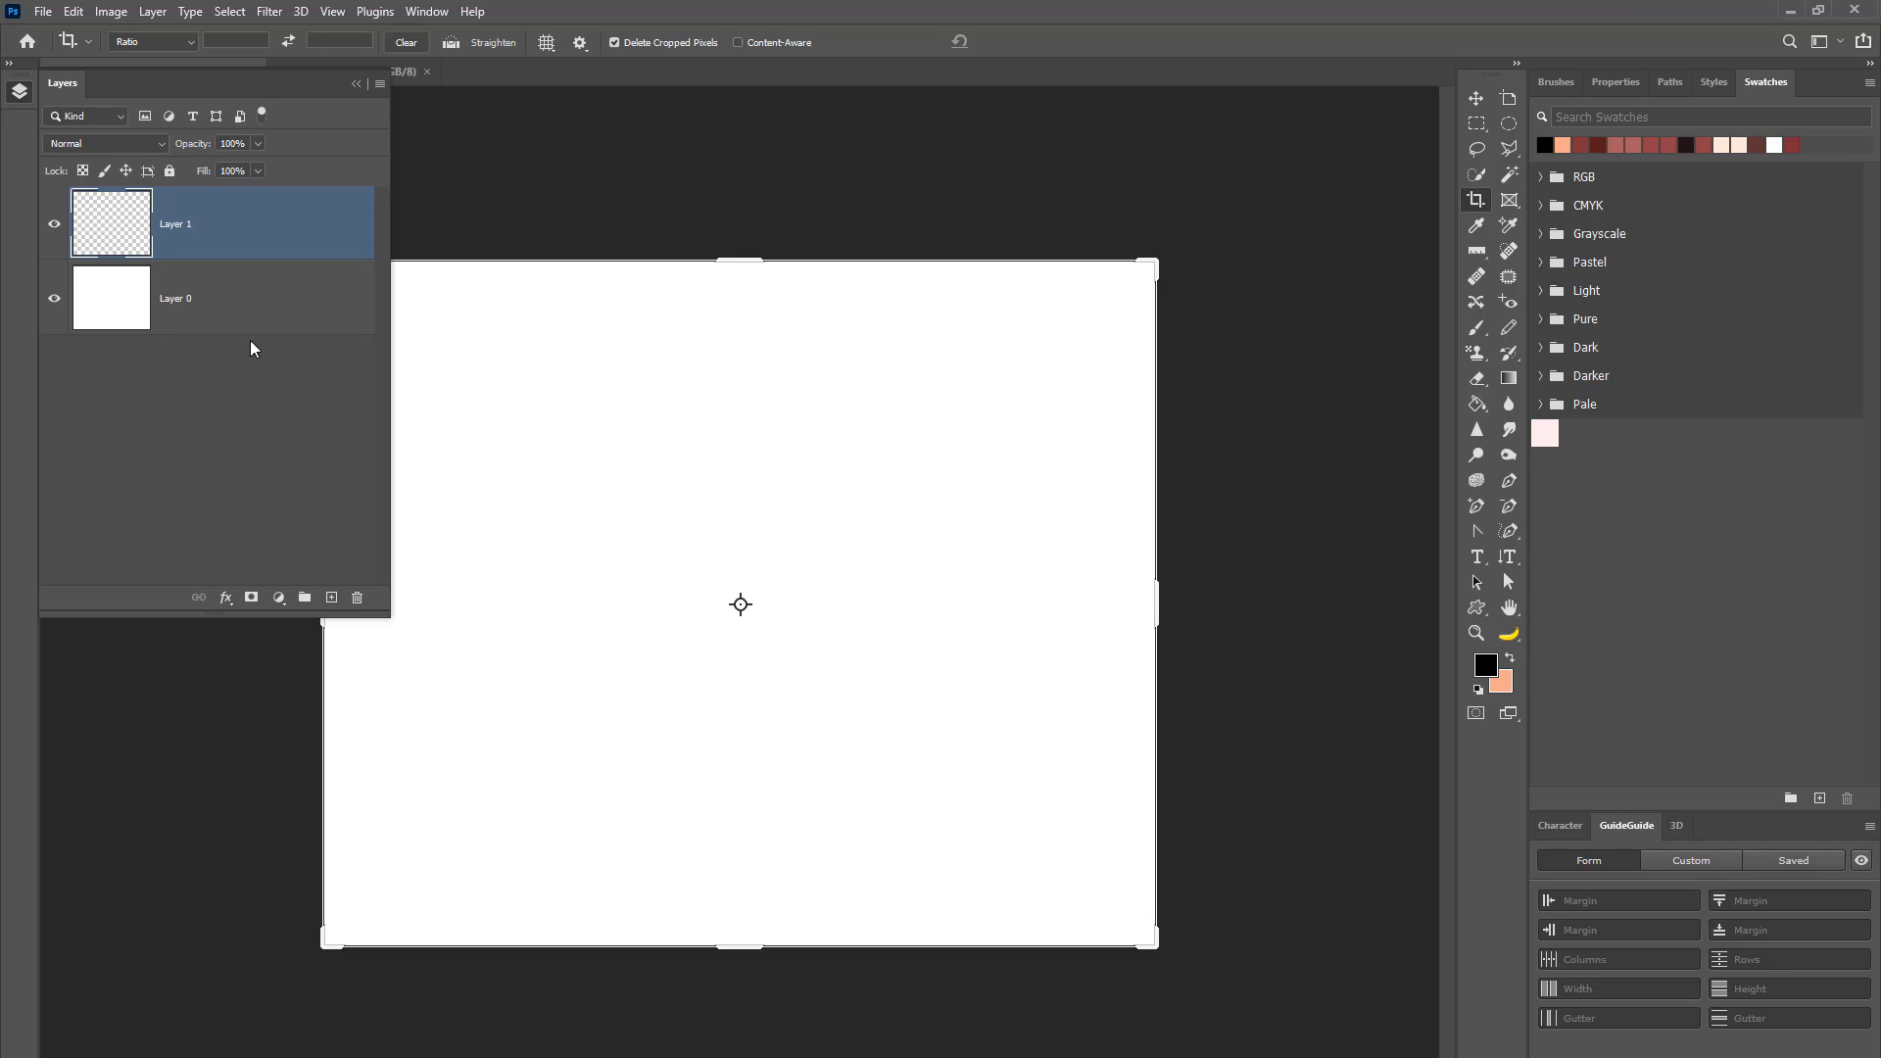
mouse_move(396, 470)
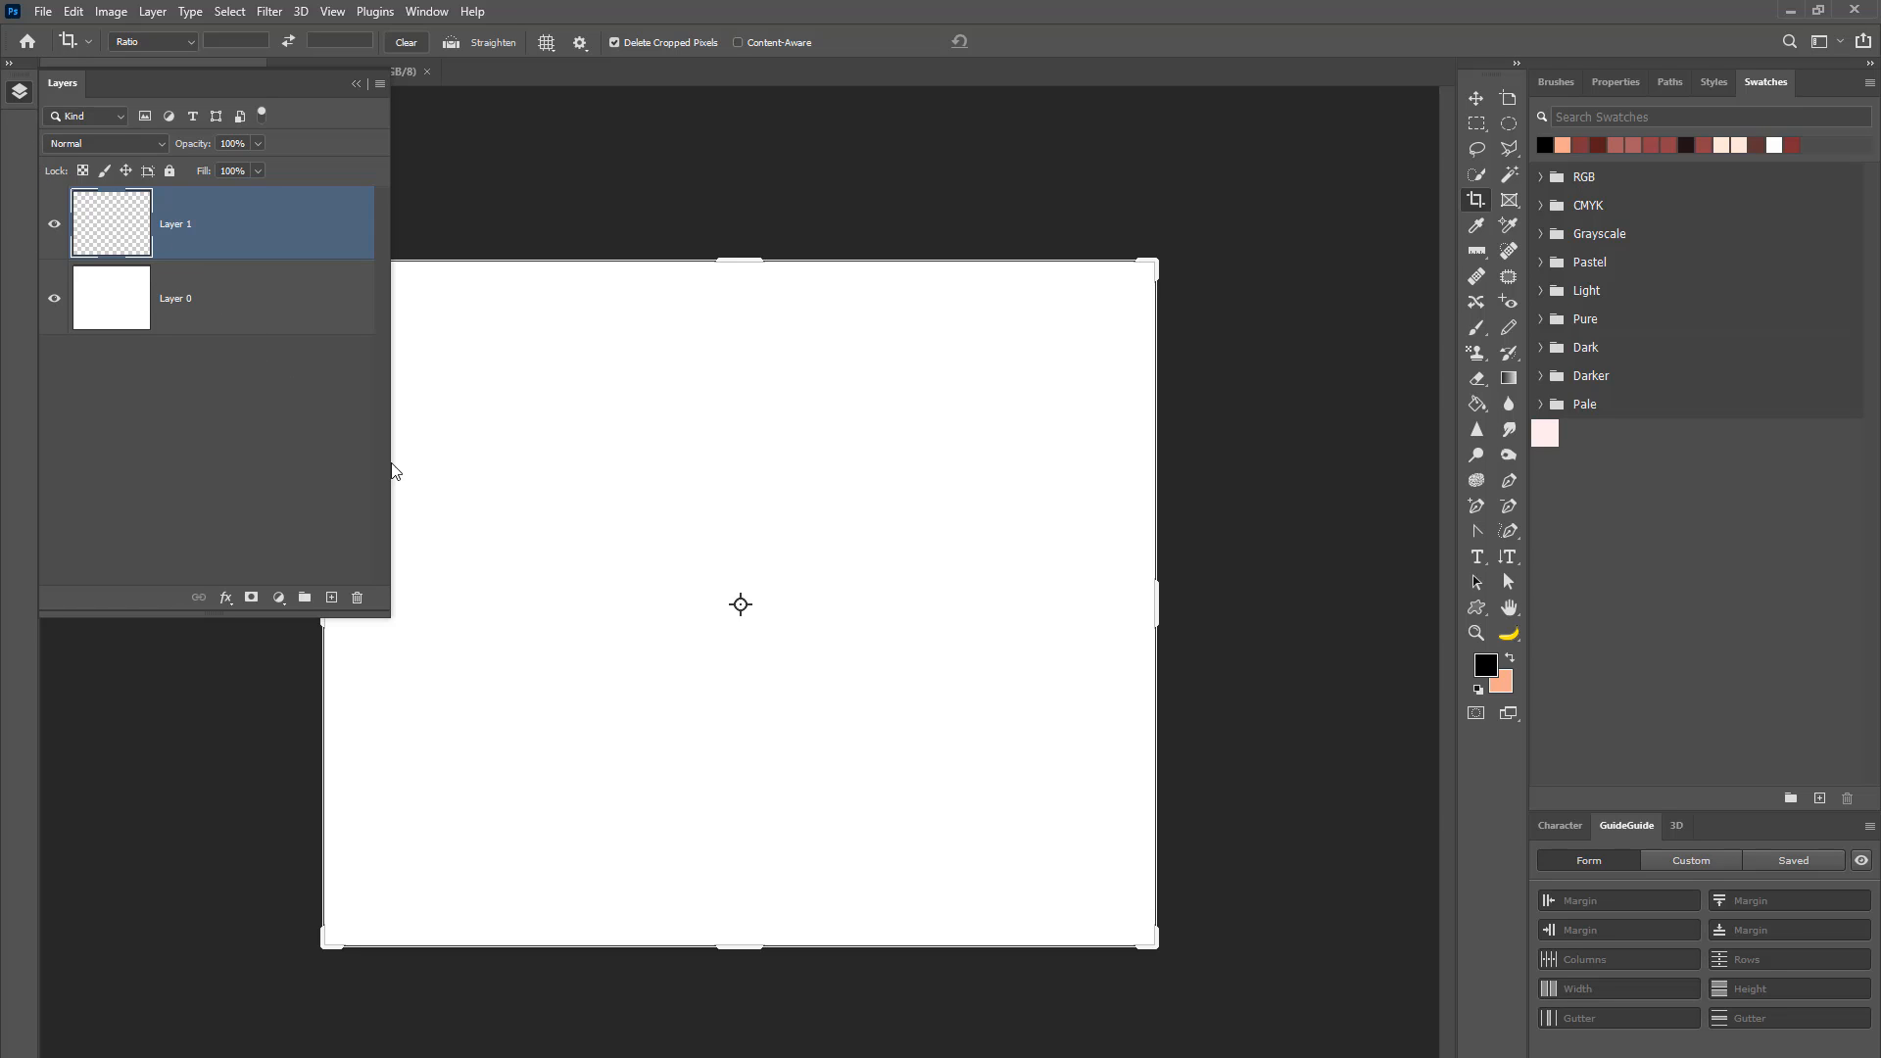
mouse_move(265, 372)
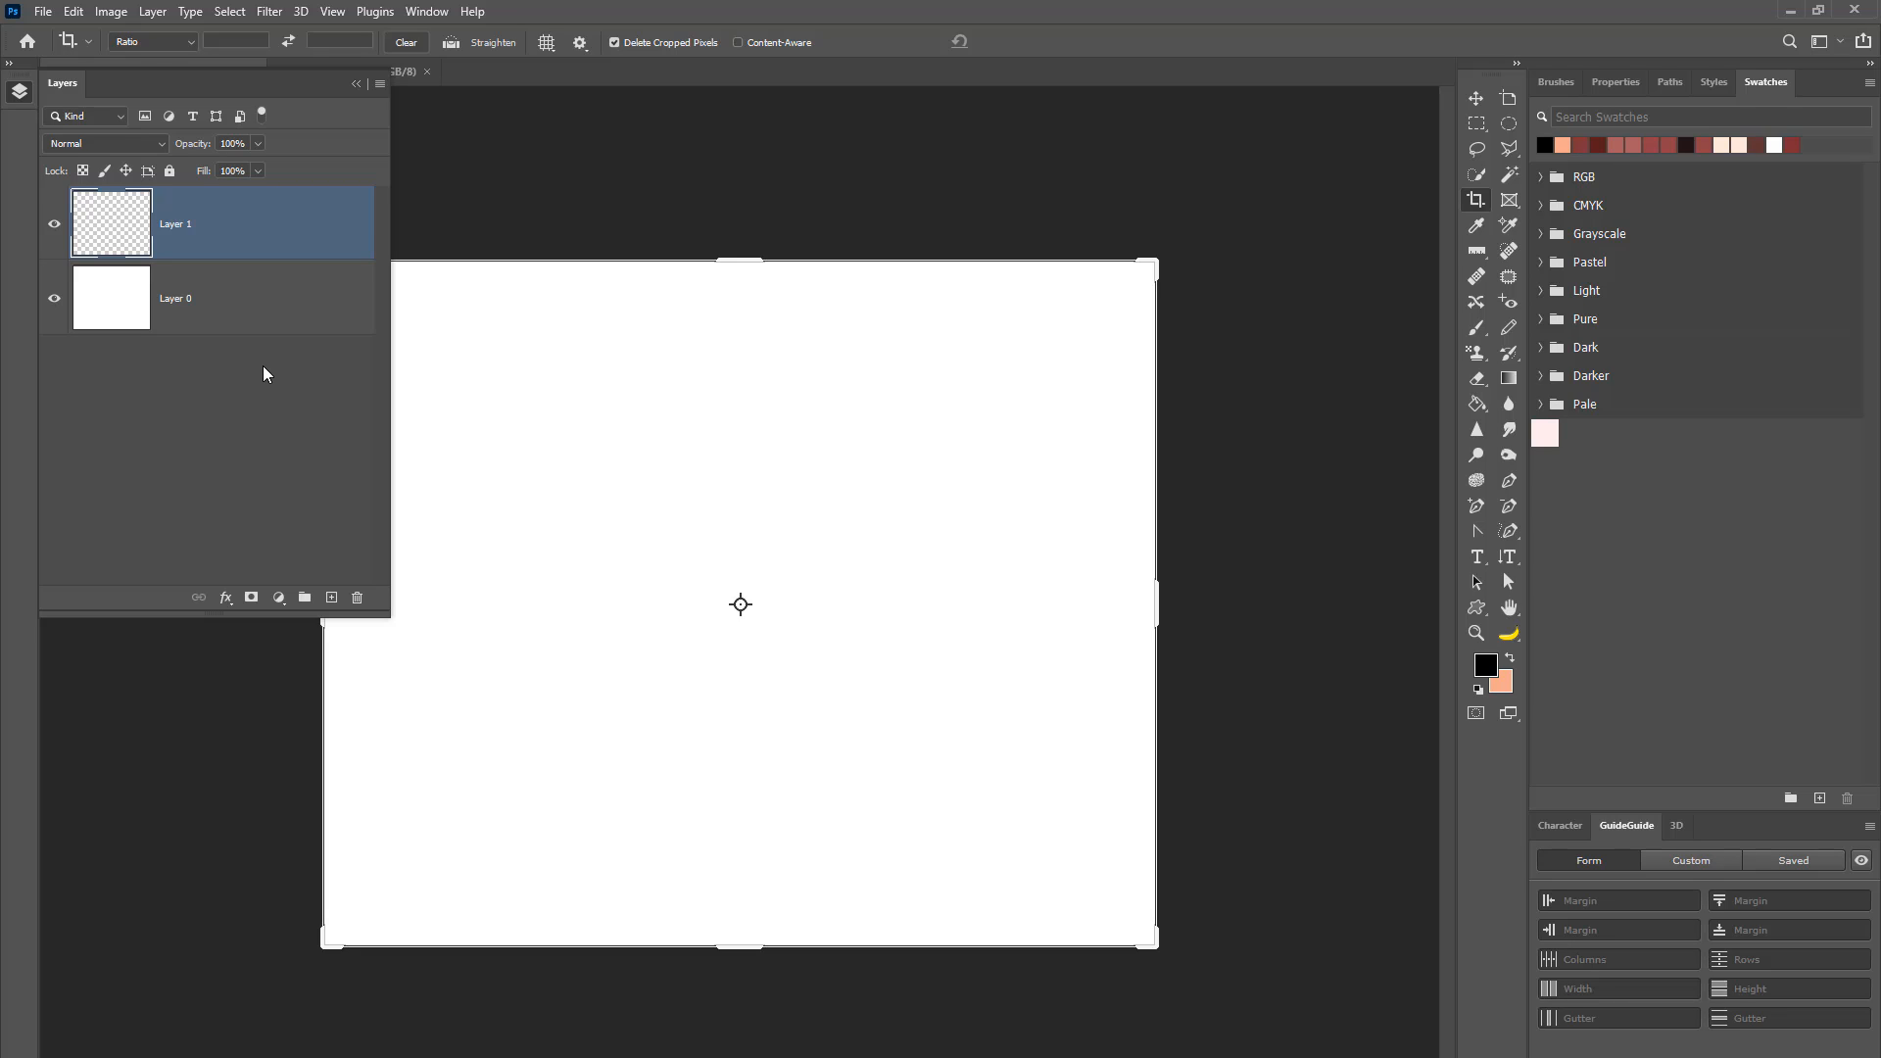
mouse_move(147, 281)
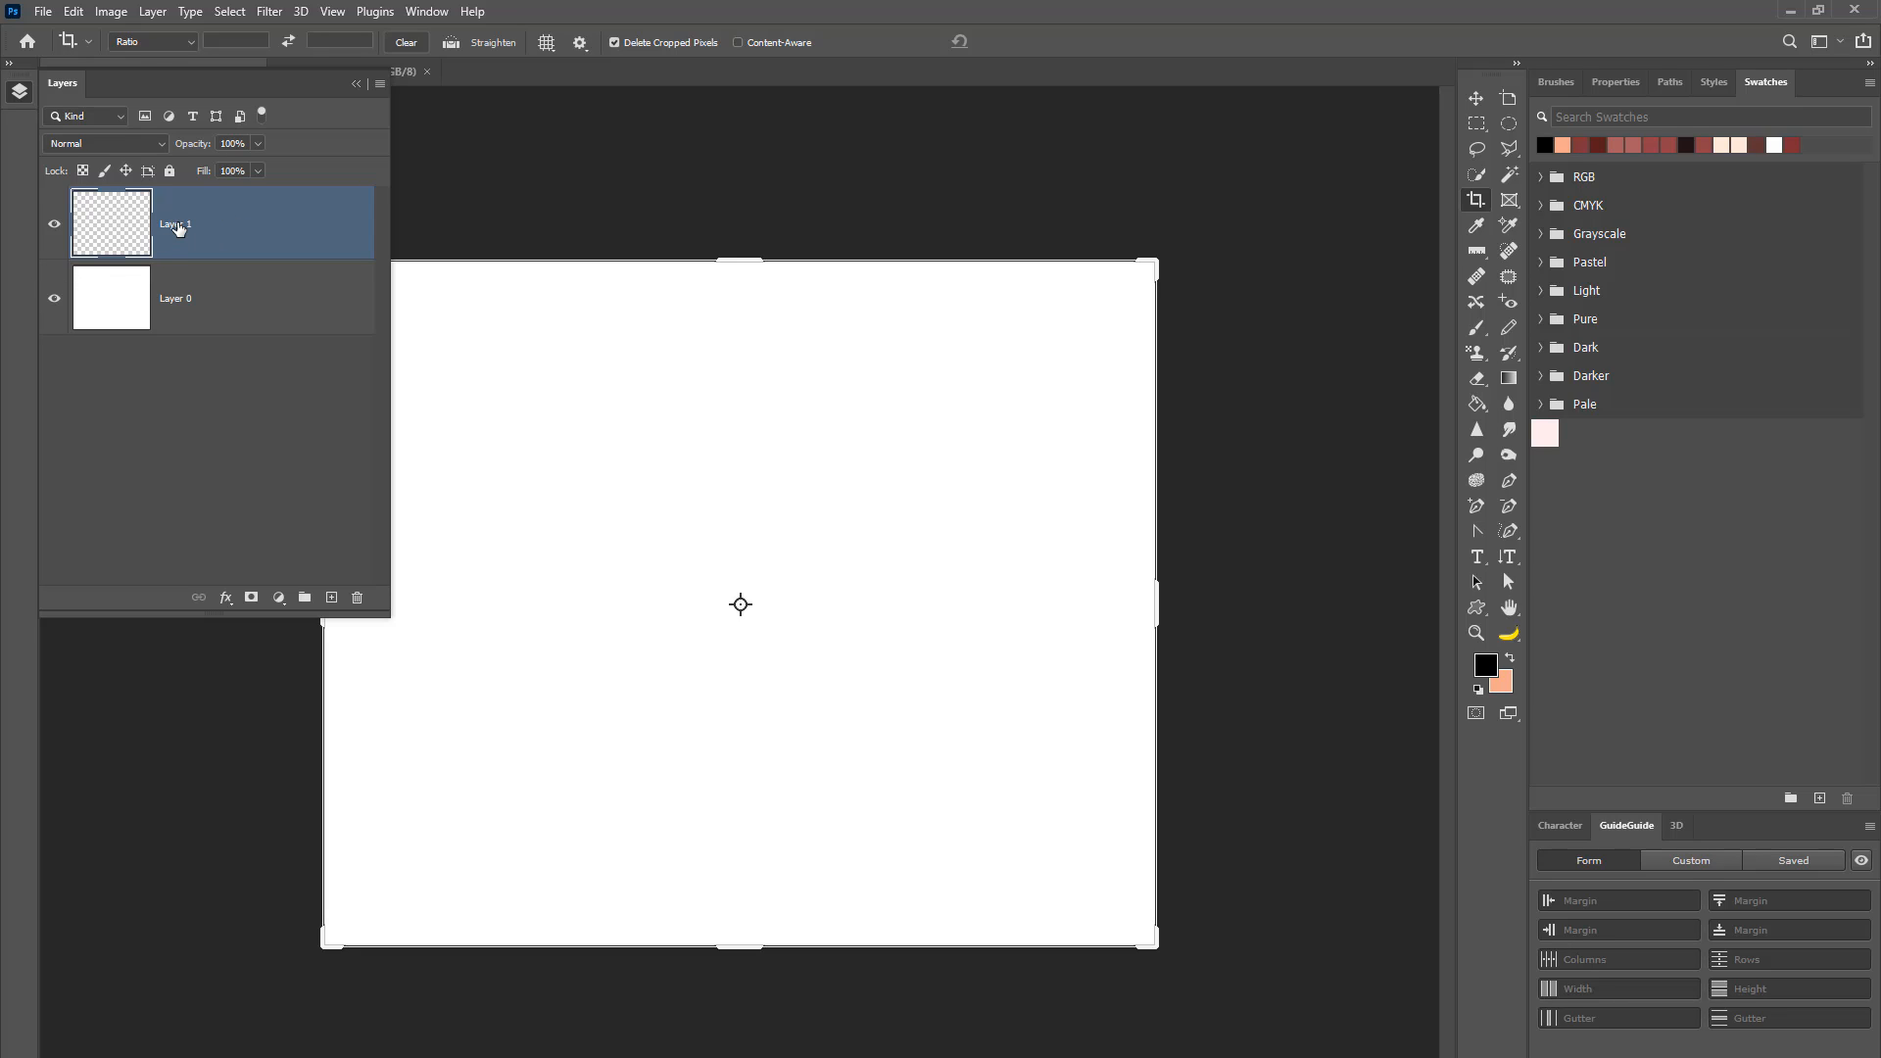
Step: Rename the new transparent layer to 'letter a'
double_click(175, 223)
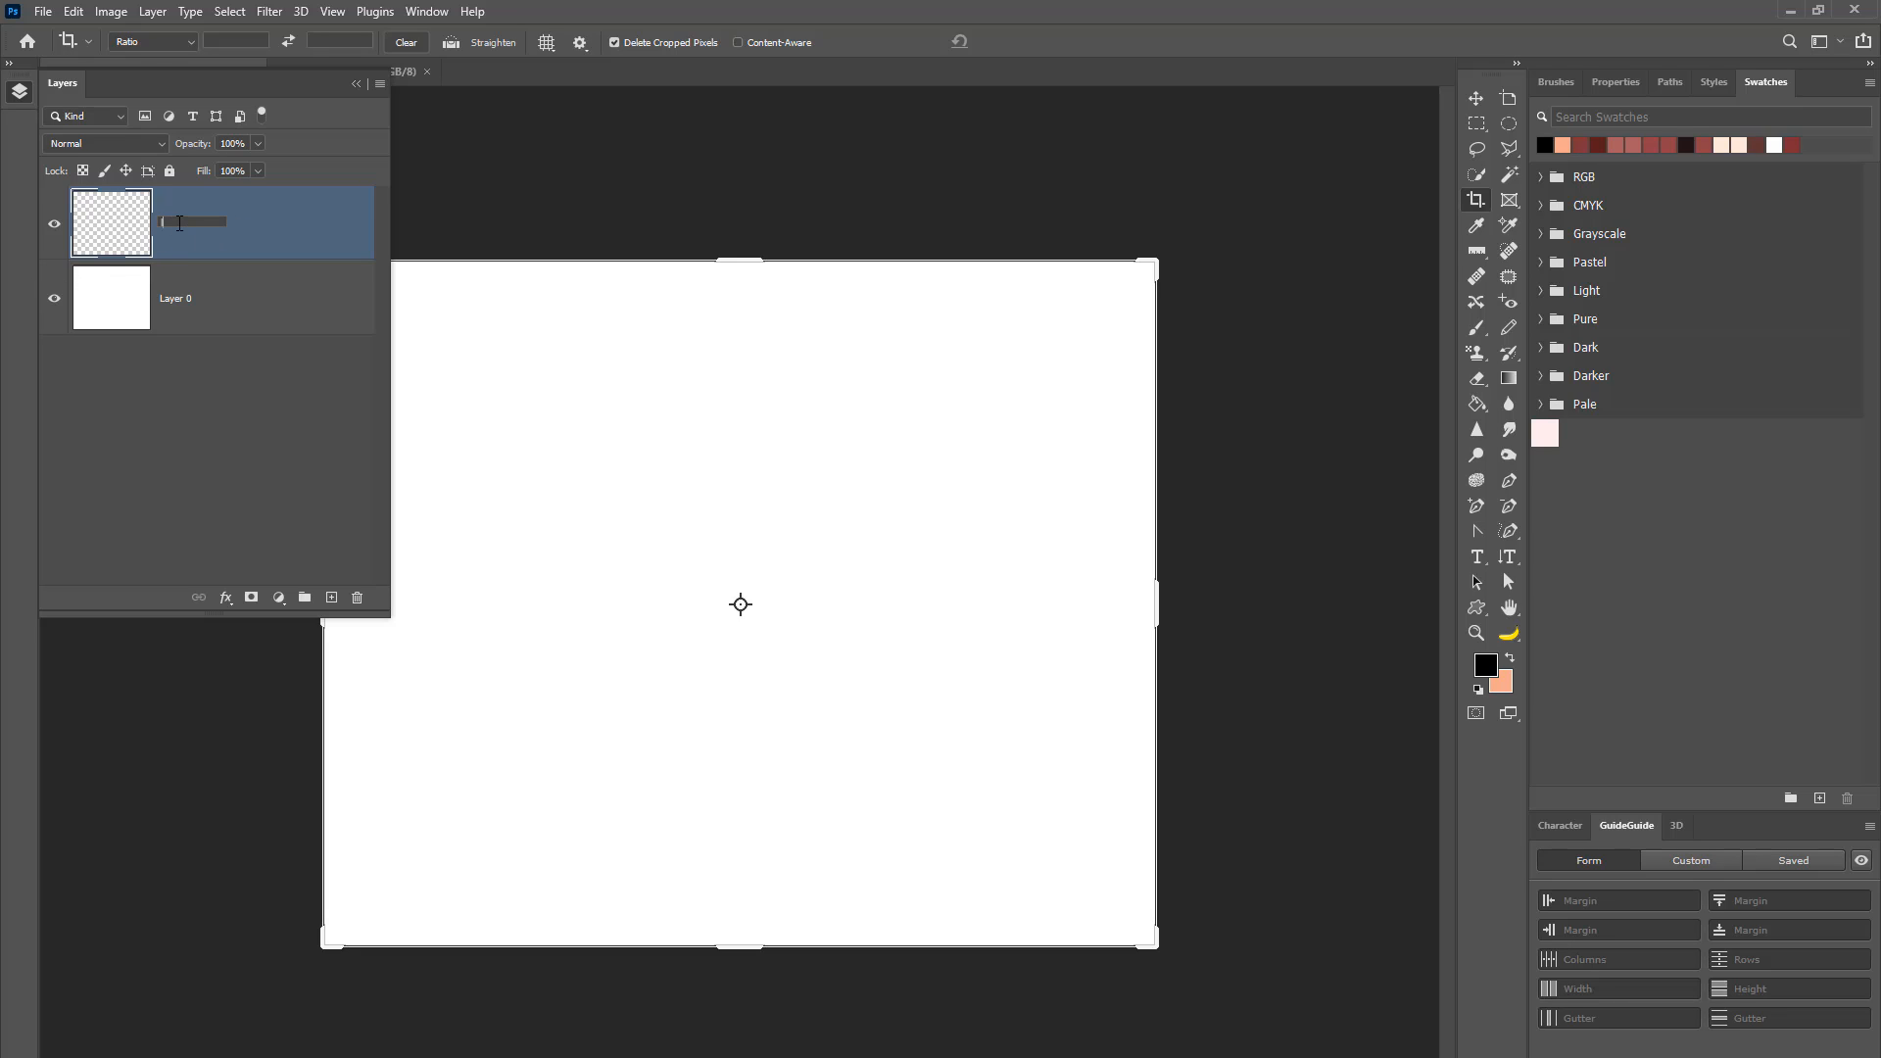
type("letter a")
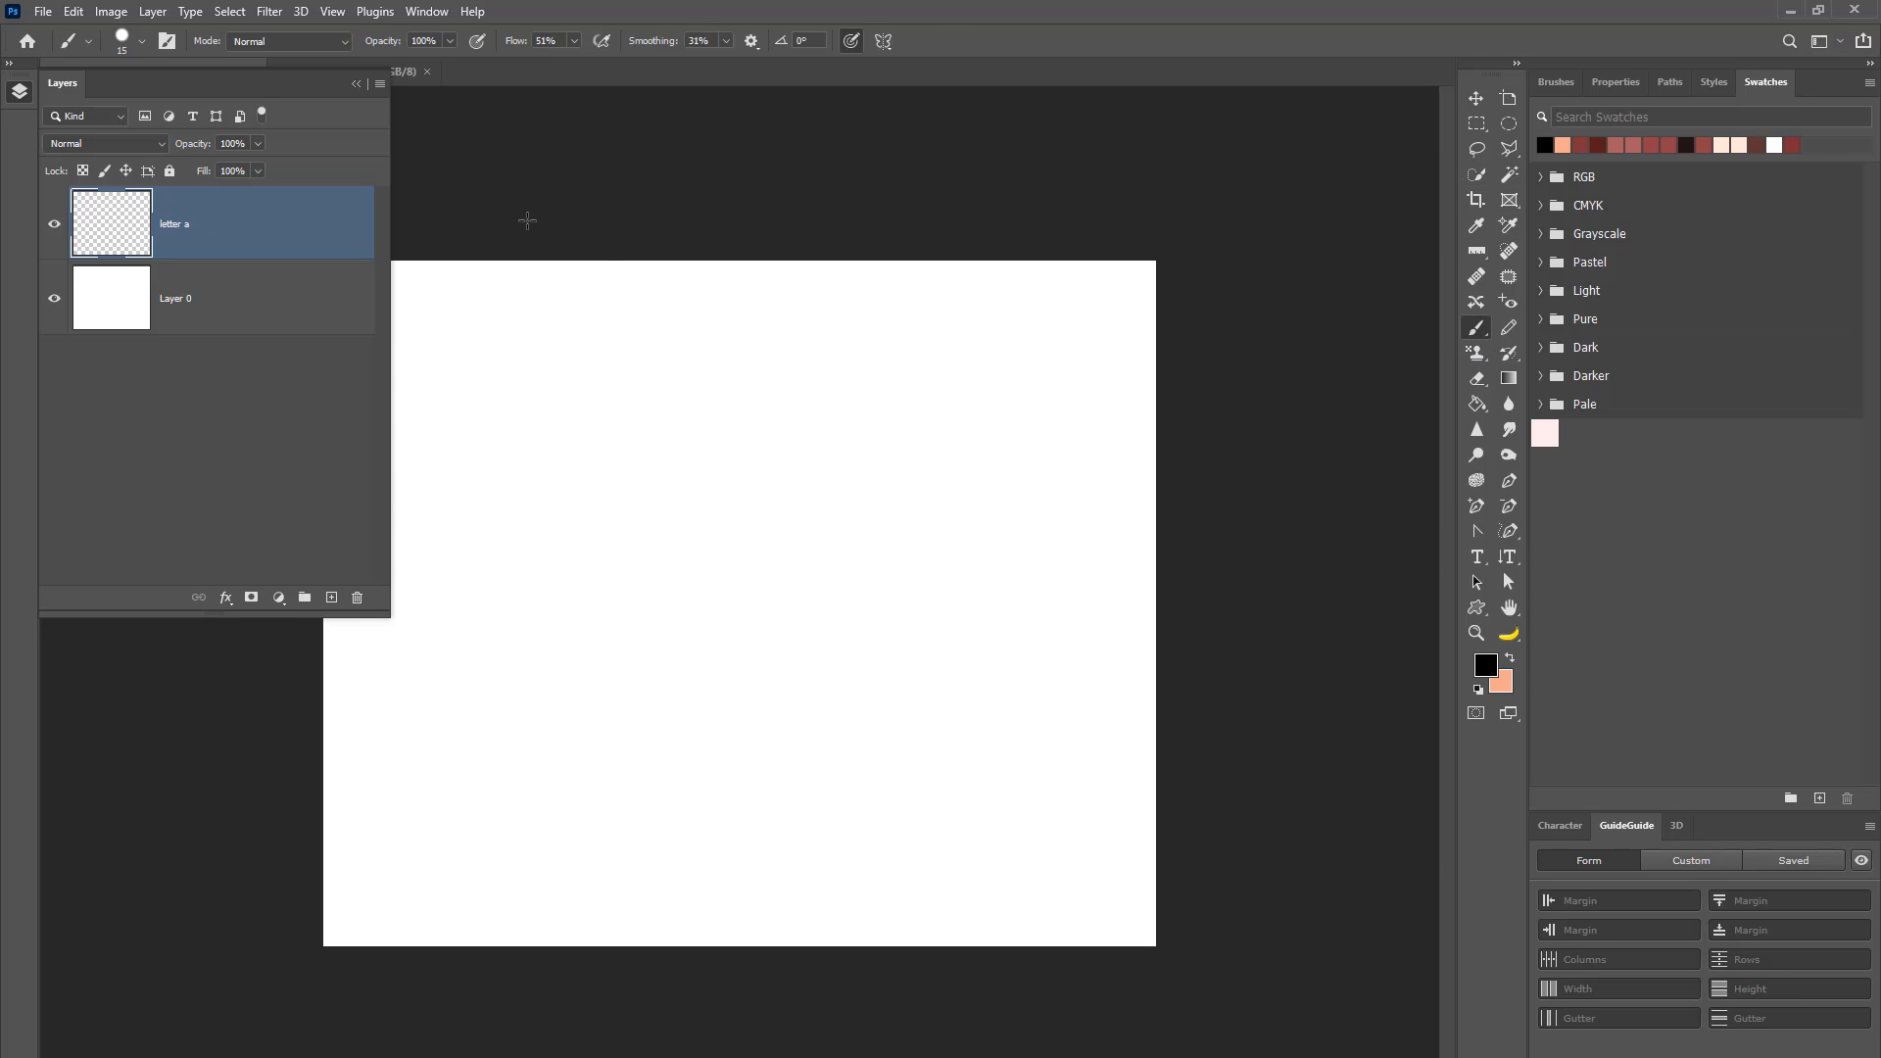
left_click(137, 41)
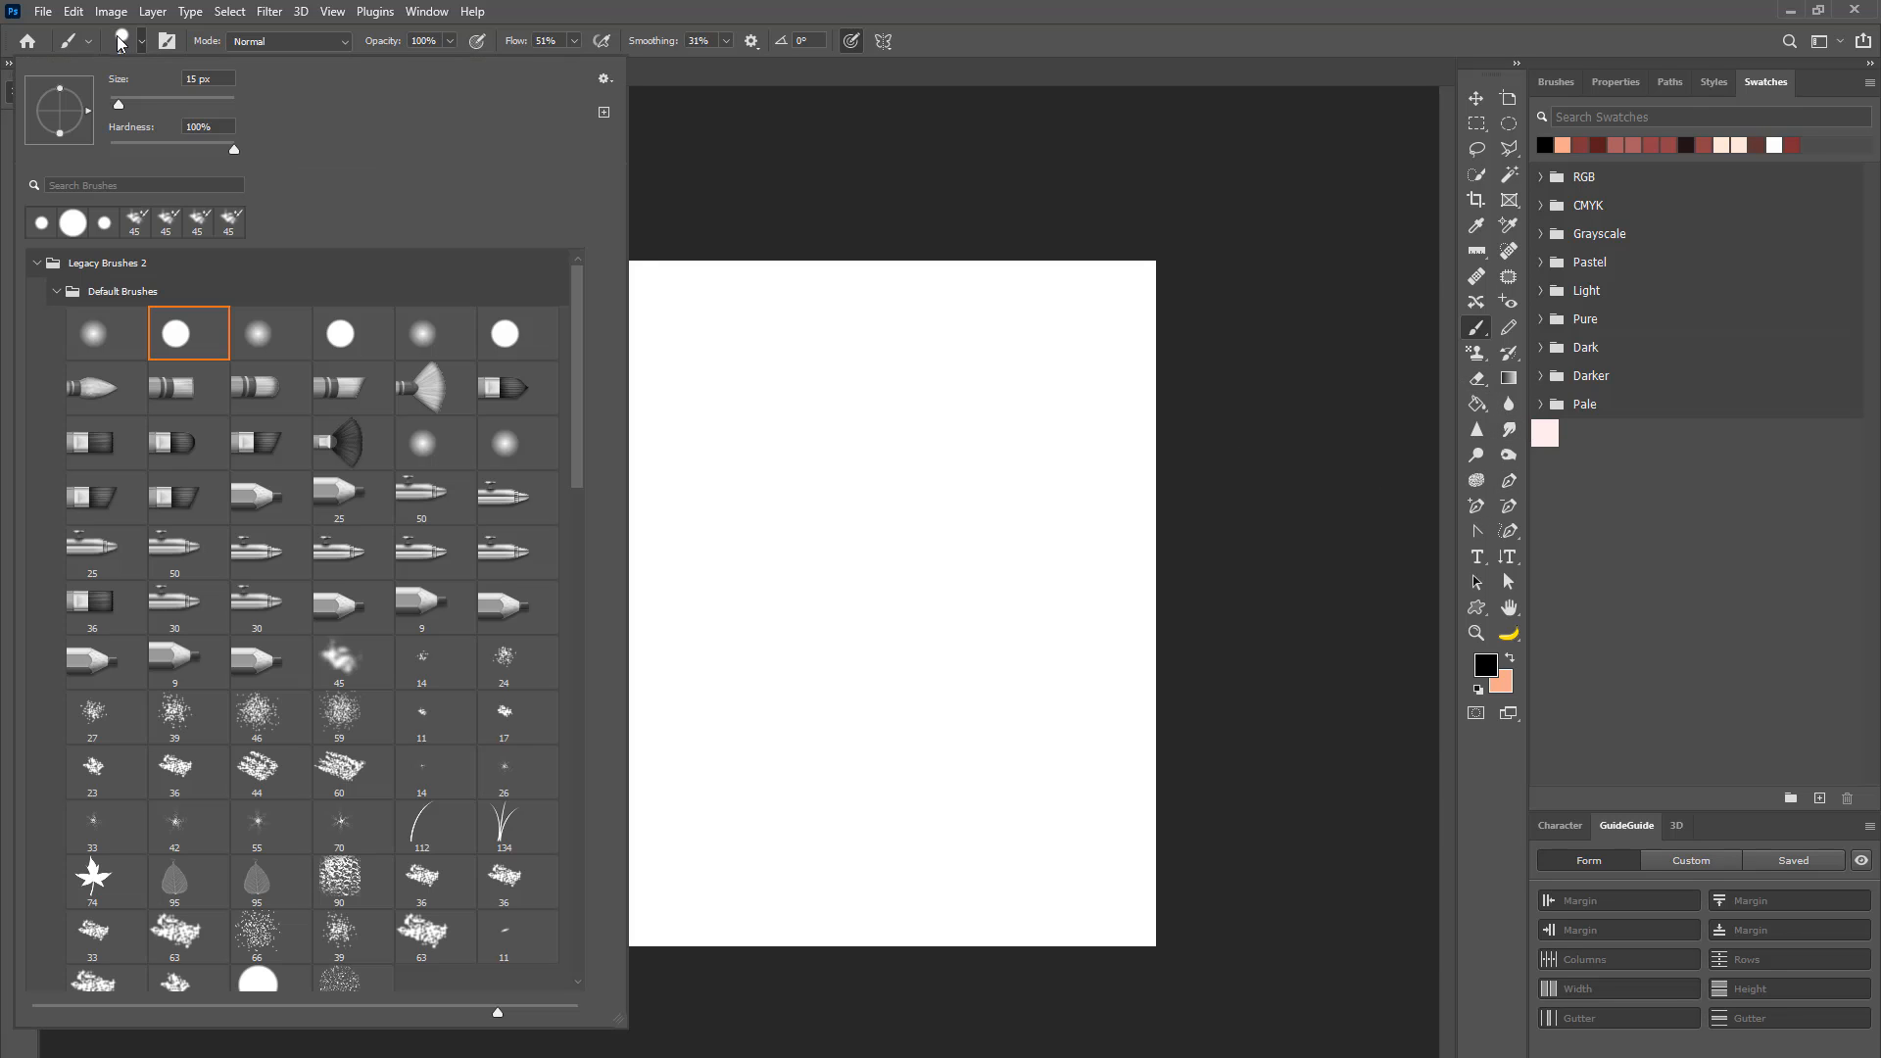
mouse_move(302, 302)
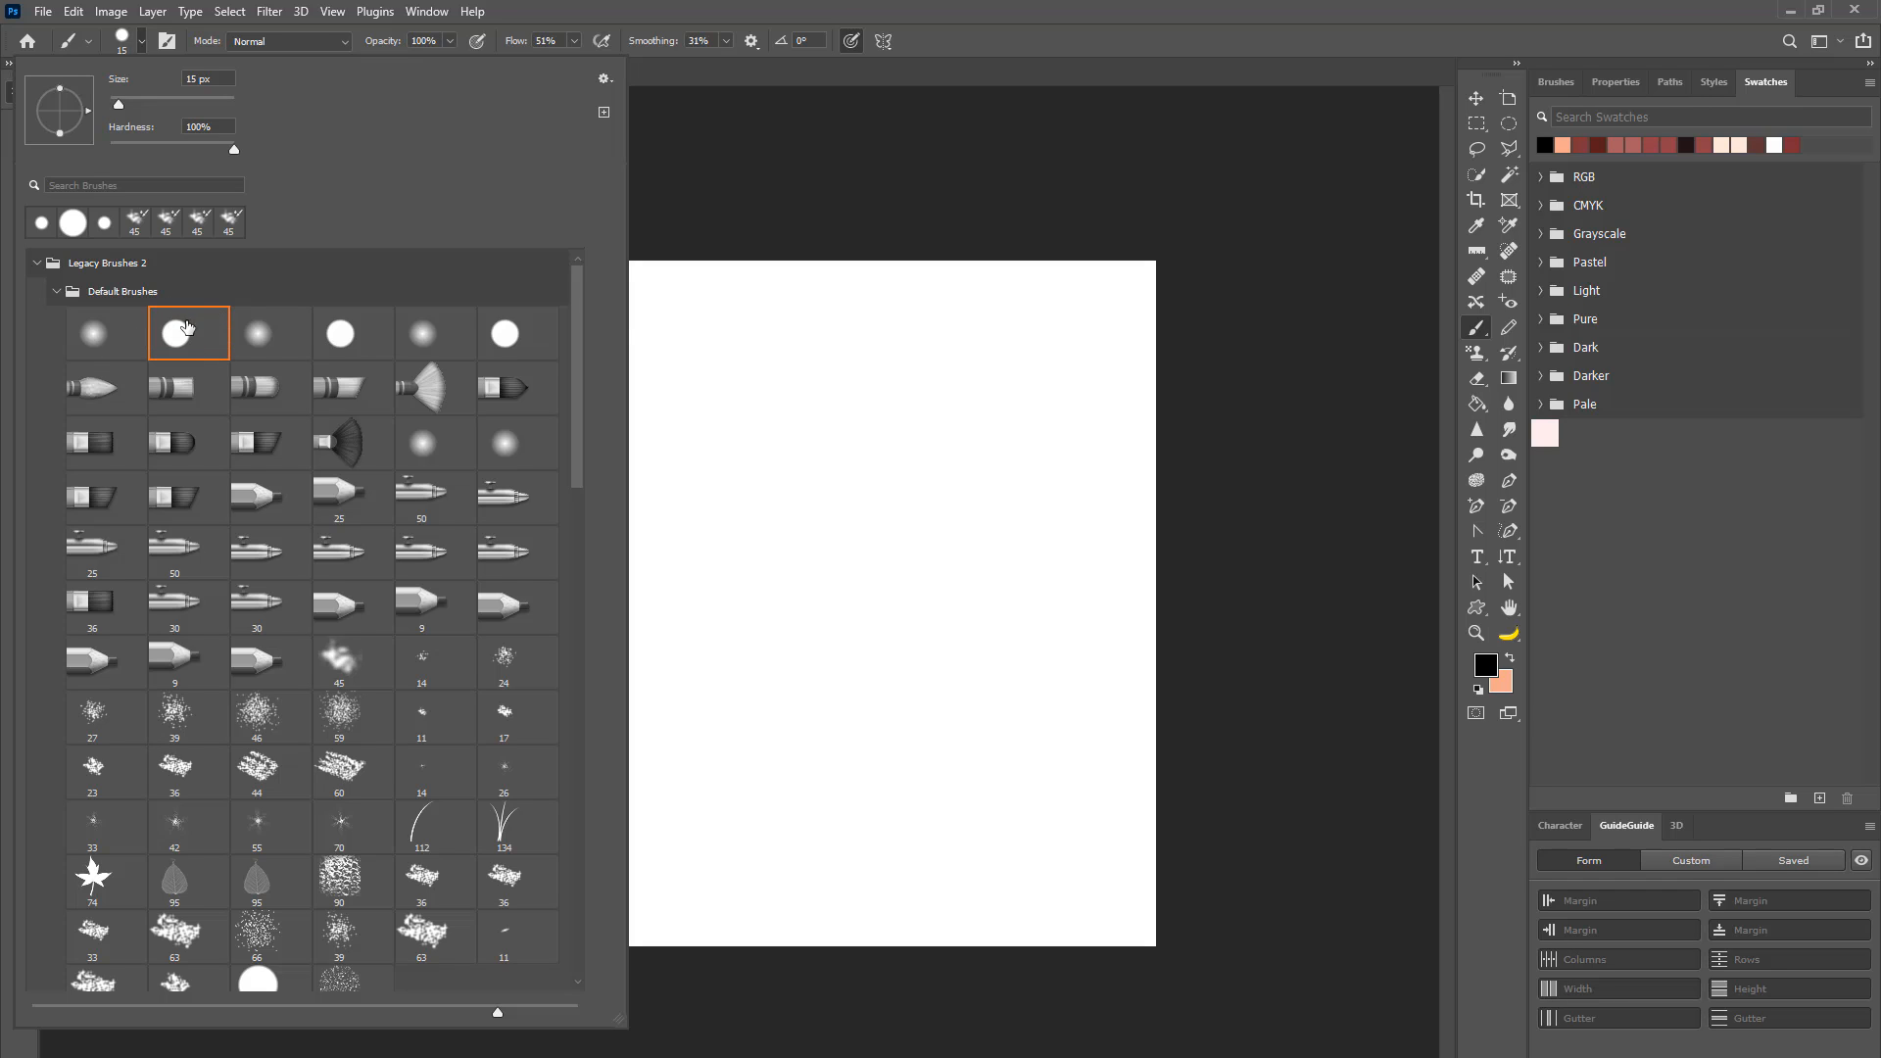
left_click(605, 78)
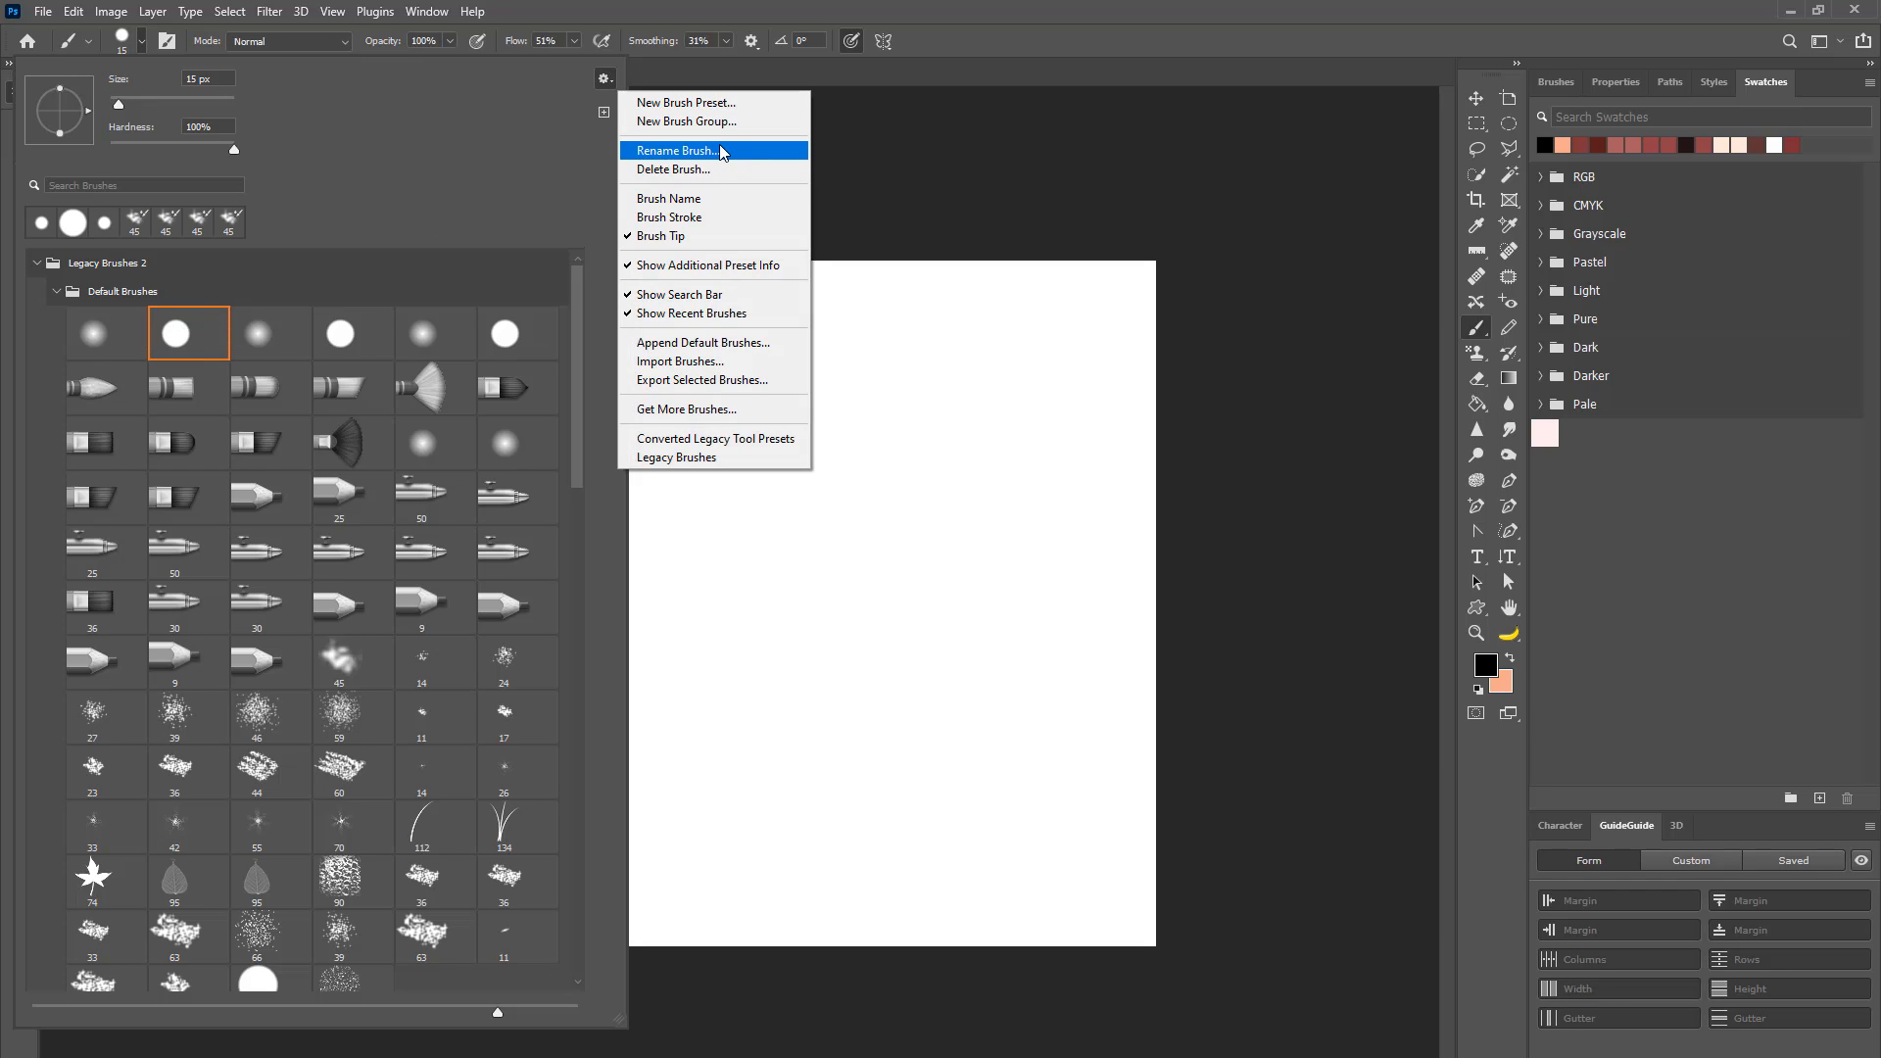
mouse_move(376, 207)
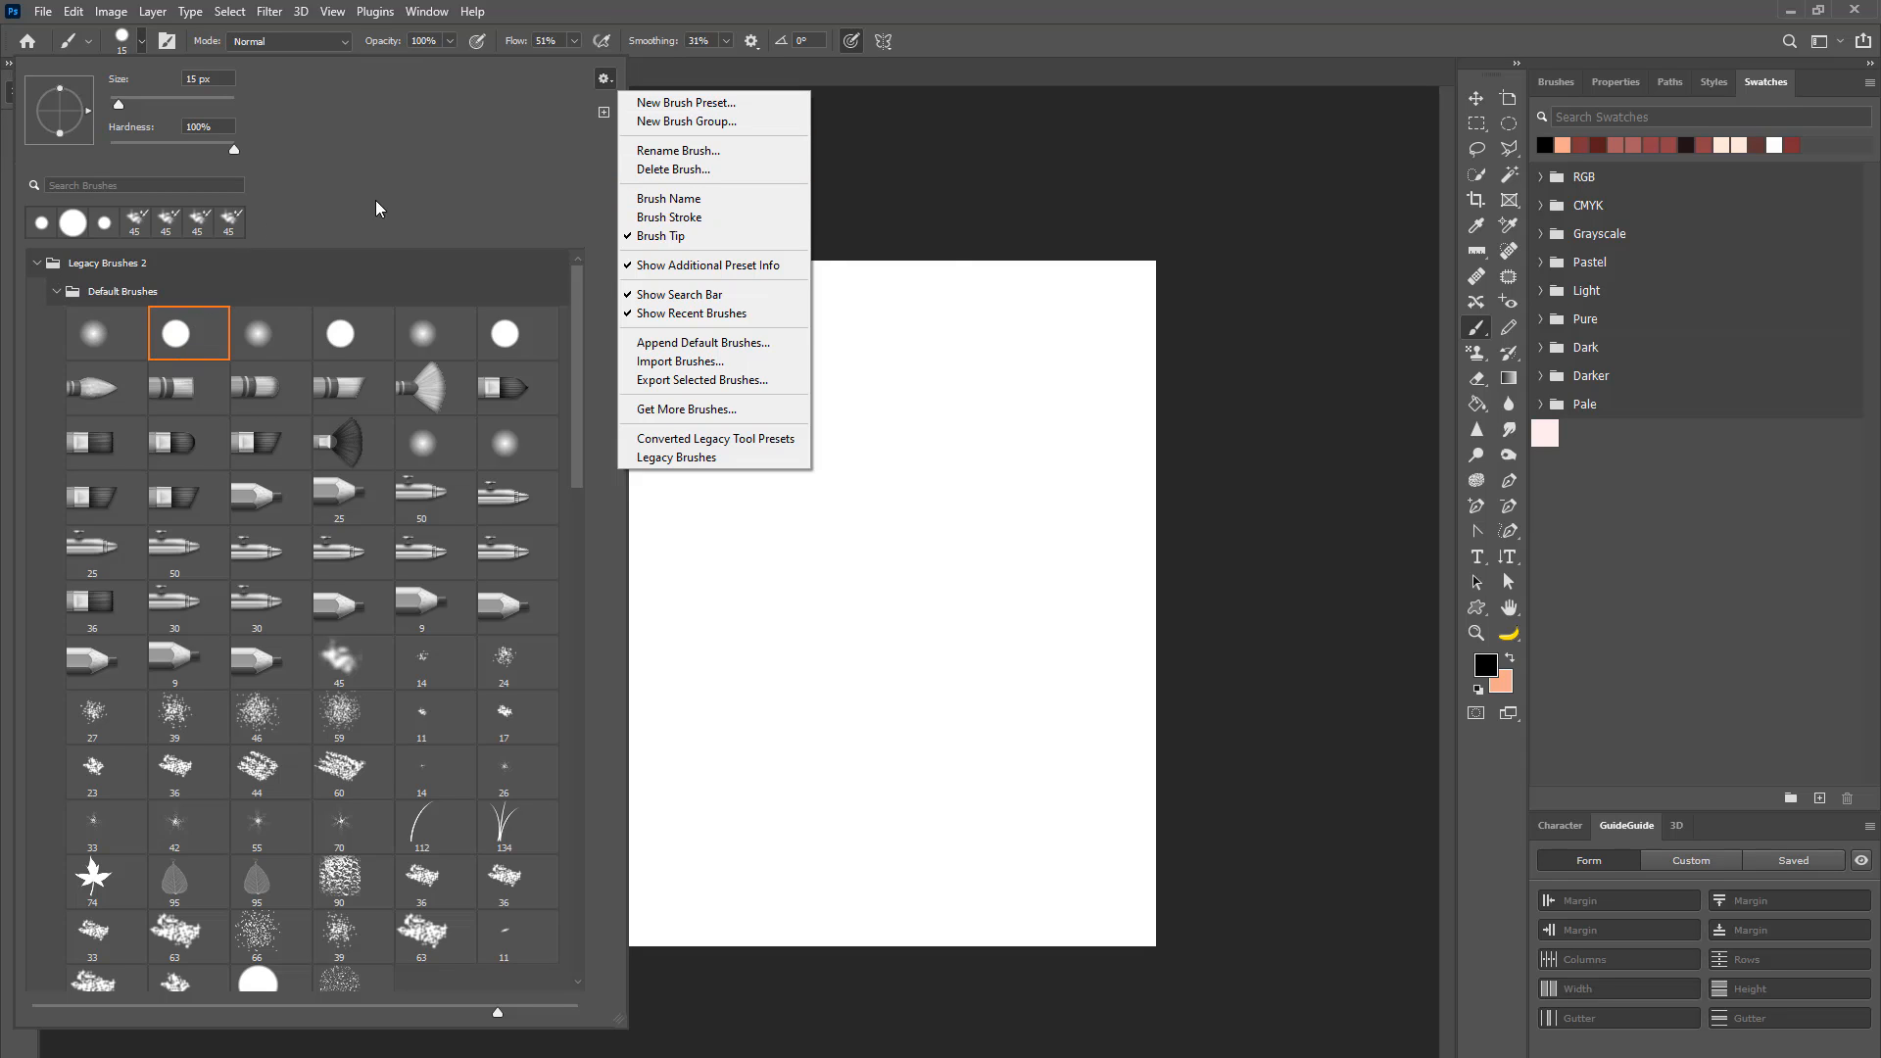
mouse_move(707, 457)
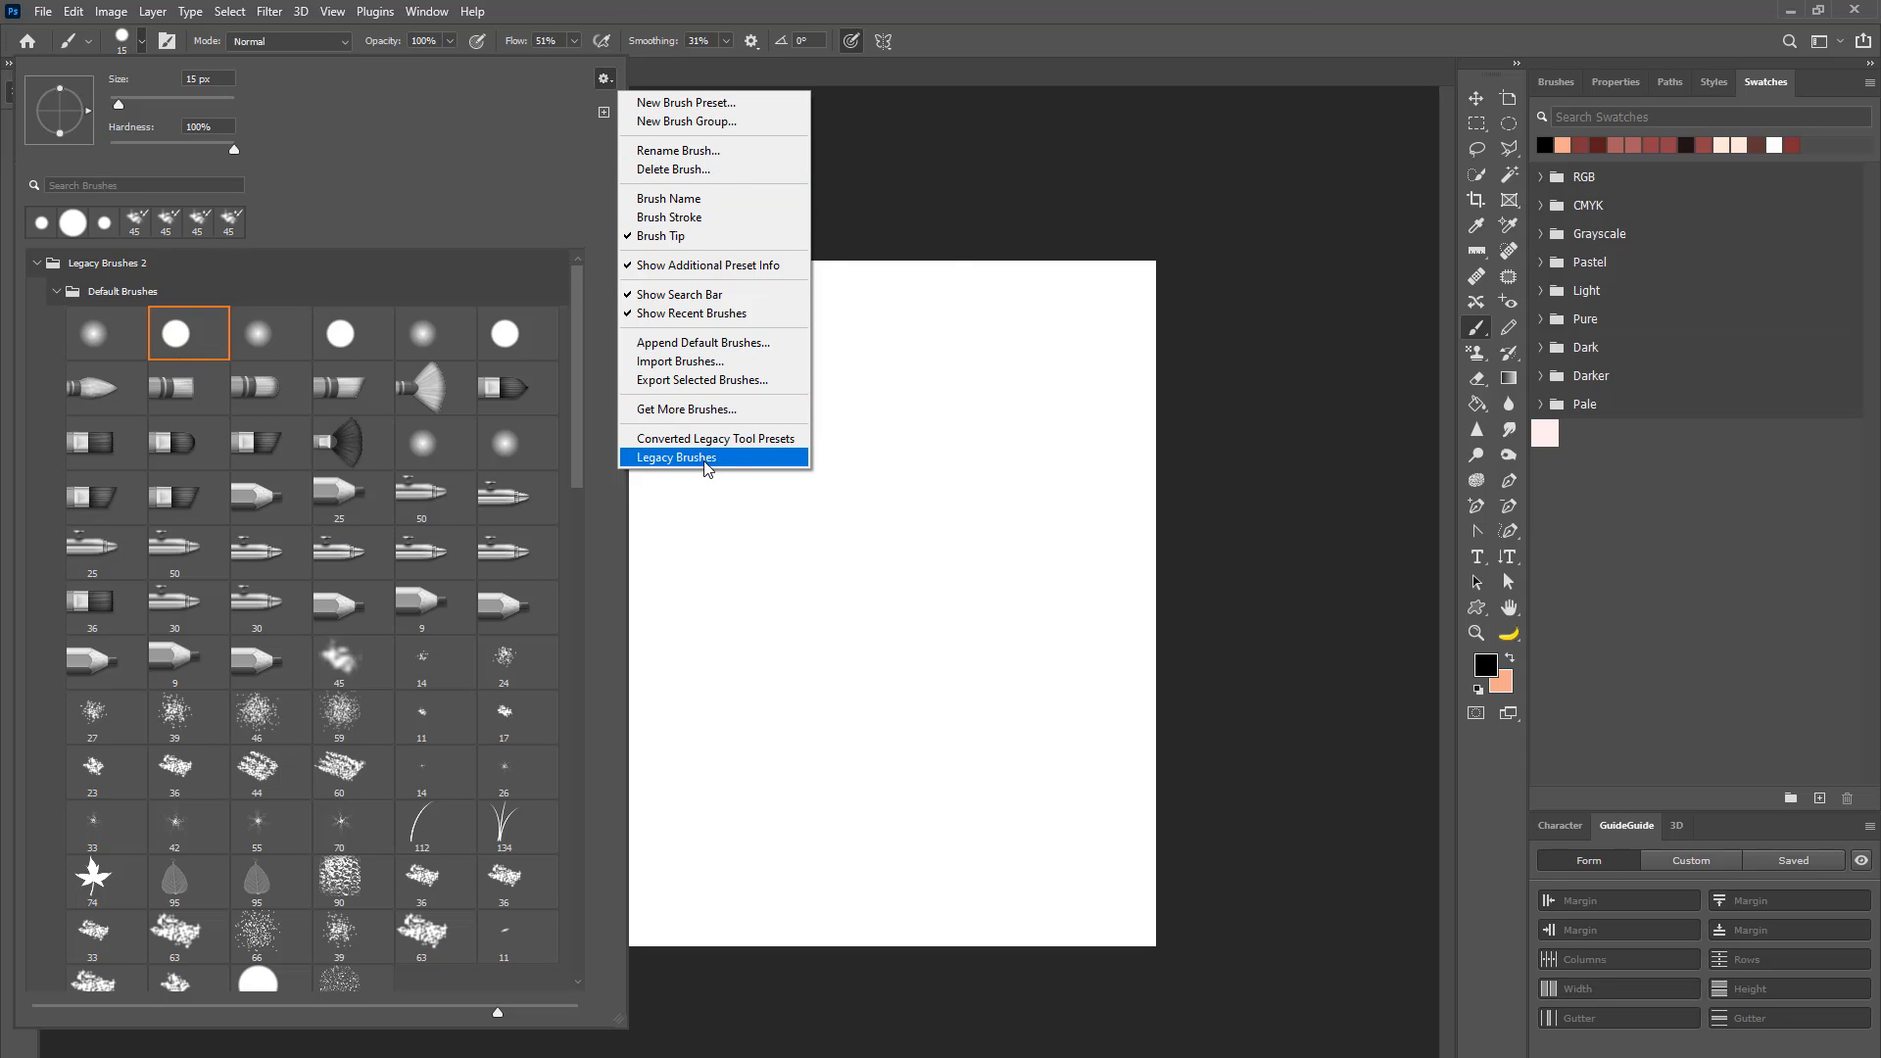
left_click(678, 457)
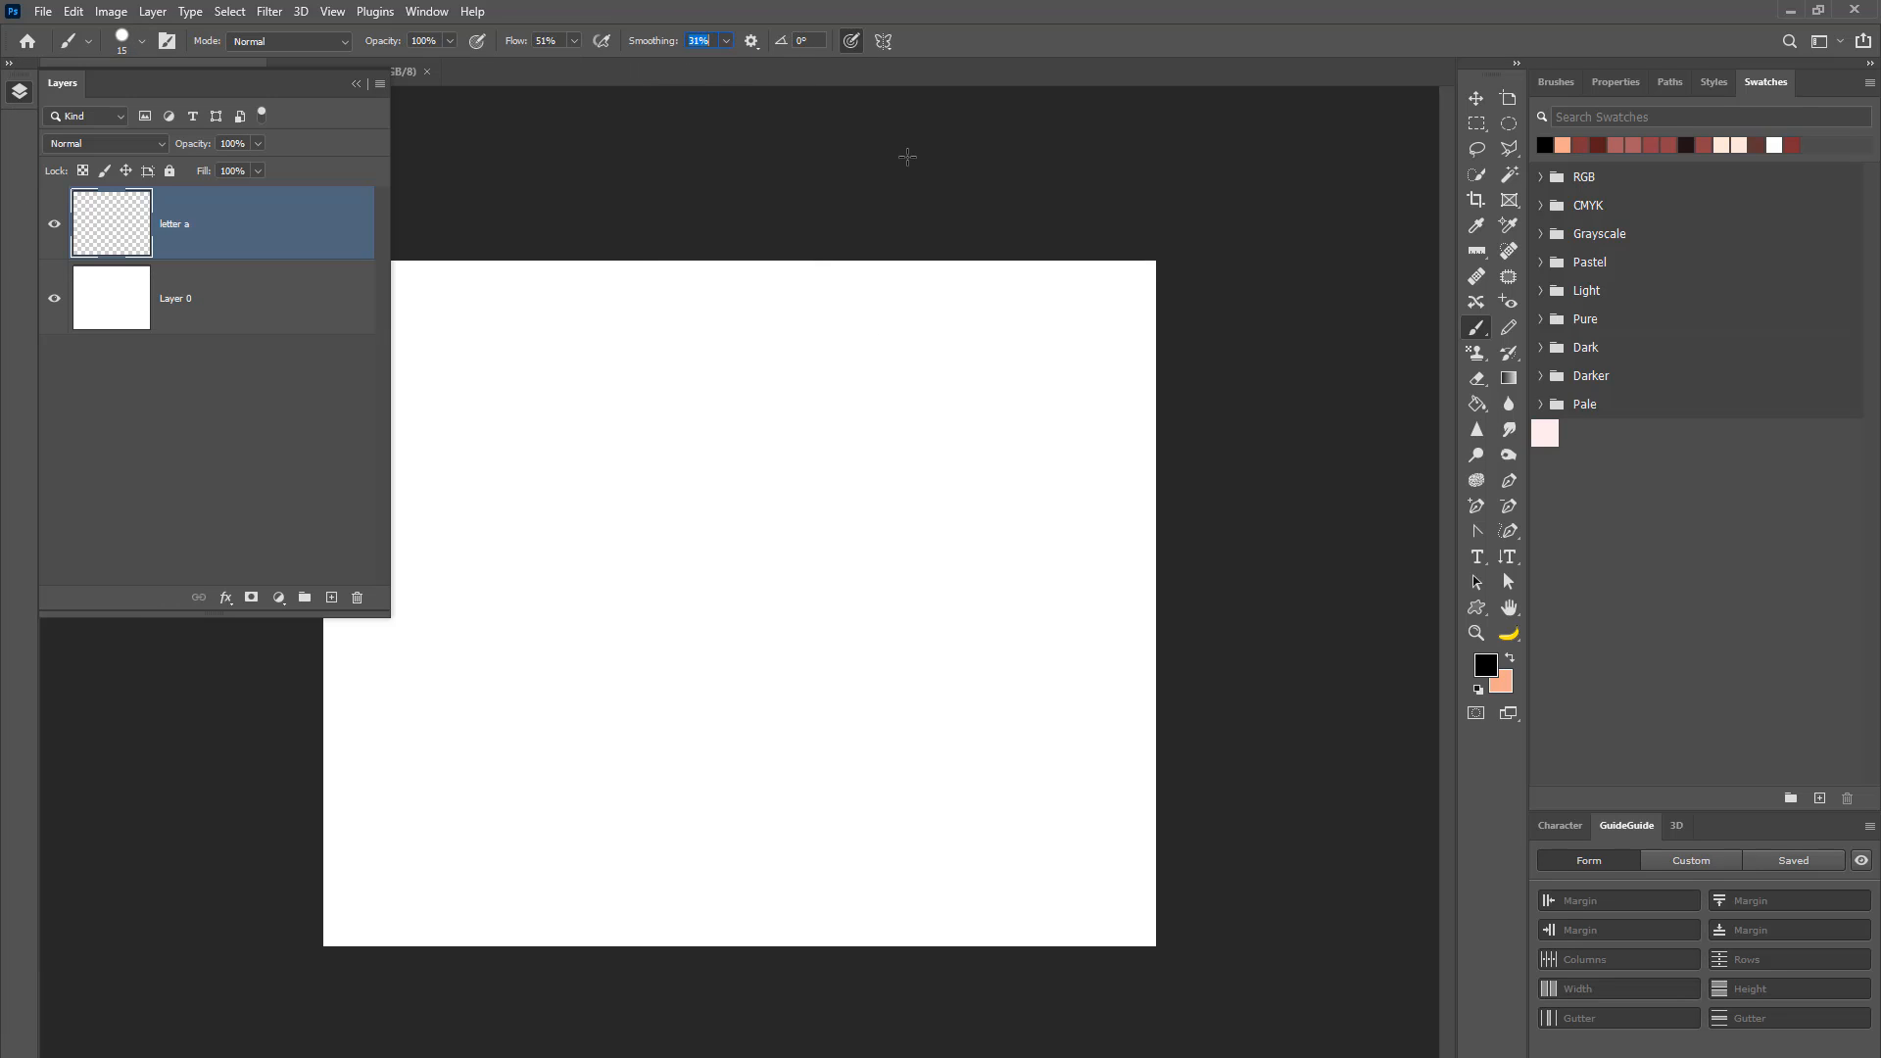
mouse_move(1236, 488)
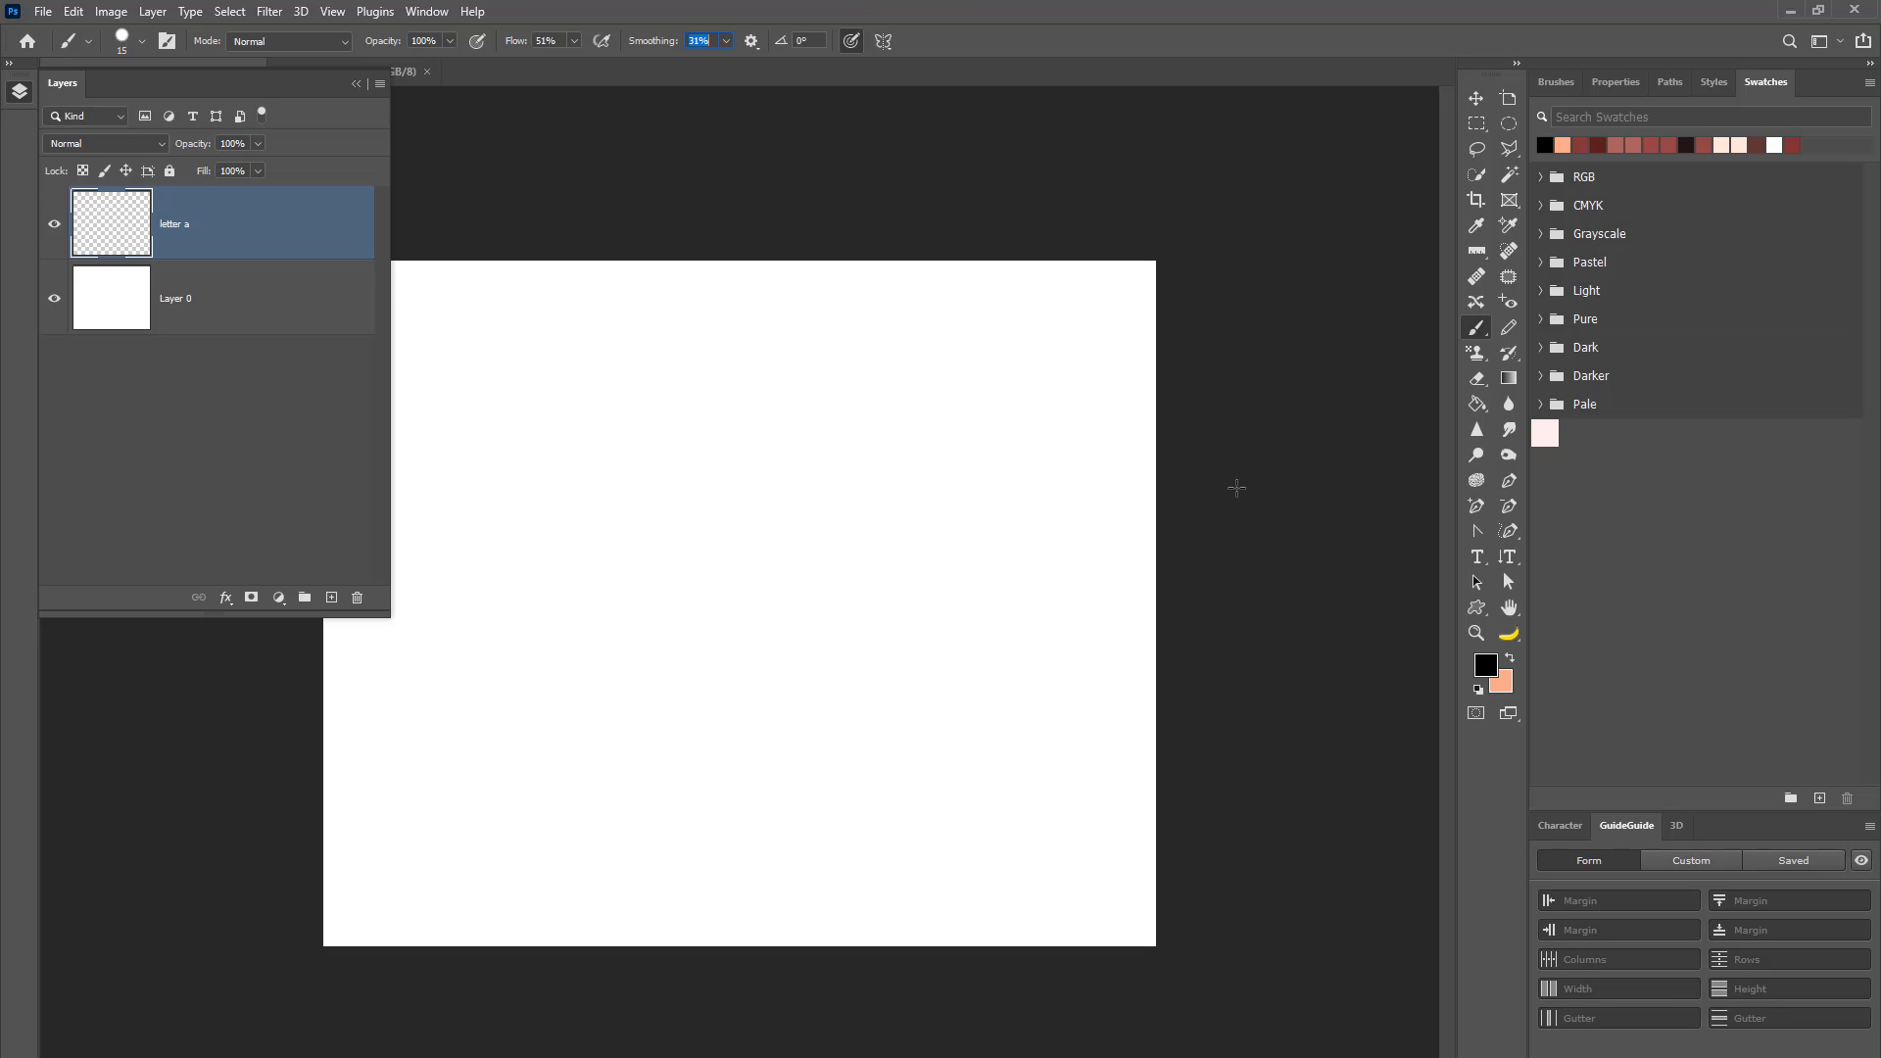
mouse_move(804, 595)
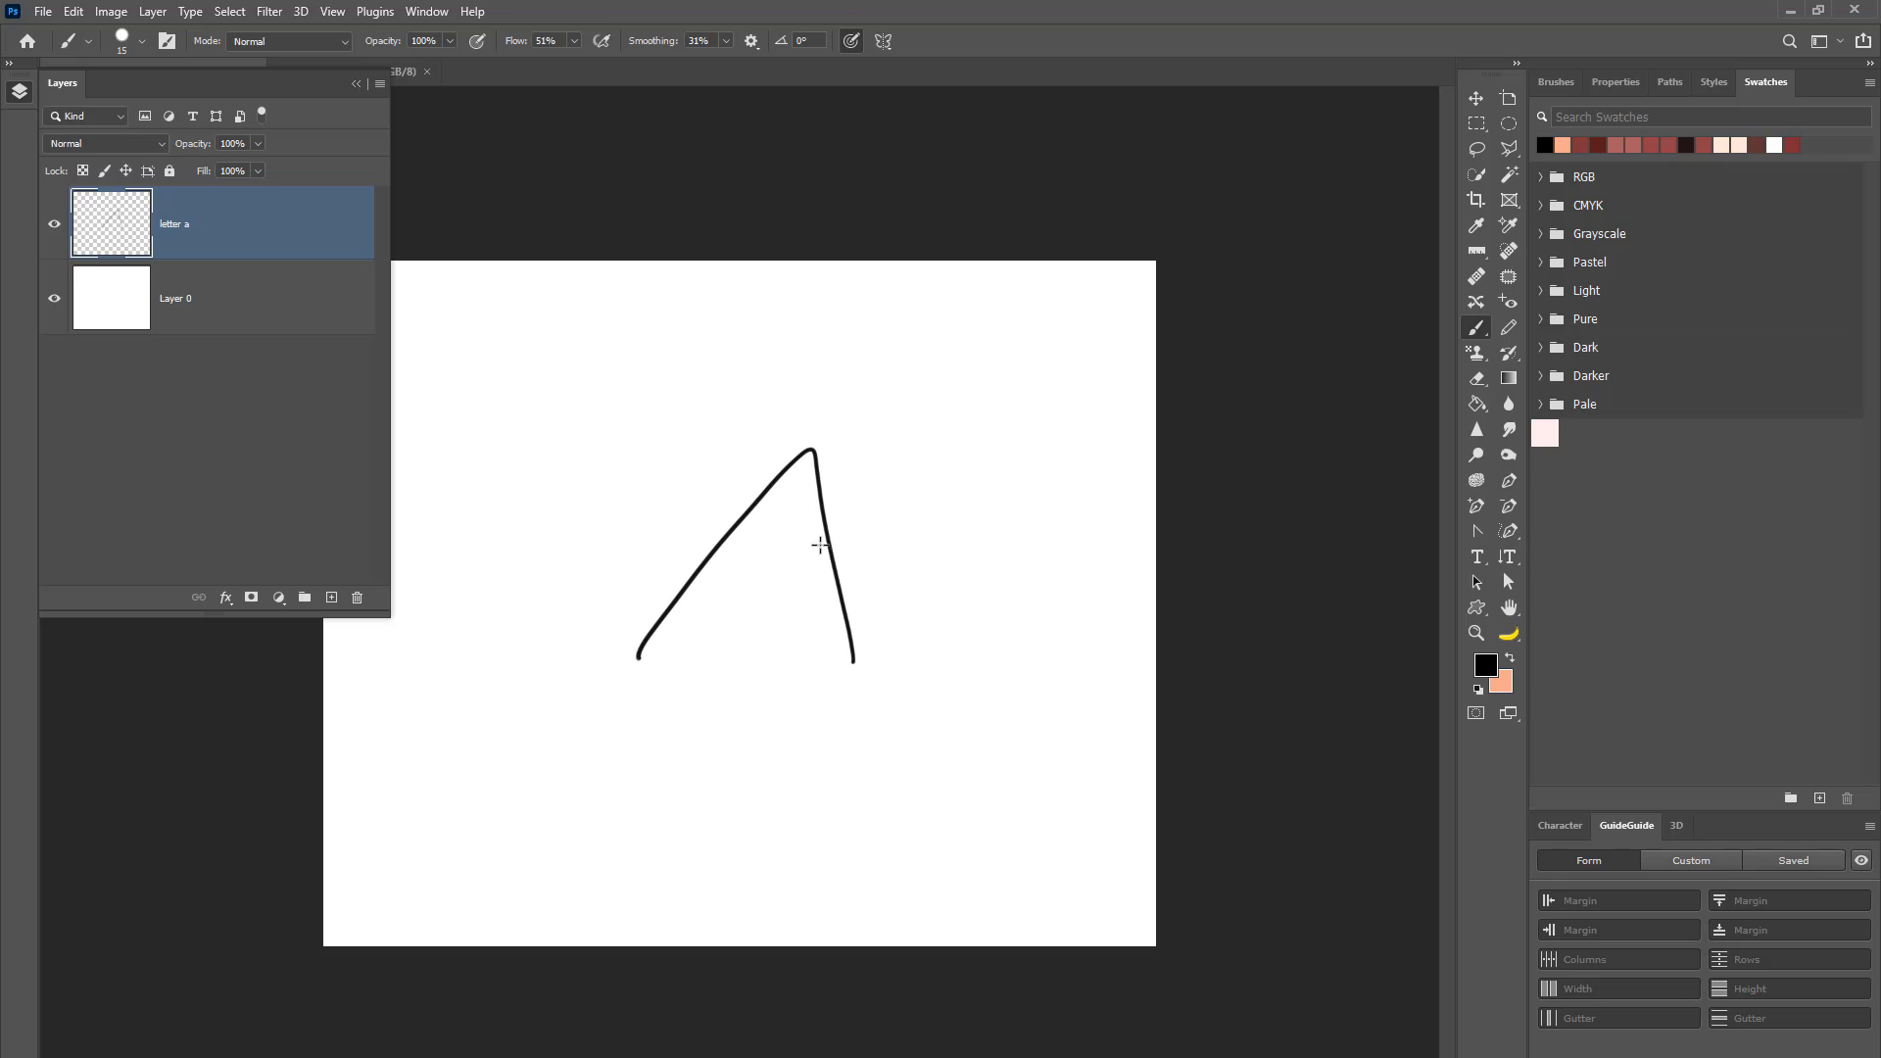
Step: Paint the crossbar to finish the hand-drawn capital A on the letter a layer
left_click_drag(677, 562, 835, 547)
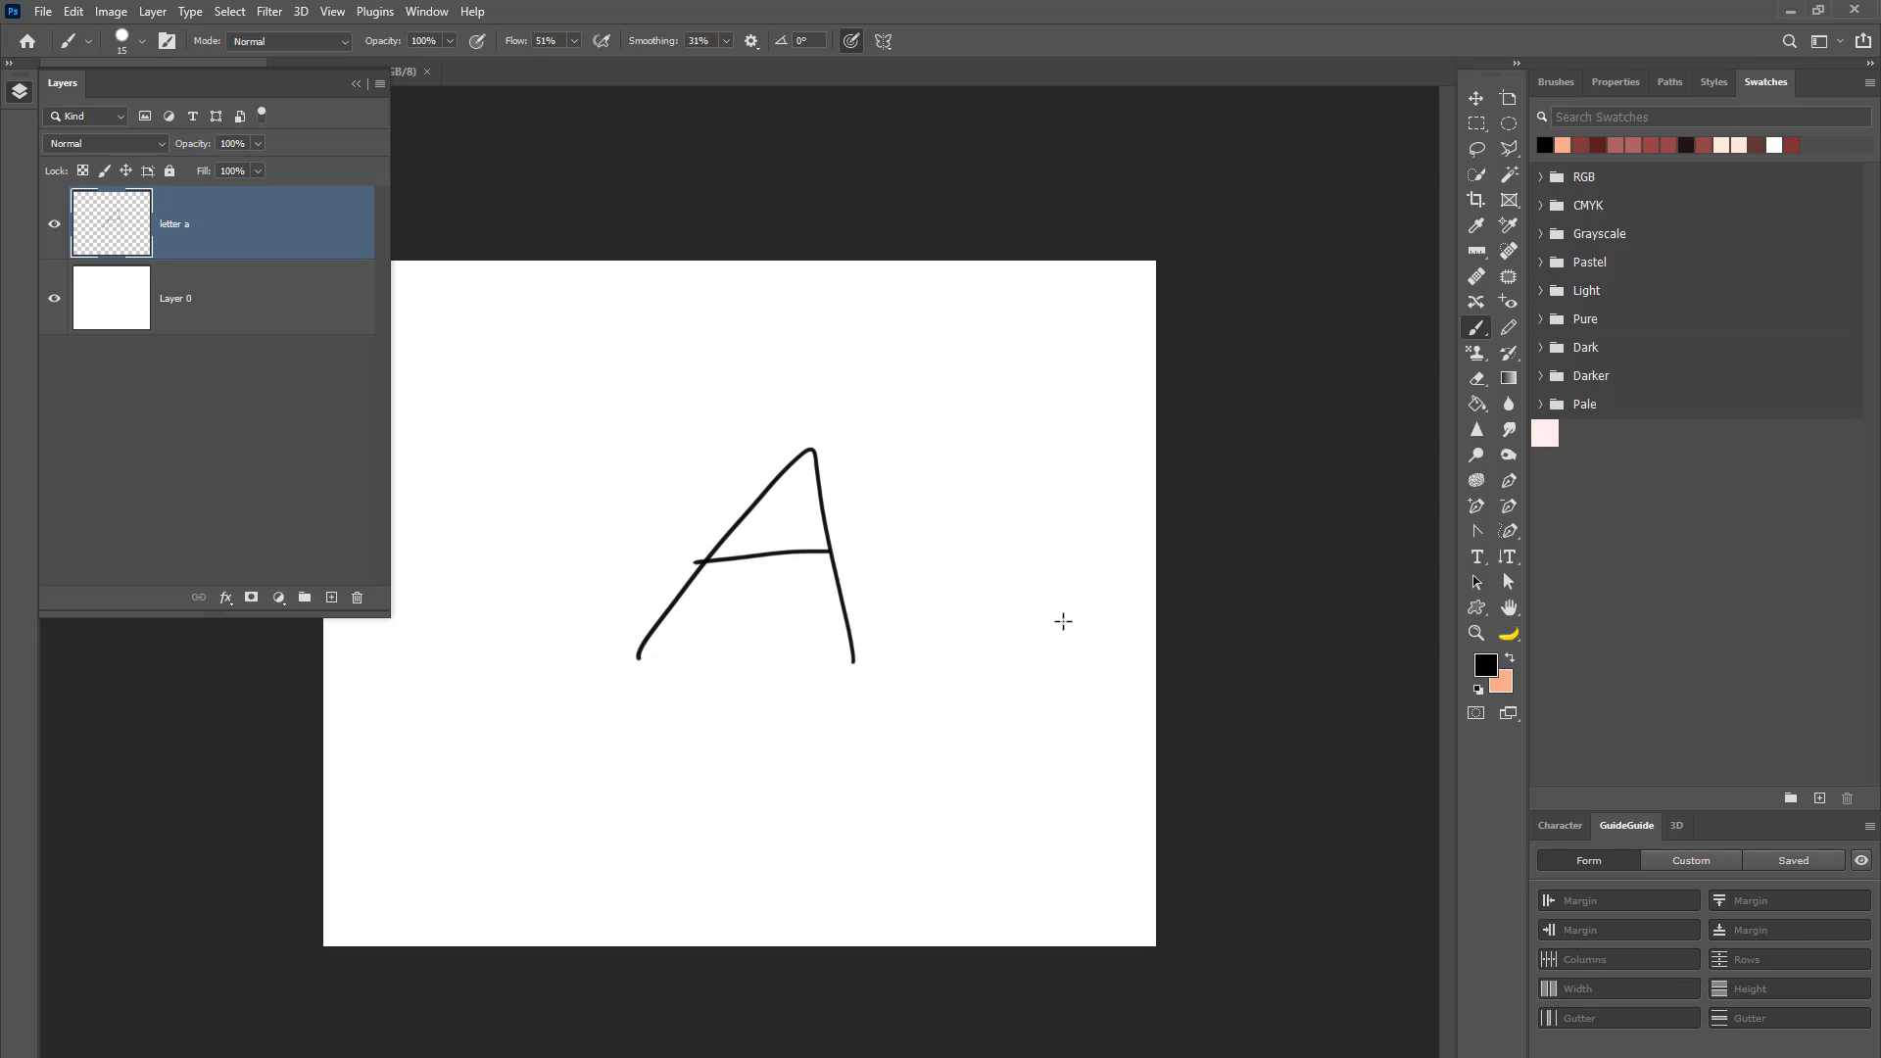
left_click(1477, 98)
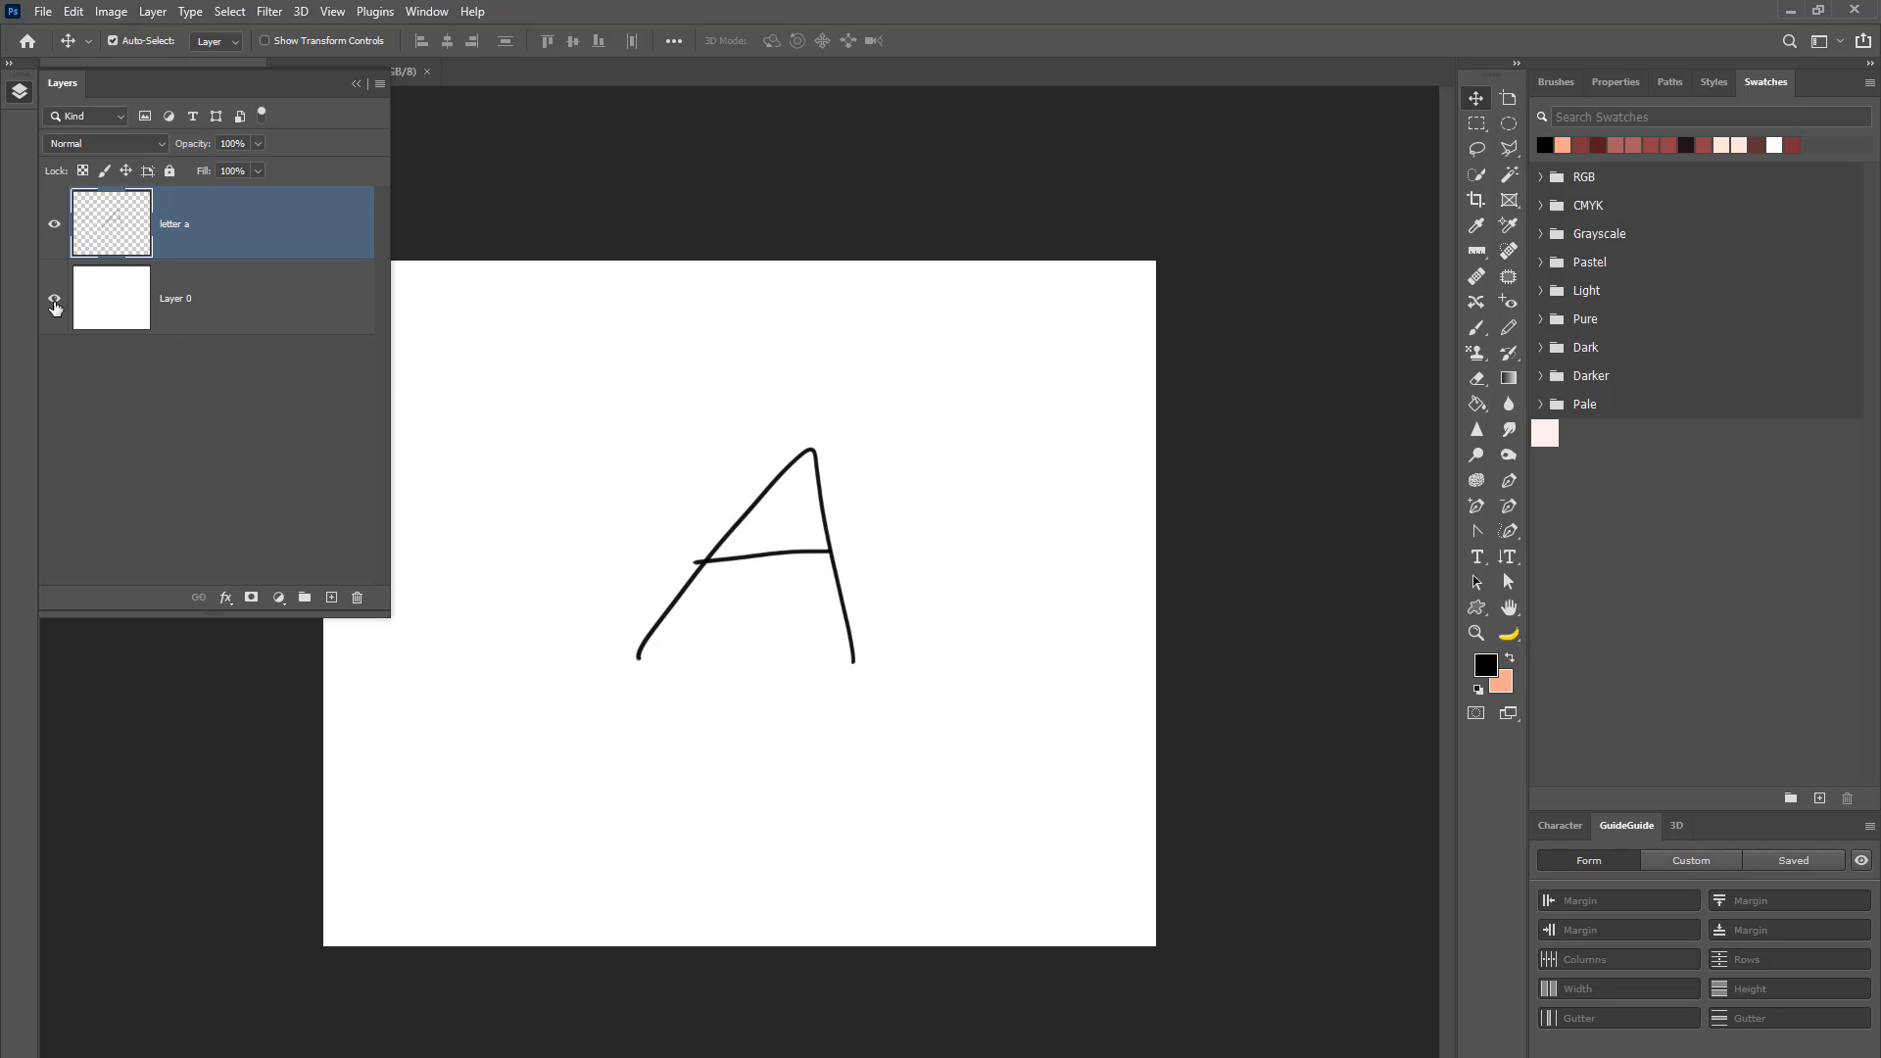
mouse_move(55, 304)
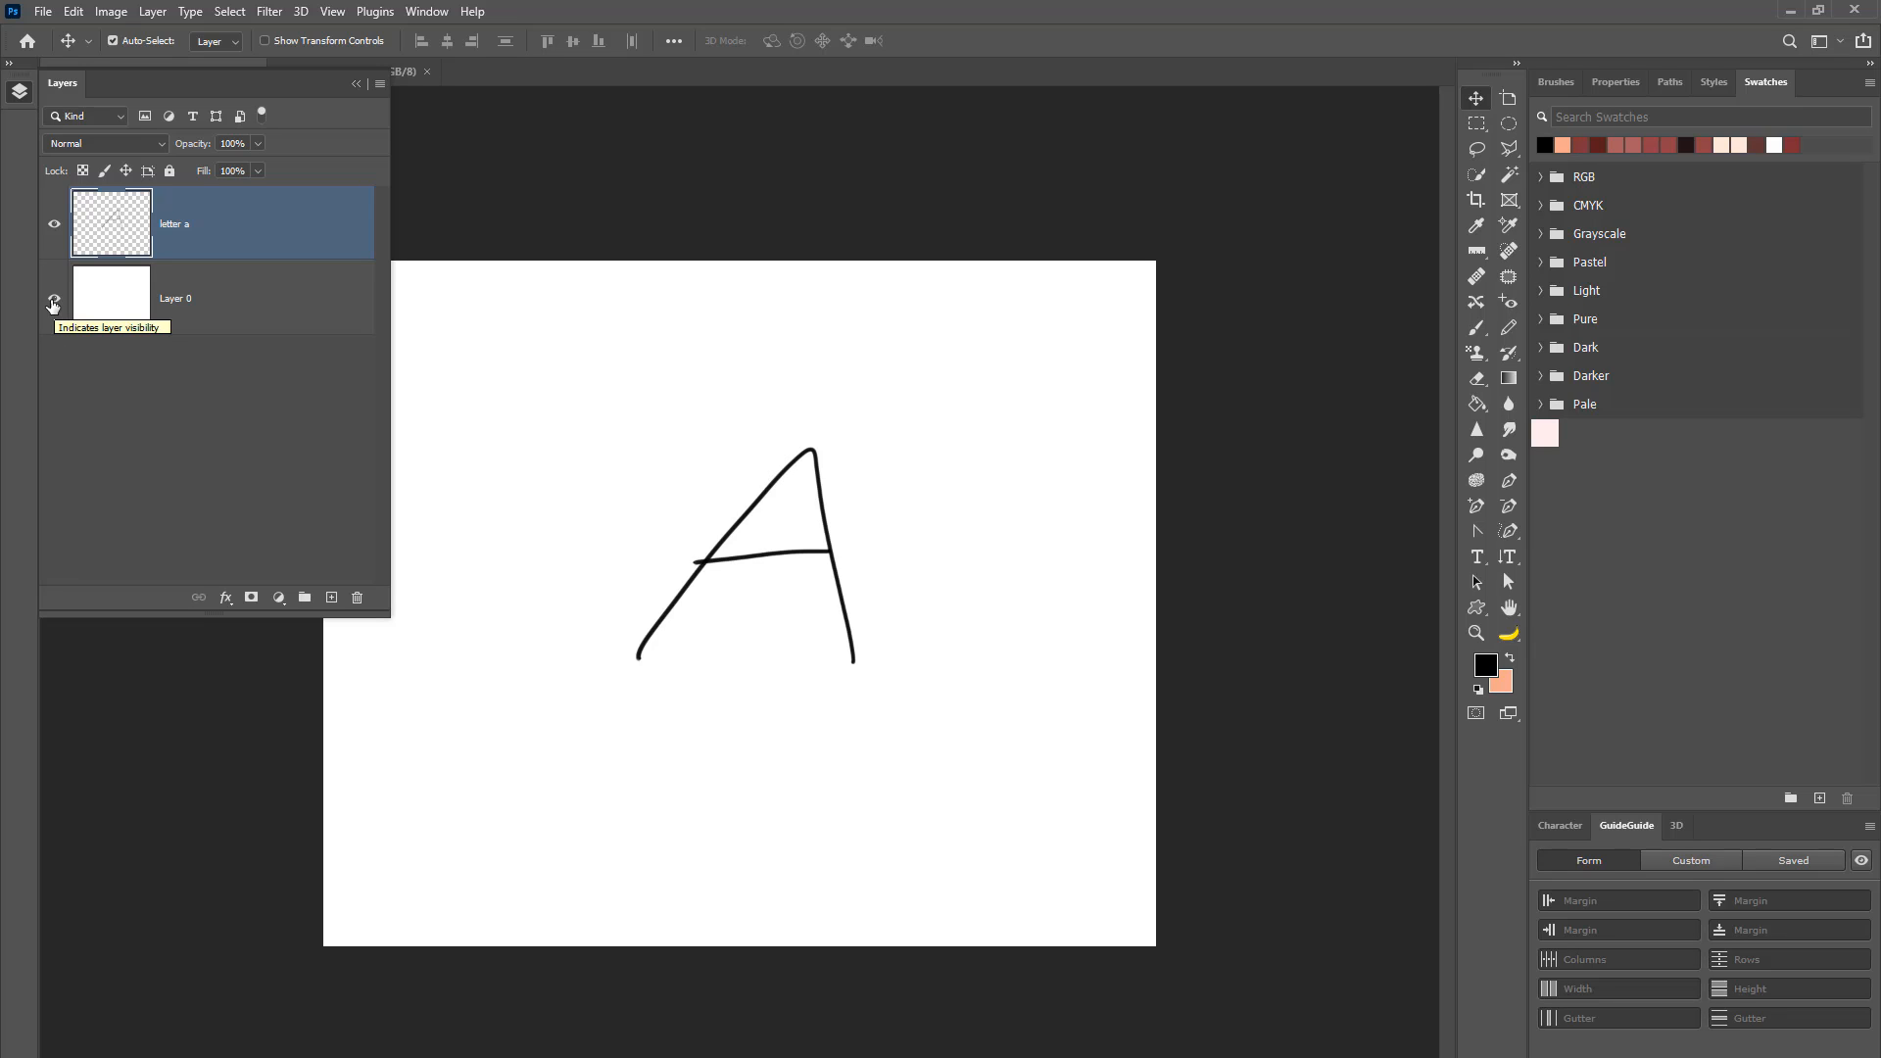
Step: Hide the white background layer so the A shows on a transparent canvas
left_click(53, 300)
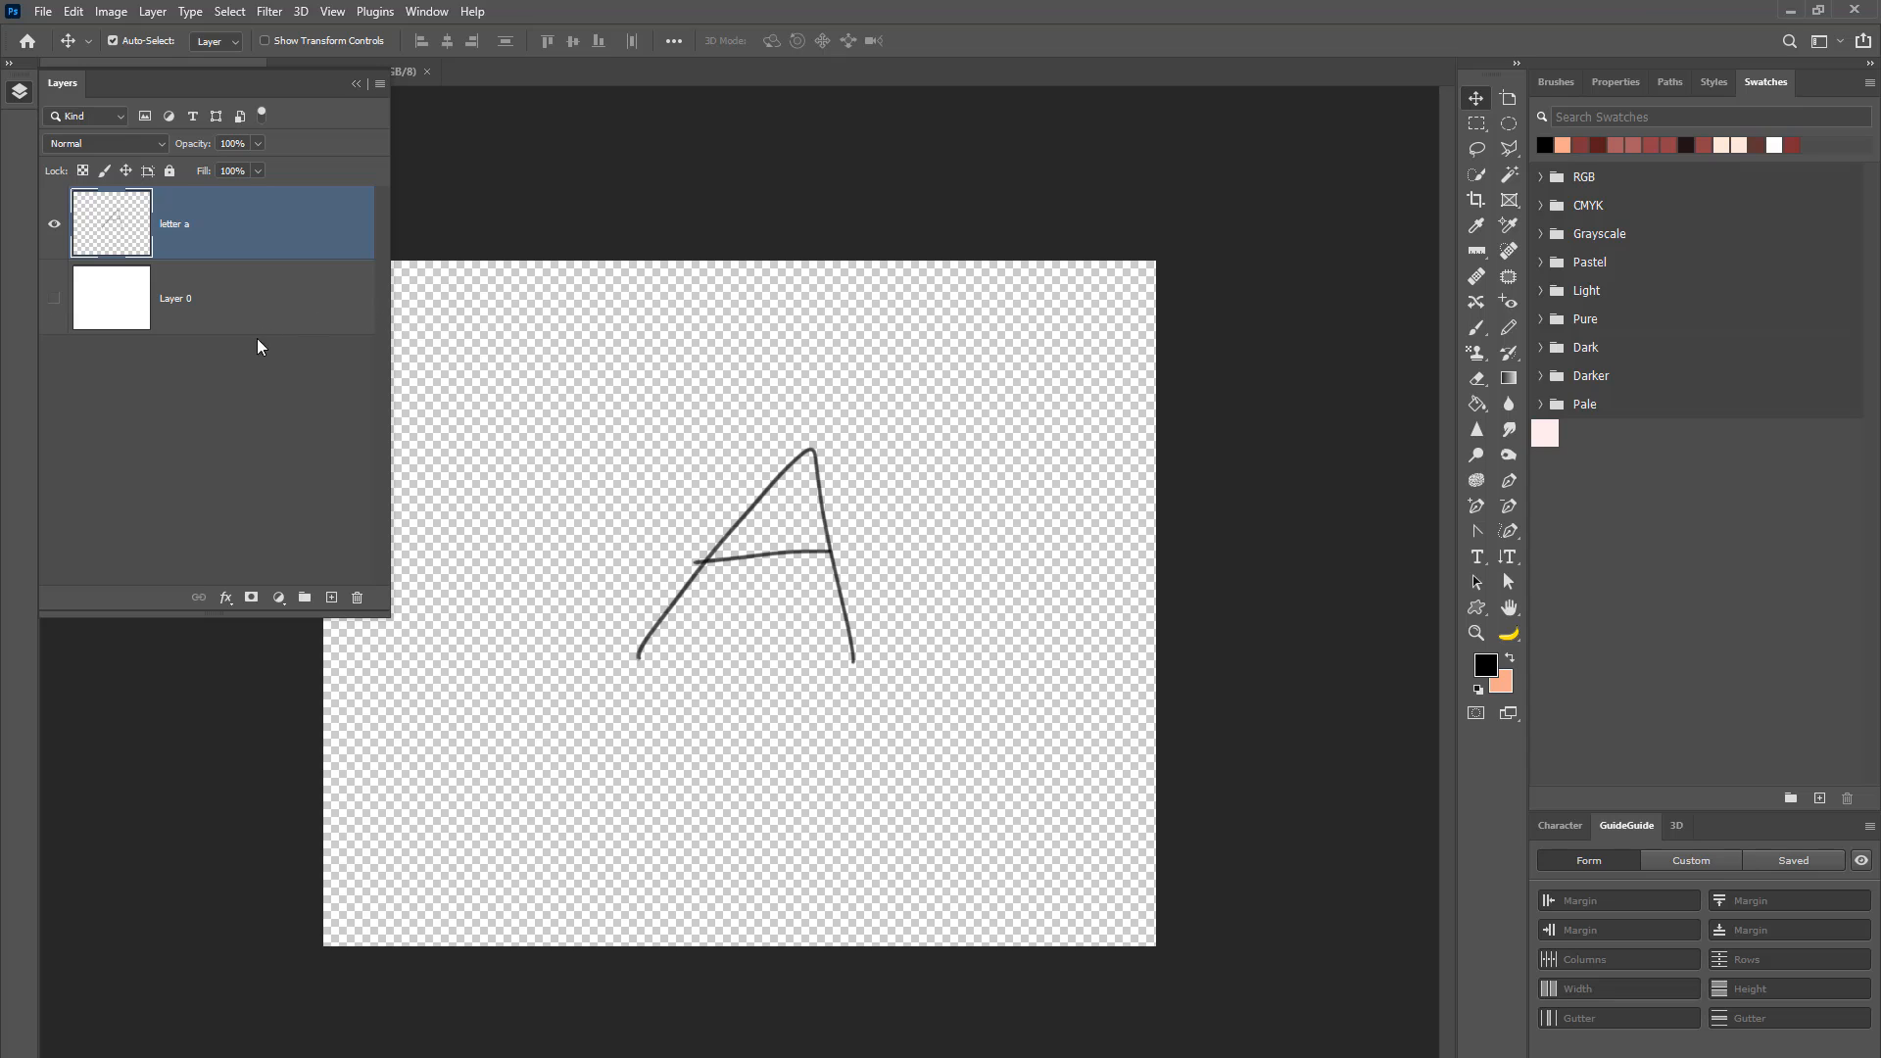
mouse_move(770, 489)
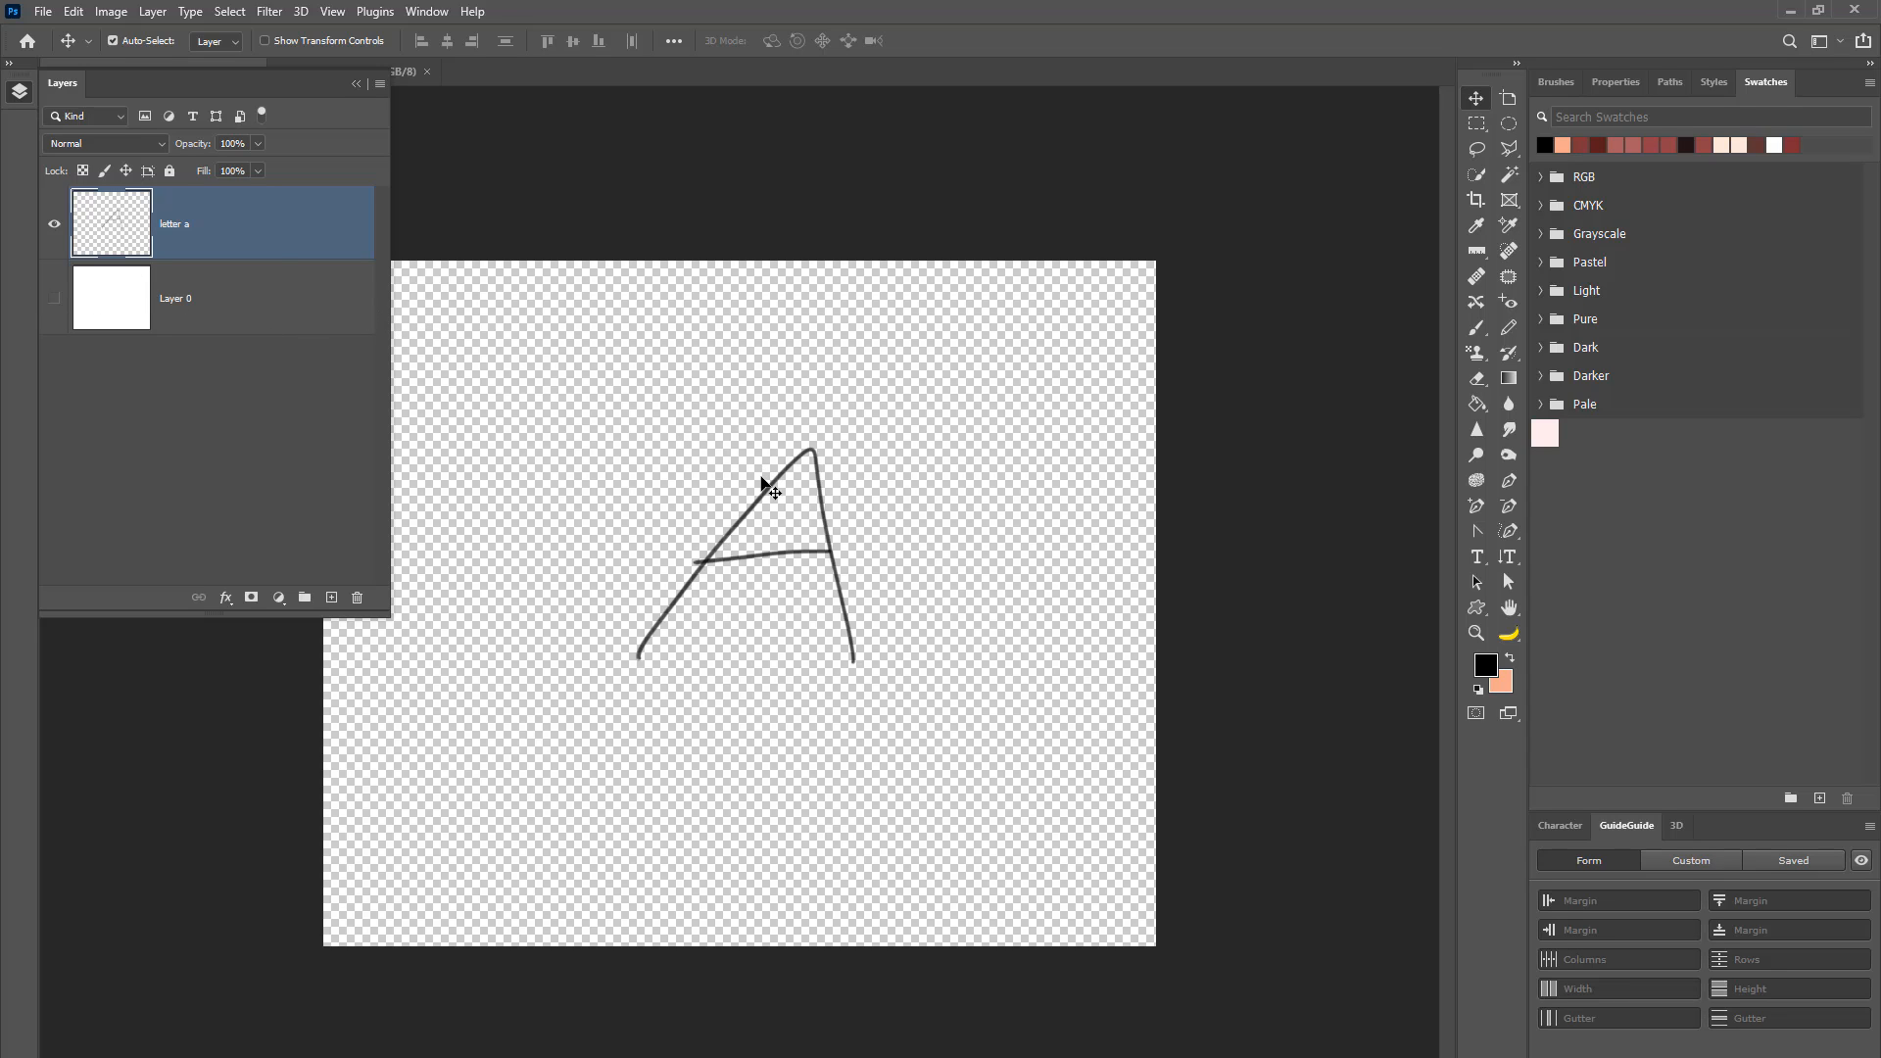
mouse_move(966, 505)
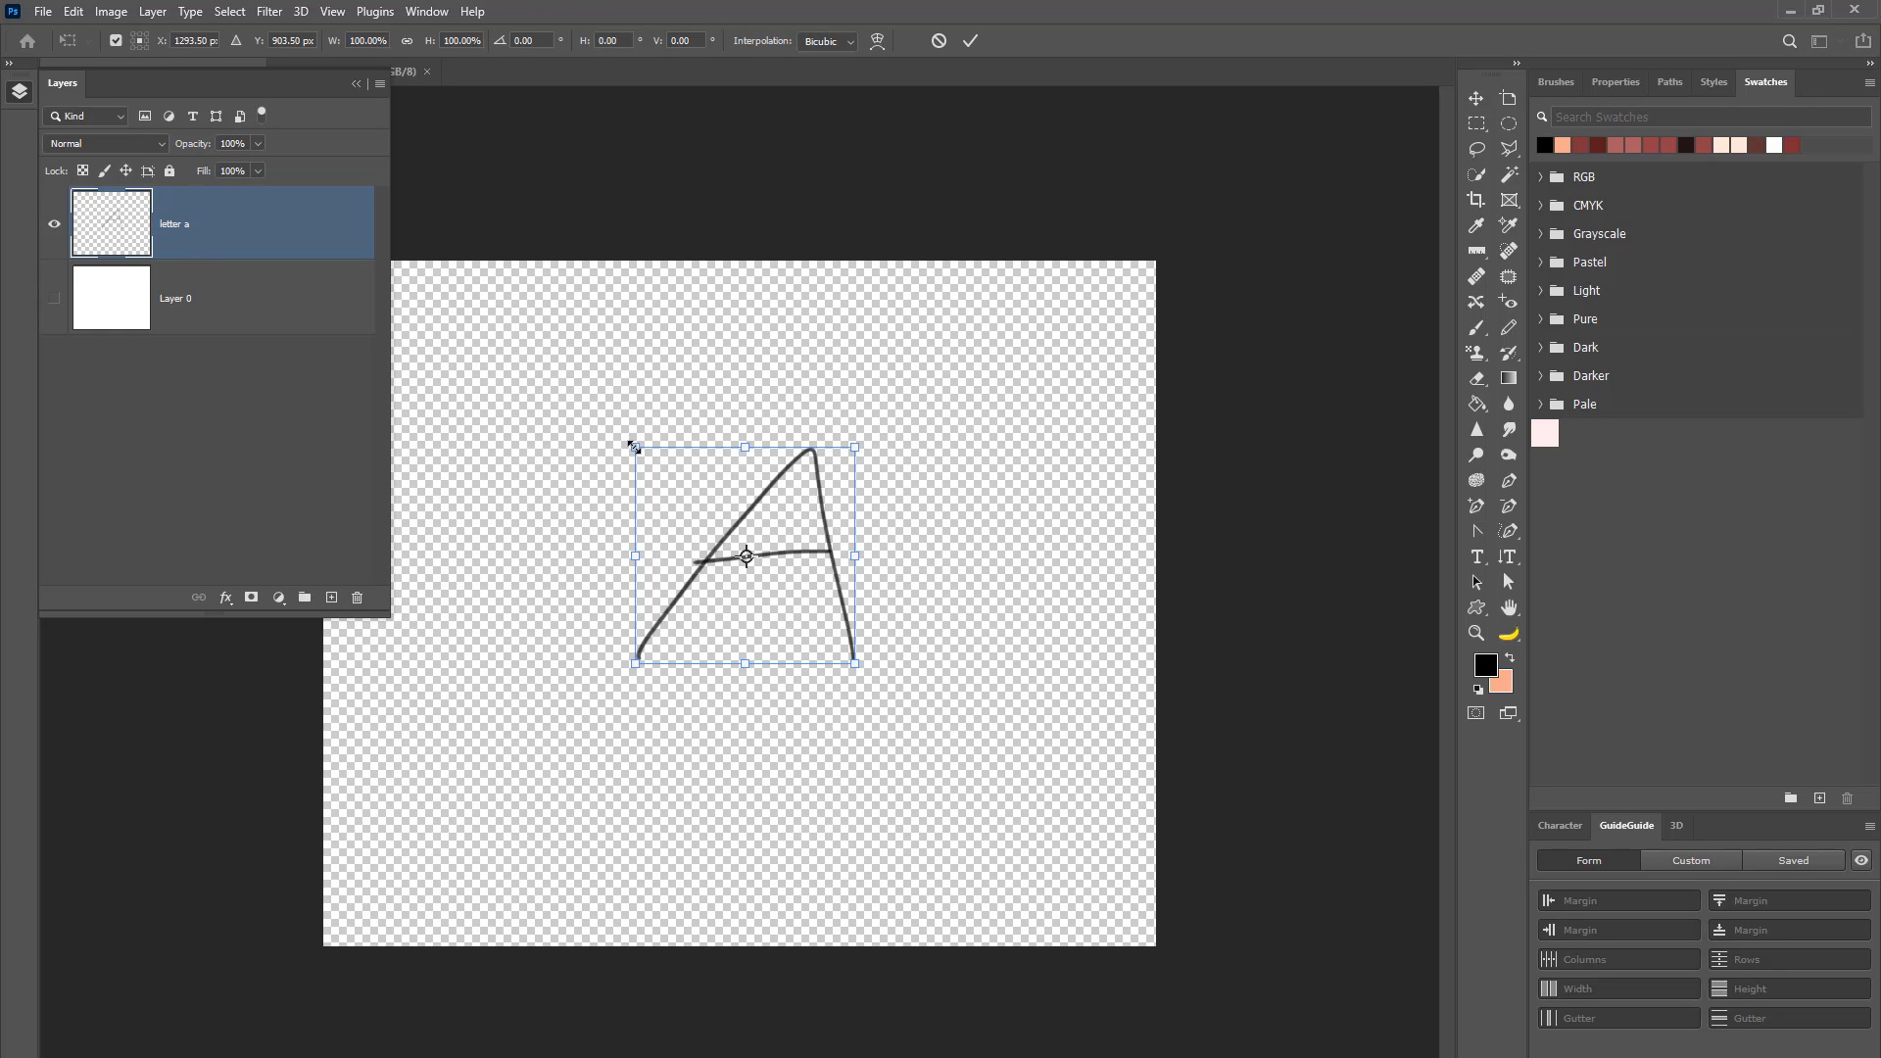
mouse_move(725, 632)
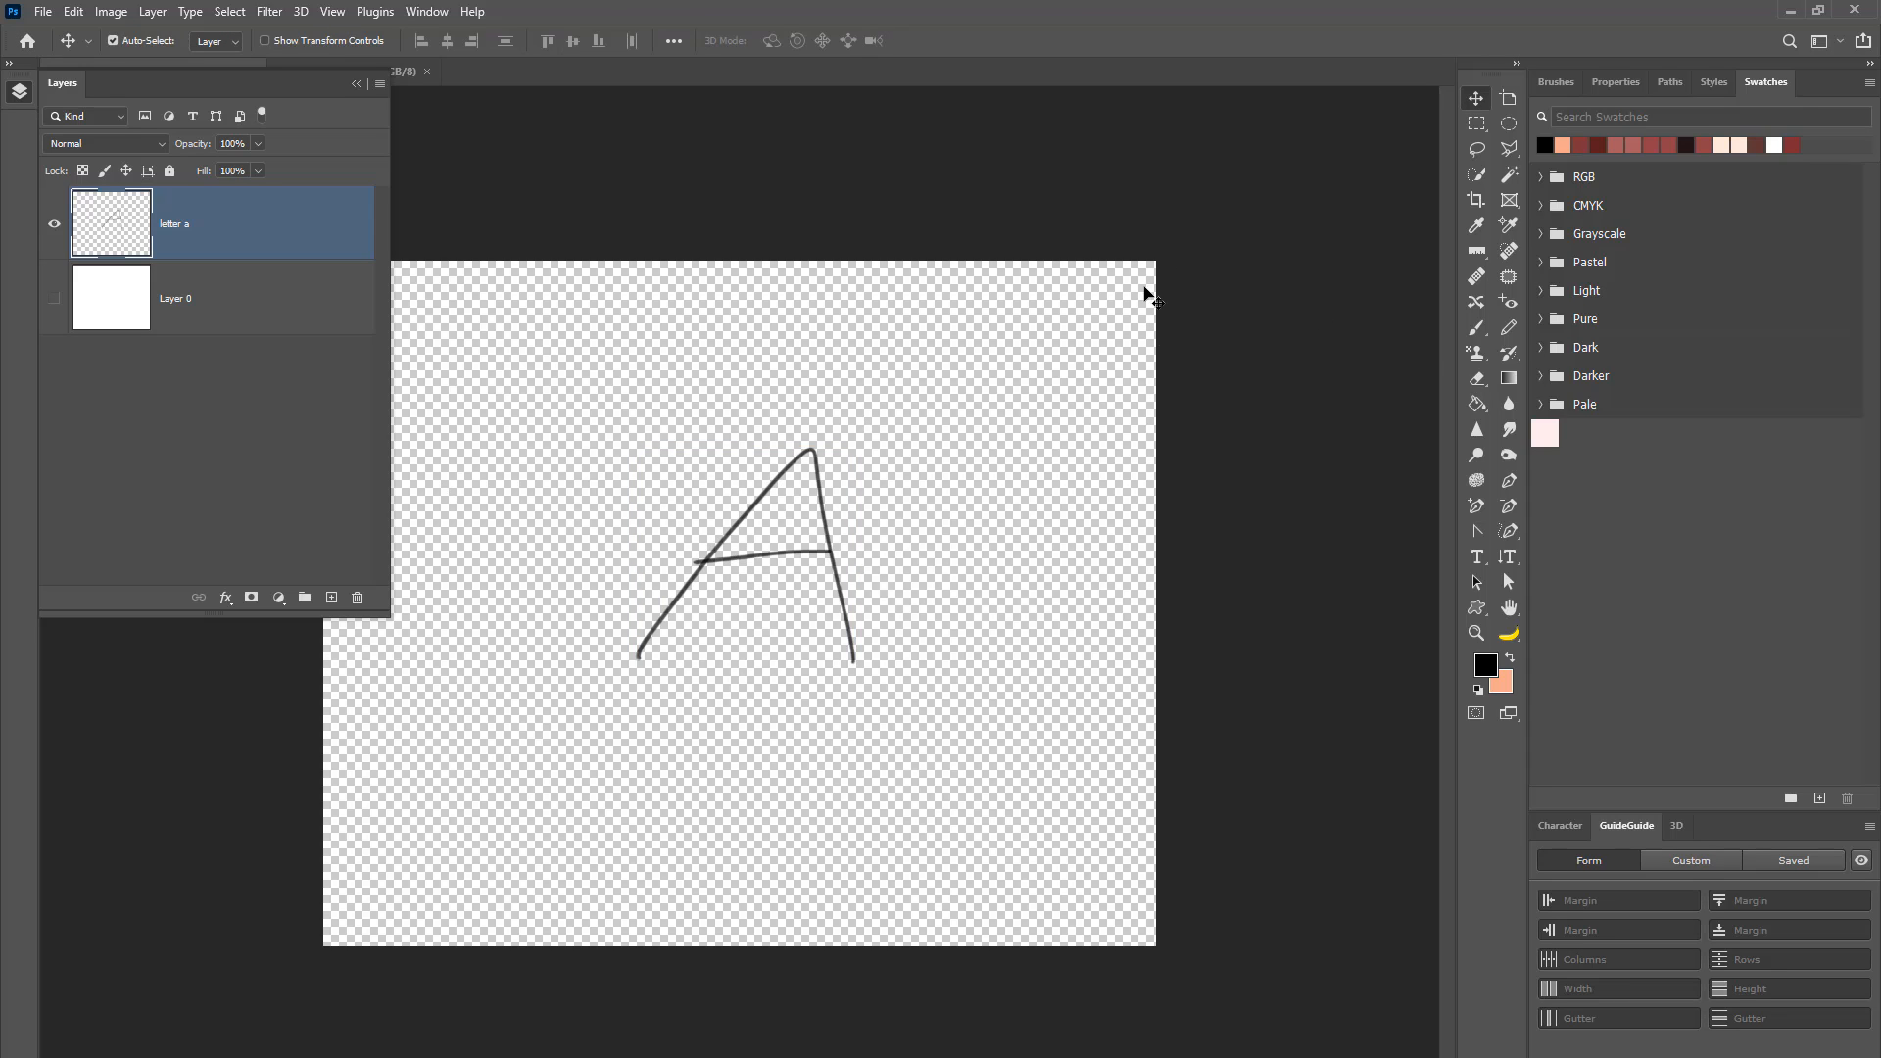
mouse_move(1477, 199)
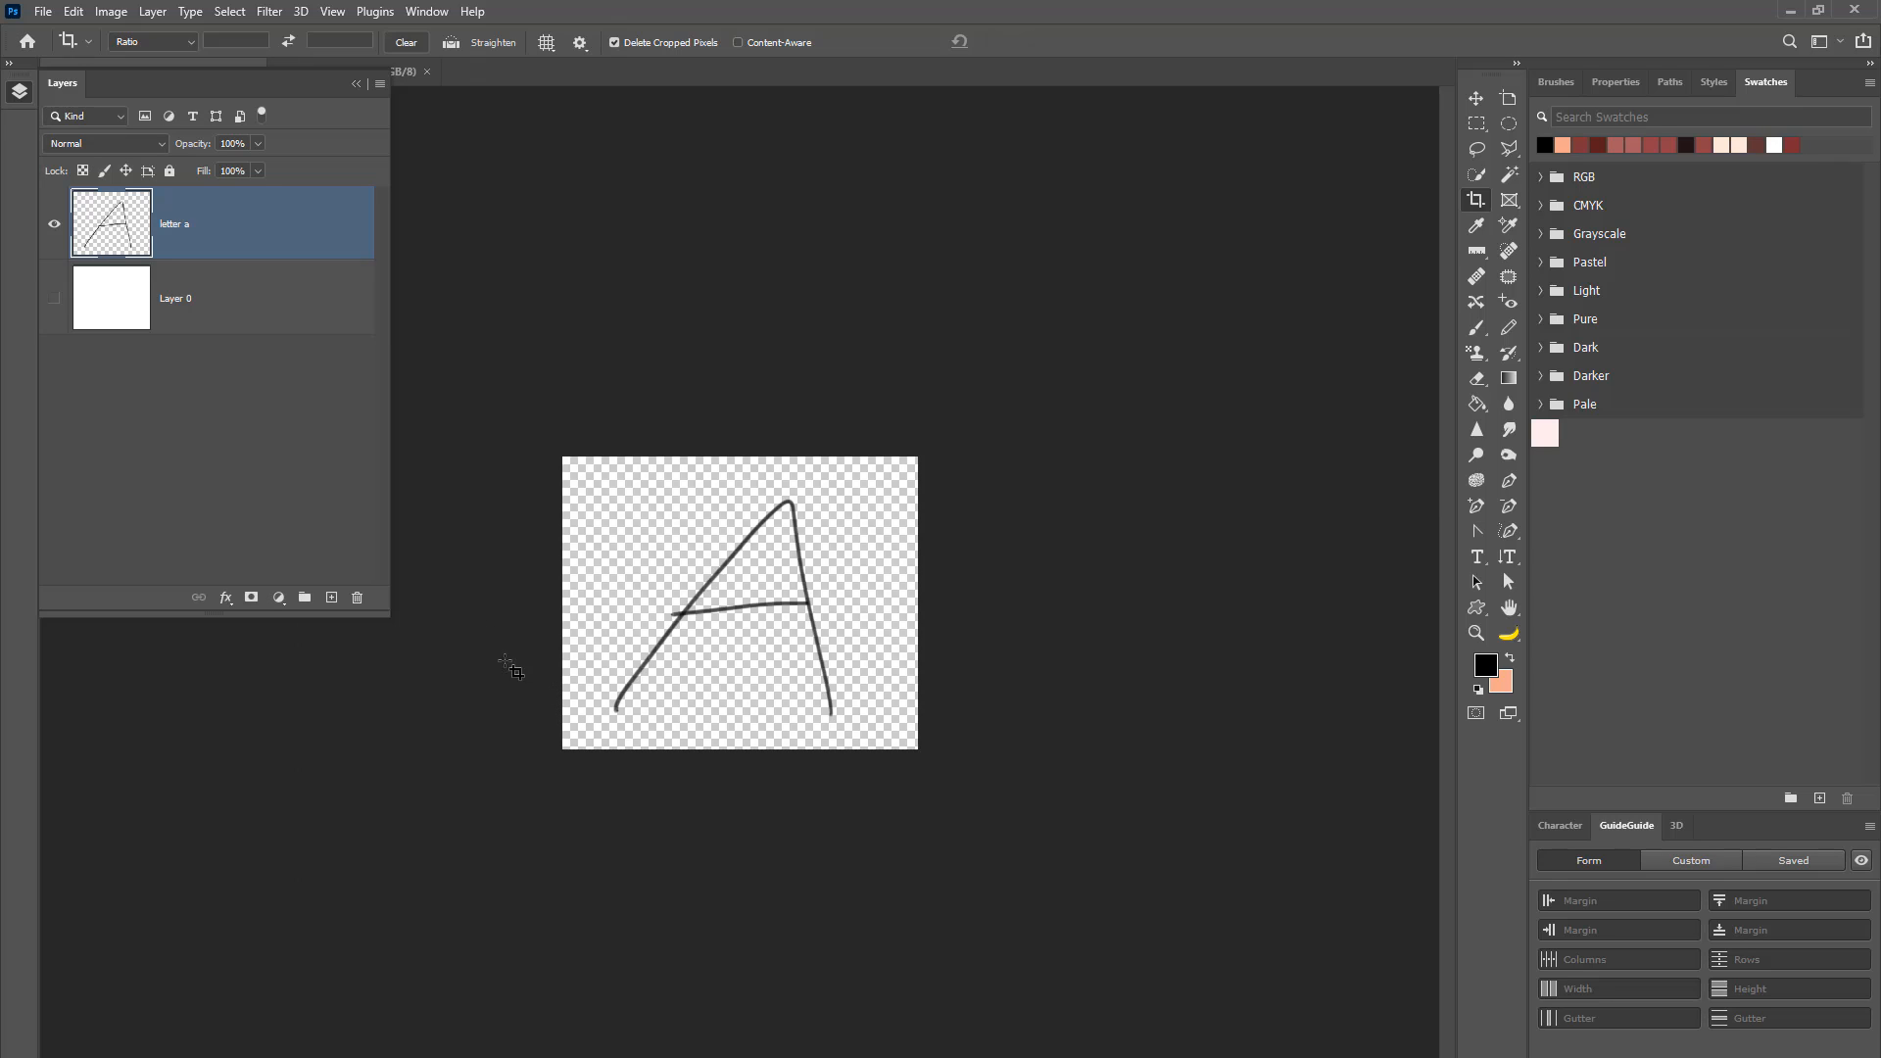
Step: Leave Photoshop and launch FontCreator from its desktop shortcut
left_click(41, 11)
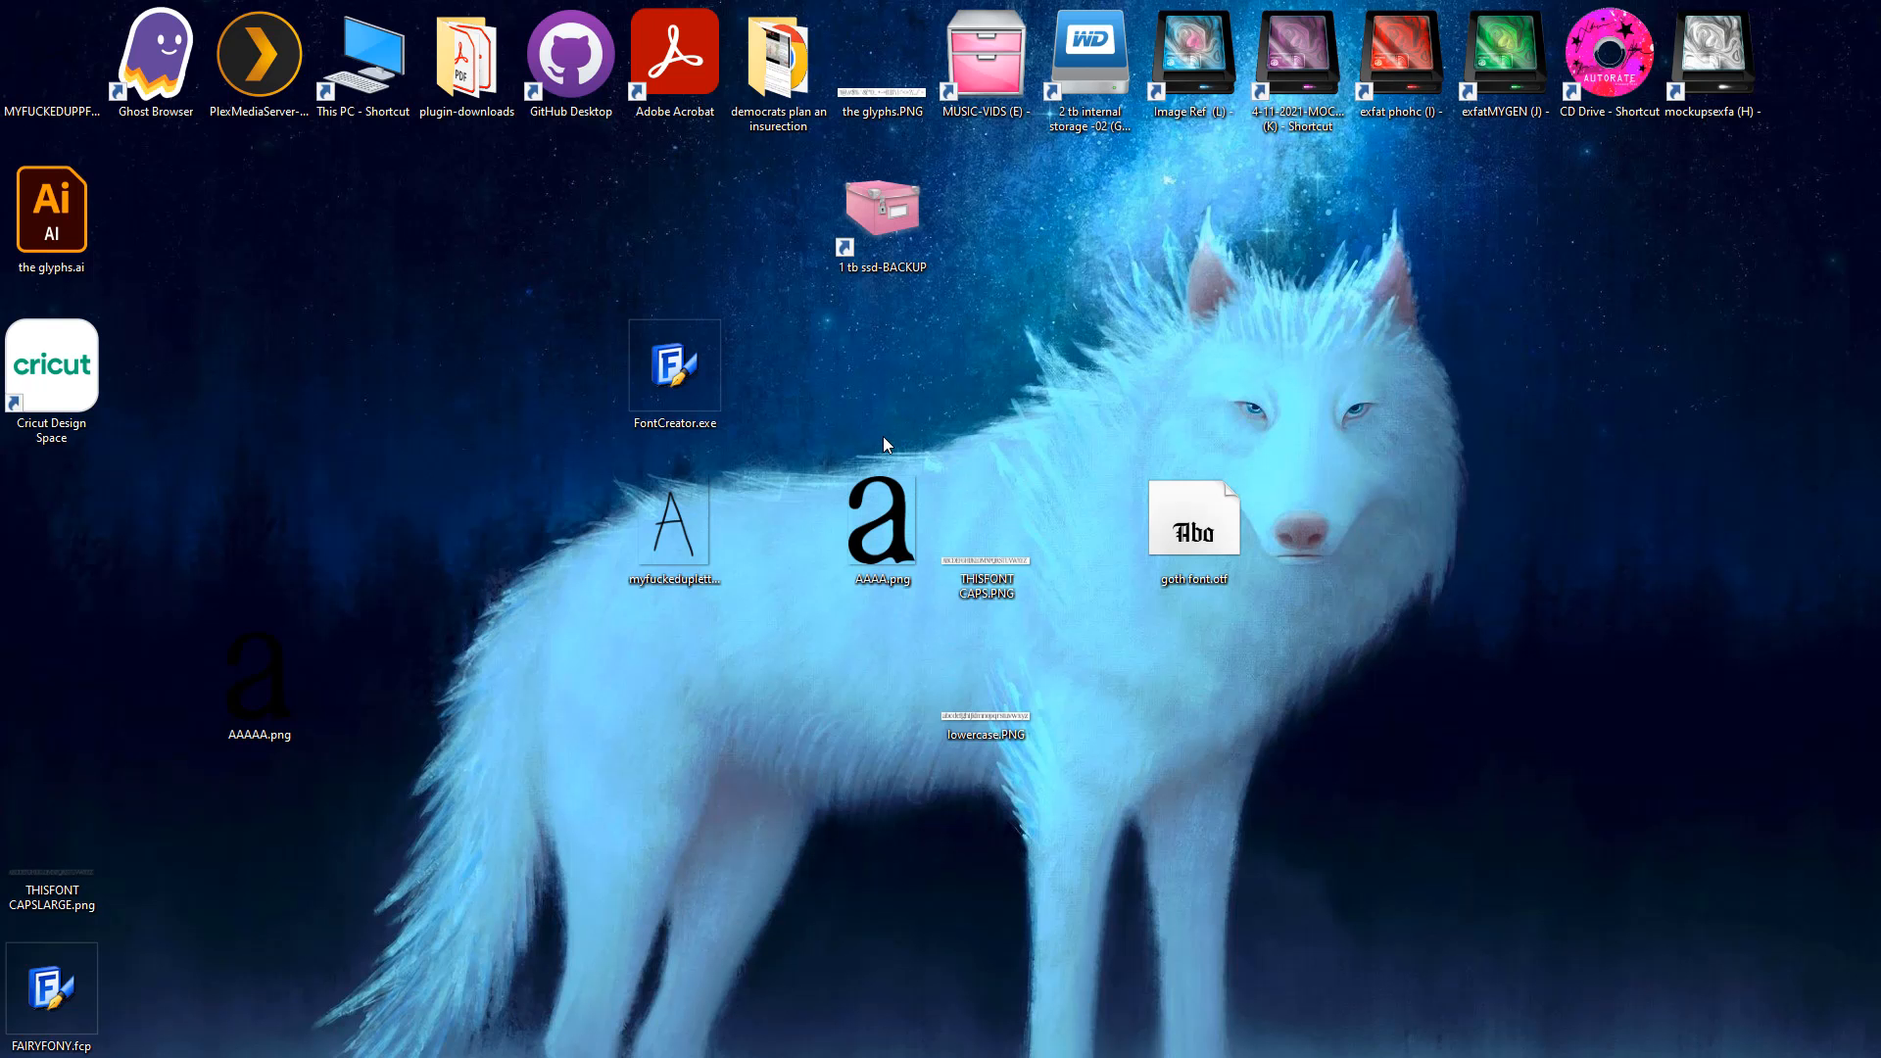
left_click(672, 362)
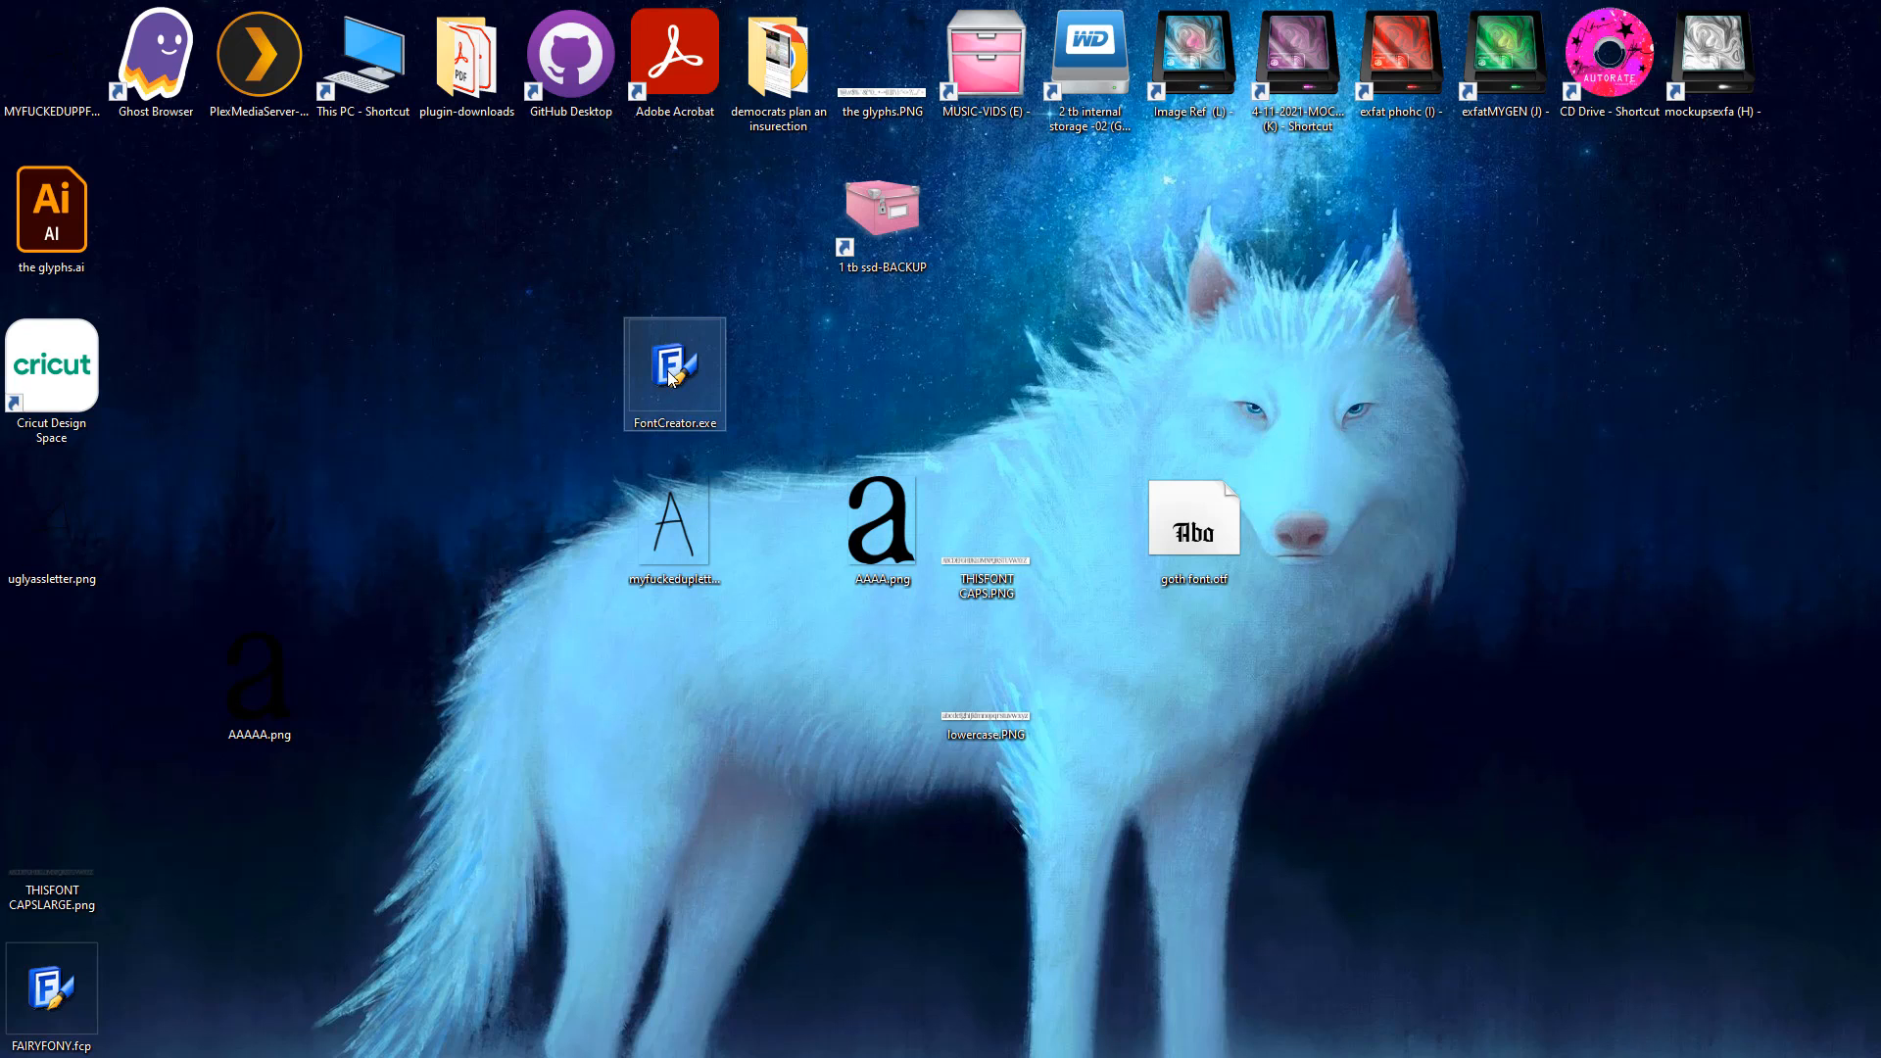
mouse_move(985, 552)
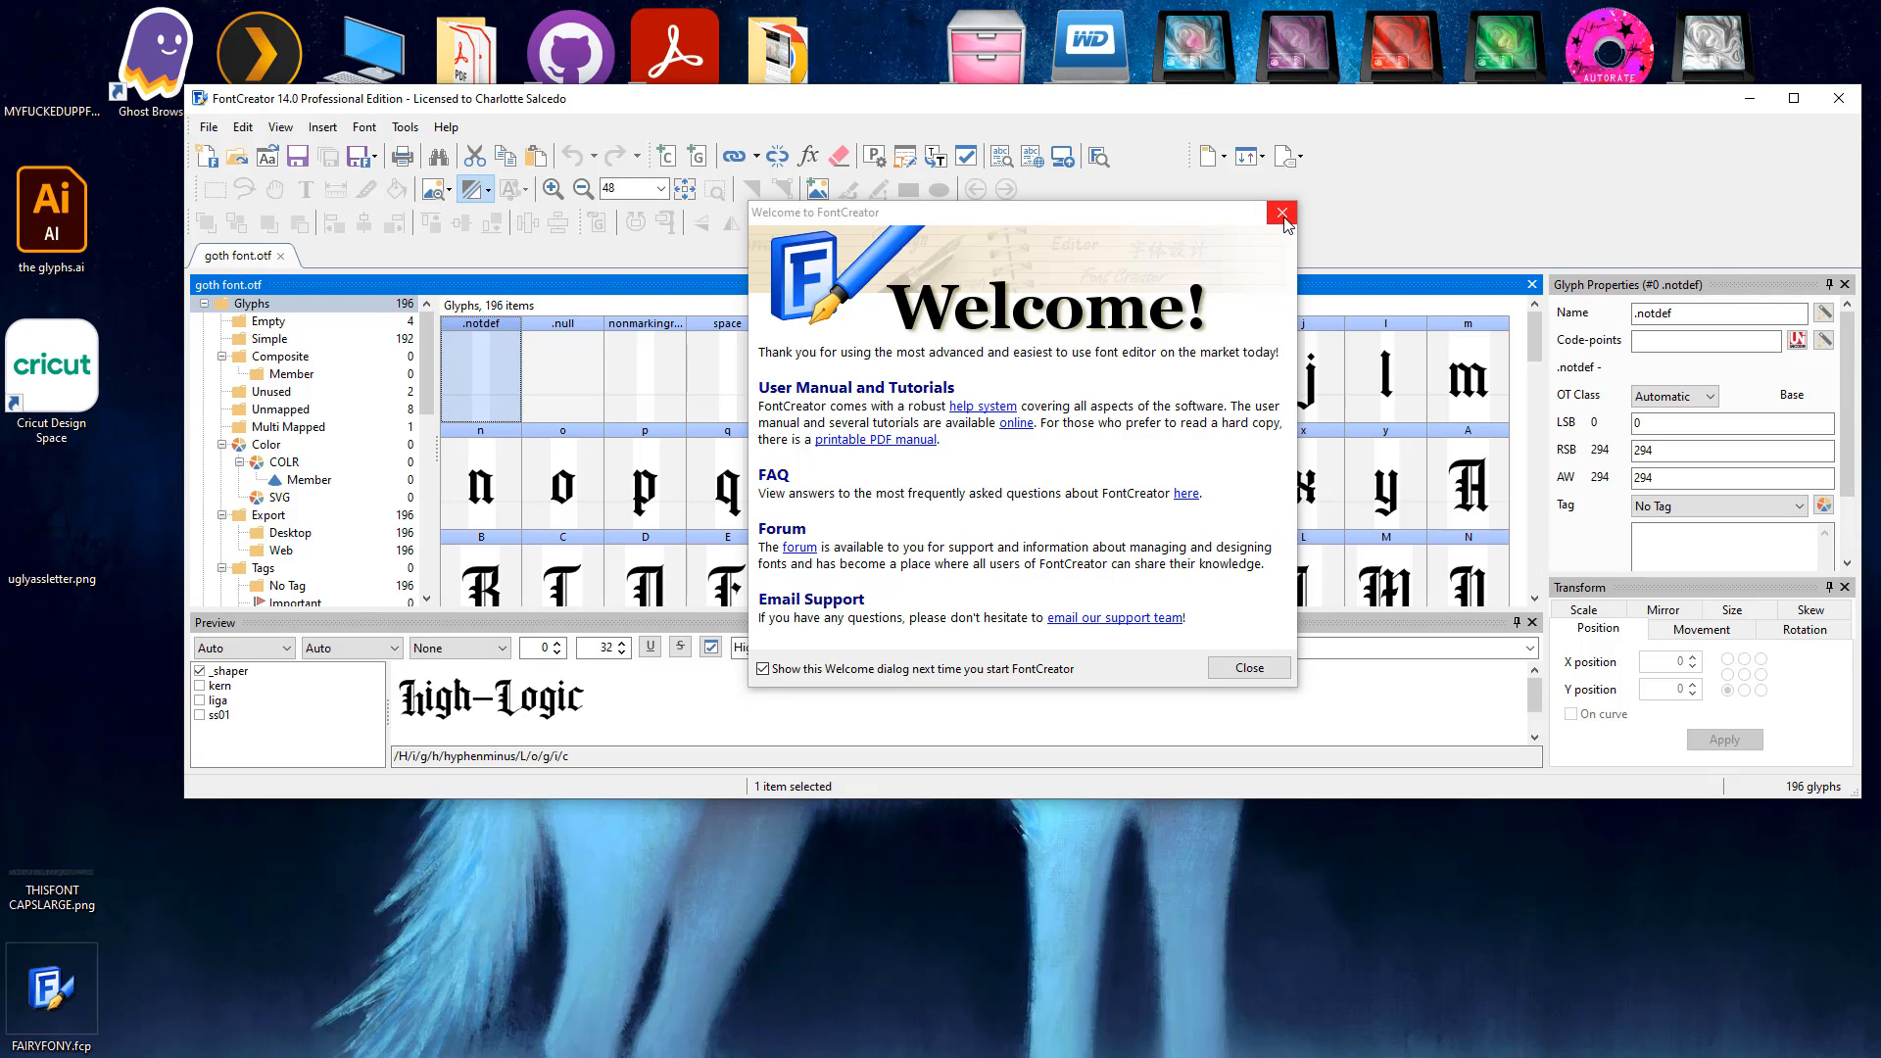
Step: Create a new font project with the family name 'uglyassletter'
left_click(1281, 211)
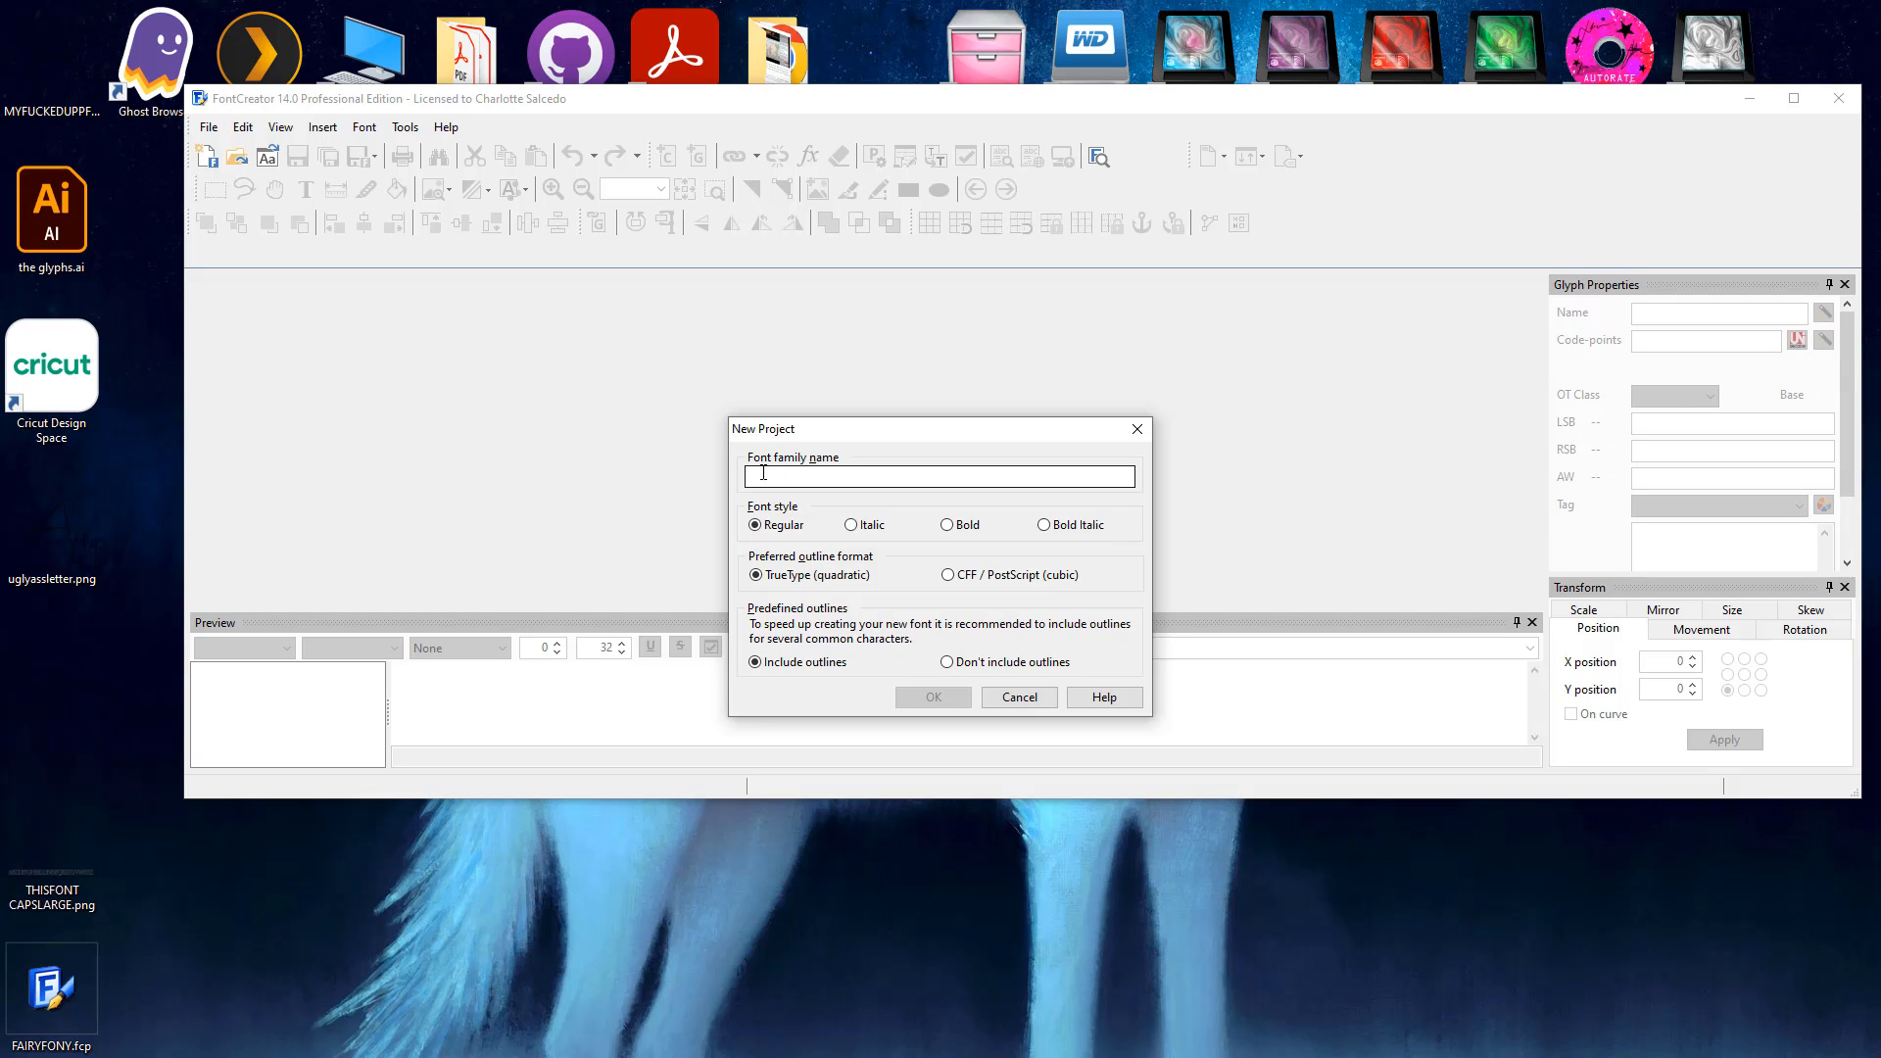
type("uglyas")
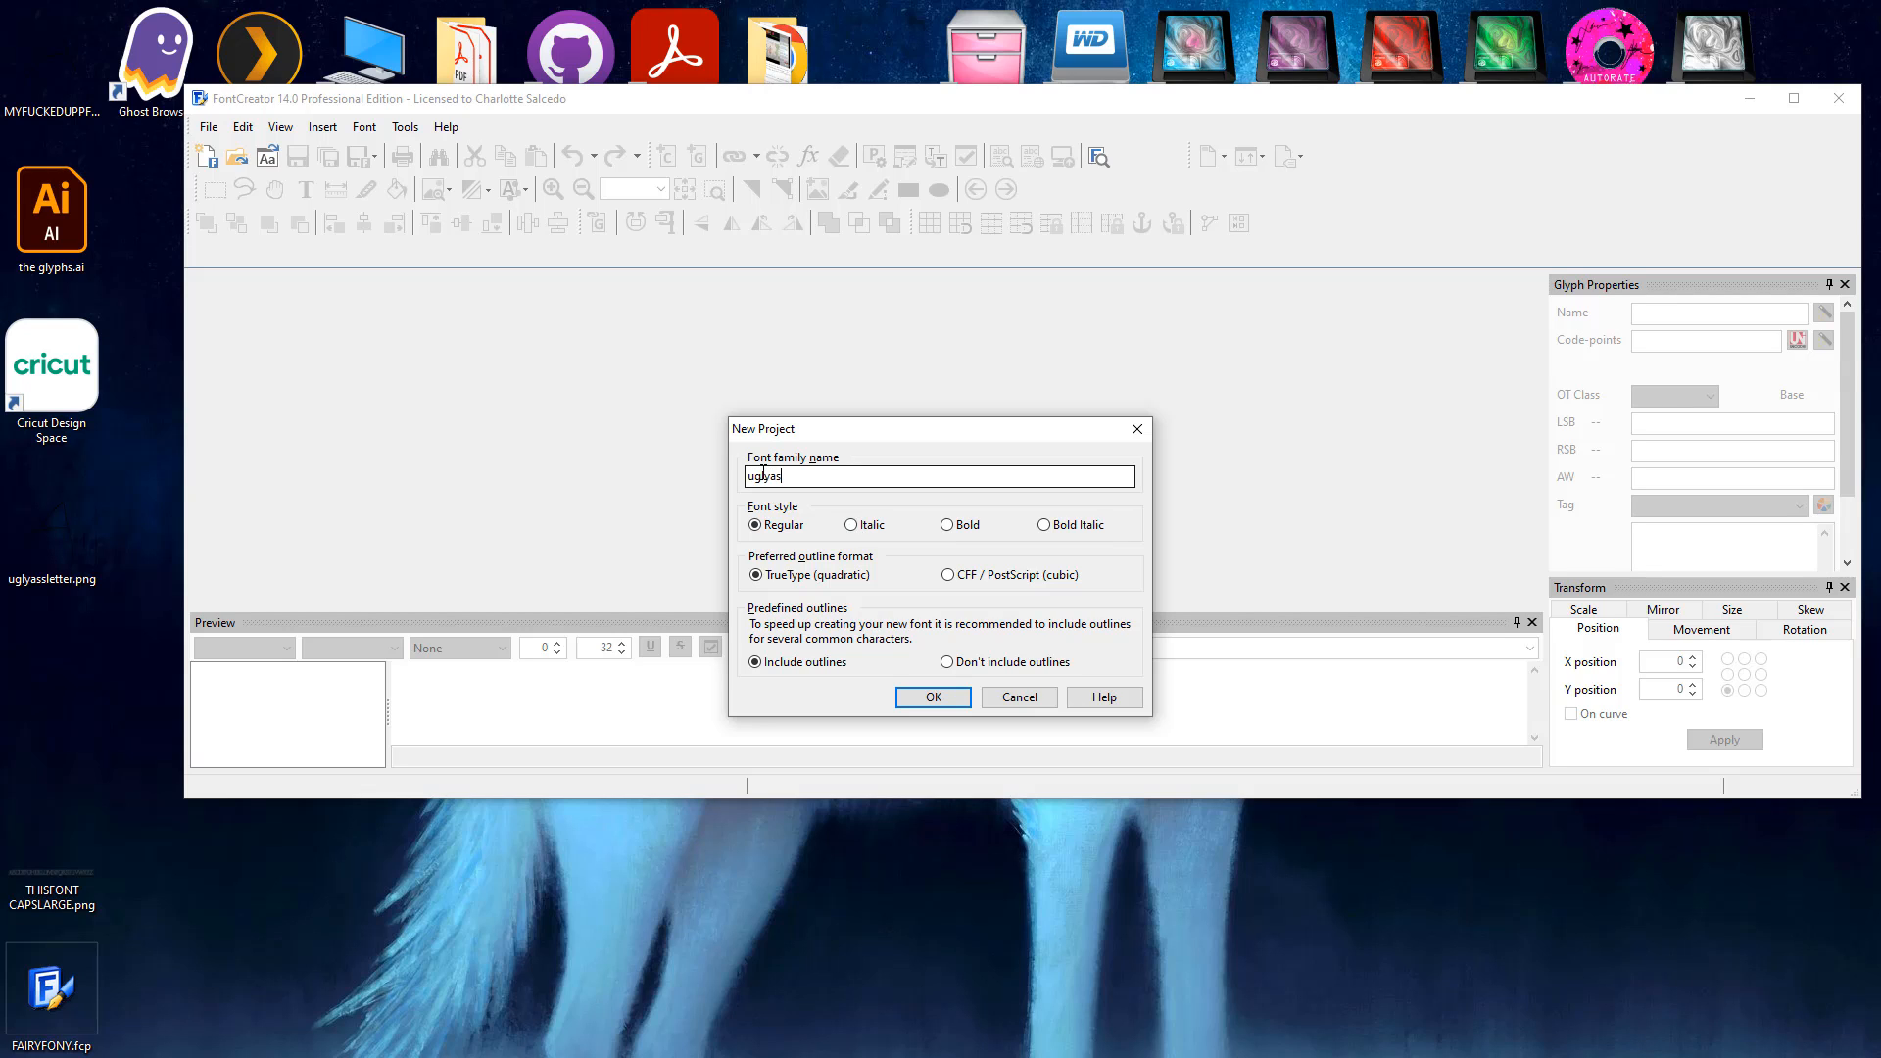
type("sletter")
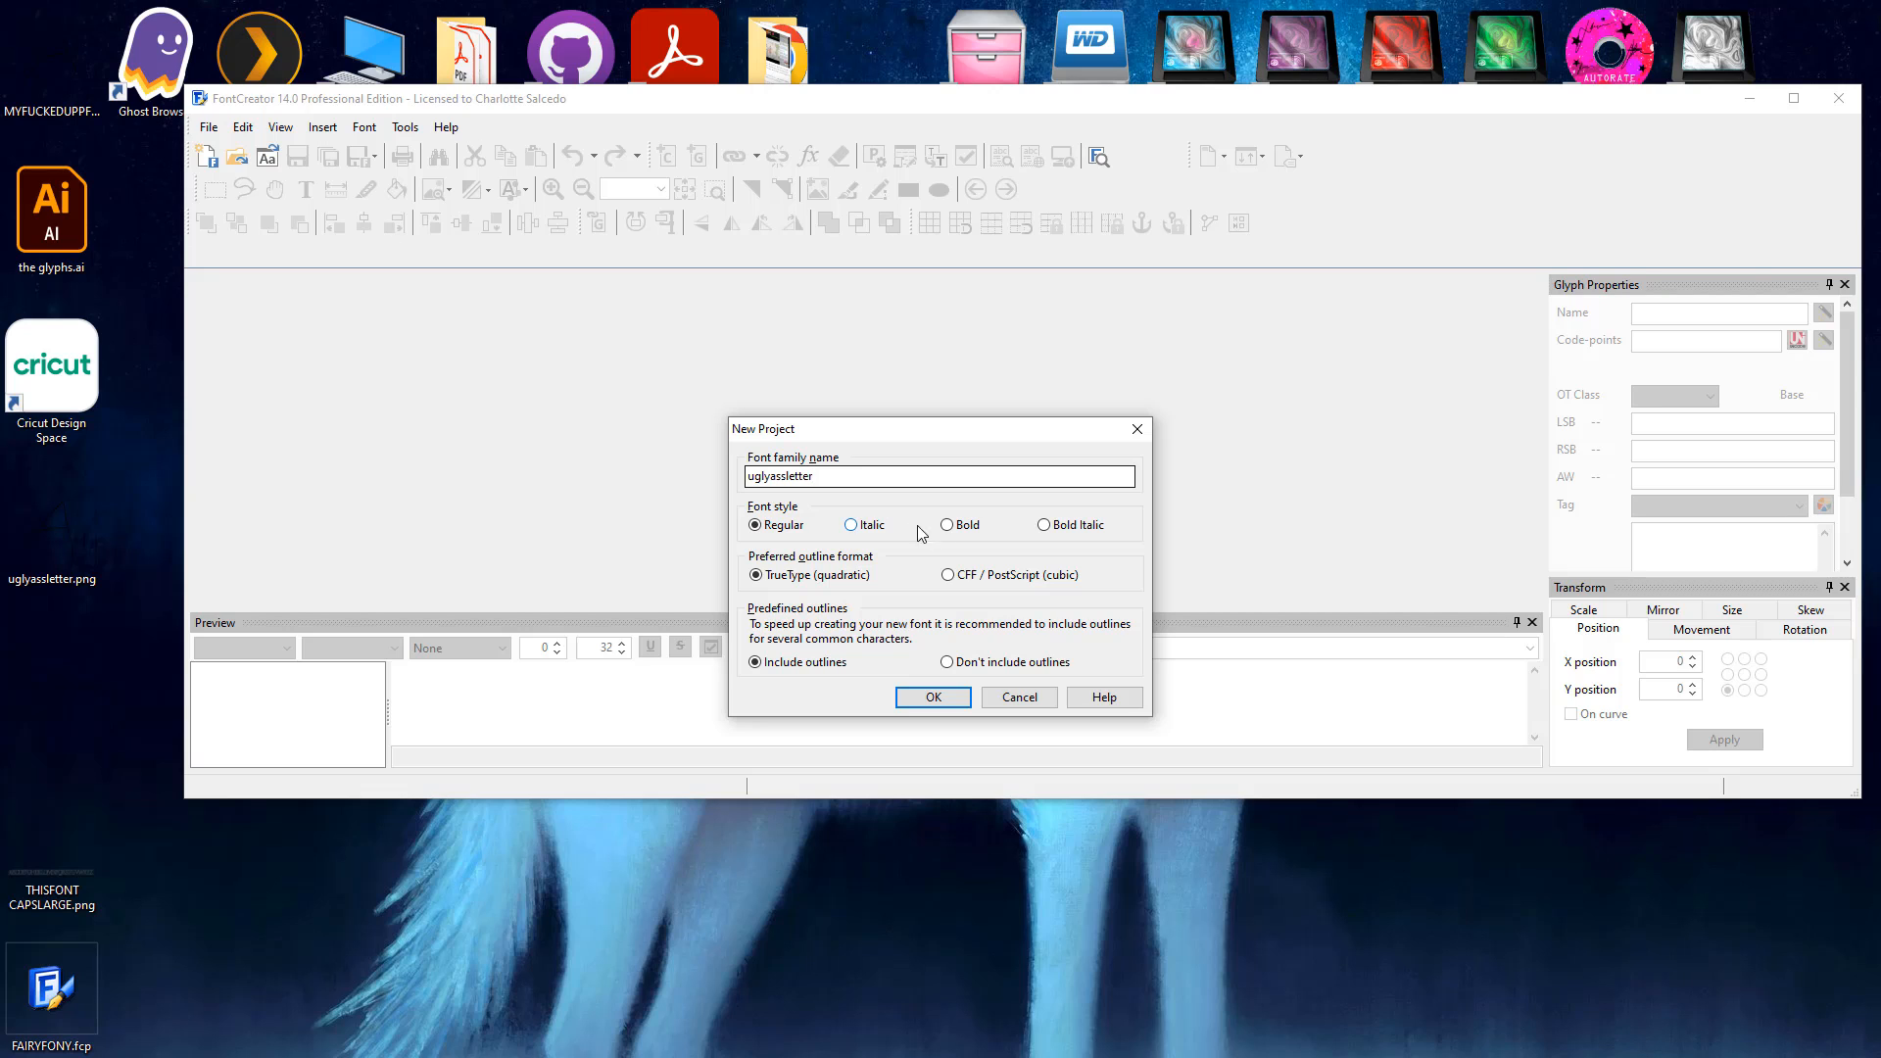
left_click(933, 697)
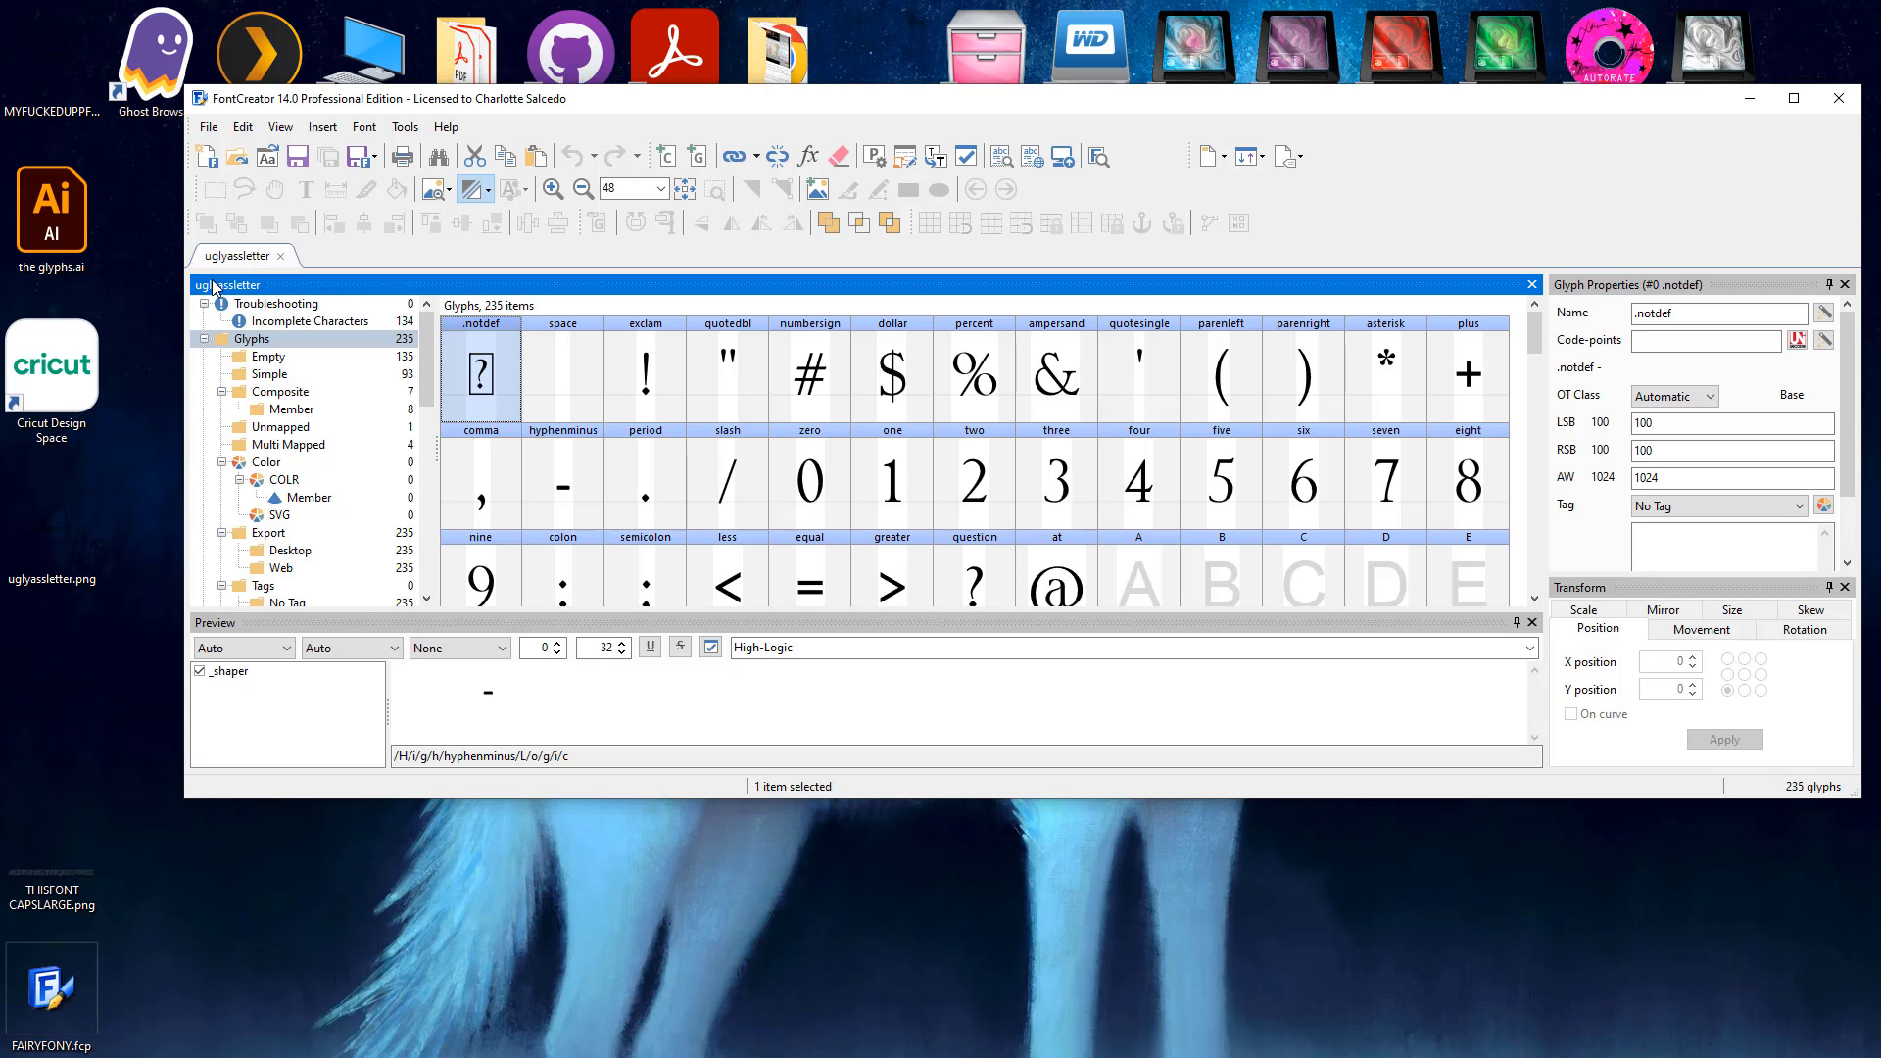
Step: List the incomplete glyphs and open the empty capital A glyph for editing
left_click(276, 304)
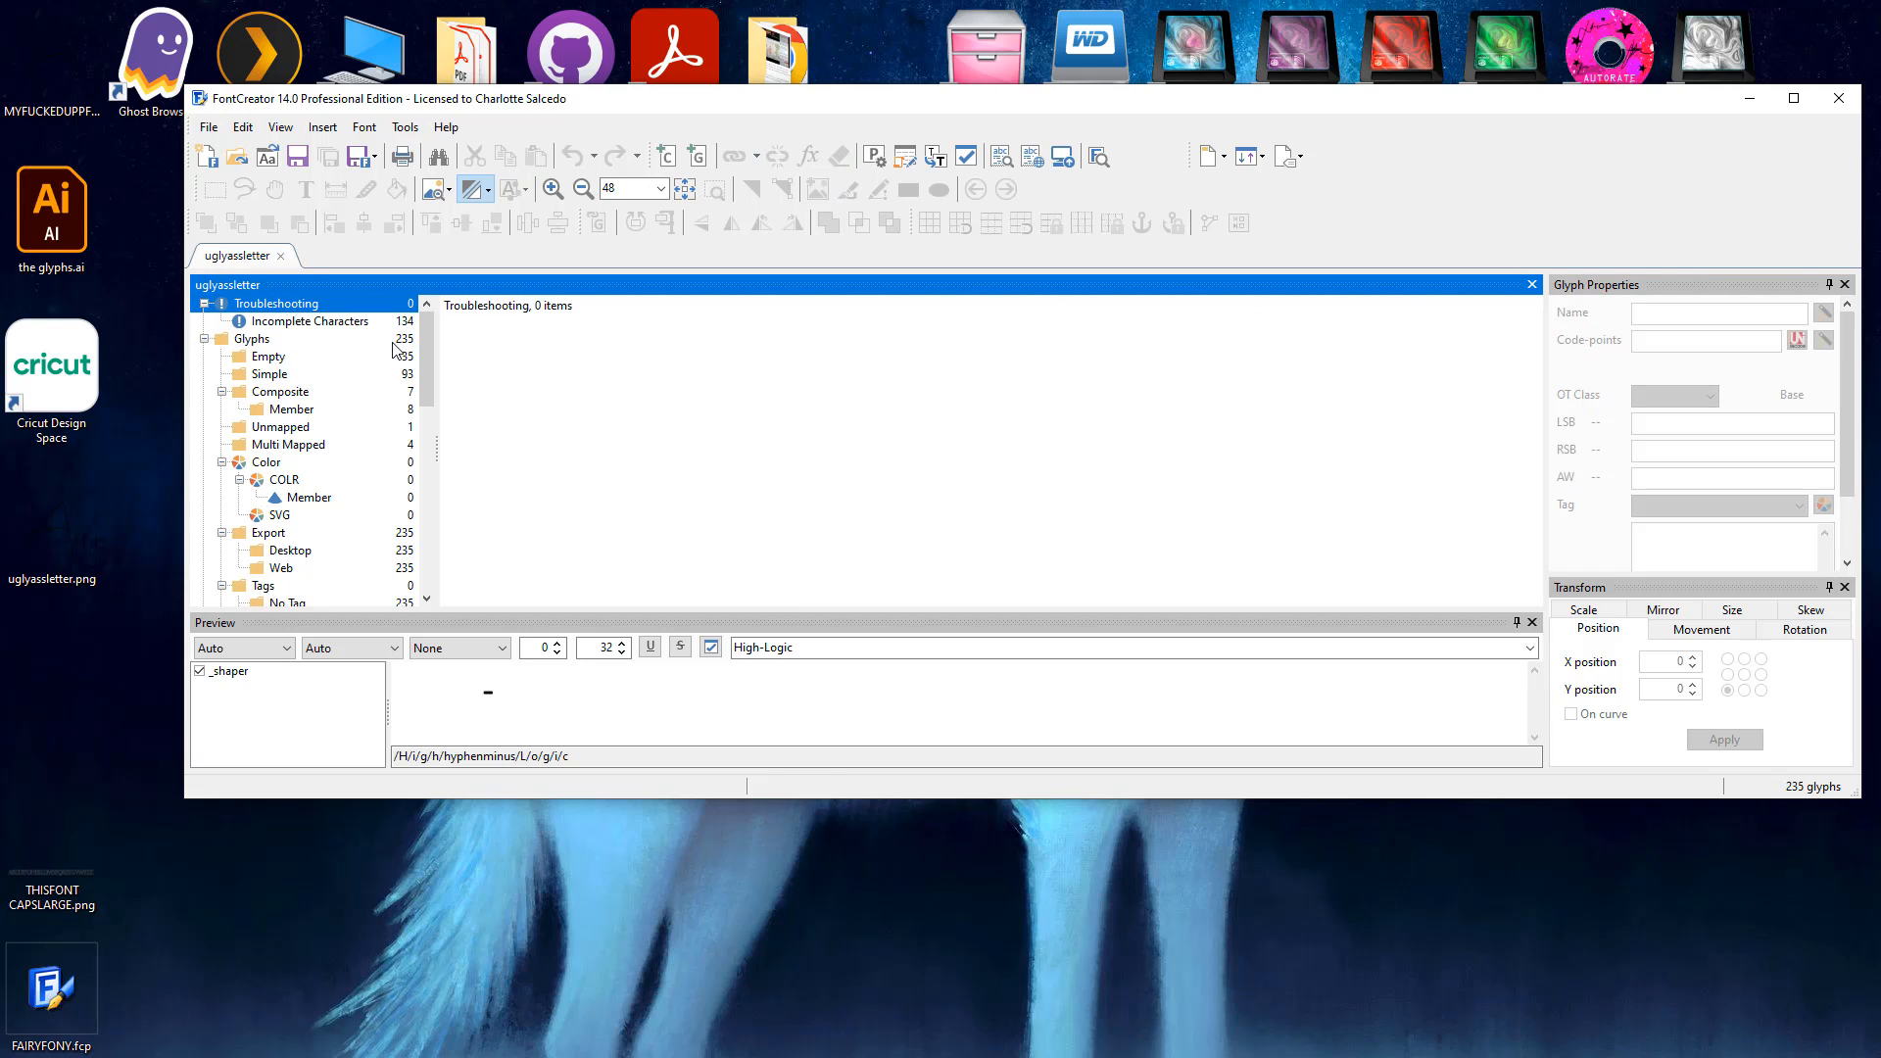
left_click(311, 319)
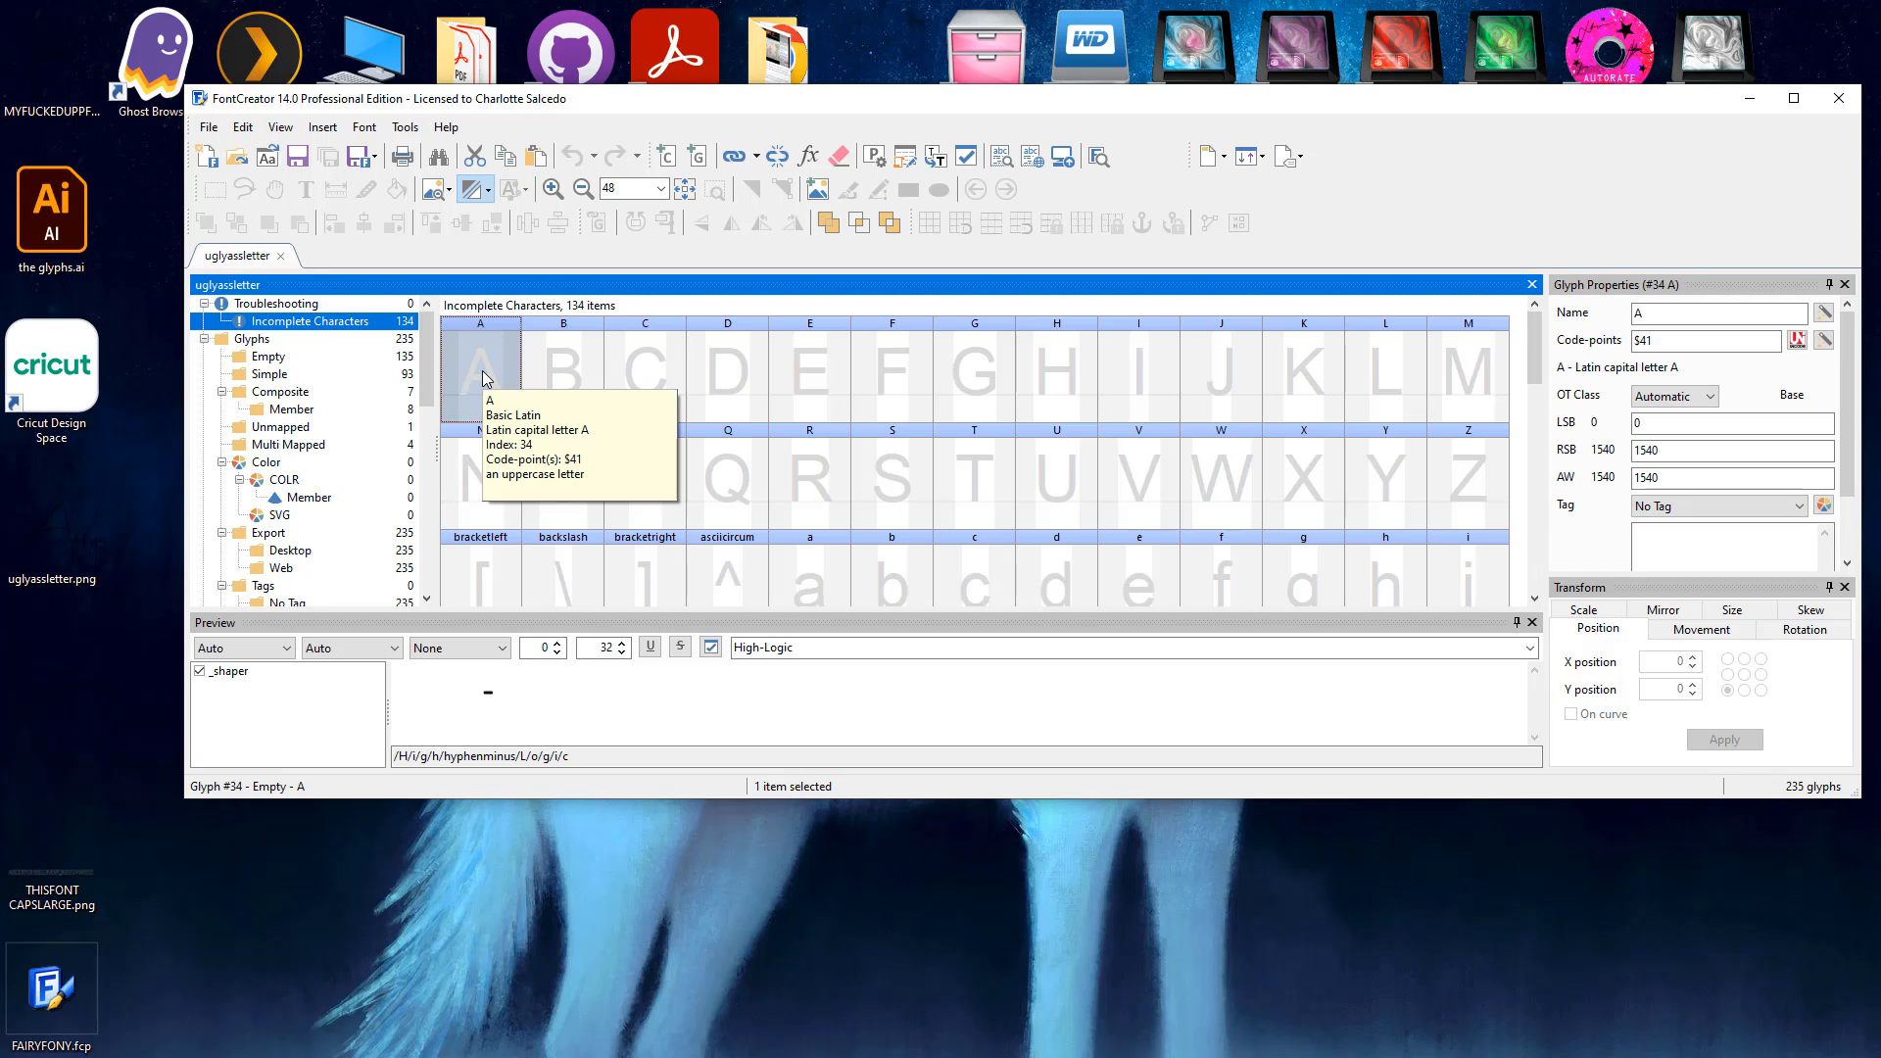
double_click(478, 372)
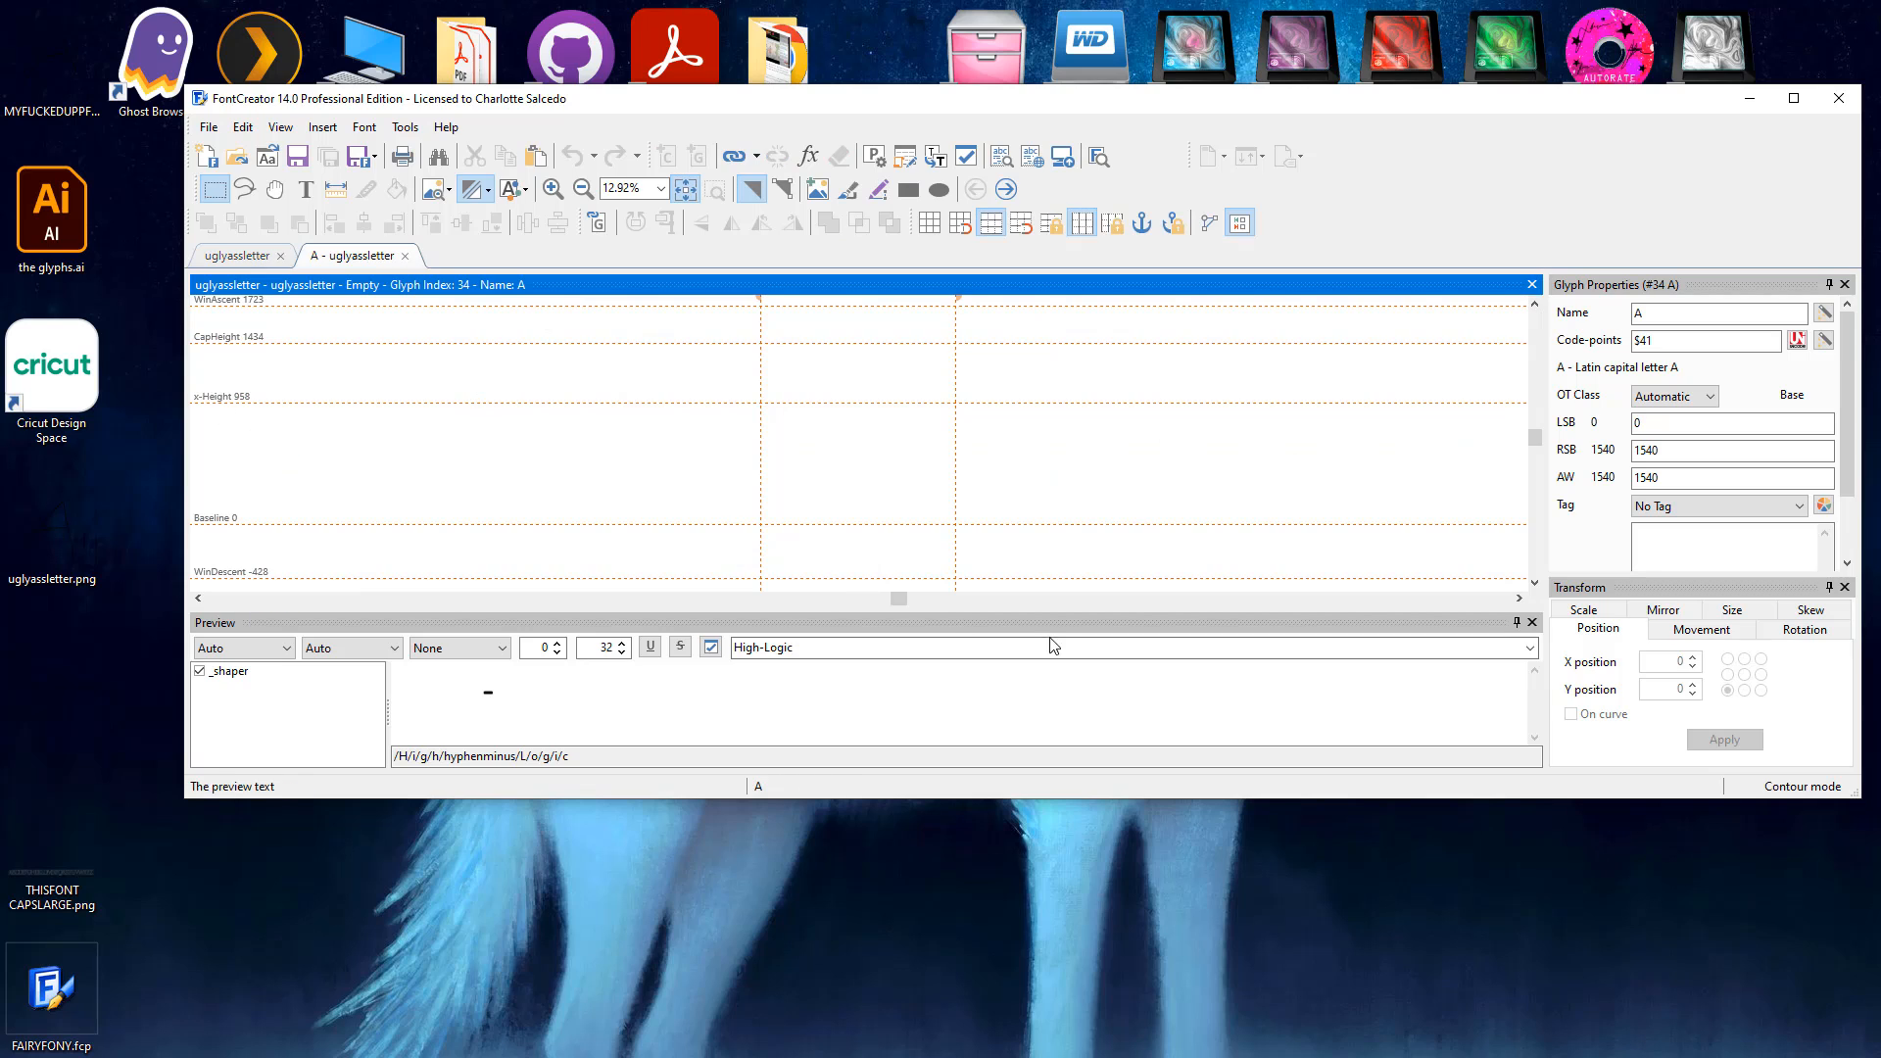
mouse_move(760, 392)
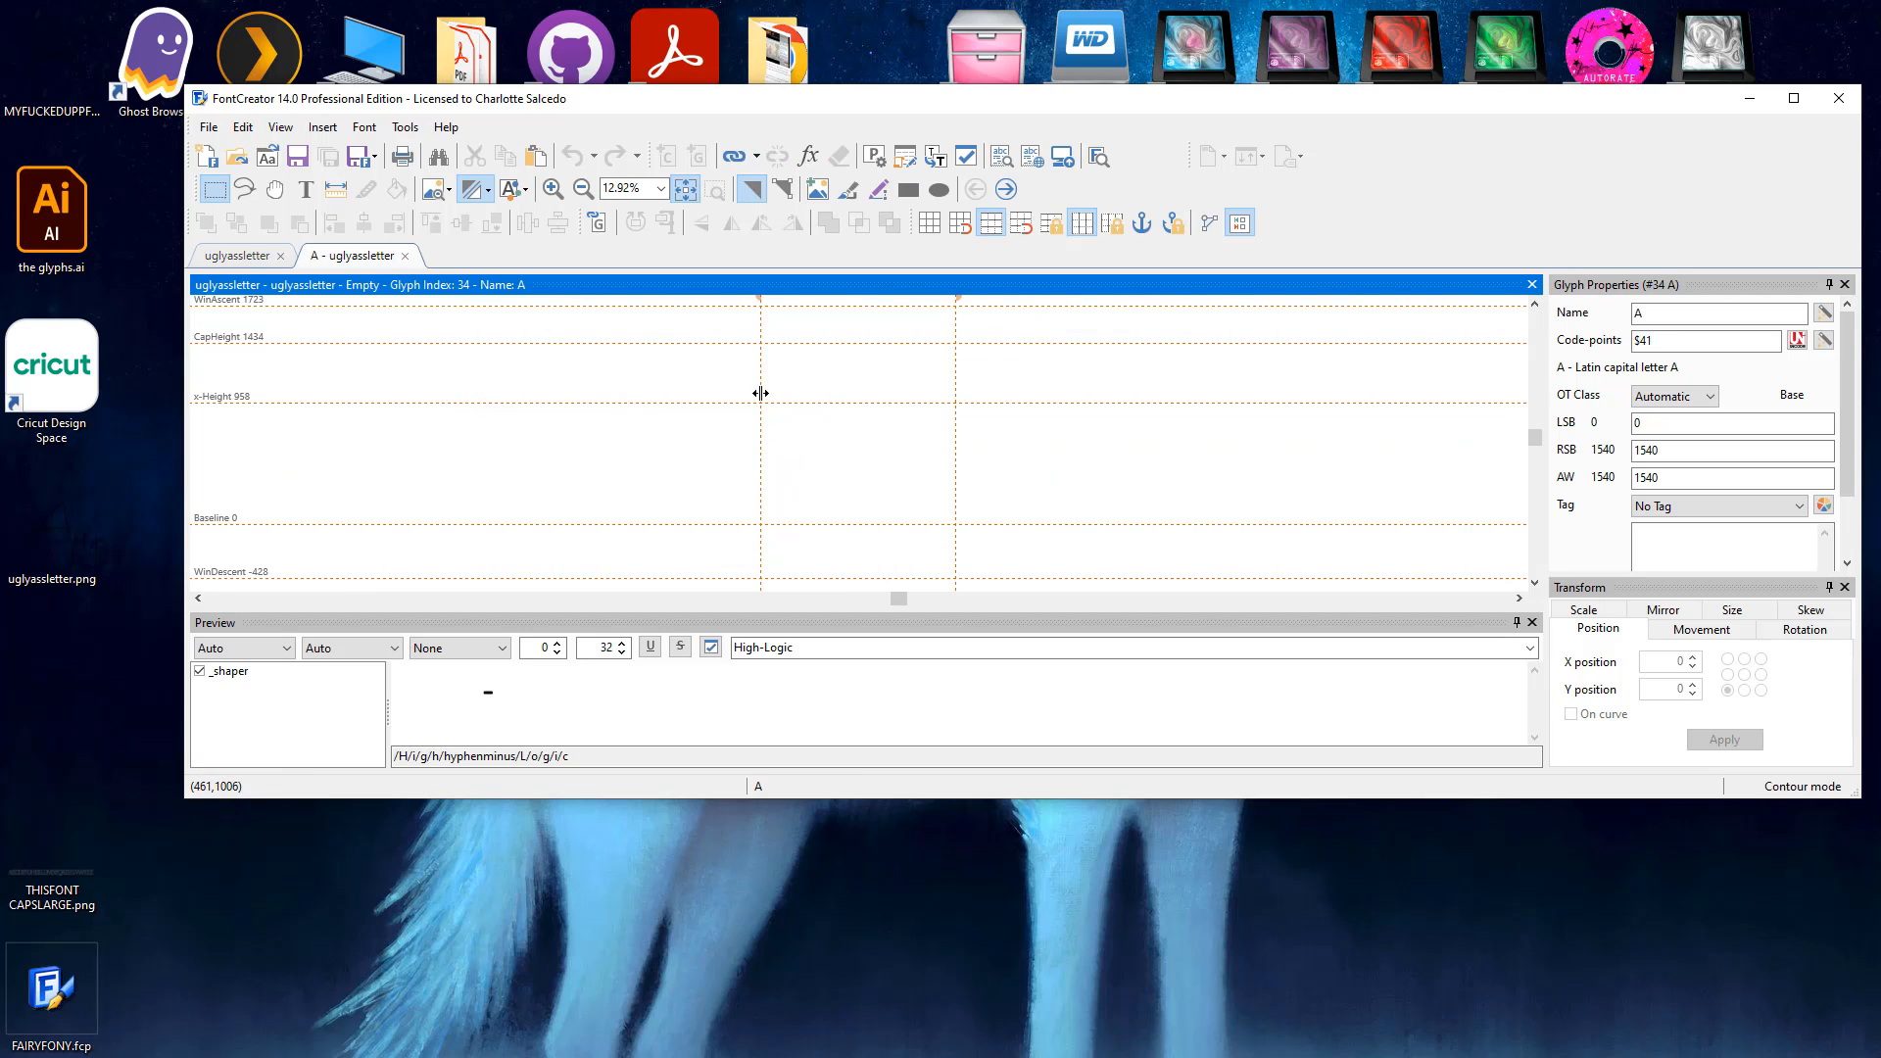
mouse_move(819, 429)
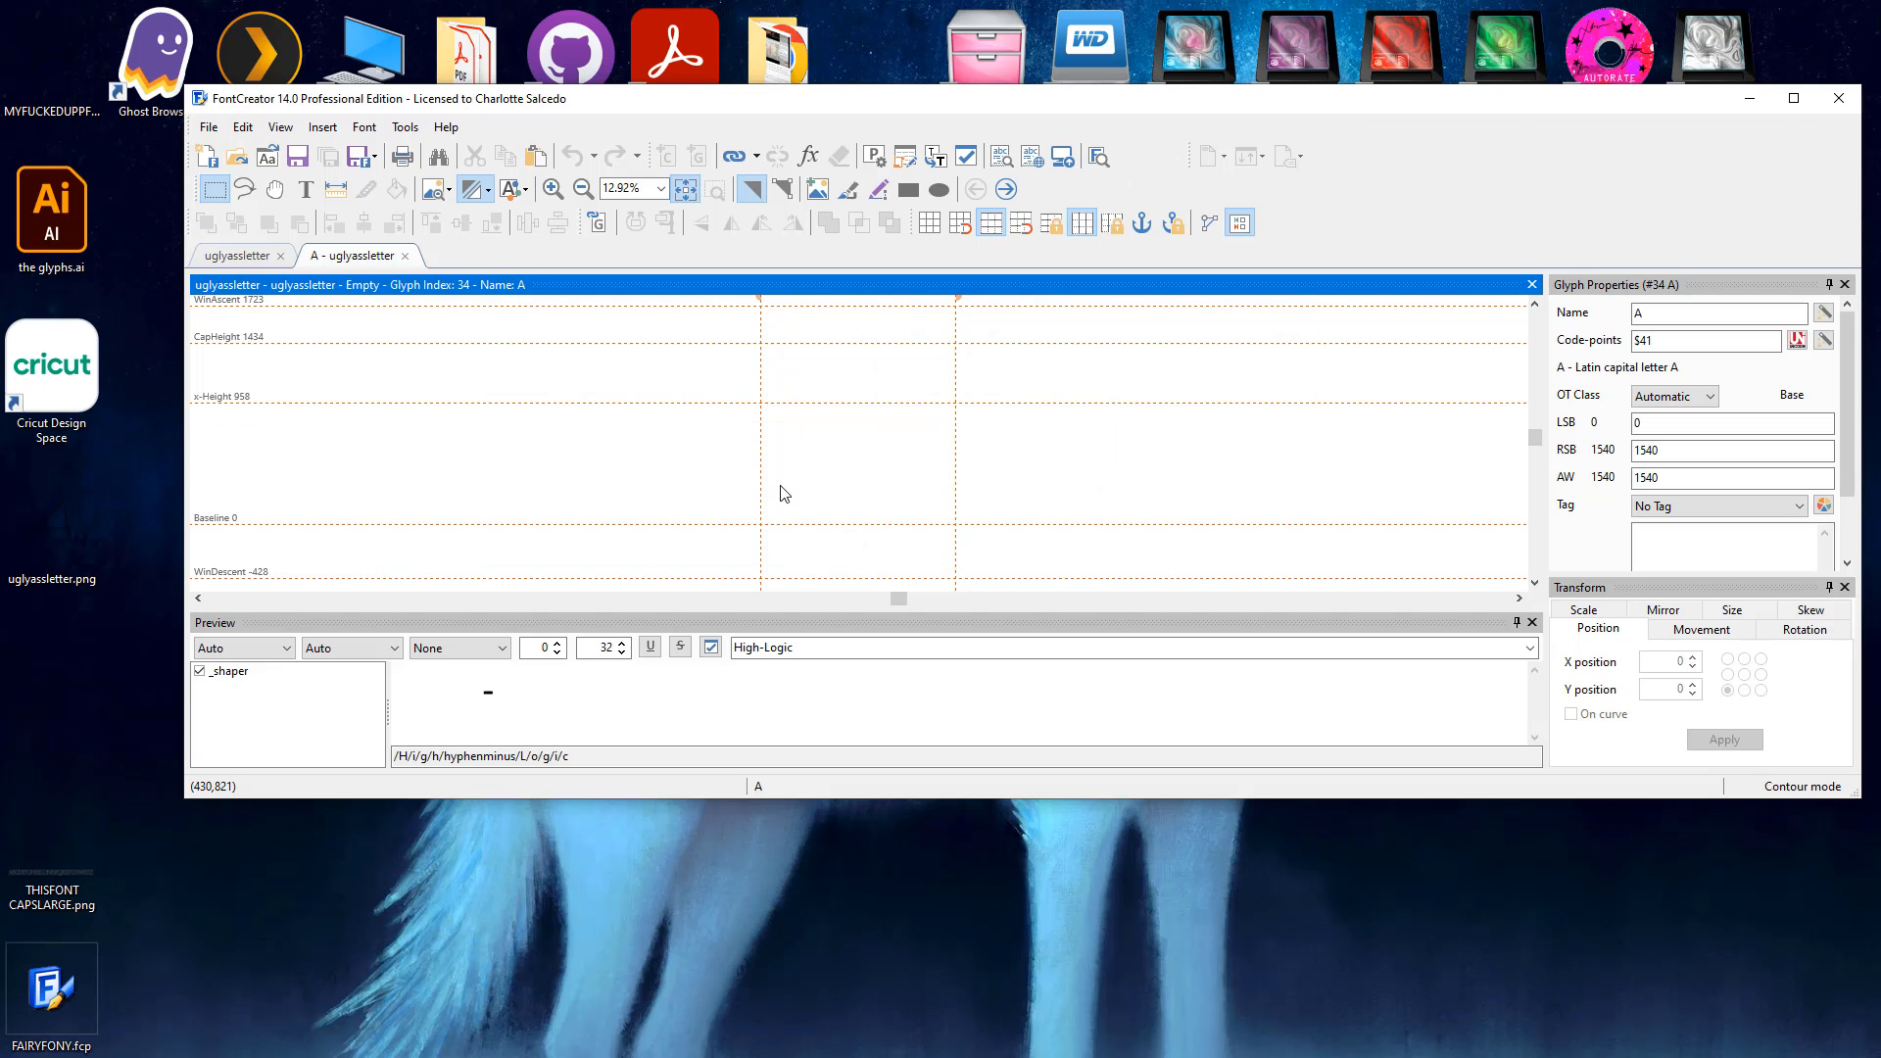
mouse_move(768, 489)
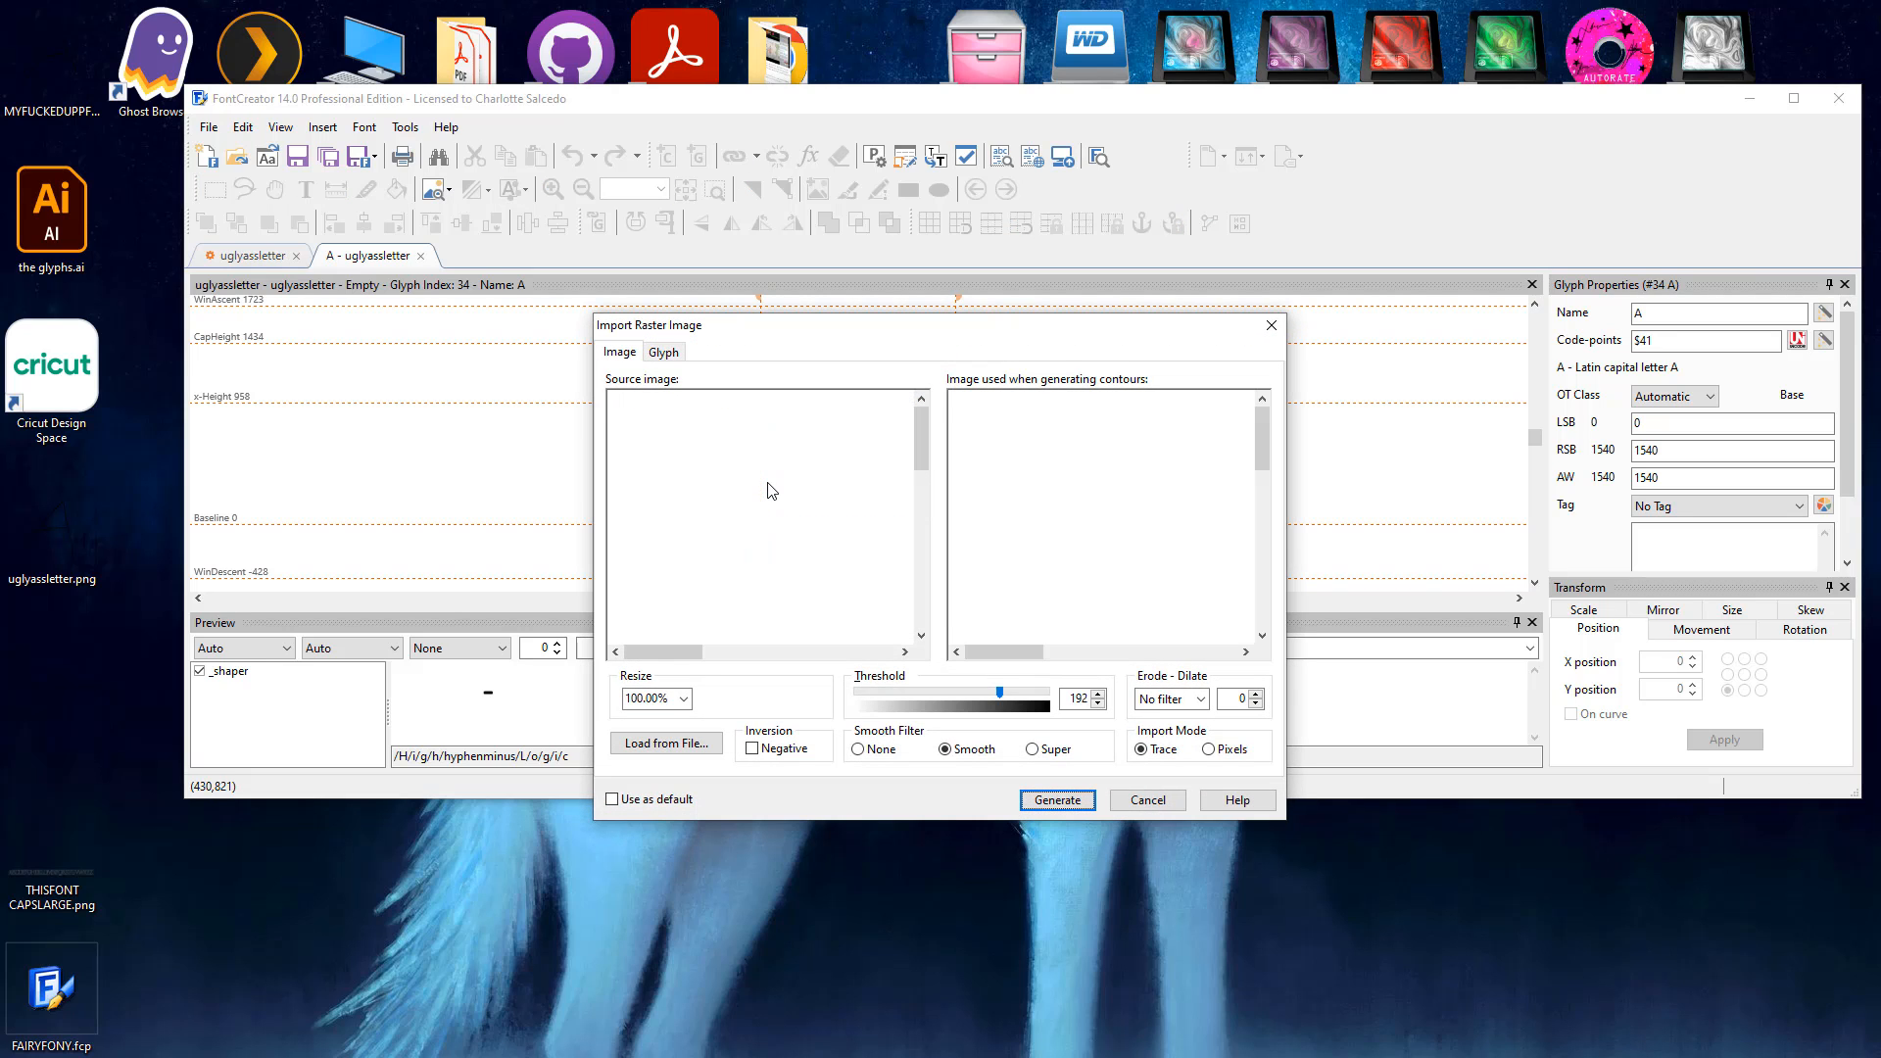
mouse_move(1395, 554)
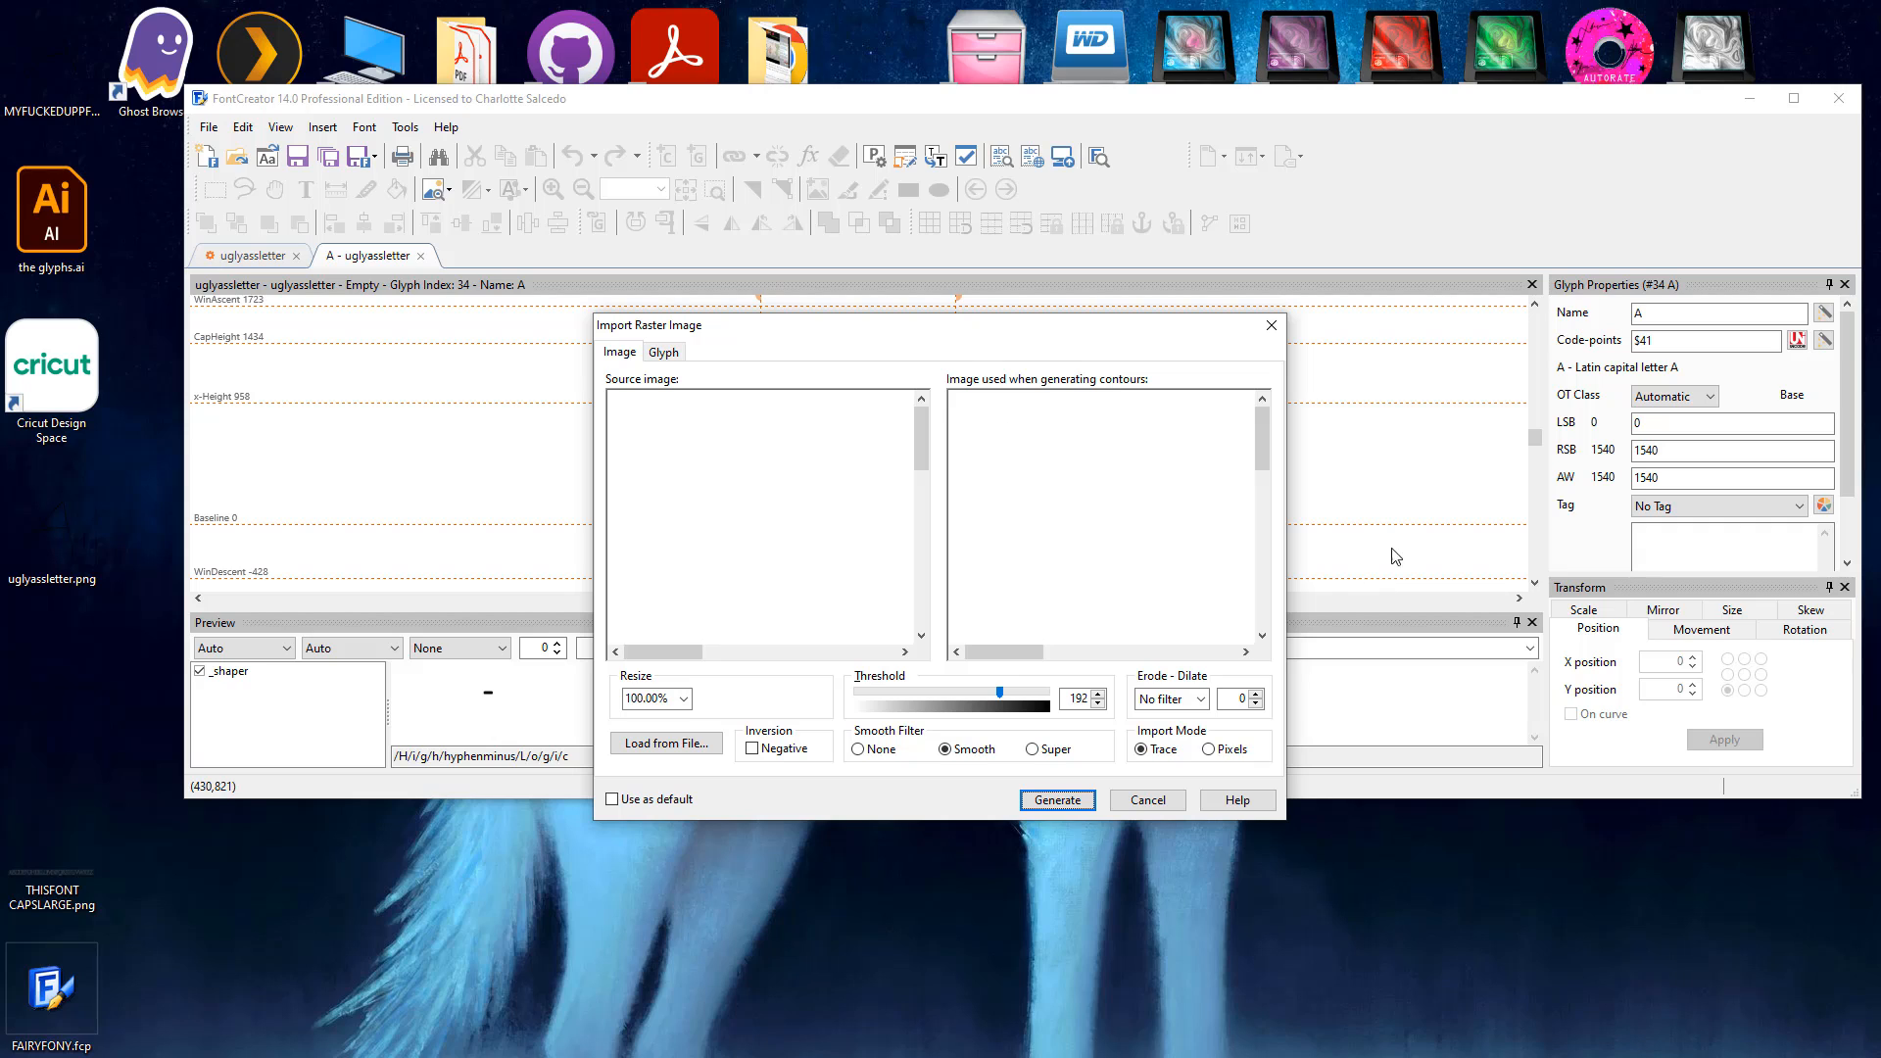
mouse_move(823, 721)
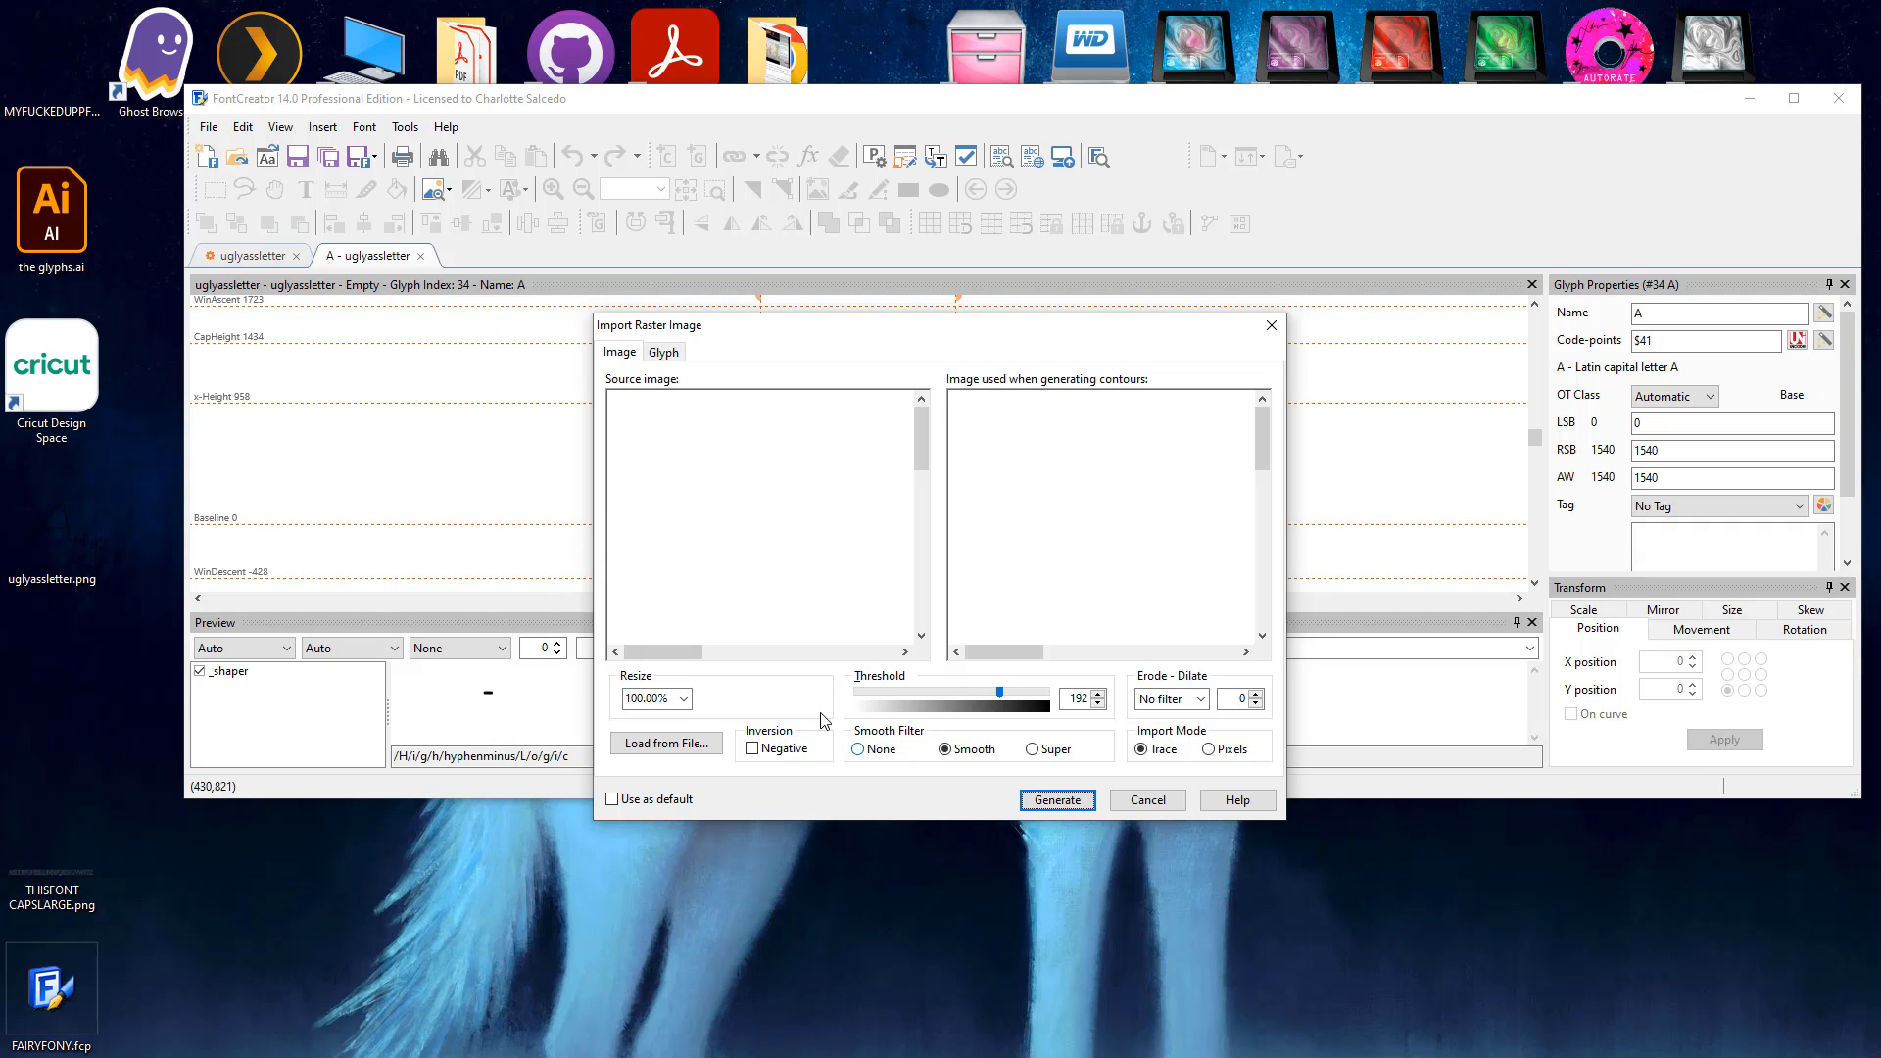
mouse_move(1068, 605)
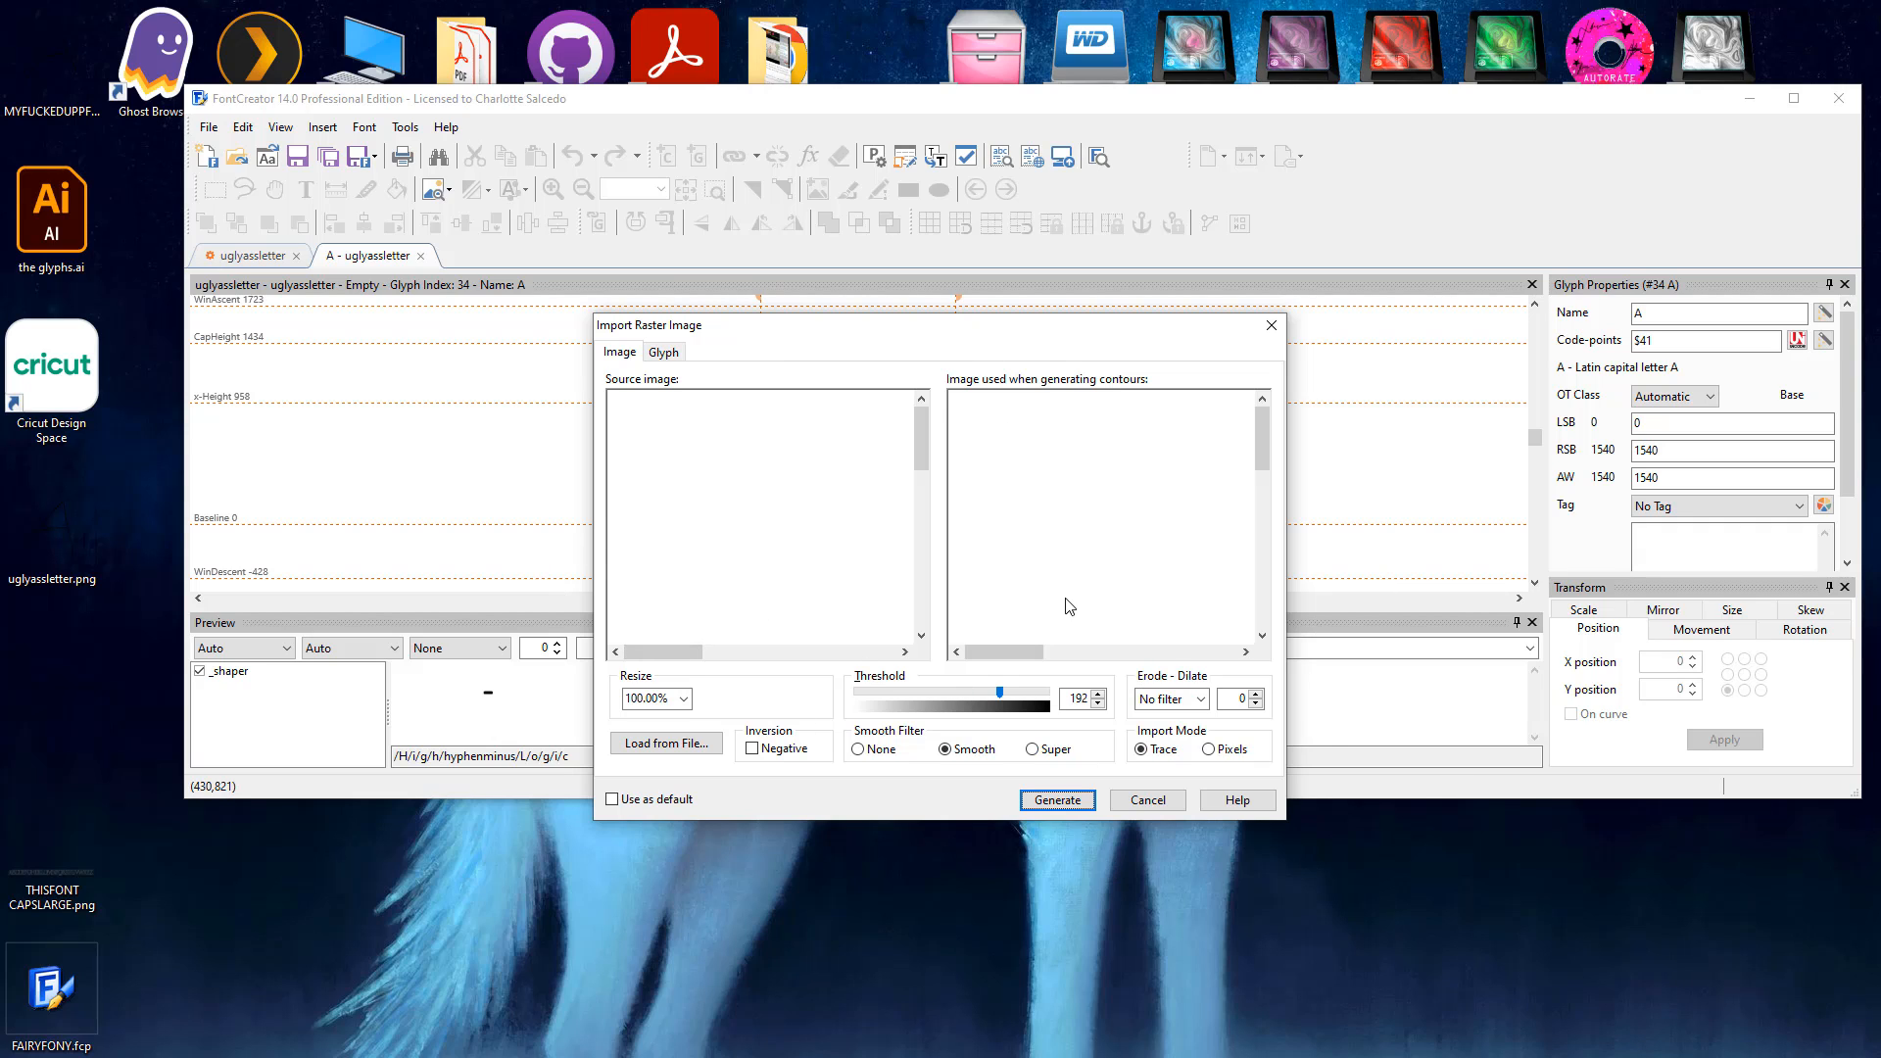
mouse_move(603, 472)
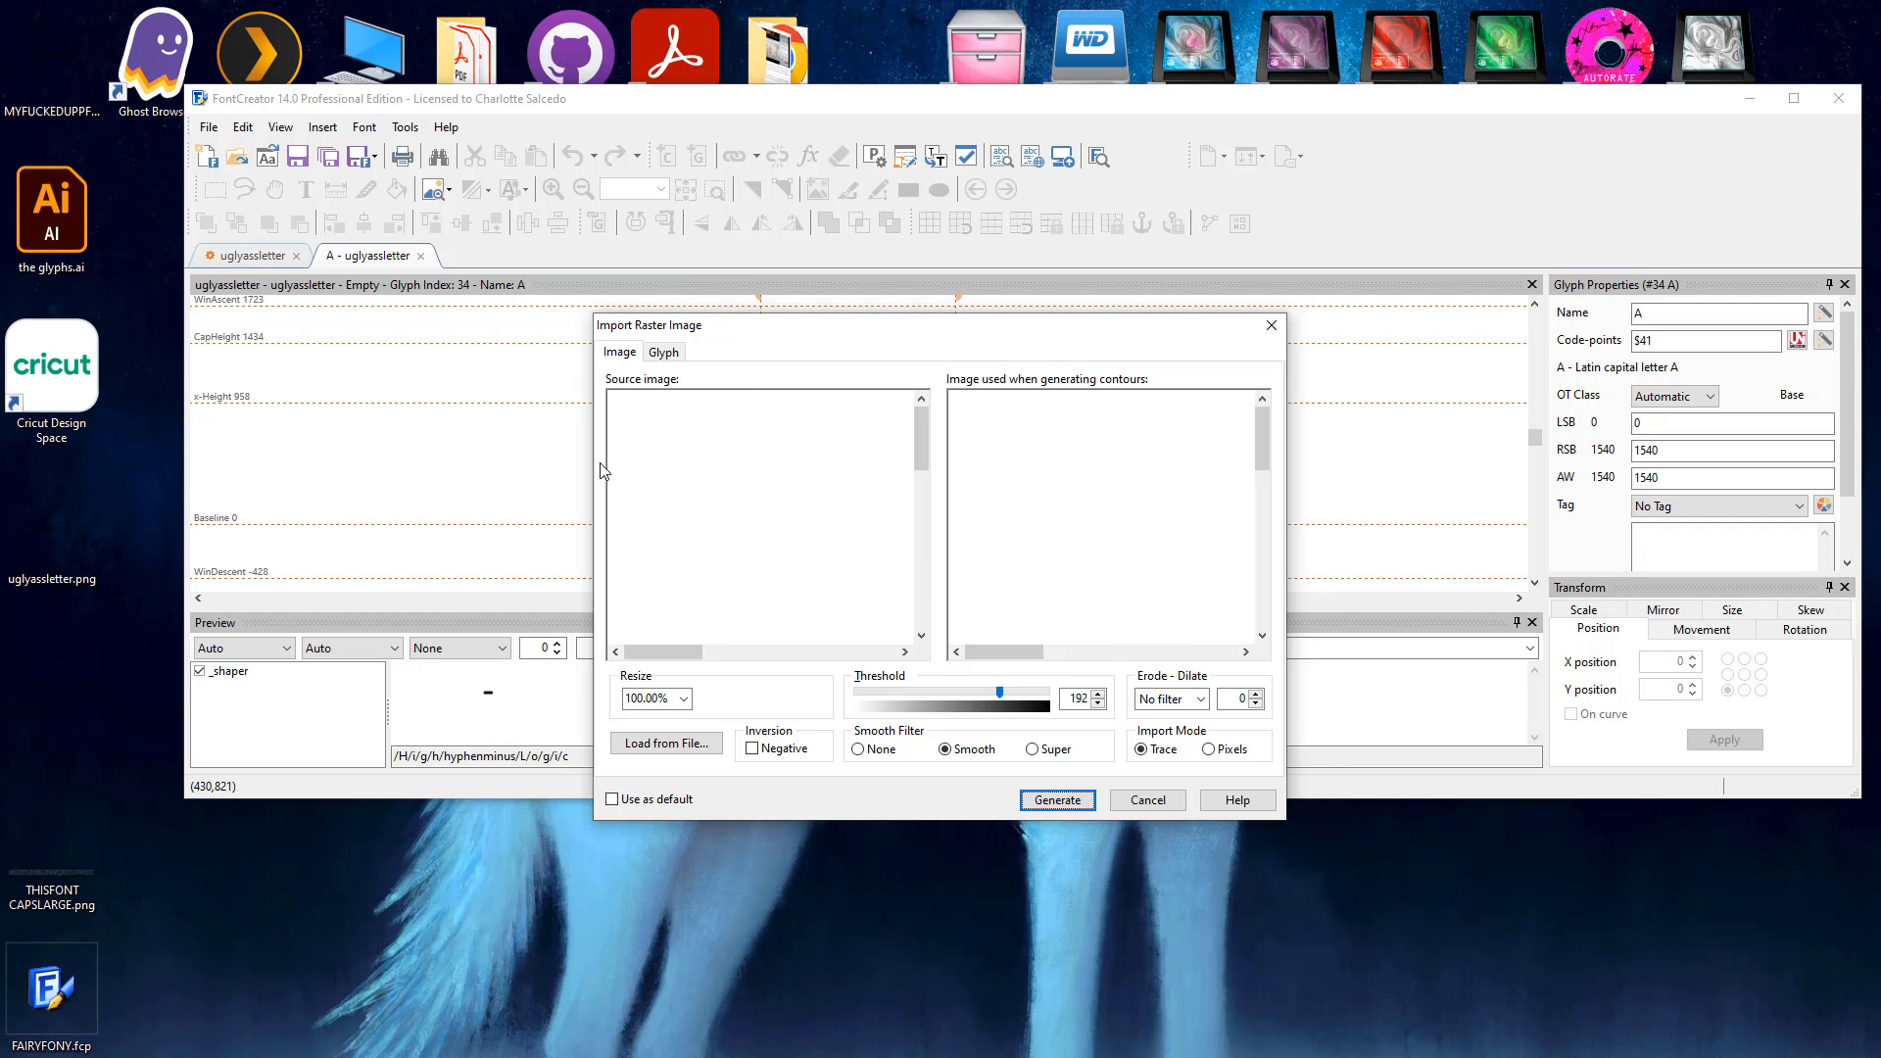
Step: Load the hand-drawn letter PNG and generate outlines into the capital A glyph
left_click(1140, 748)
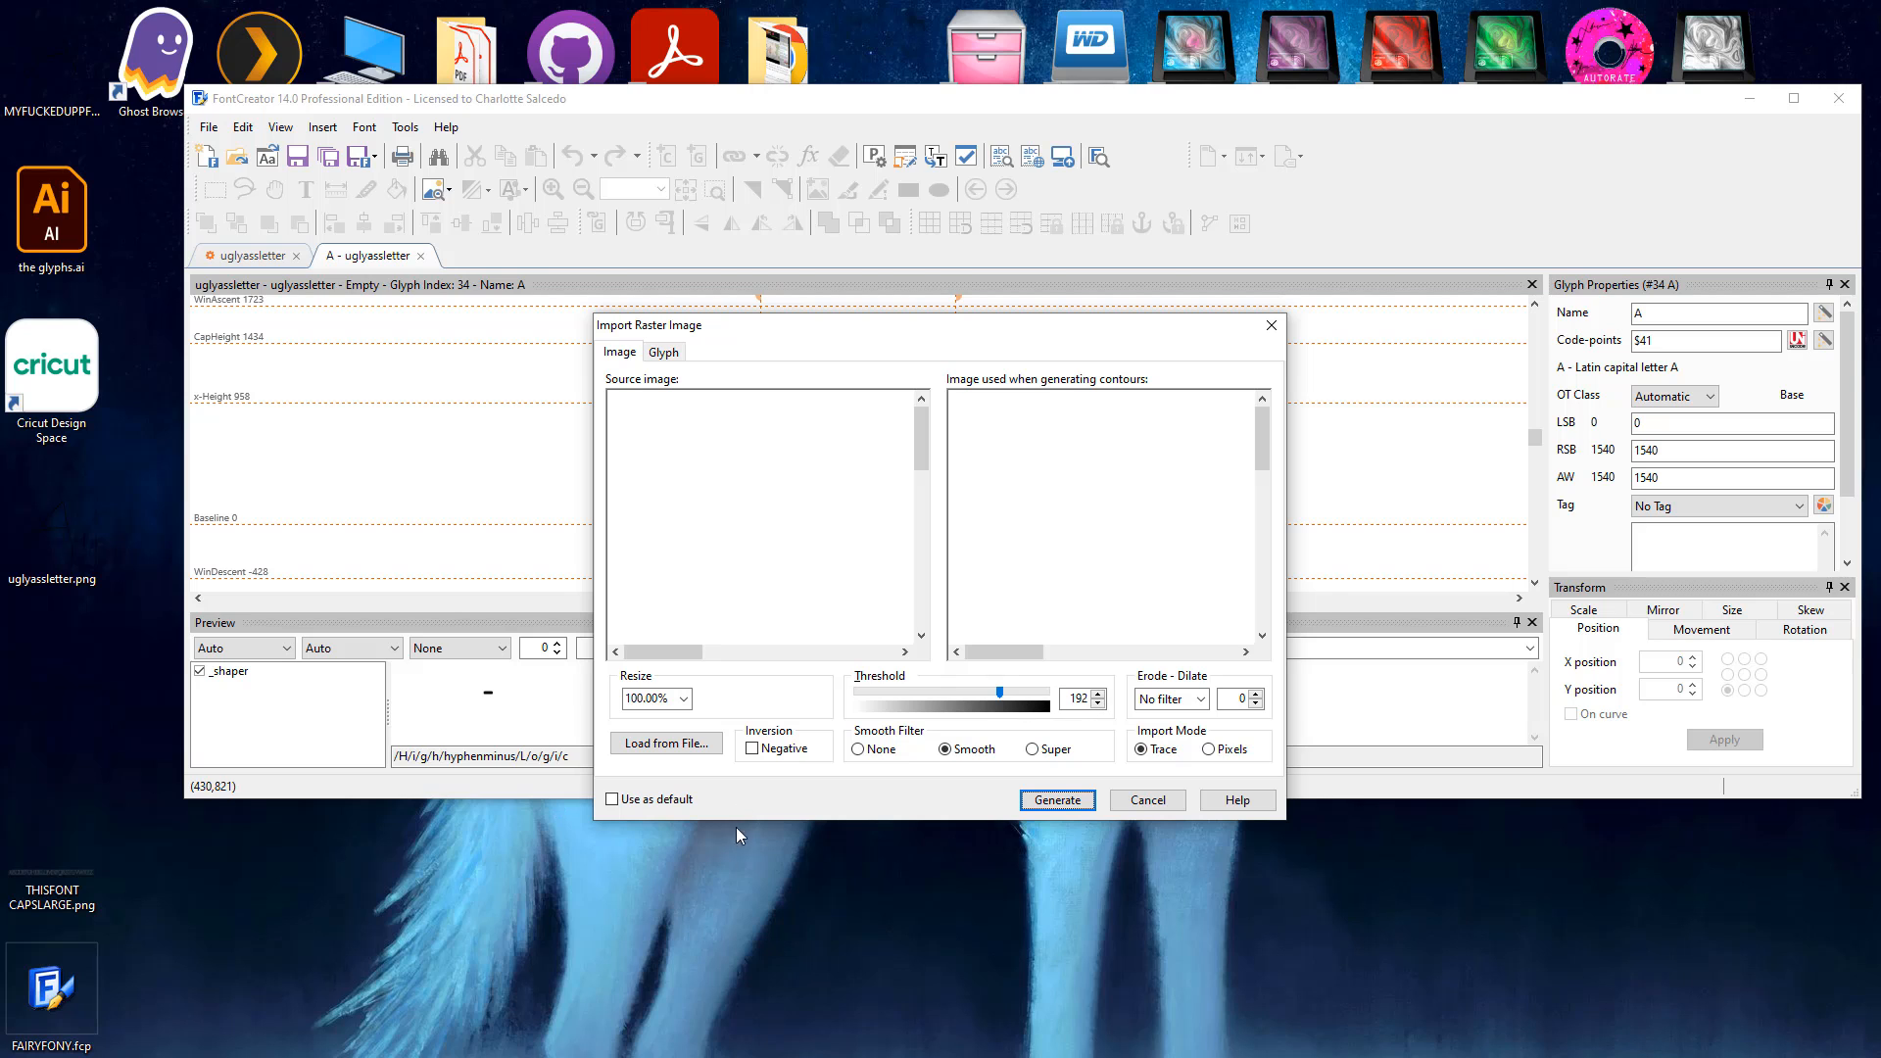
left_click(1054, 800)
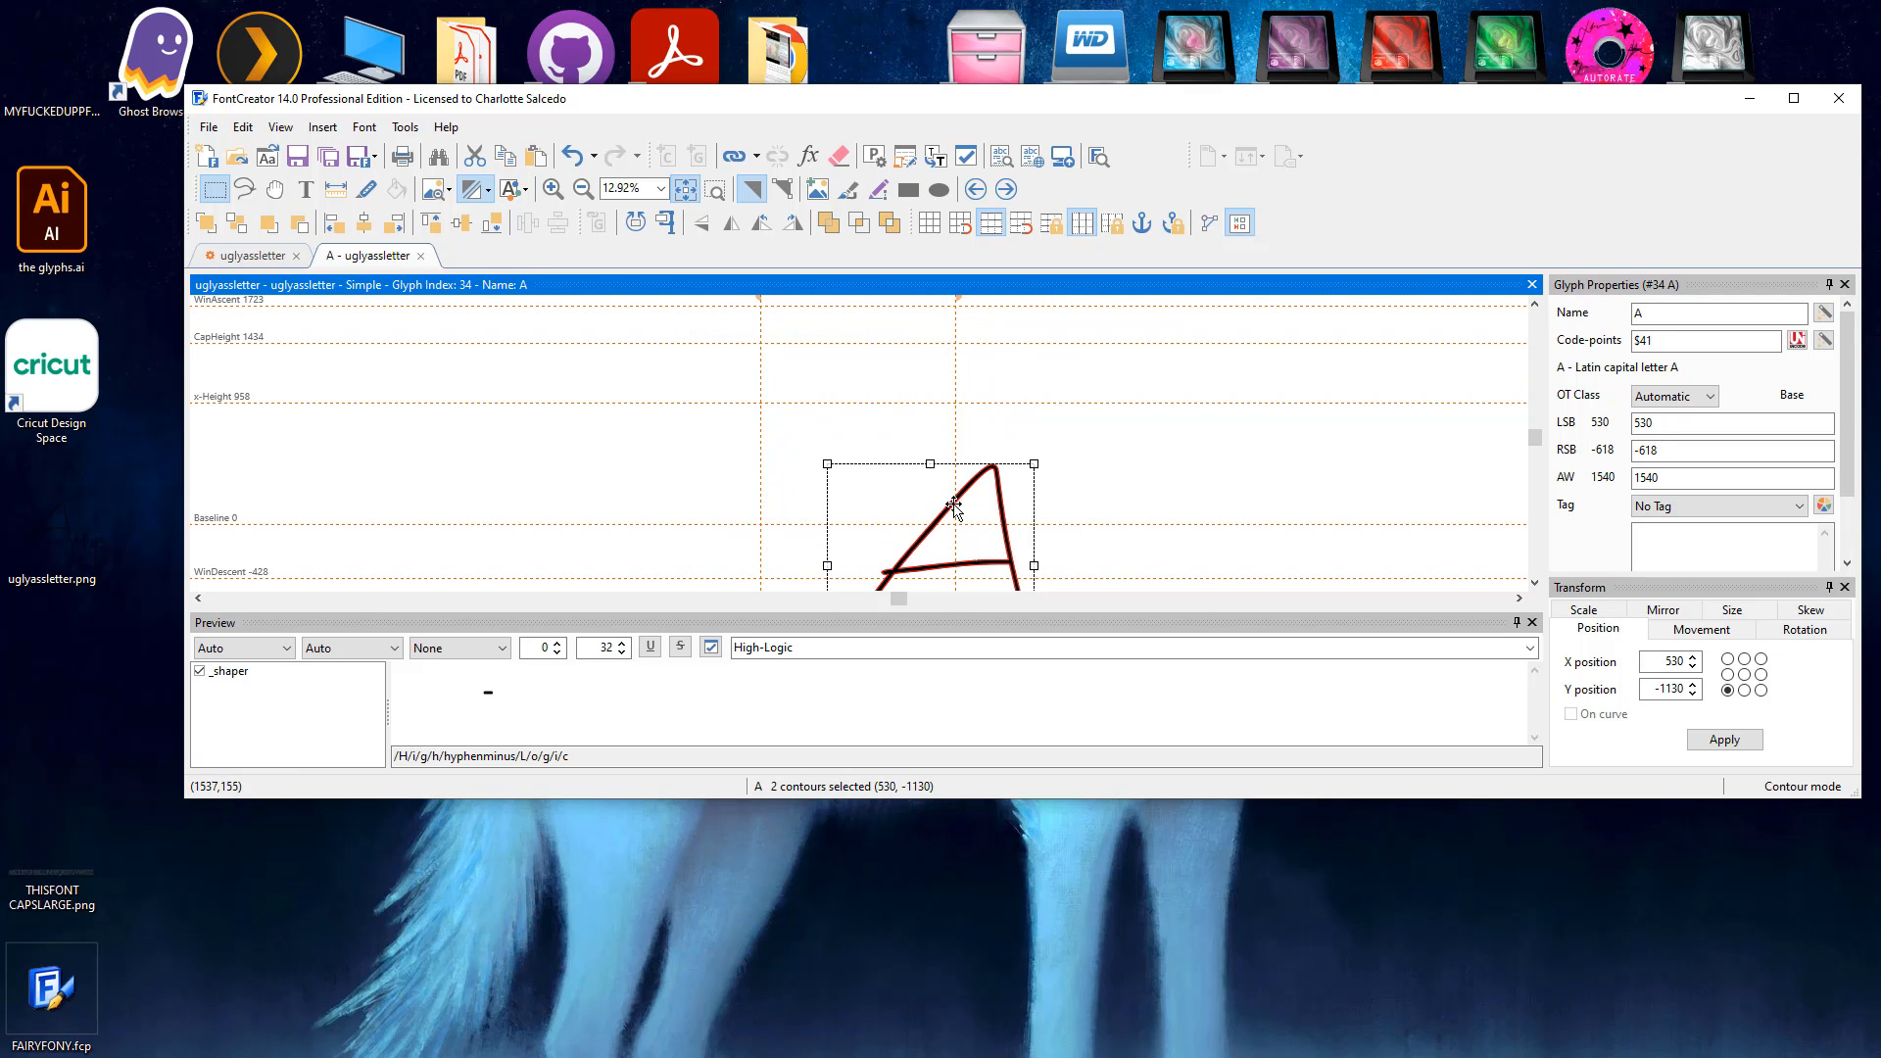
Step: Move the traced A contours up so the letter stands on the baseline
left_click_drag(954, 503, 864, 408)
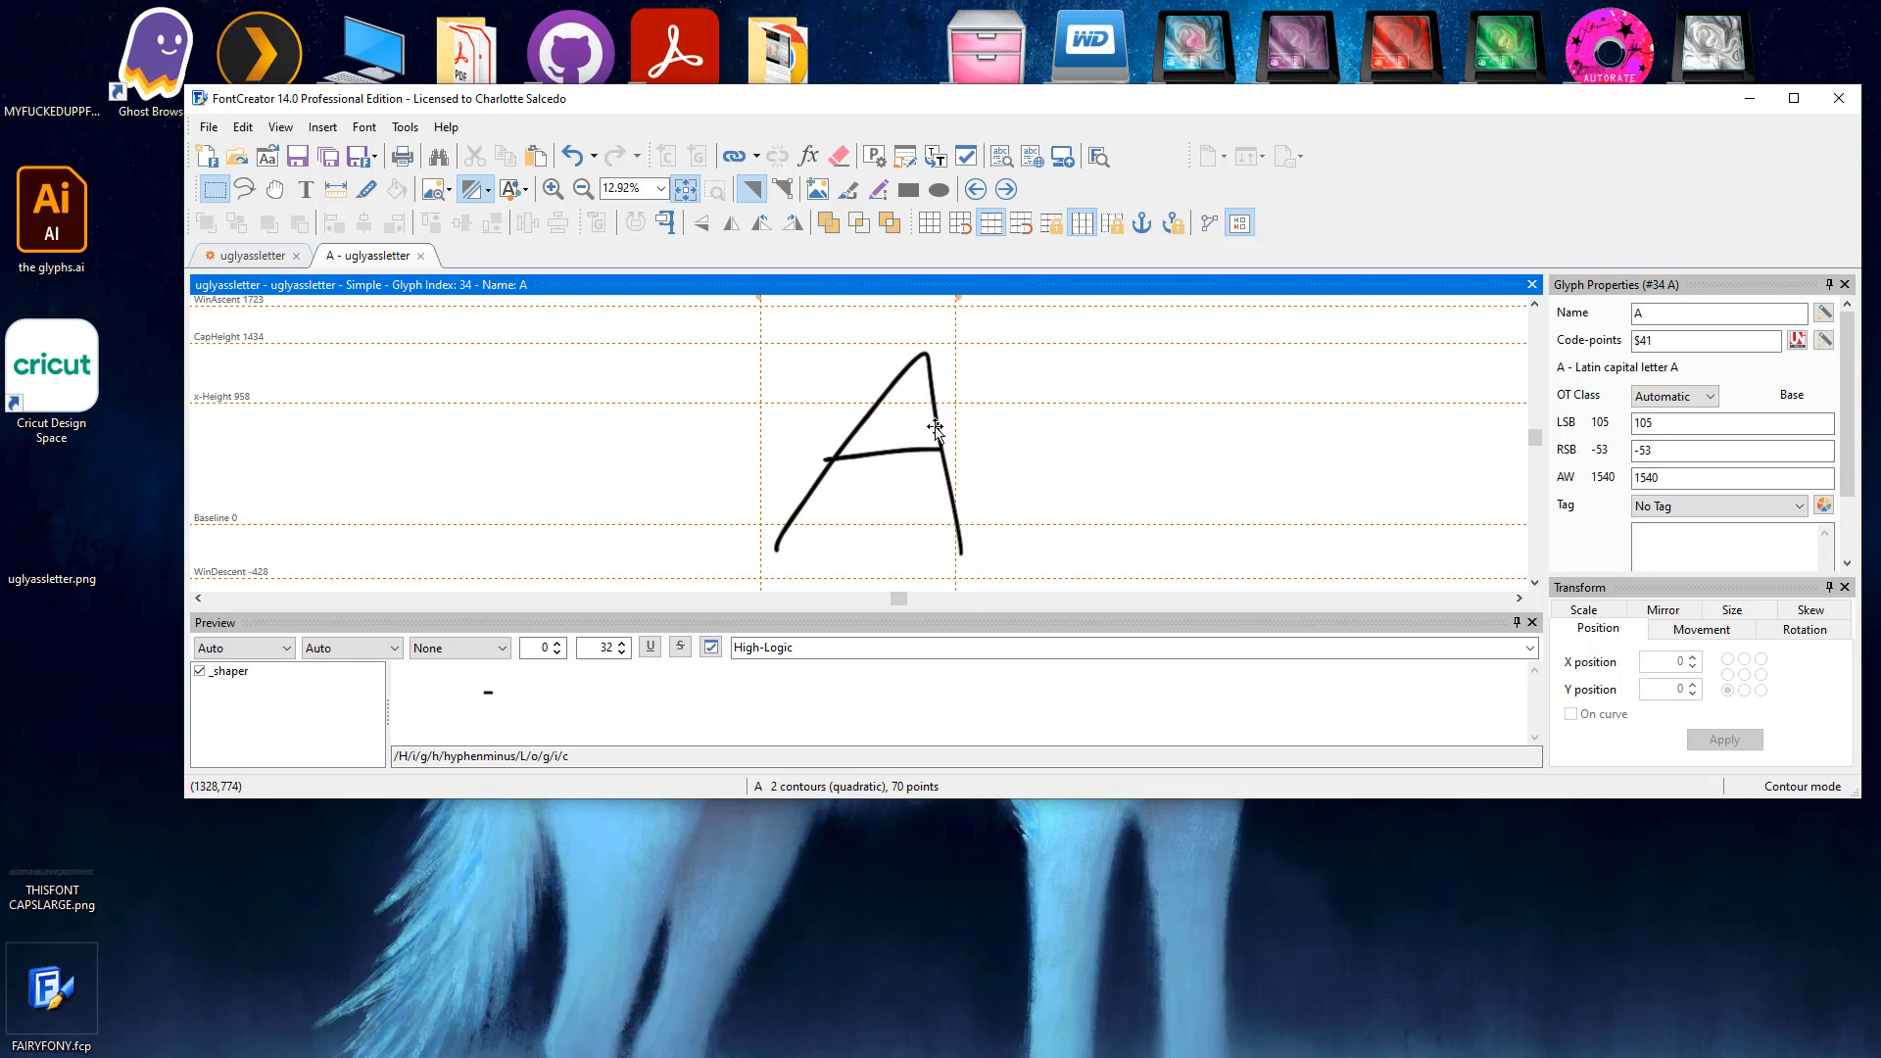
left_click(916, 426)
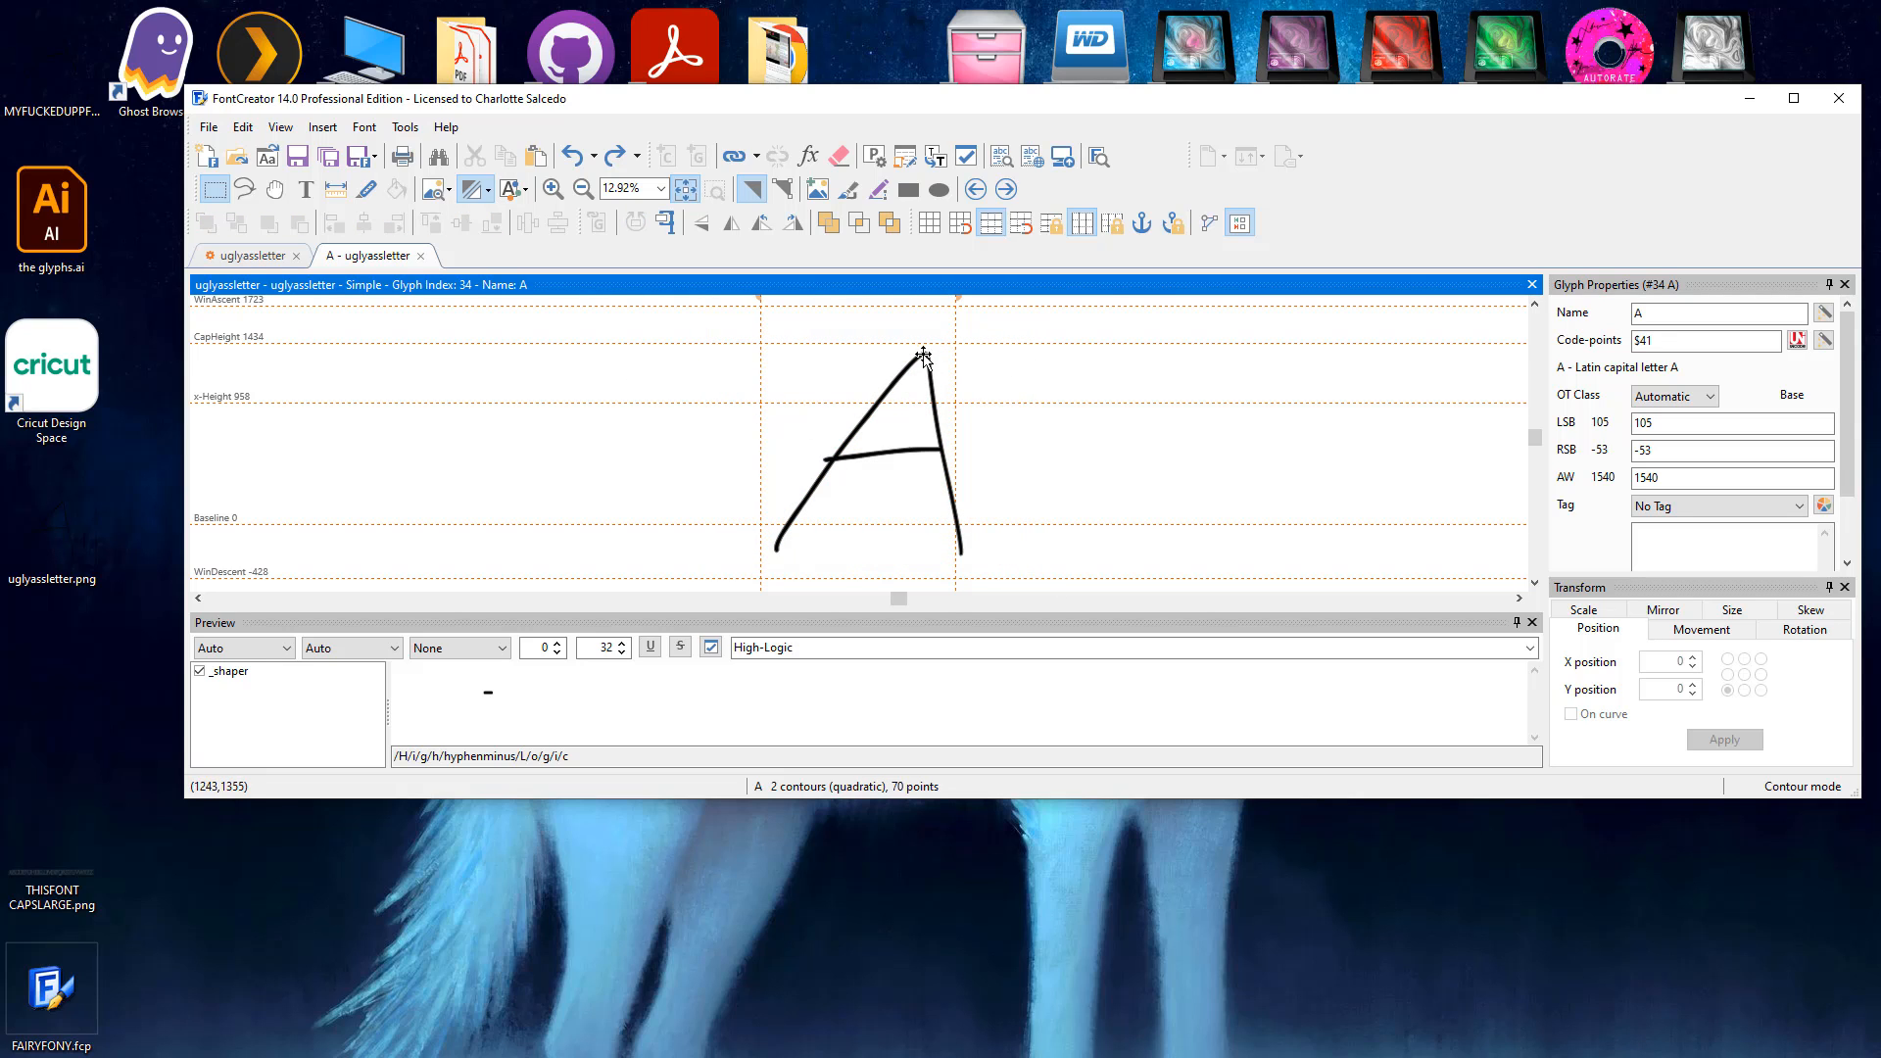
mouse_move(937, 472)
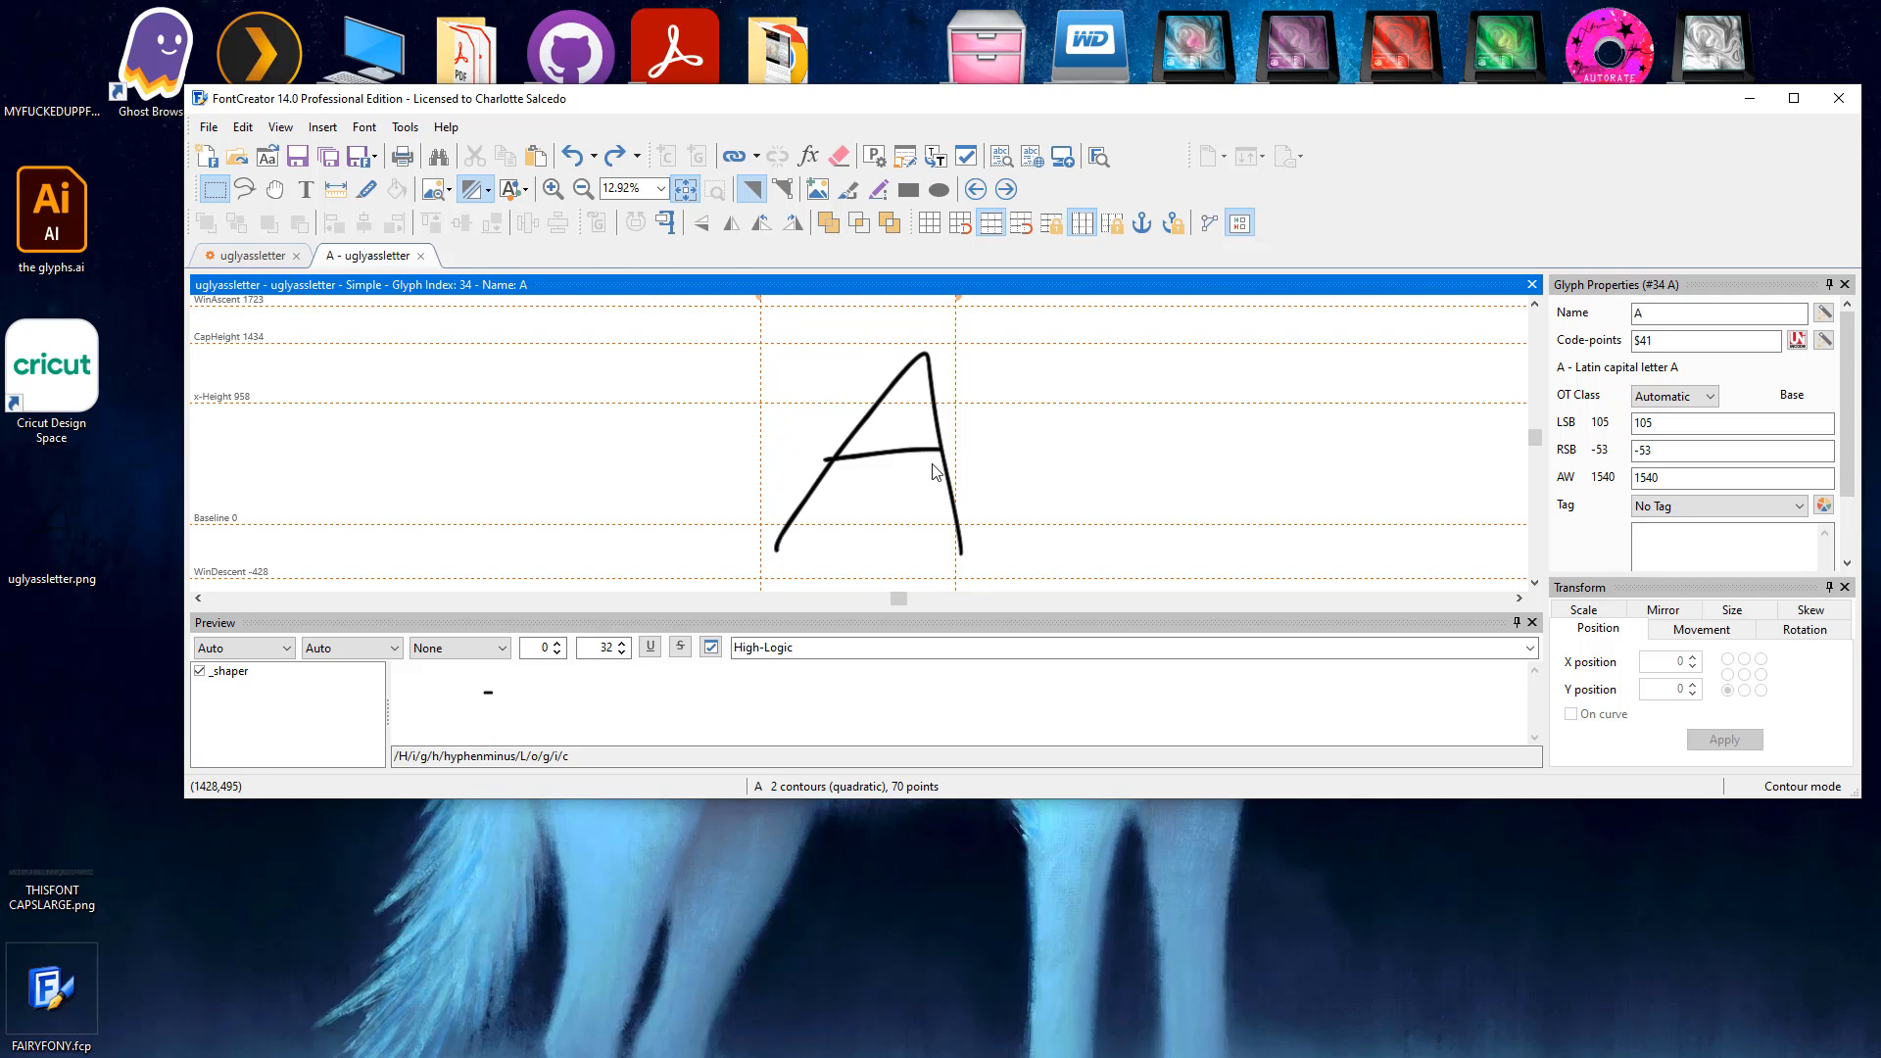
mouse_move(210, 125)
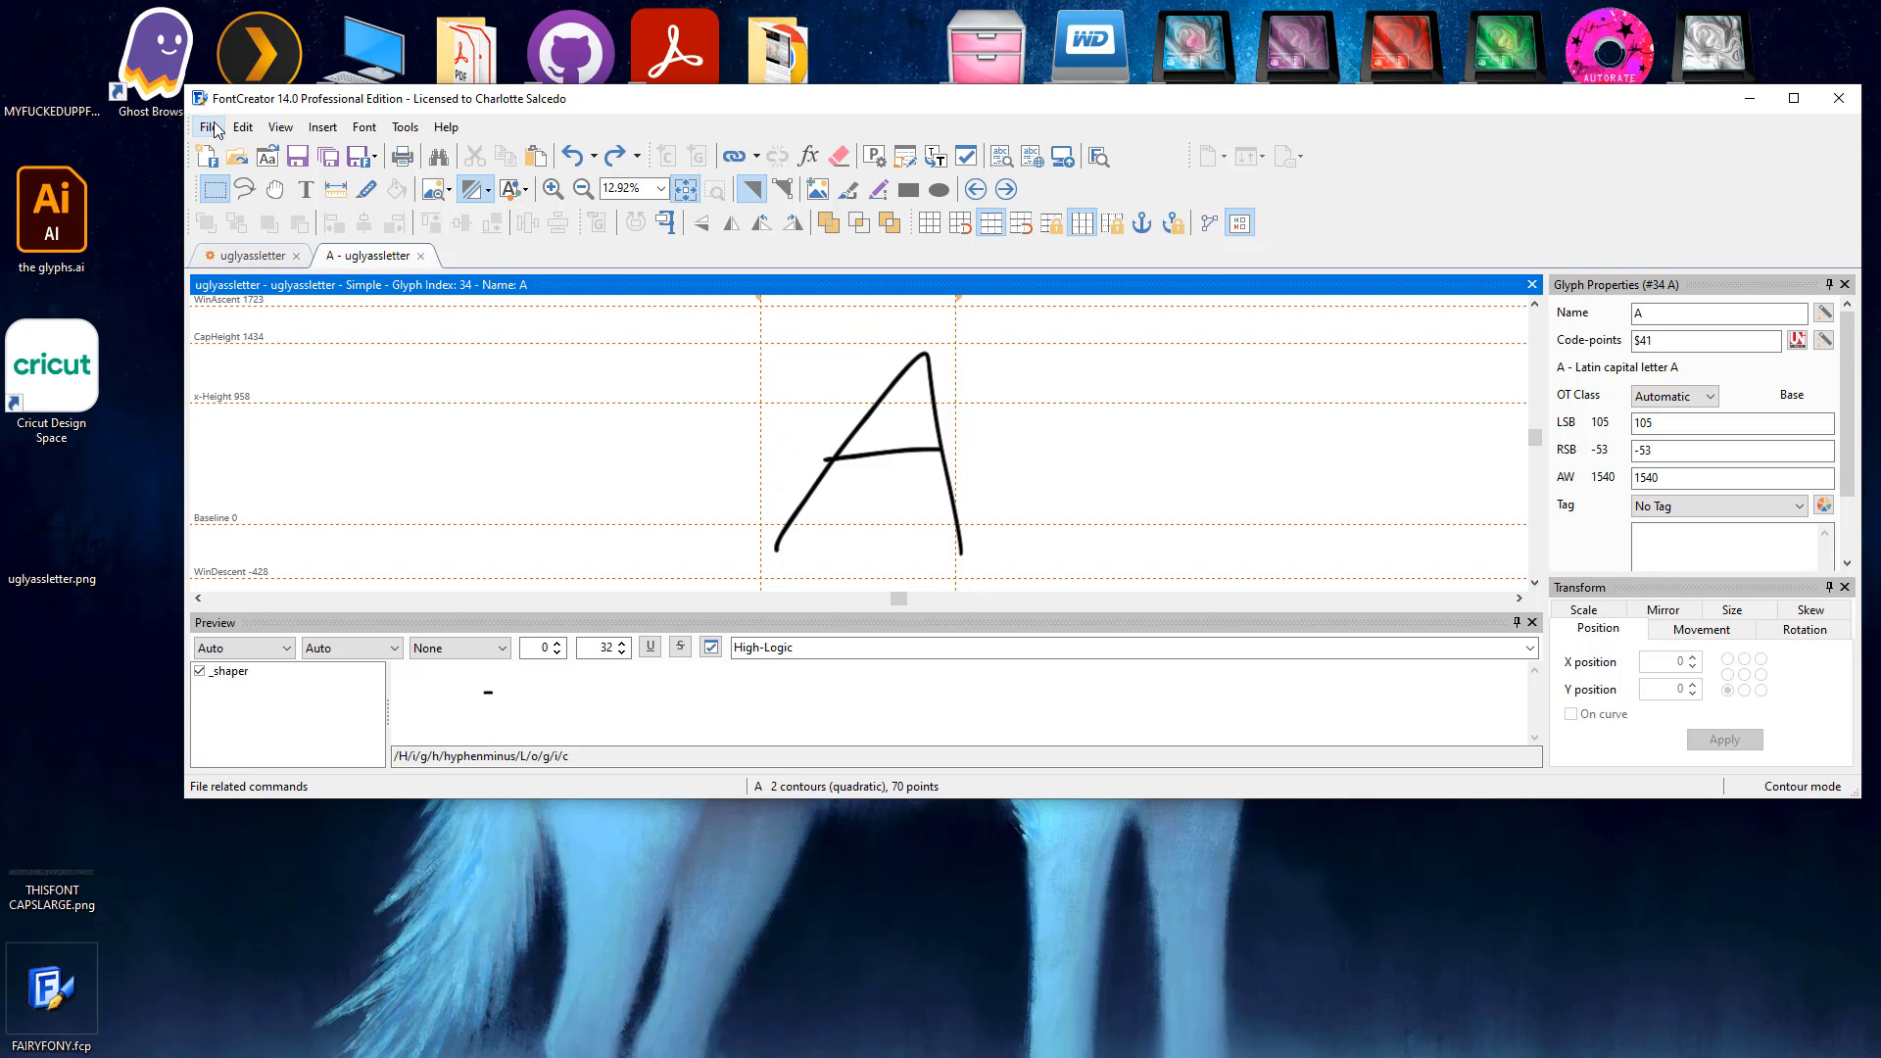
Step: Close the uglyassletter project and save its changes
left_click(206, 126)
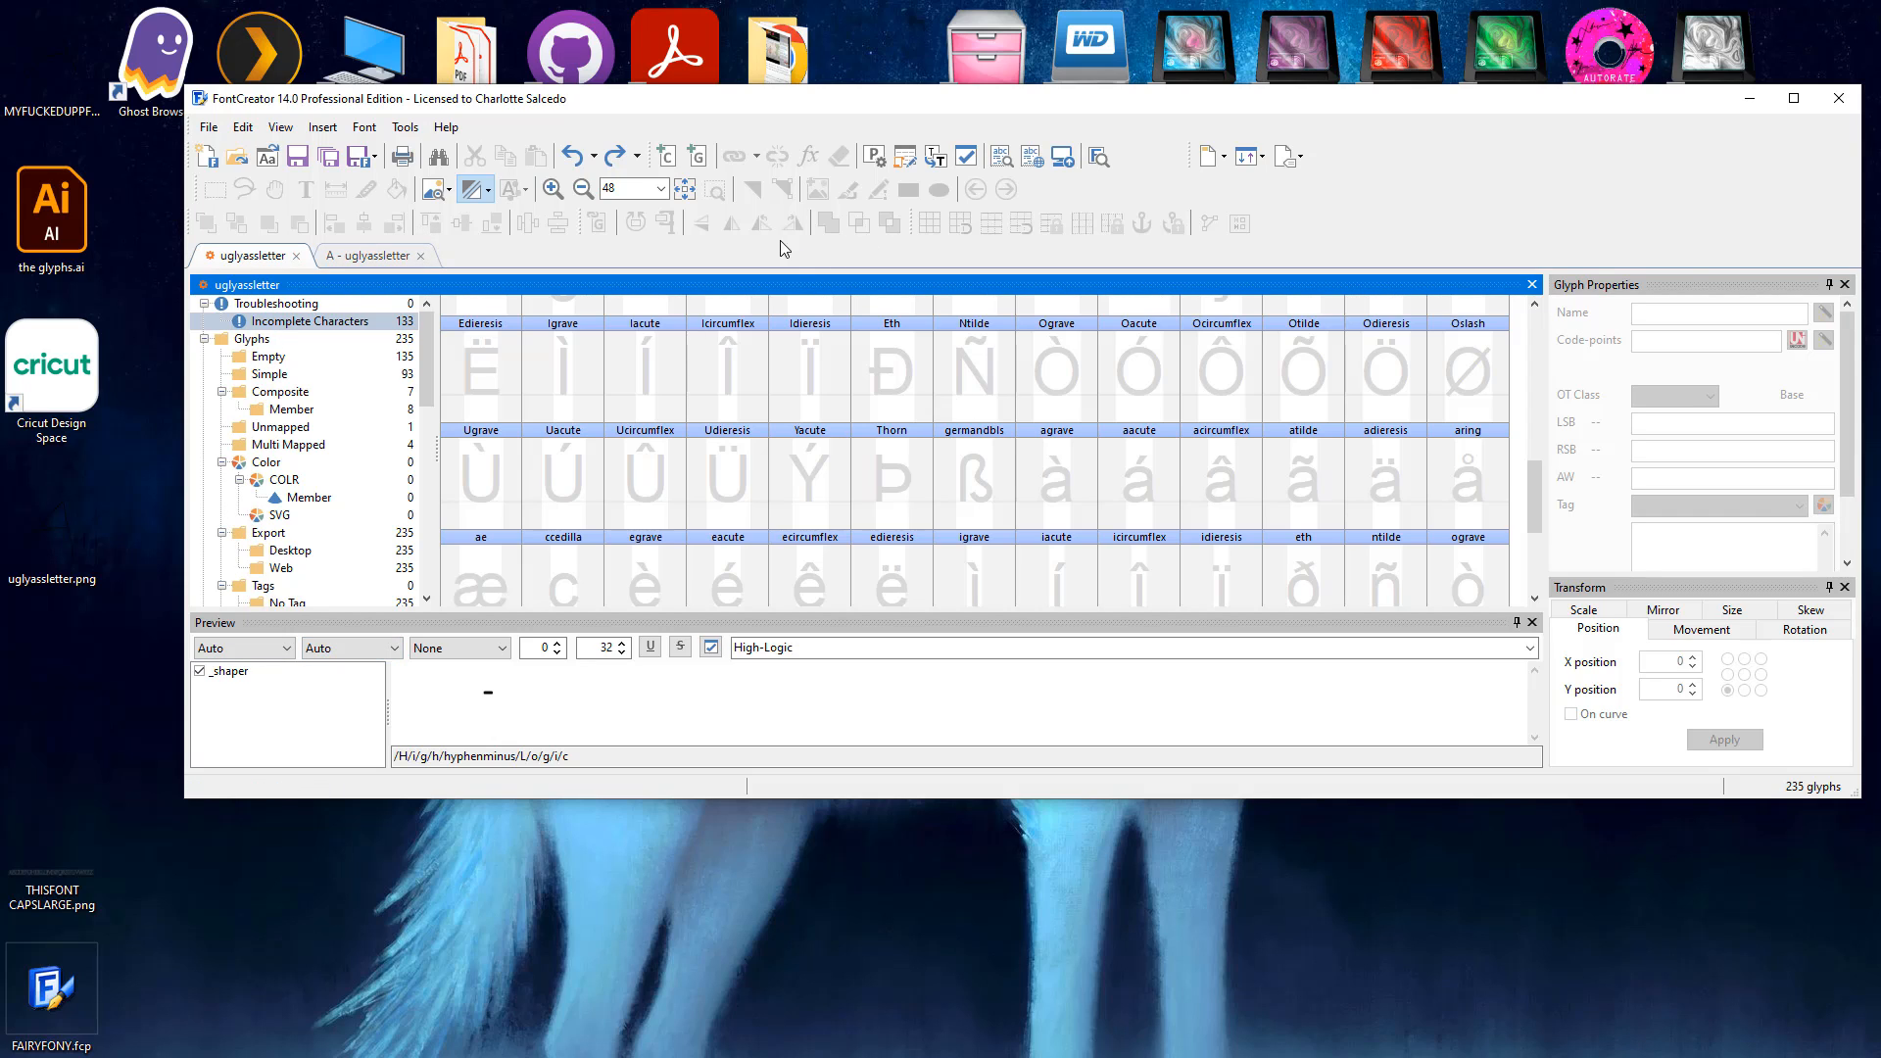
left_click(296, 255)
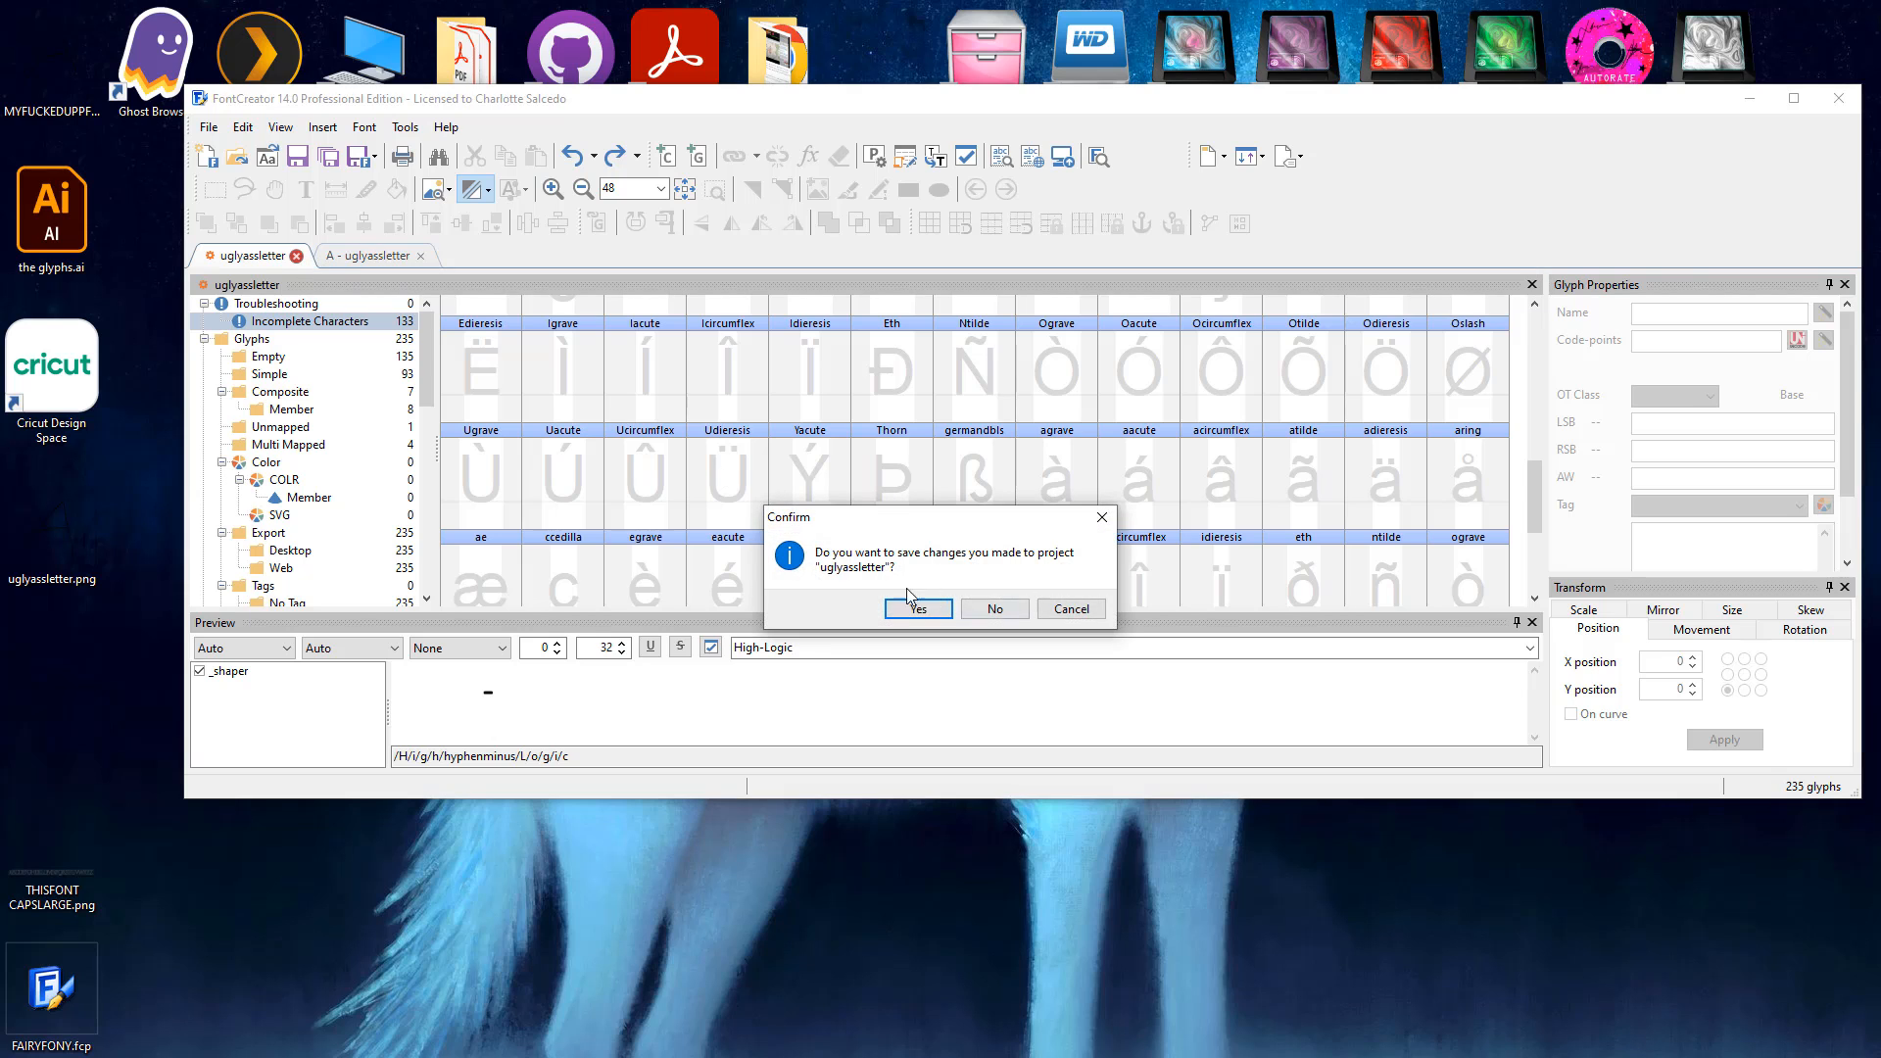
left_click(917, 607)
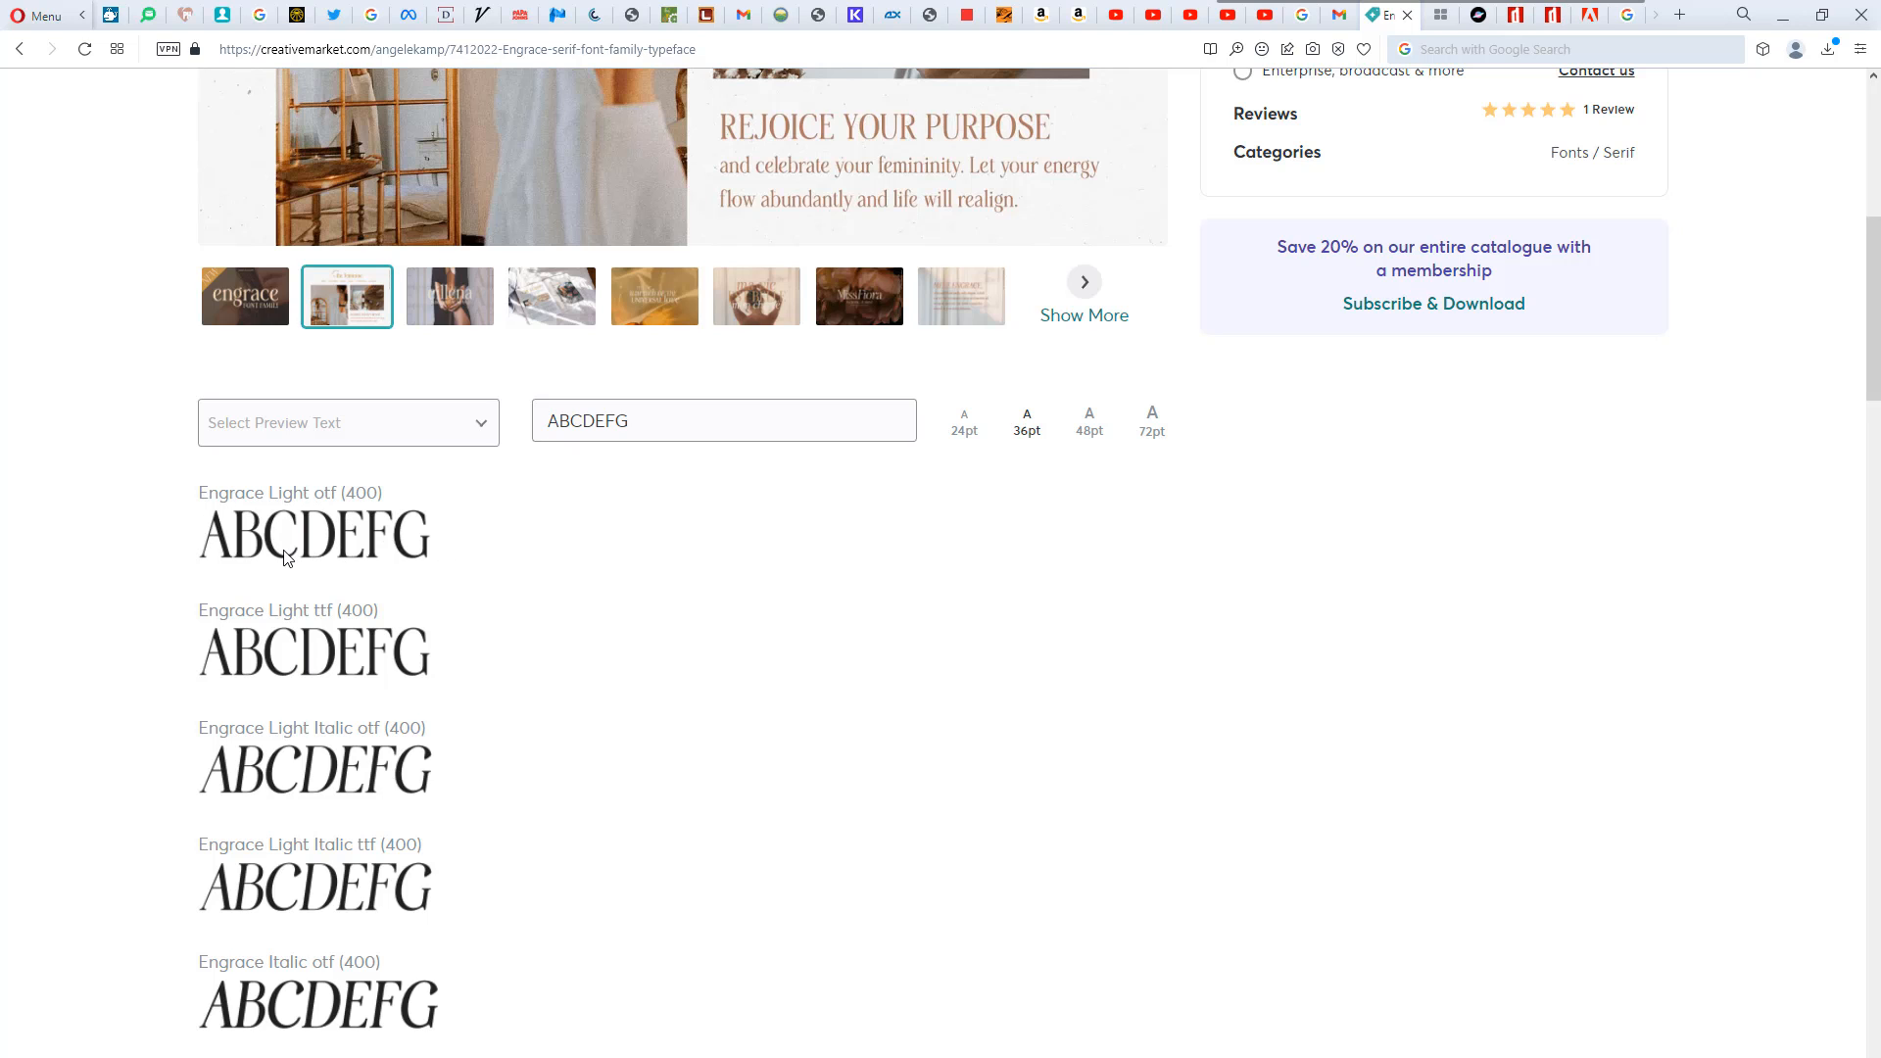
Step: Go to the Engrace serif font family page showing its ABCDEFG style previews
left_click(1150, 421)
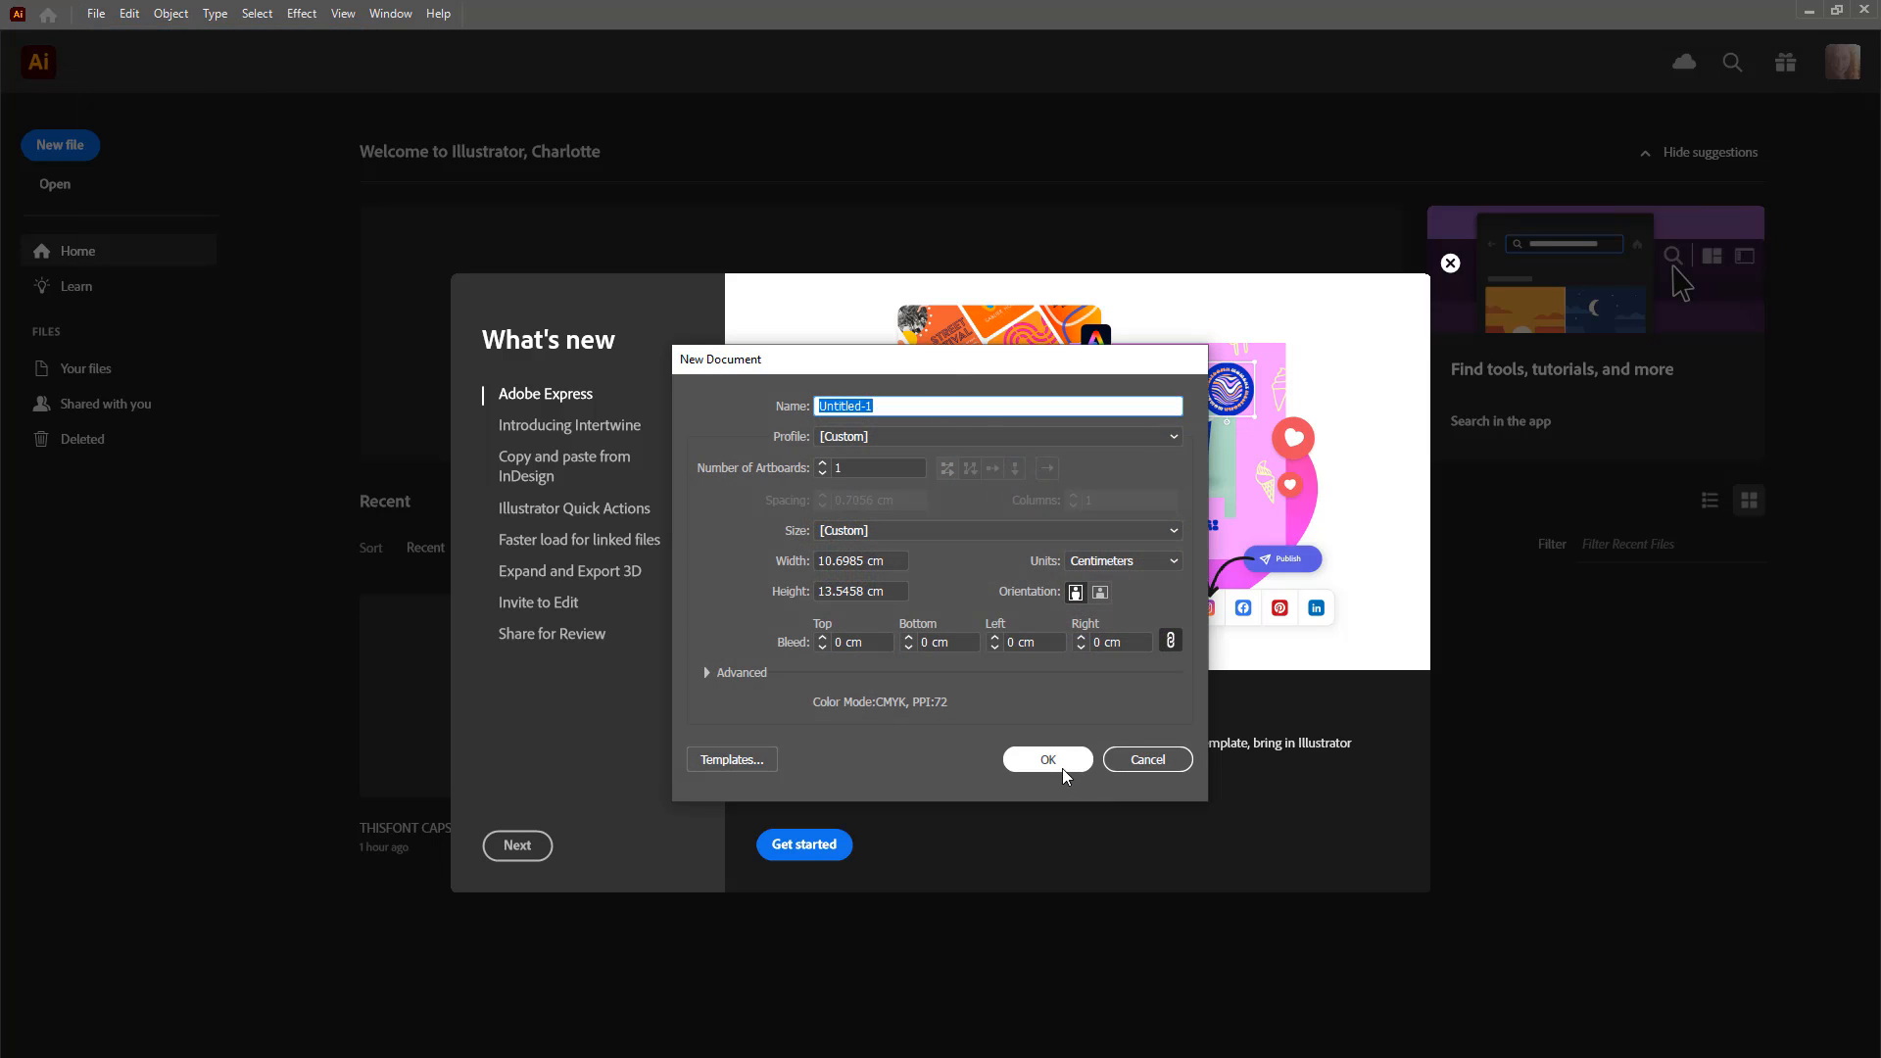
Step: Confirm the new blank custom-size document and head to File to place an image to trace
left_click(1046, 760)
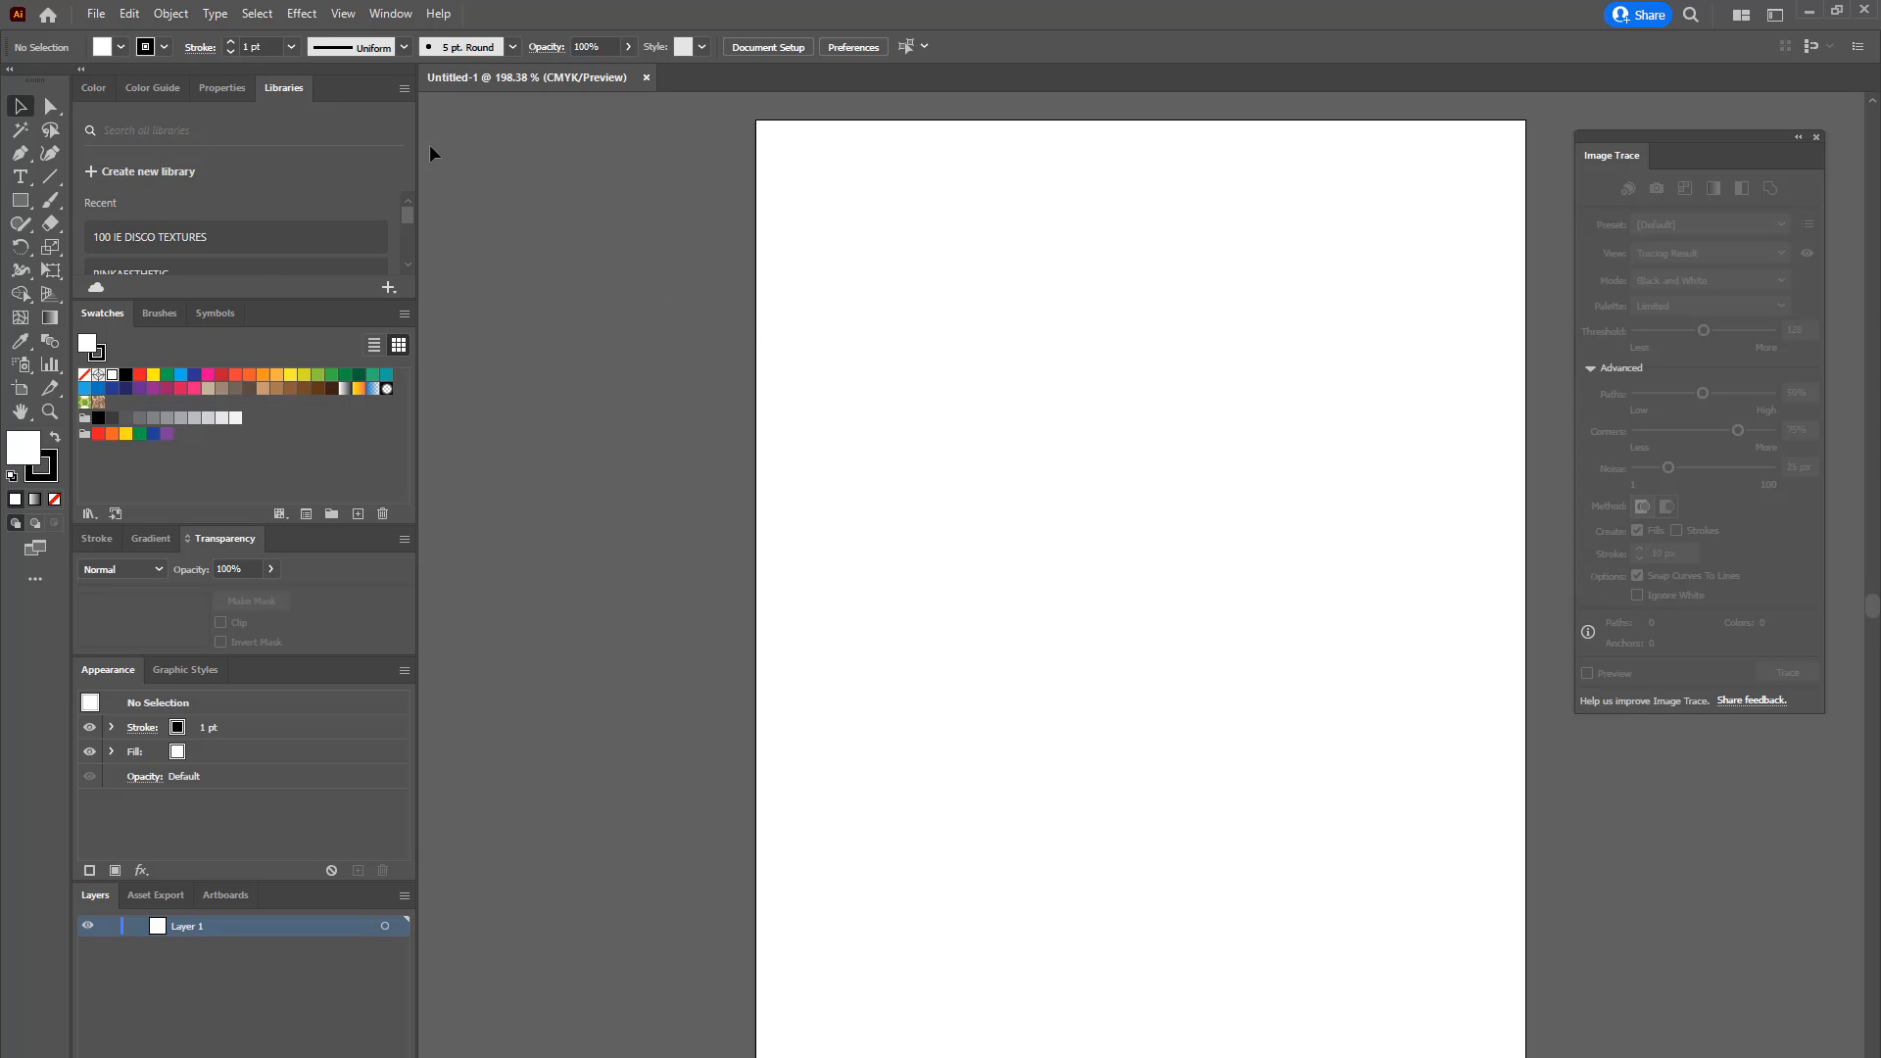
mouse_move(490, 7)
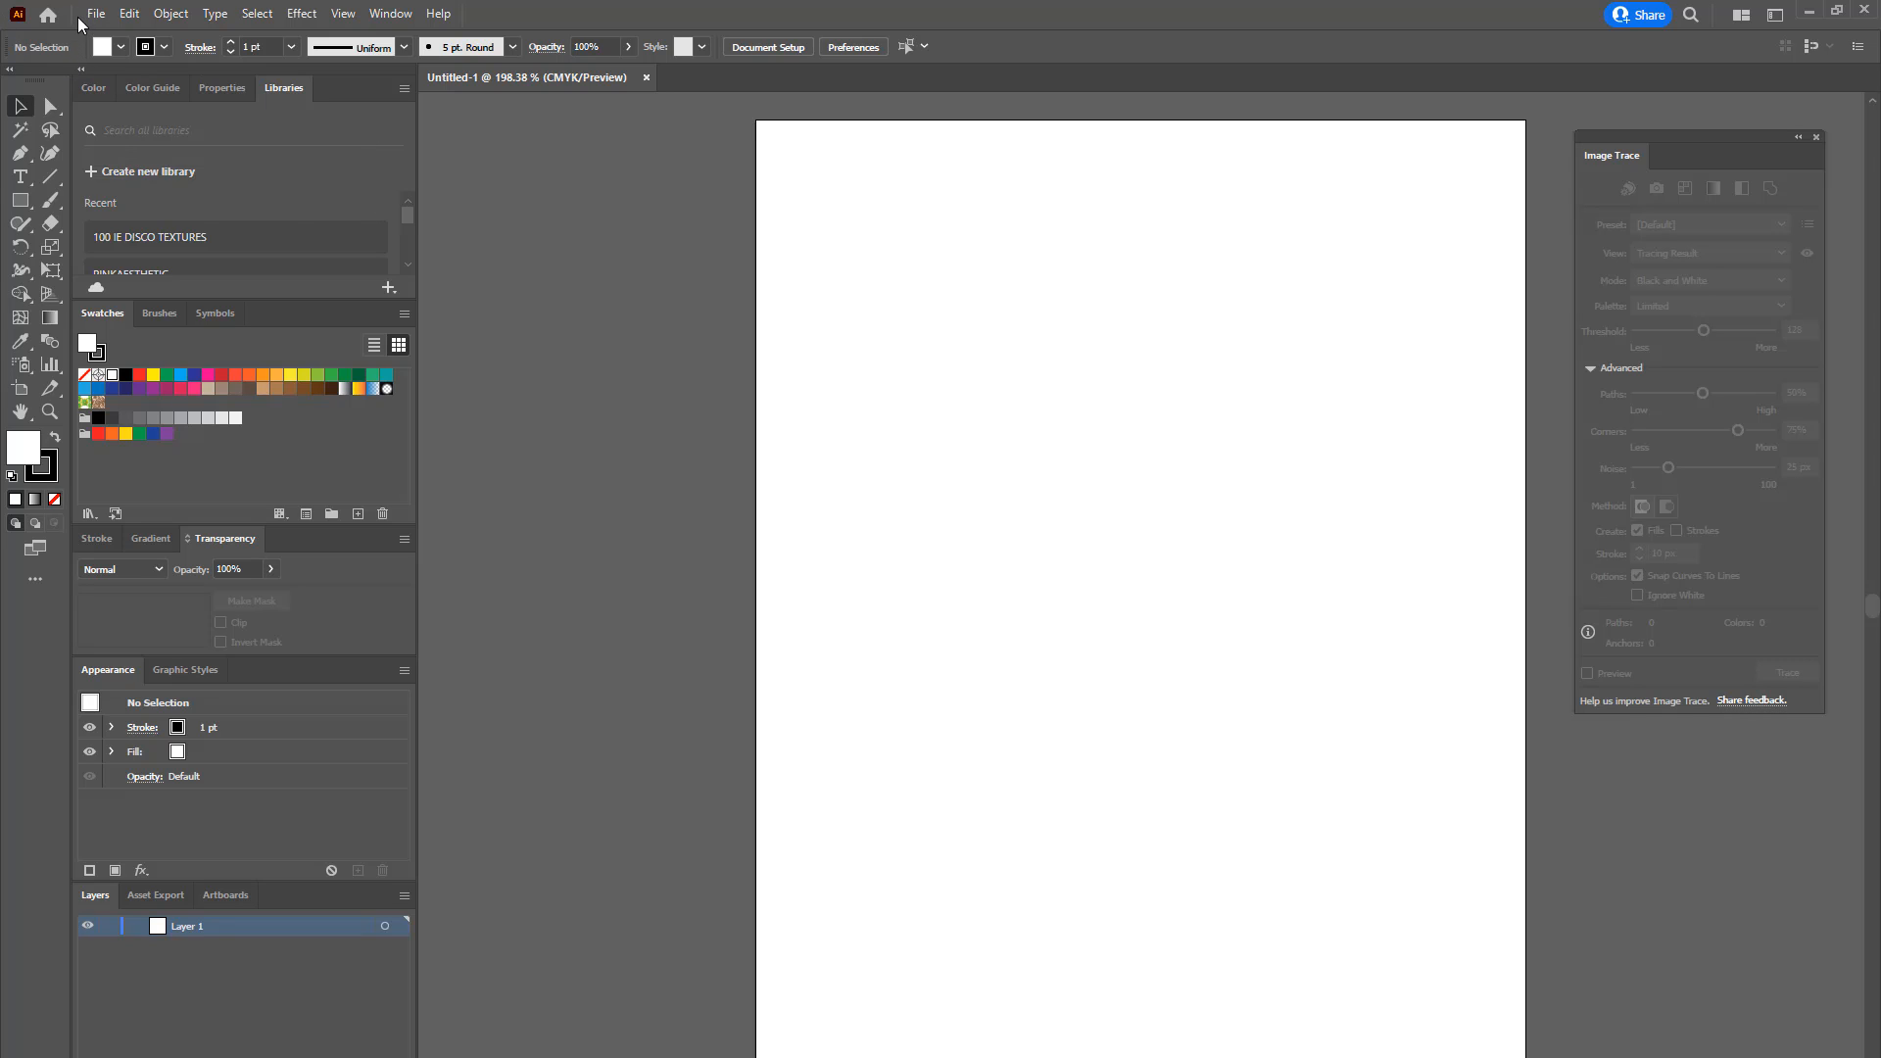
left_click(94, 14)
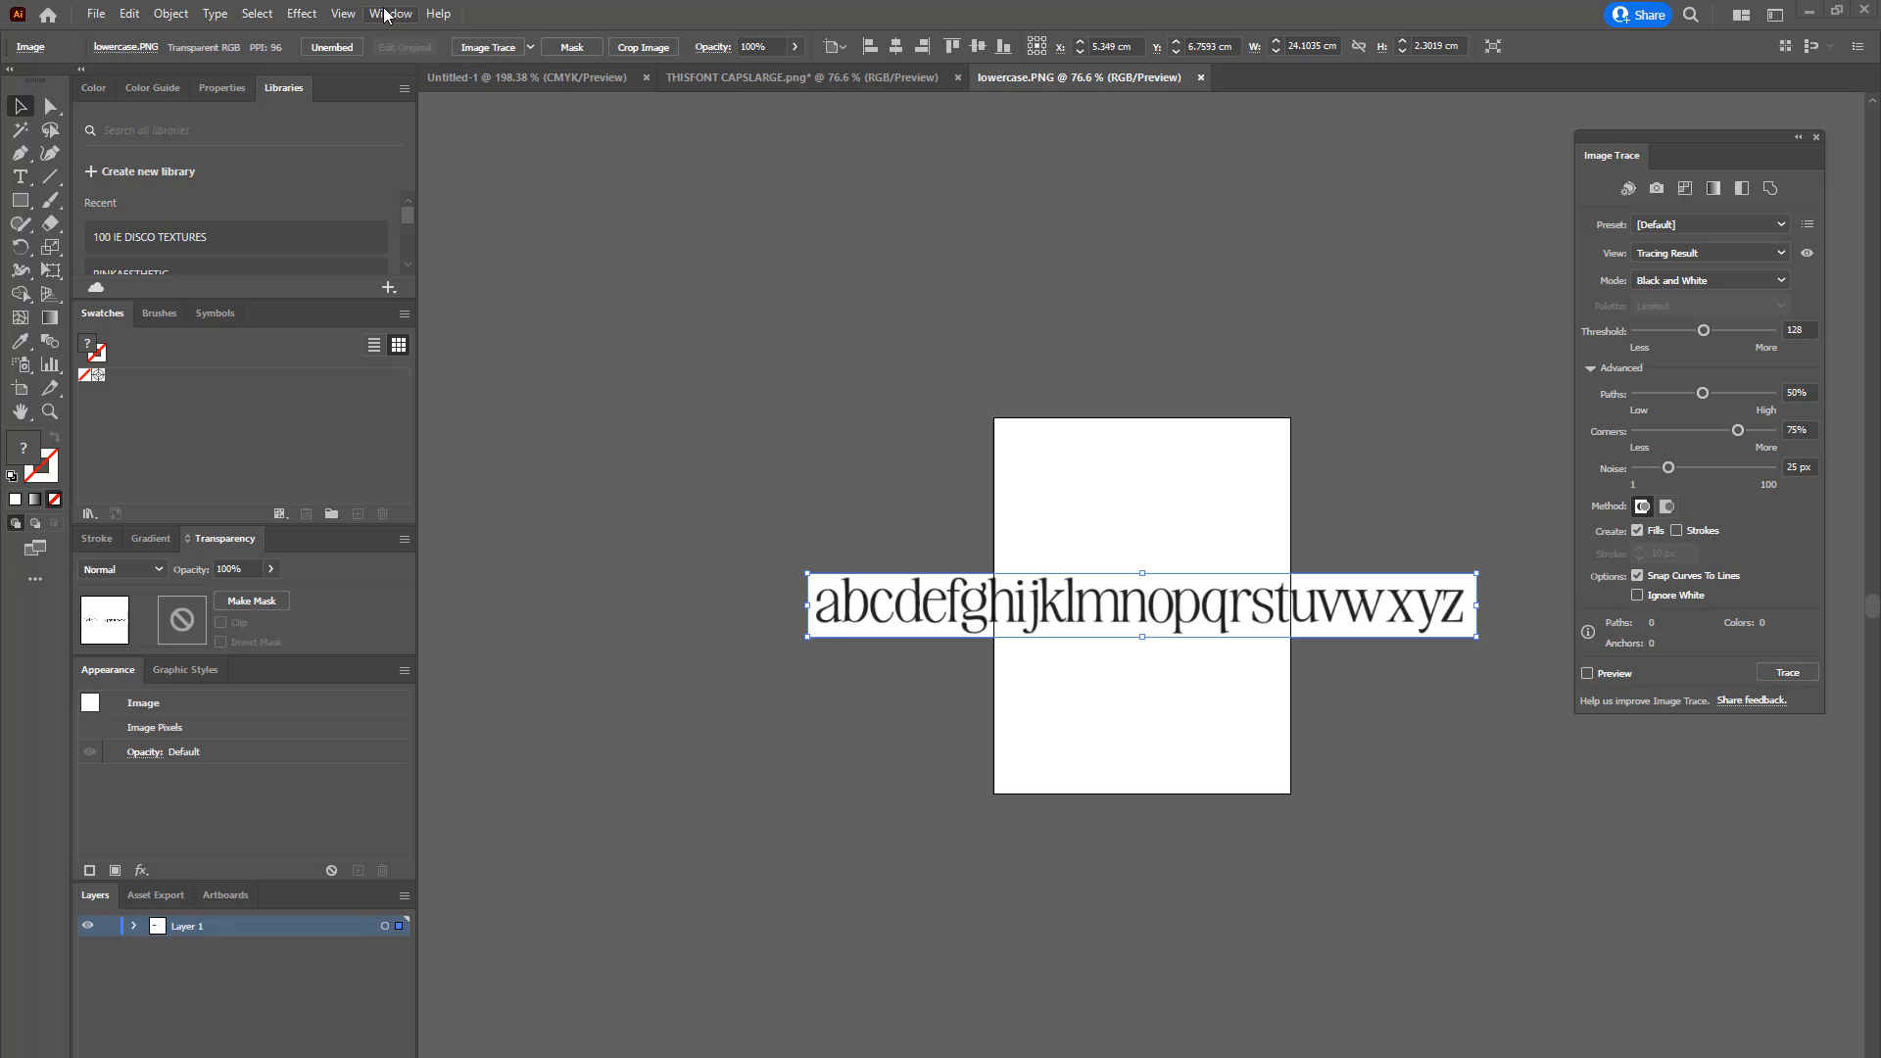
Step: Select the lowercase alphabet image and choose the Black and White Logo tracing preset after trying Silhouettes
left_click(392, 14)
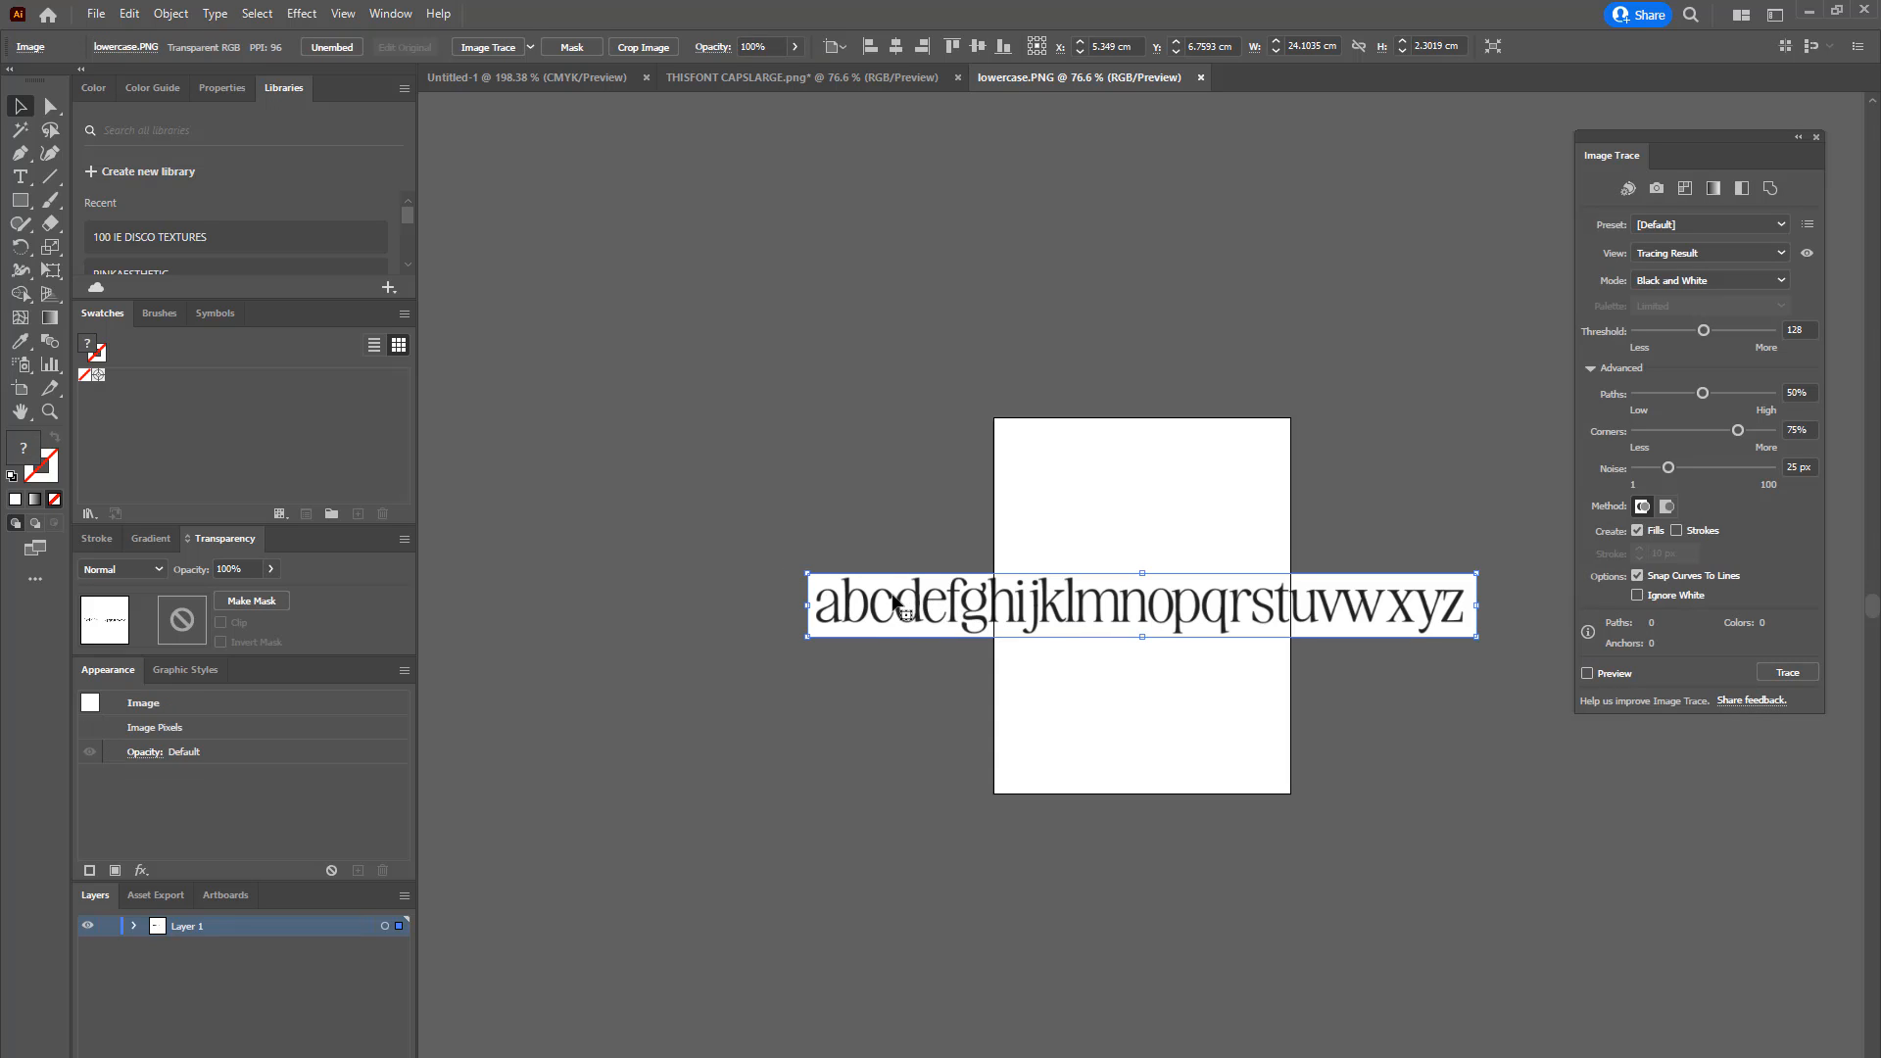
left_click(1784, 672)
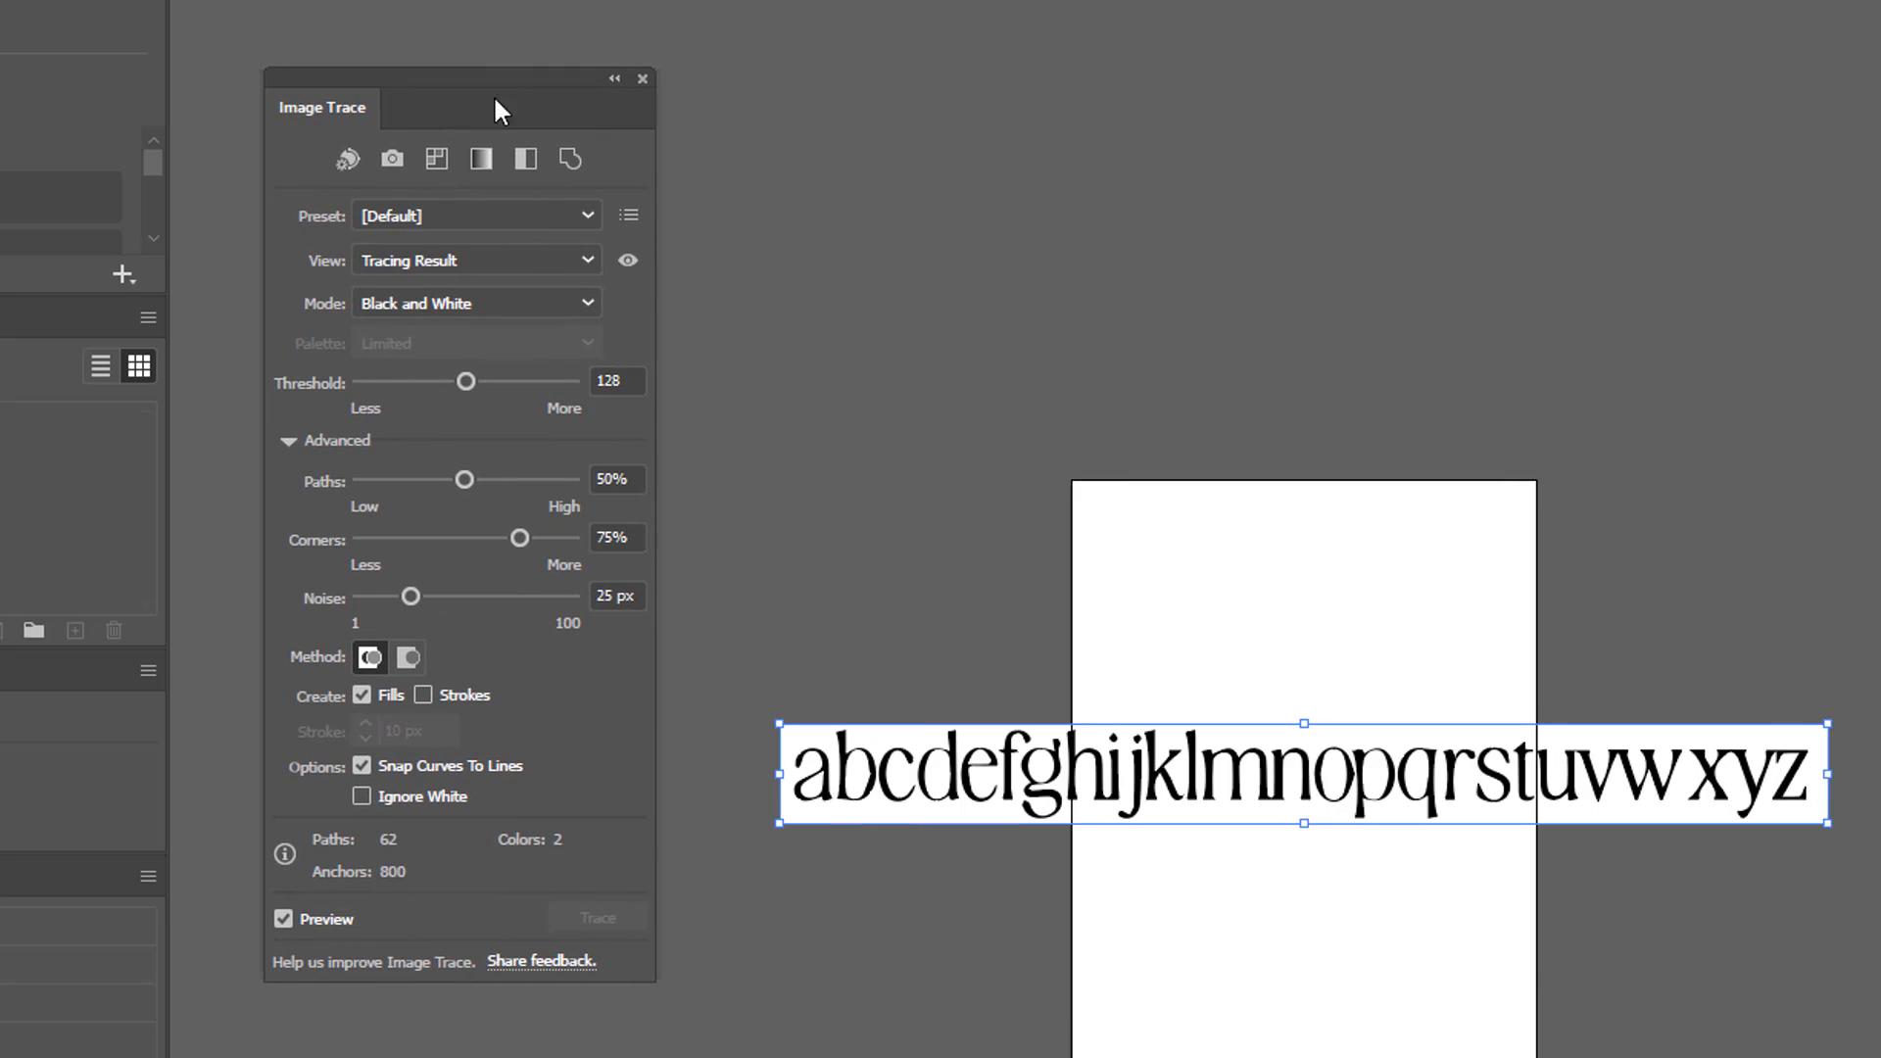
mouse_move(456, 221)
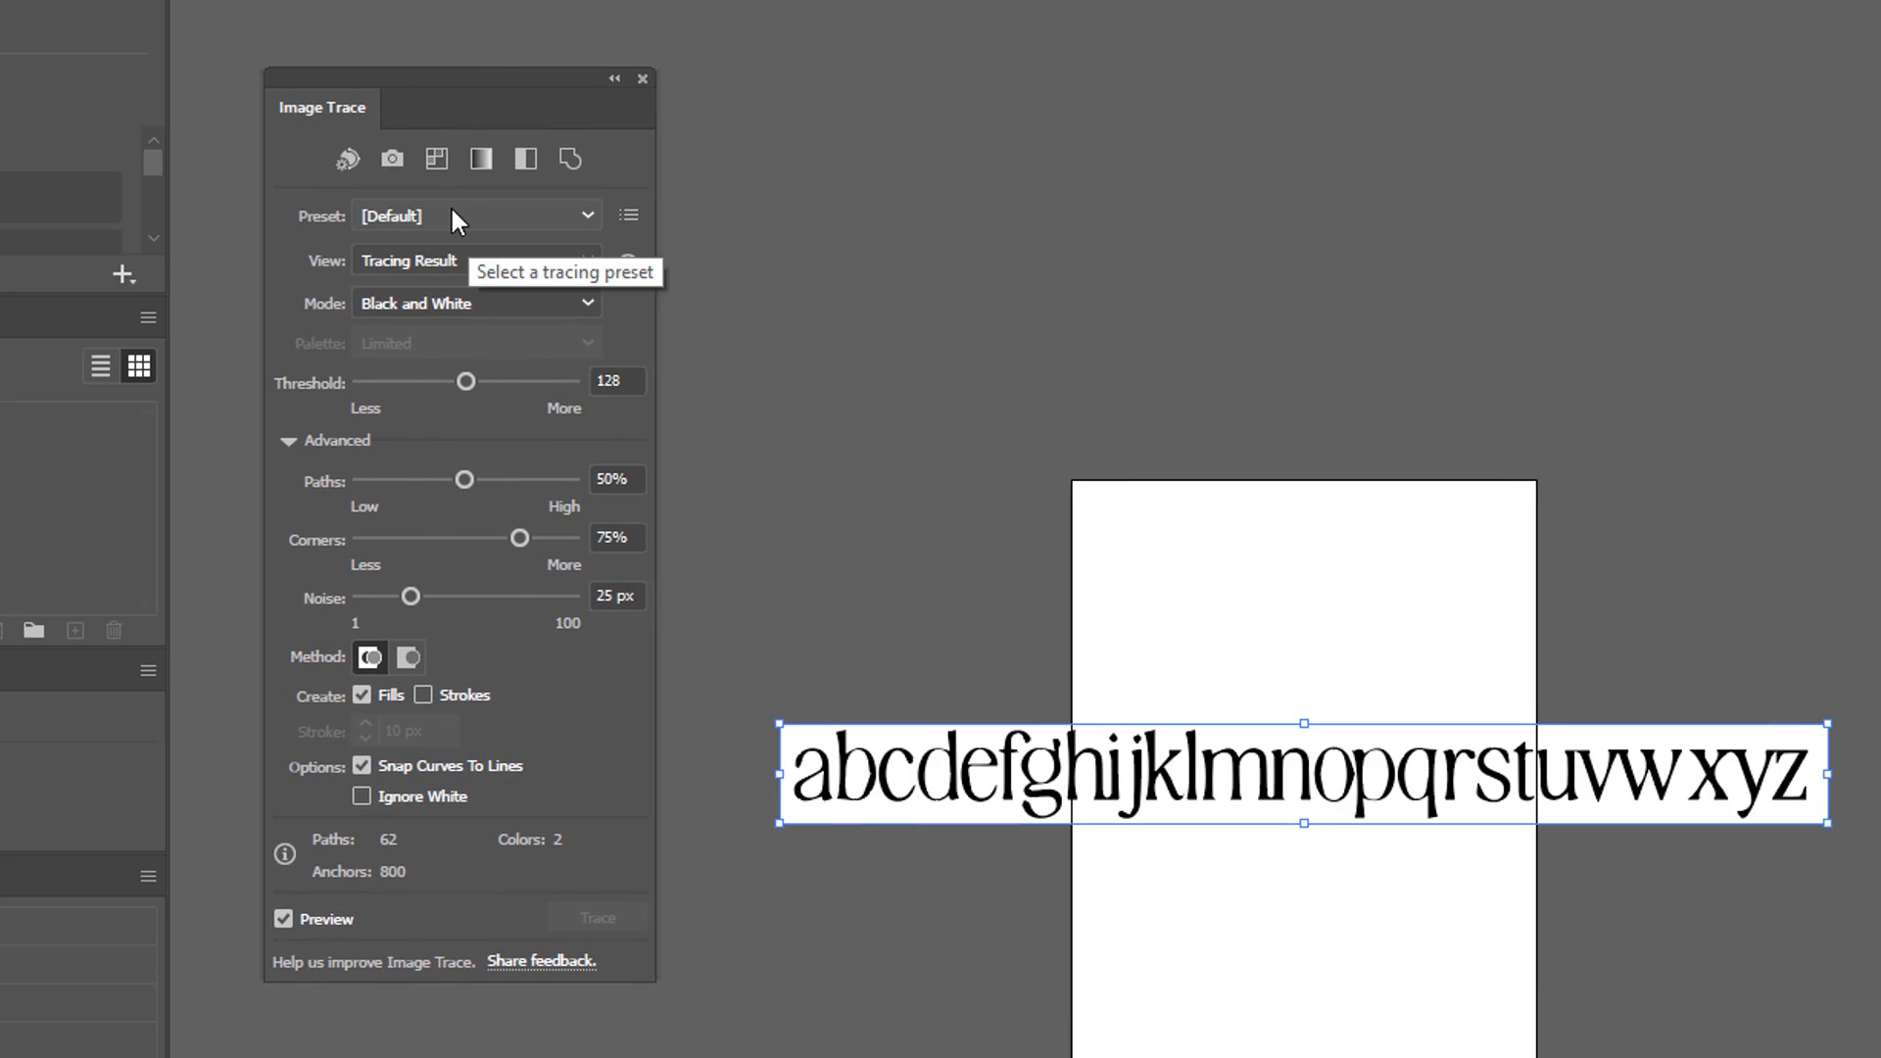
left_click(476, 215)
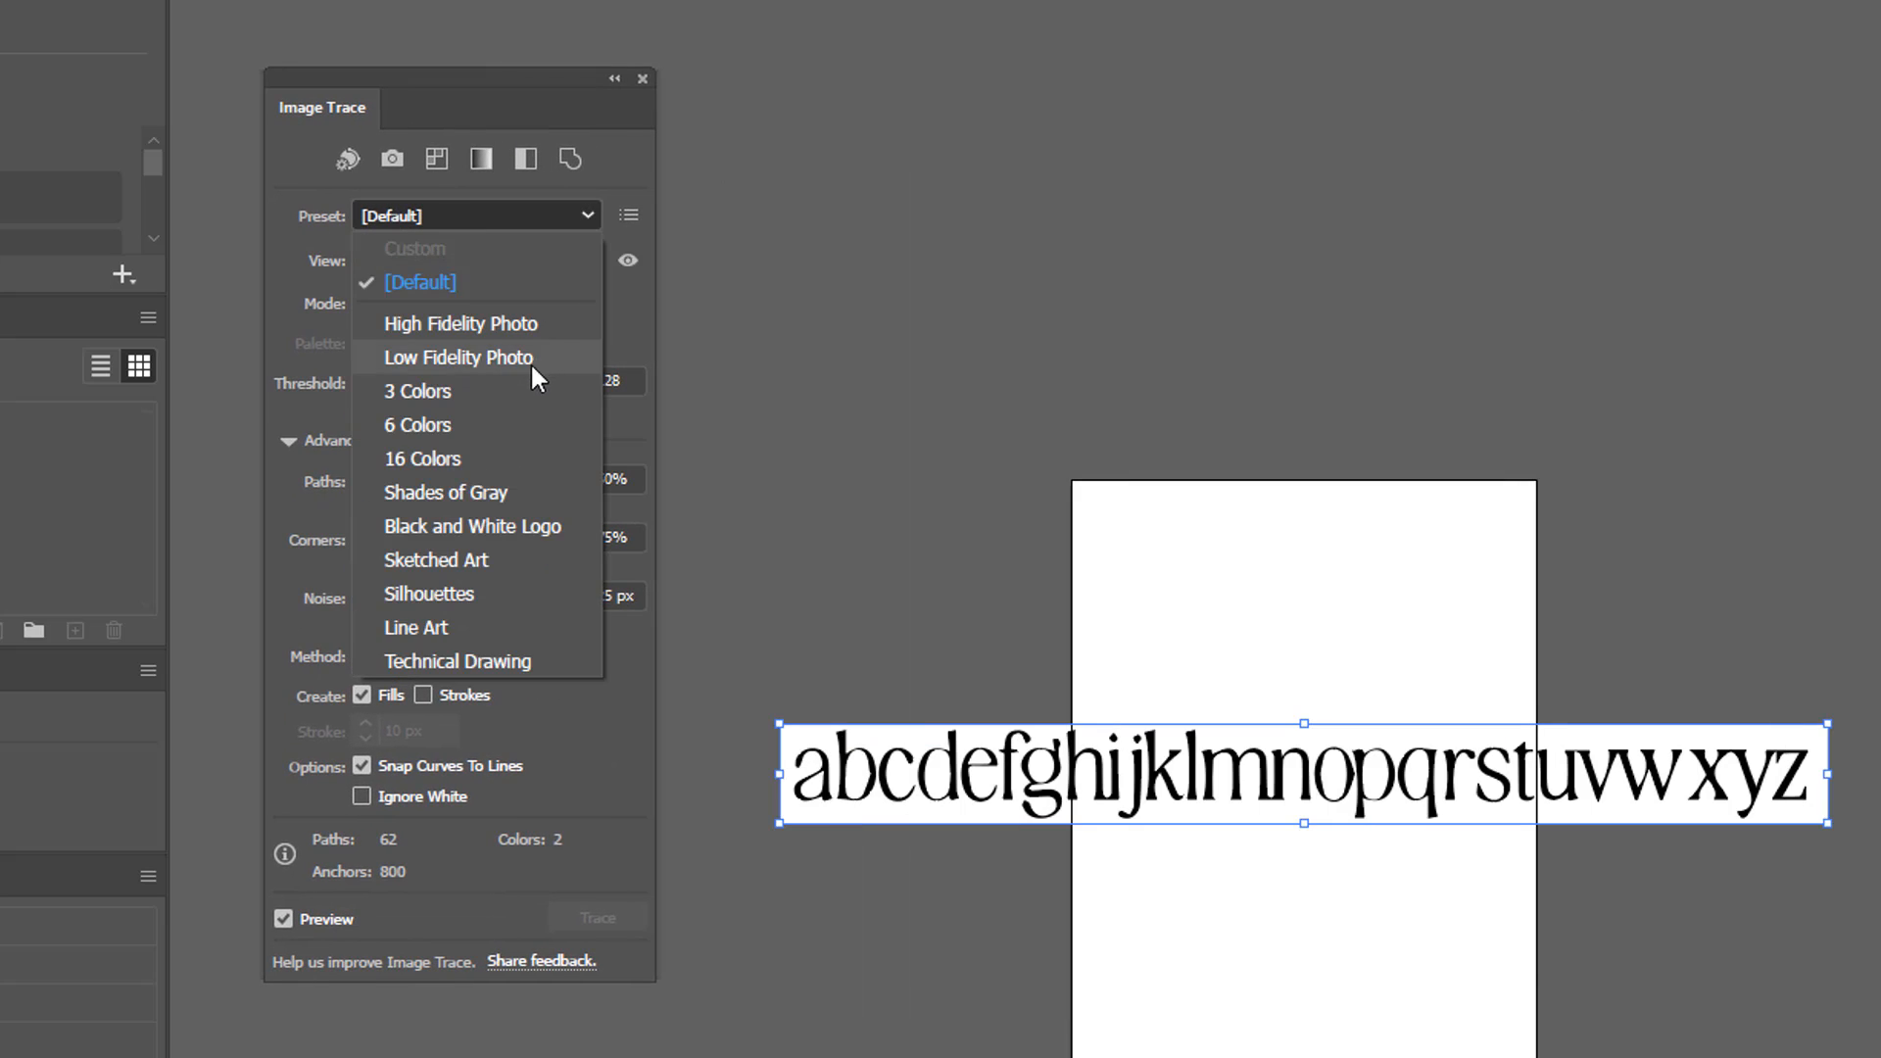
left_click(472, 527)
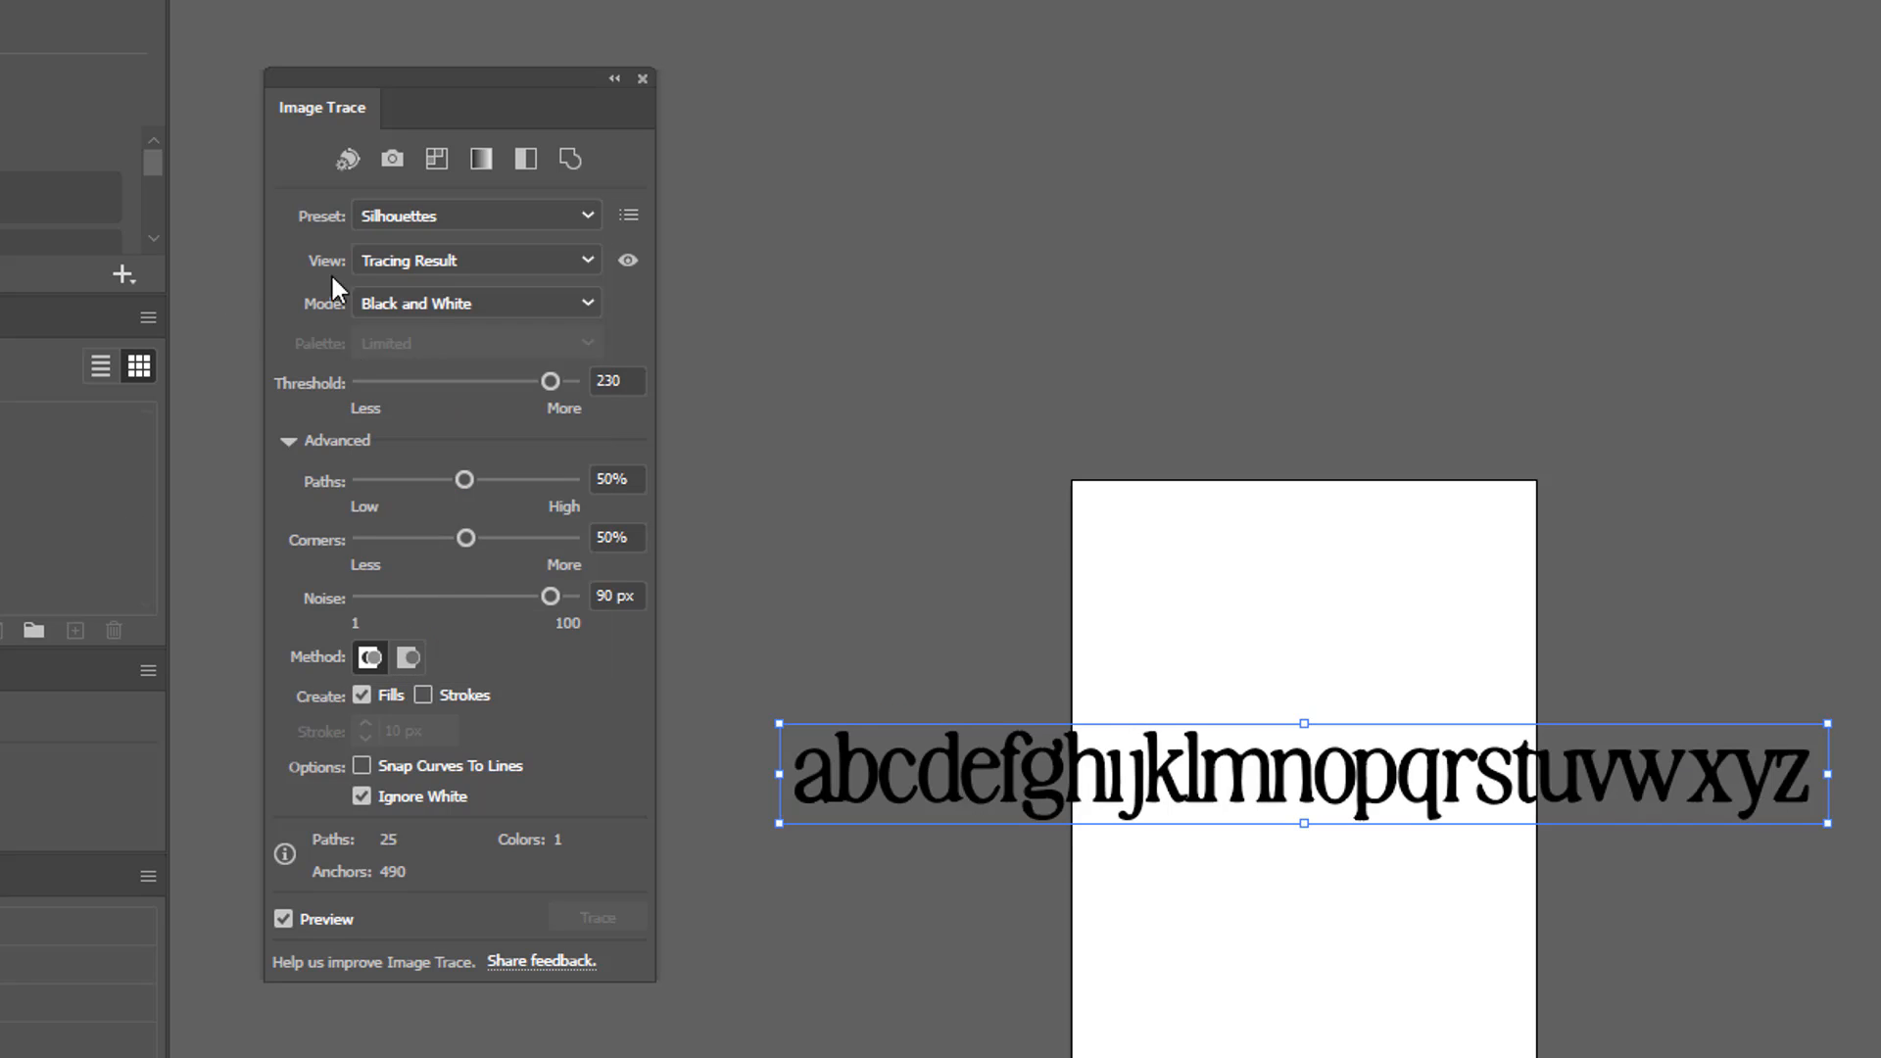
left_click(474, 215)
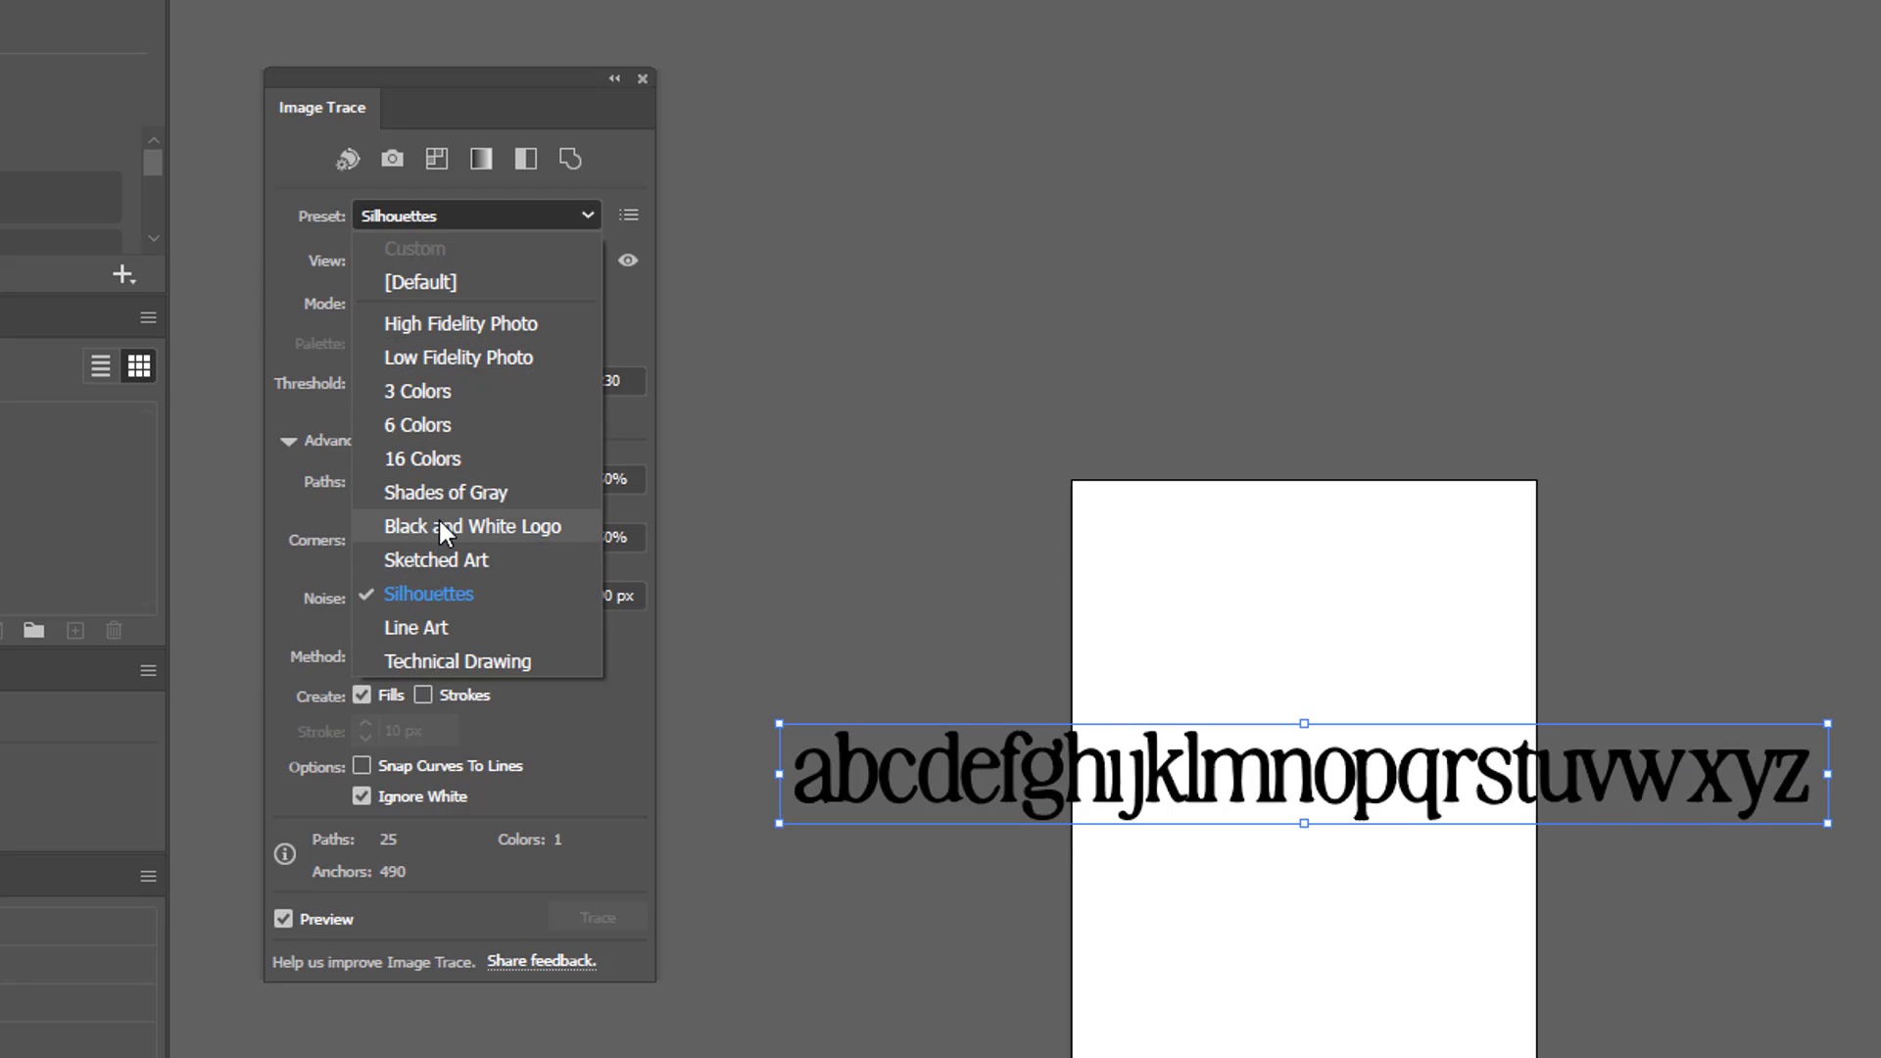
left_click(472, 526)
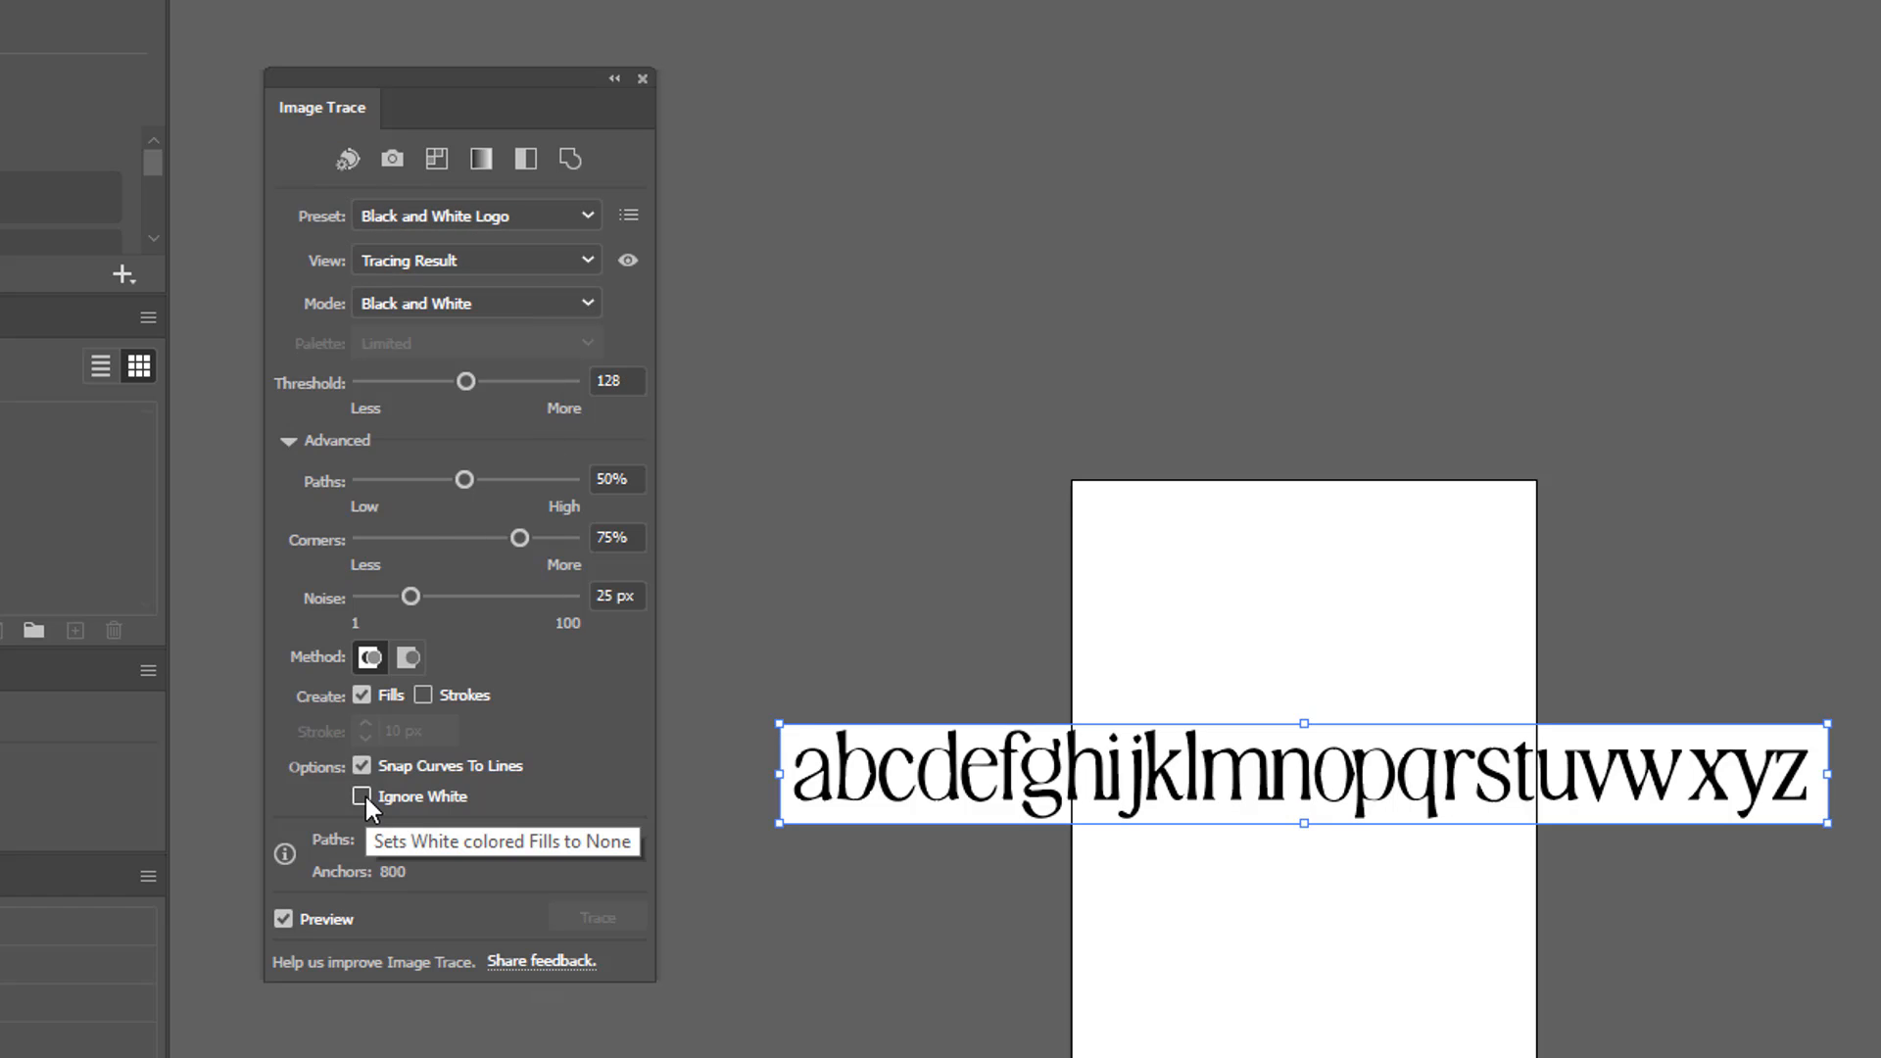
Step: Tick Ignore White, raise Threshold to 179 and lower Noise to 17 px for the trace
left_click(362, 797)
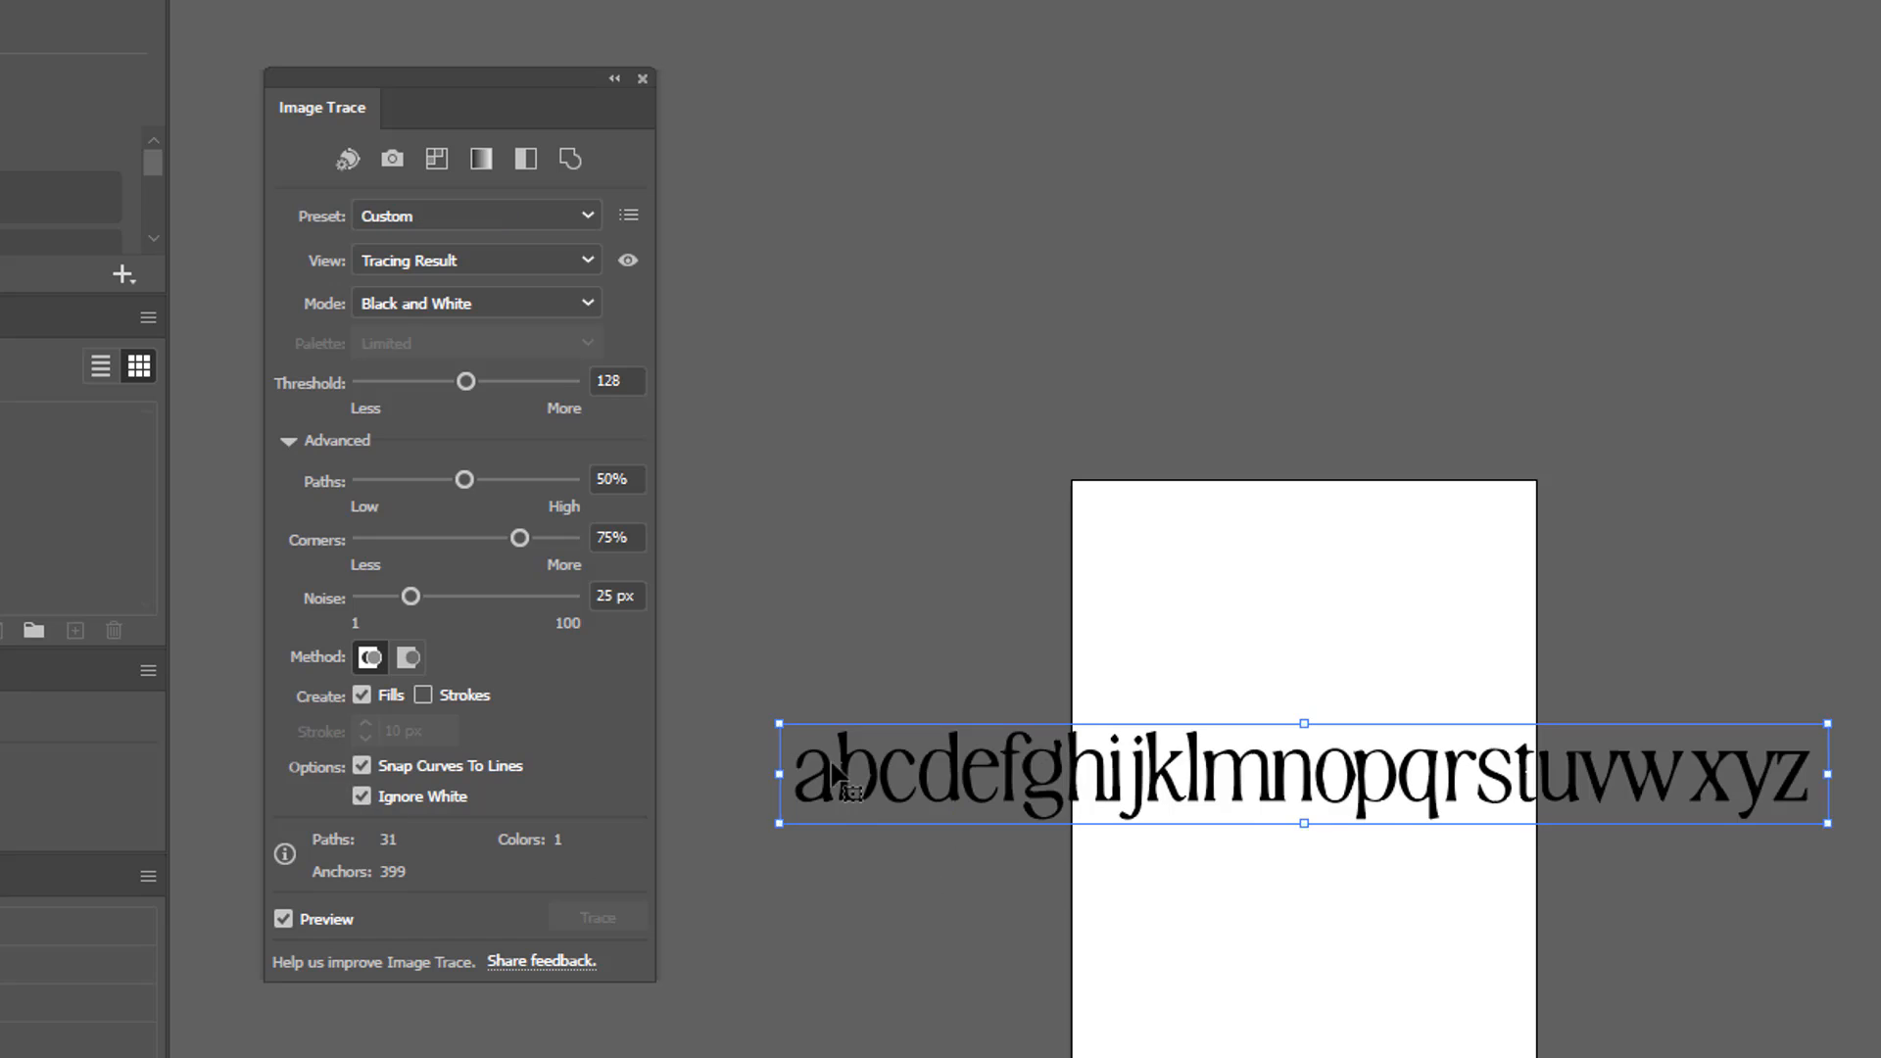
mouse_move(21, 419)
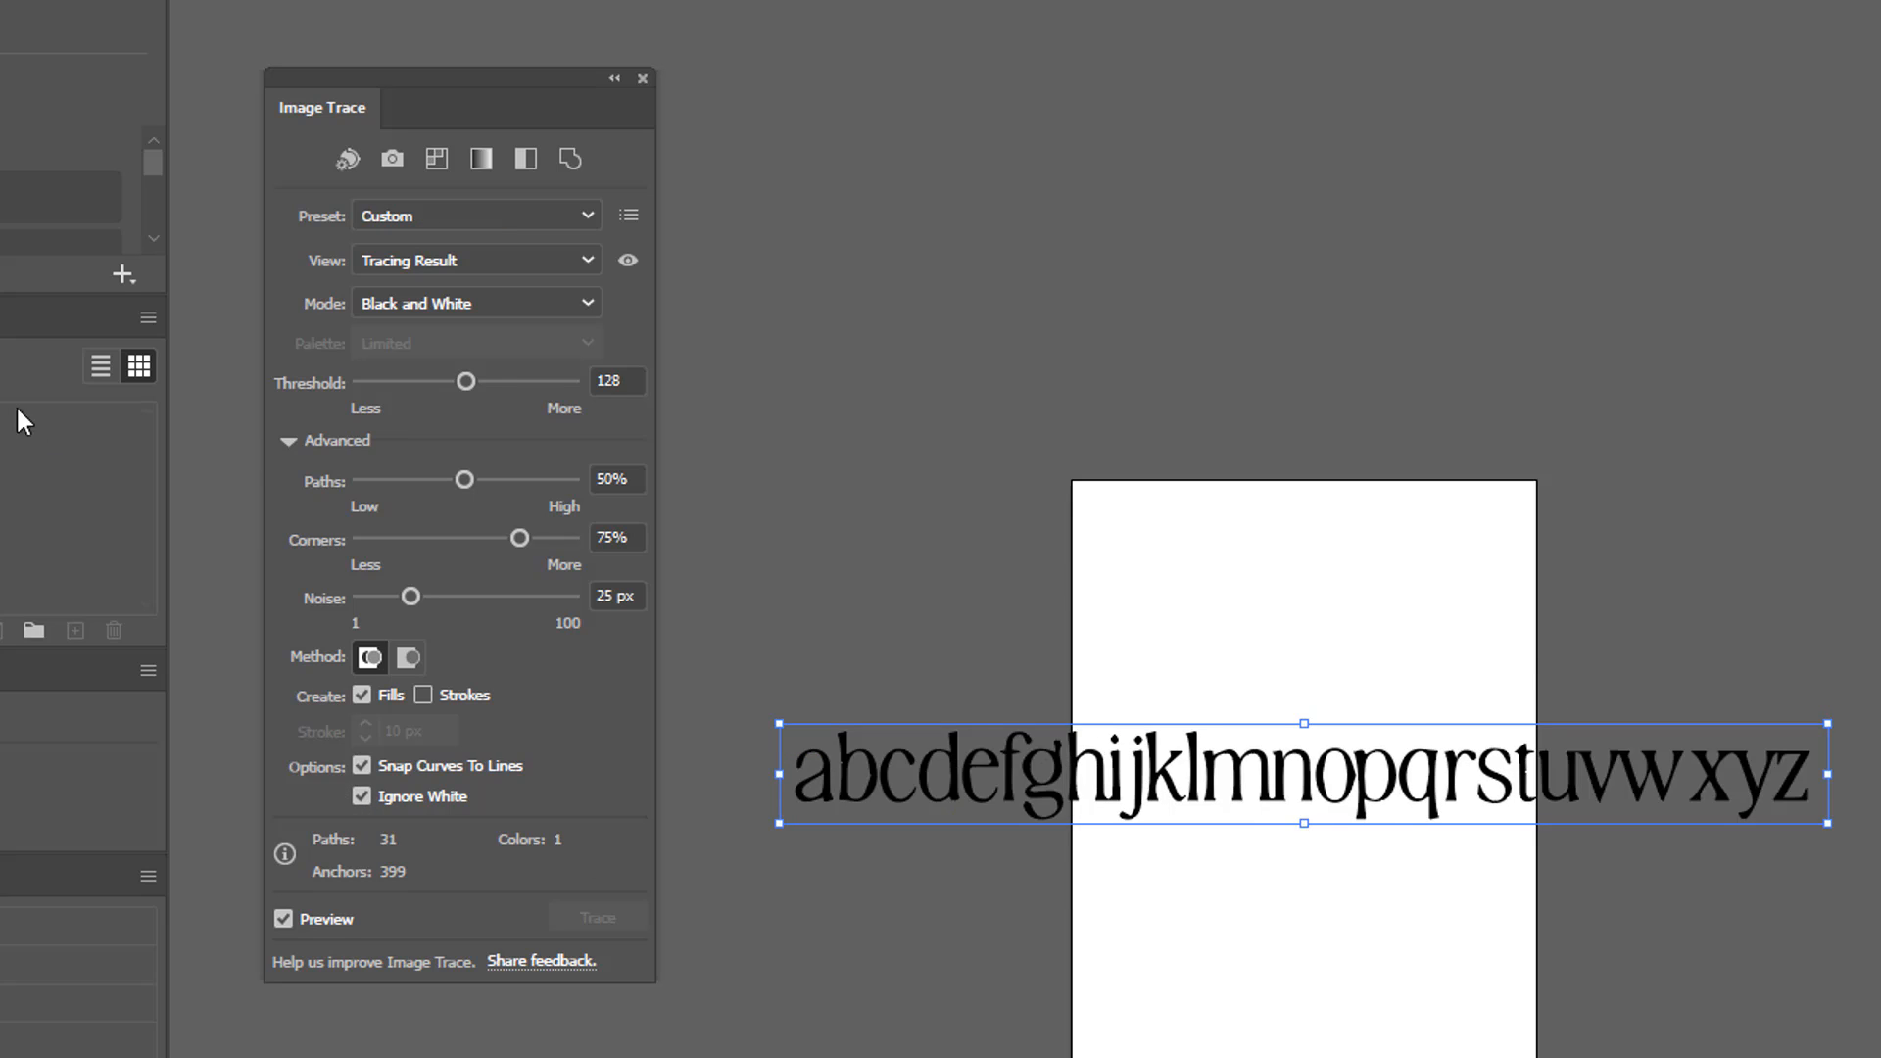
left_click_drag(466, 380, 506, 380)
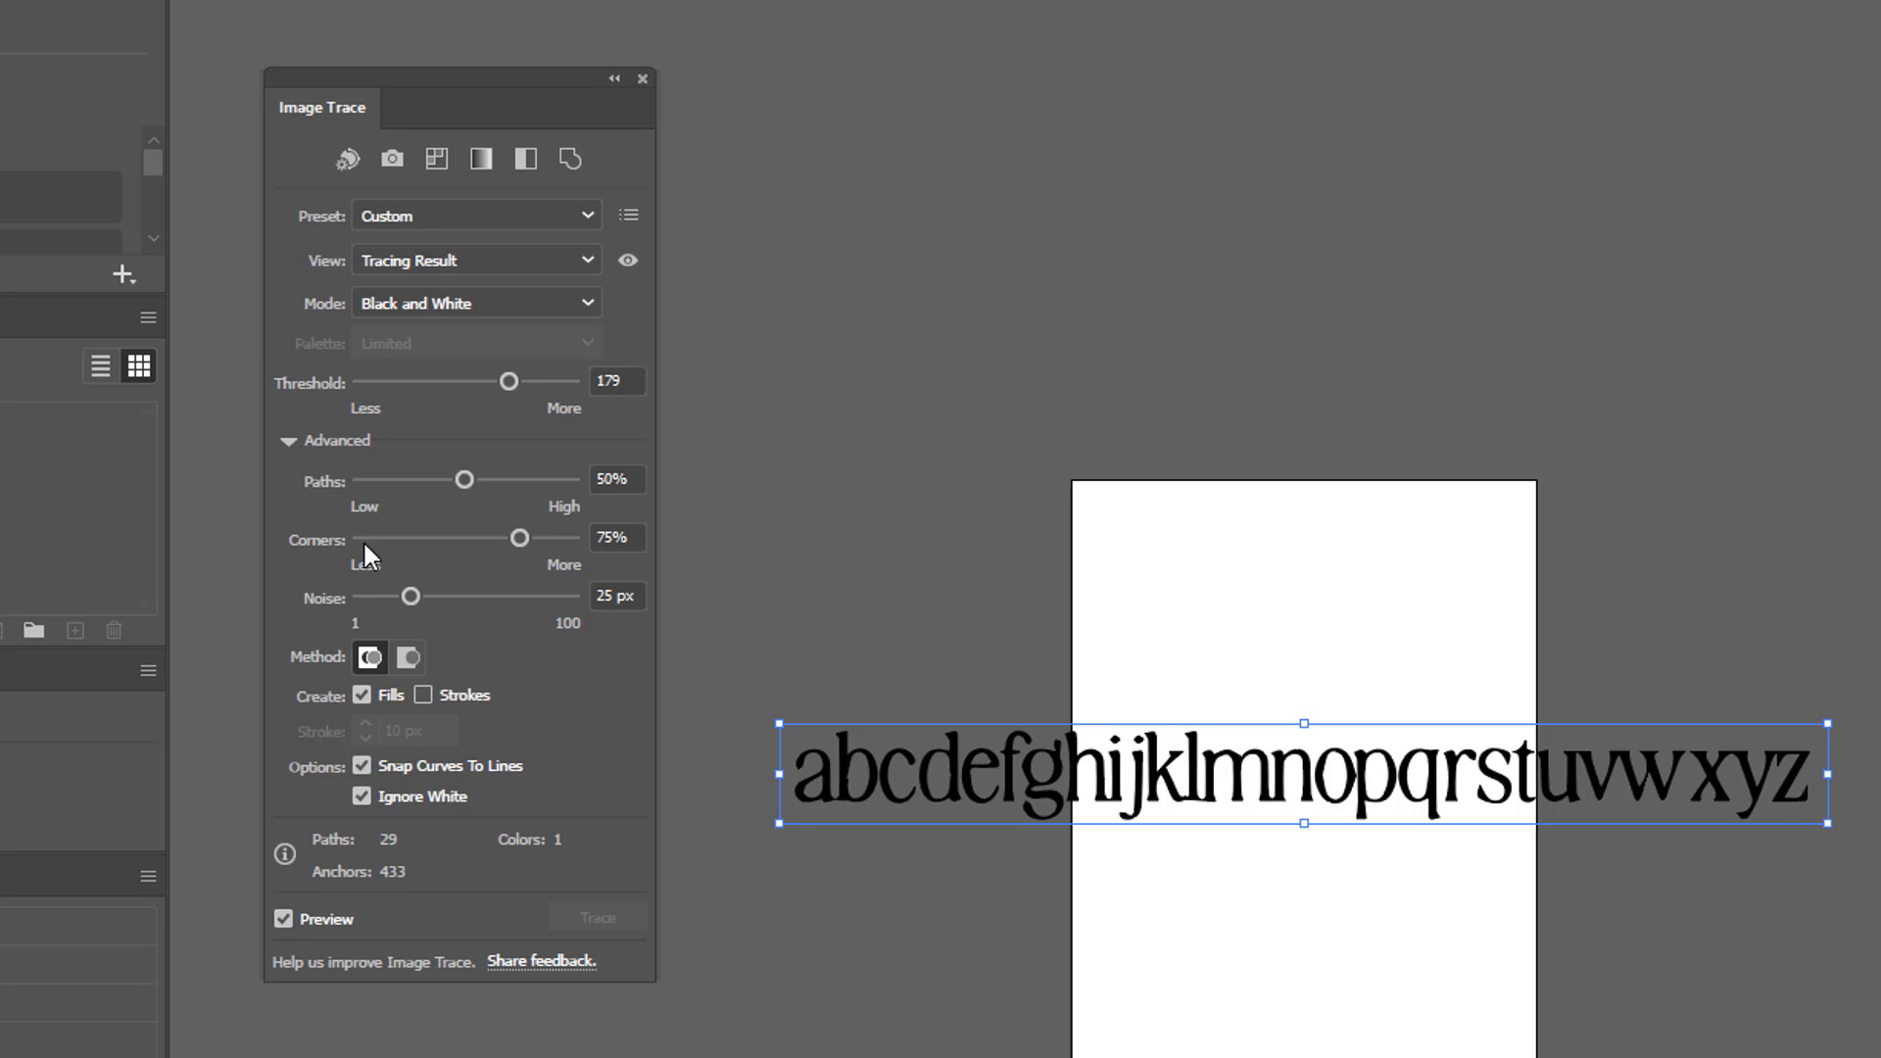
left_click_drag(414, 596, 397, 595)
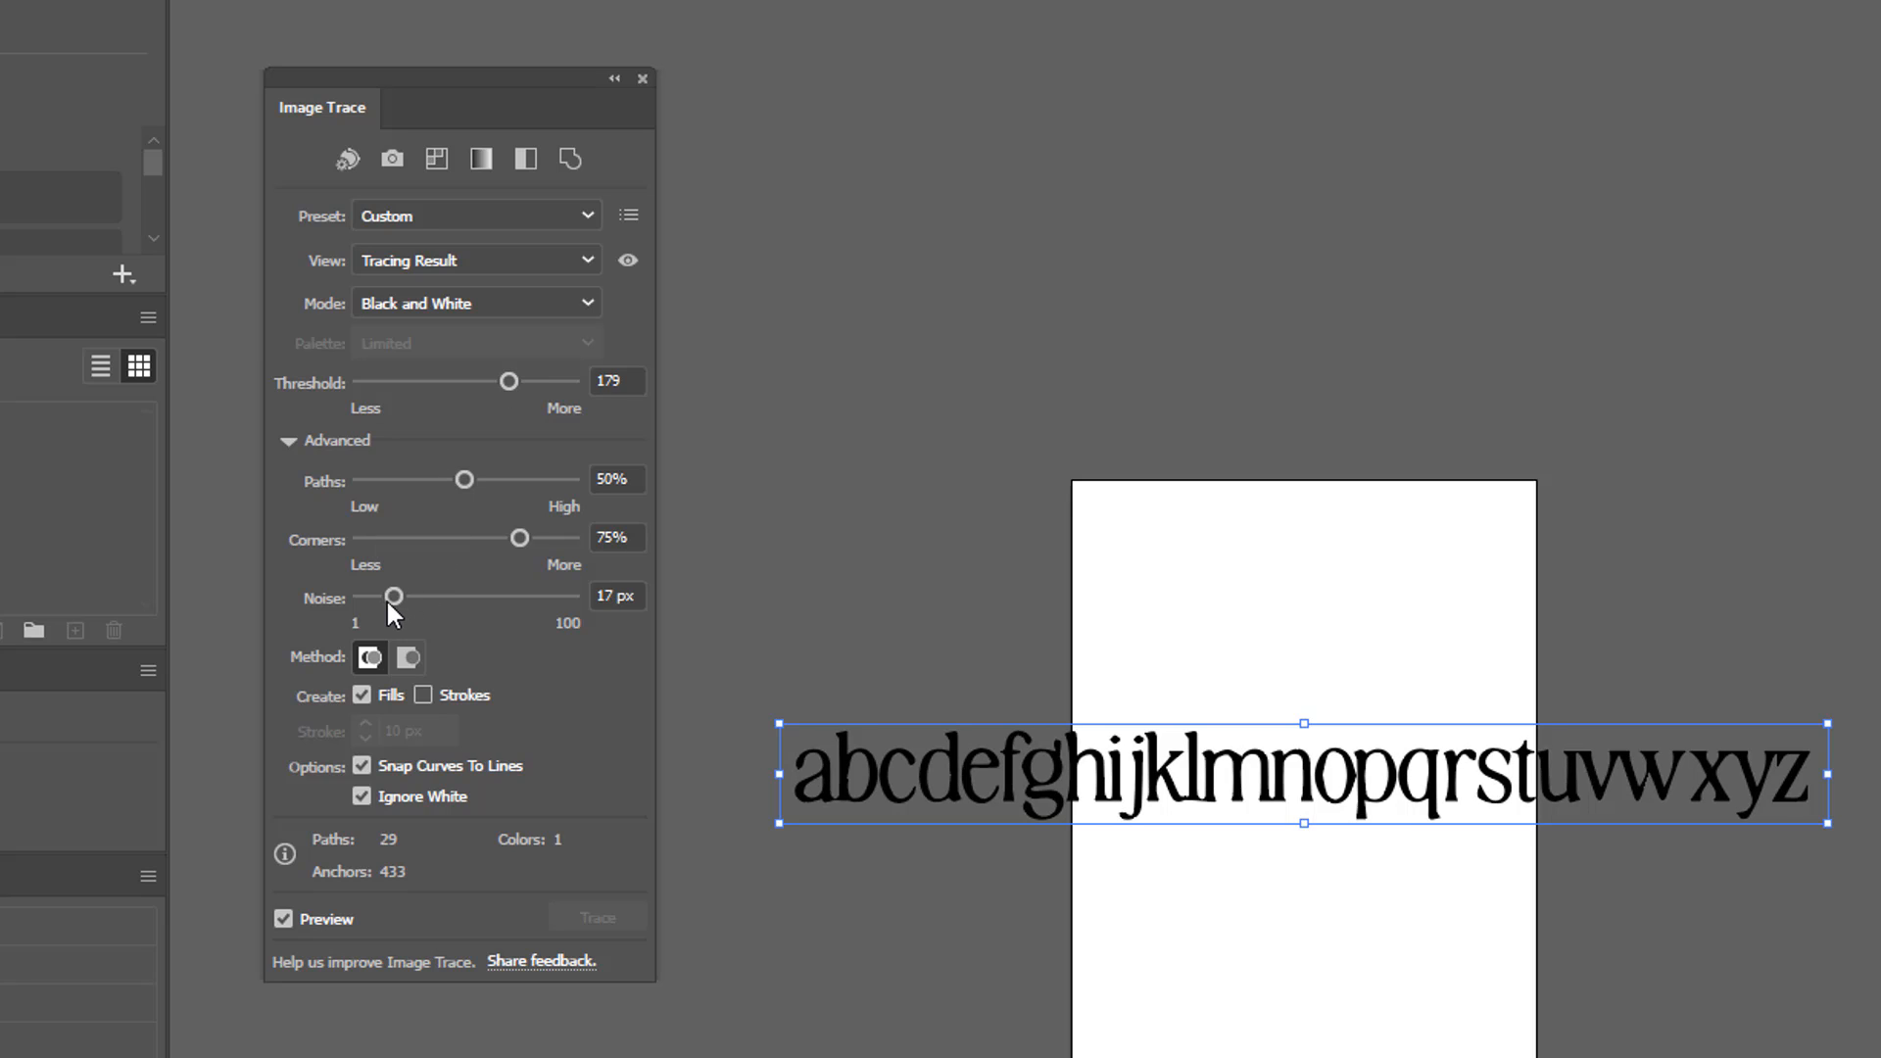
left_click_drag(396, 595, 372, 596)
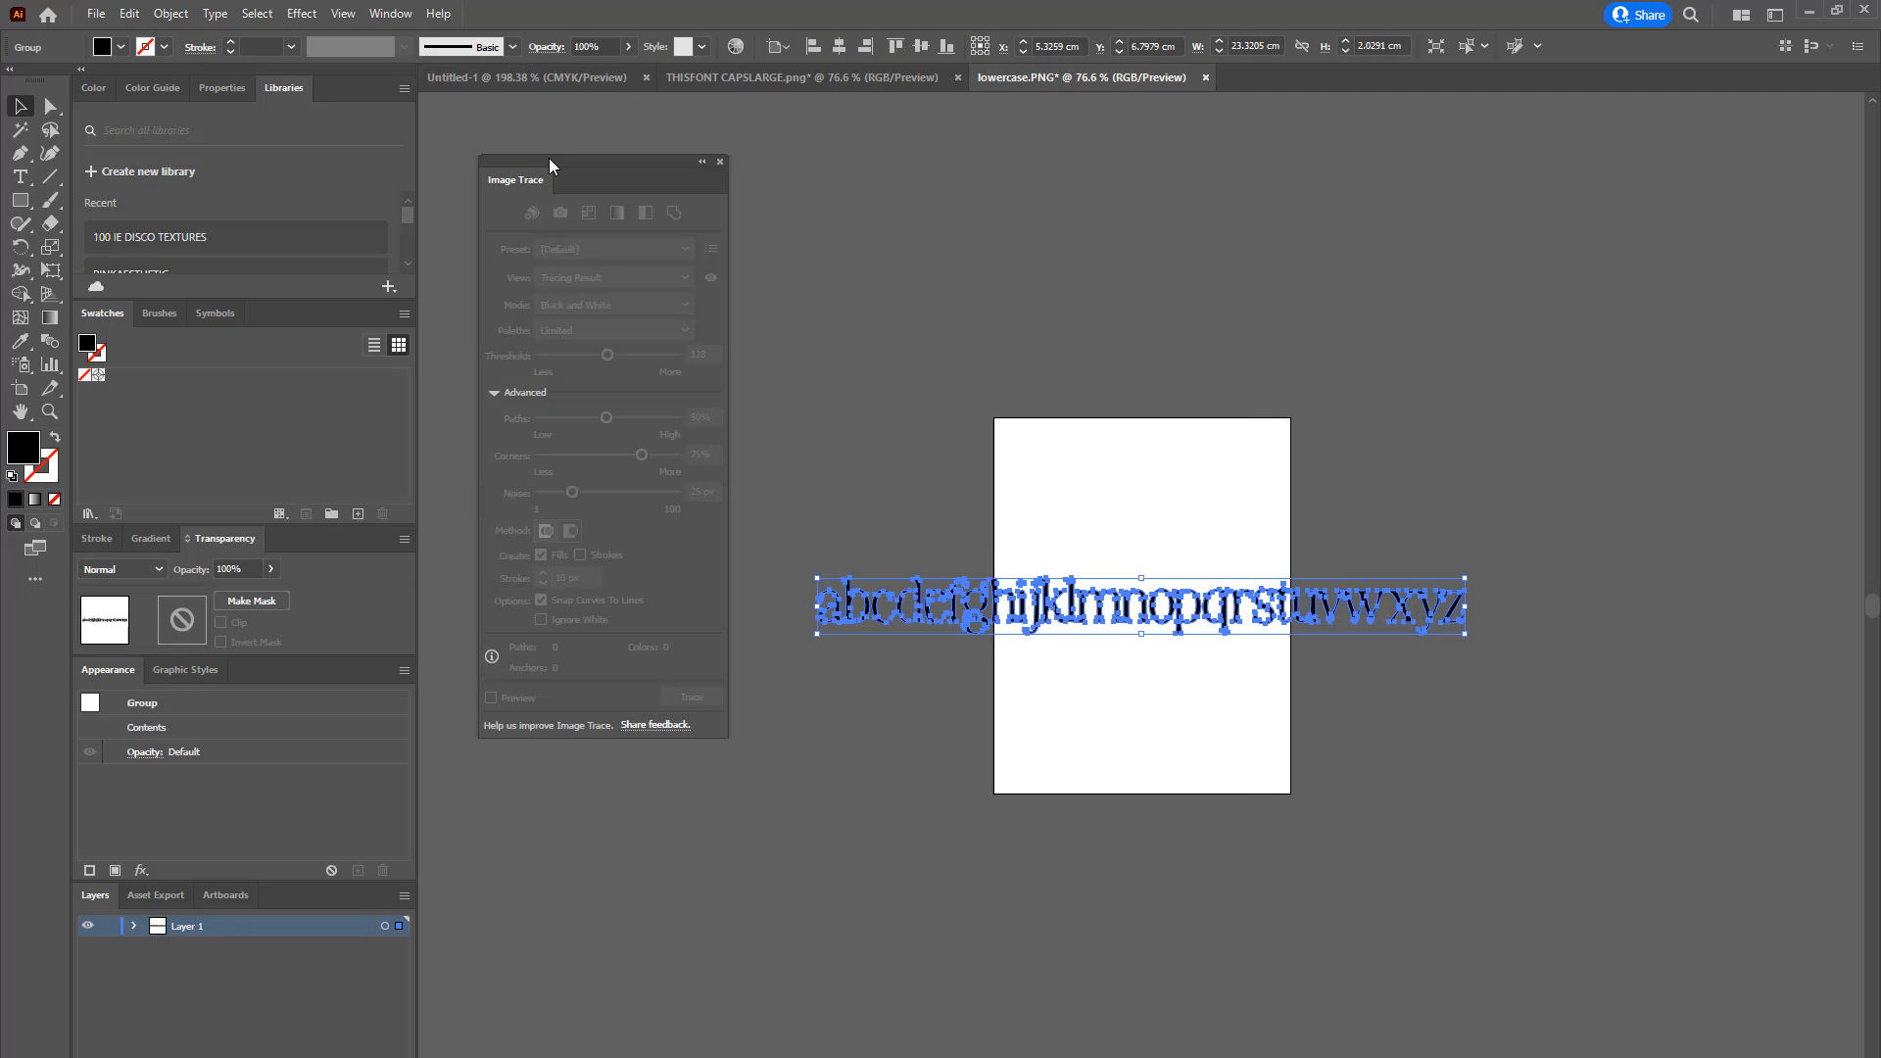
left_click_drag(551, 164, 1702, 223)
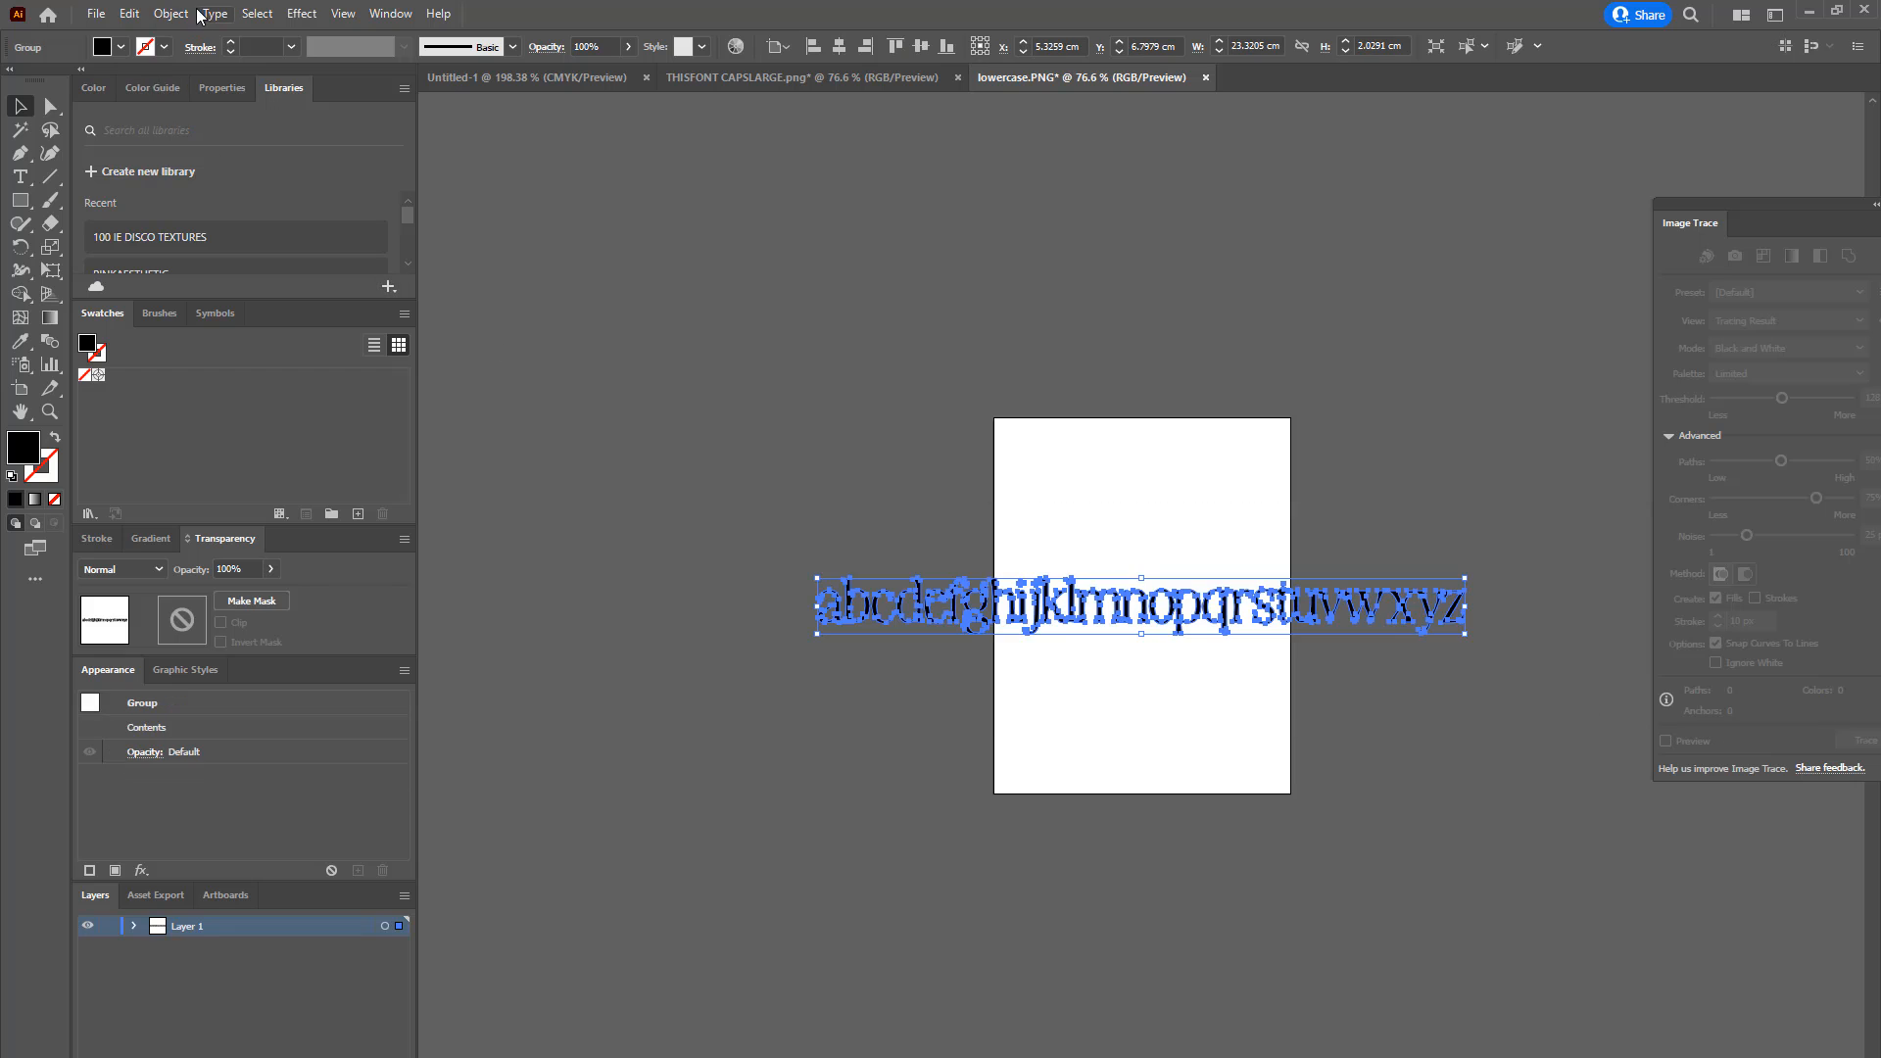
left_click(1195, 496)
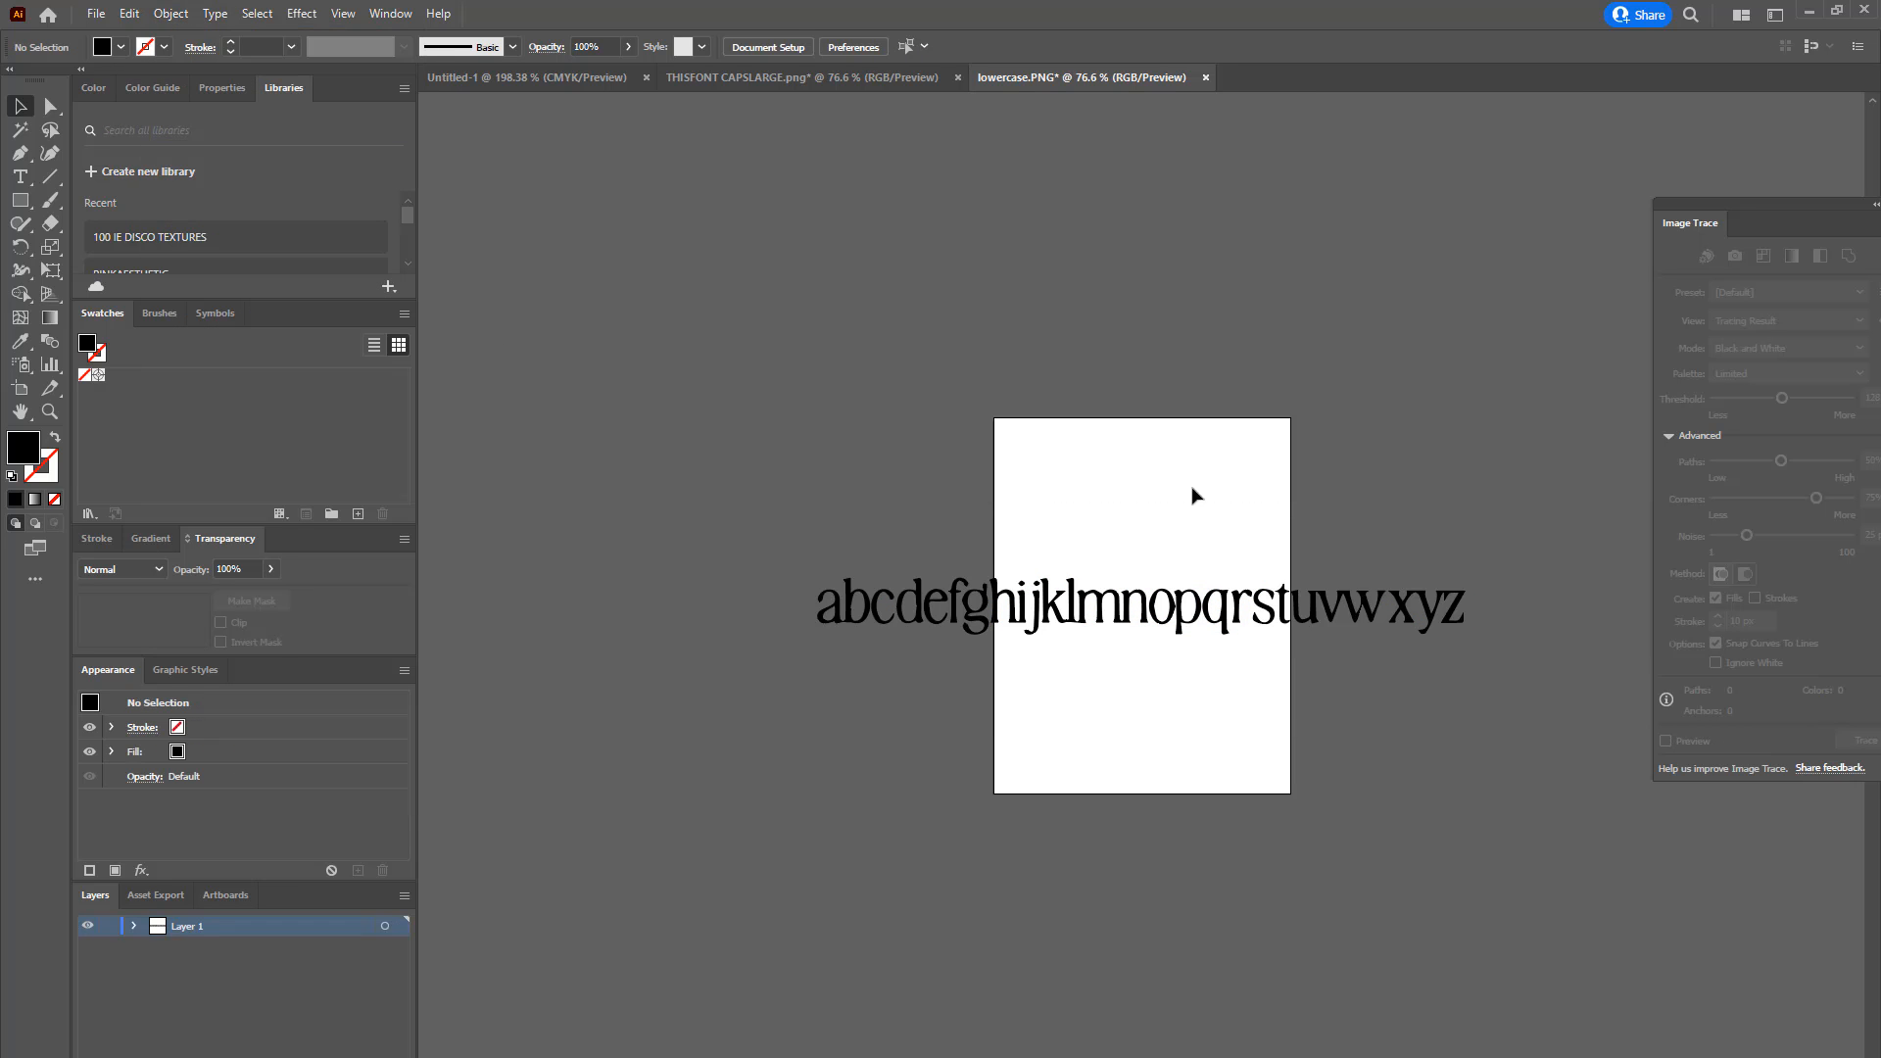
mouse_move(341, 554)
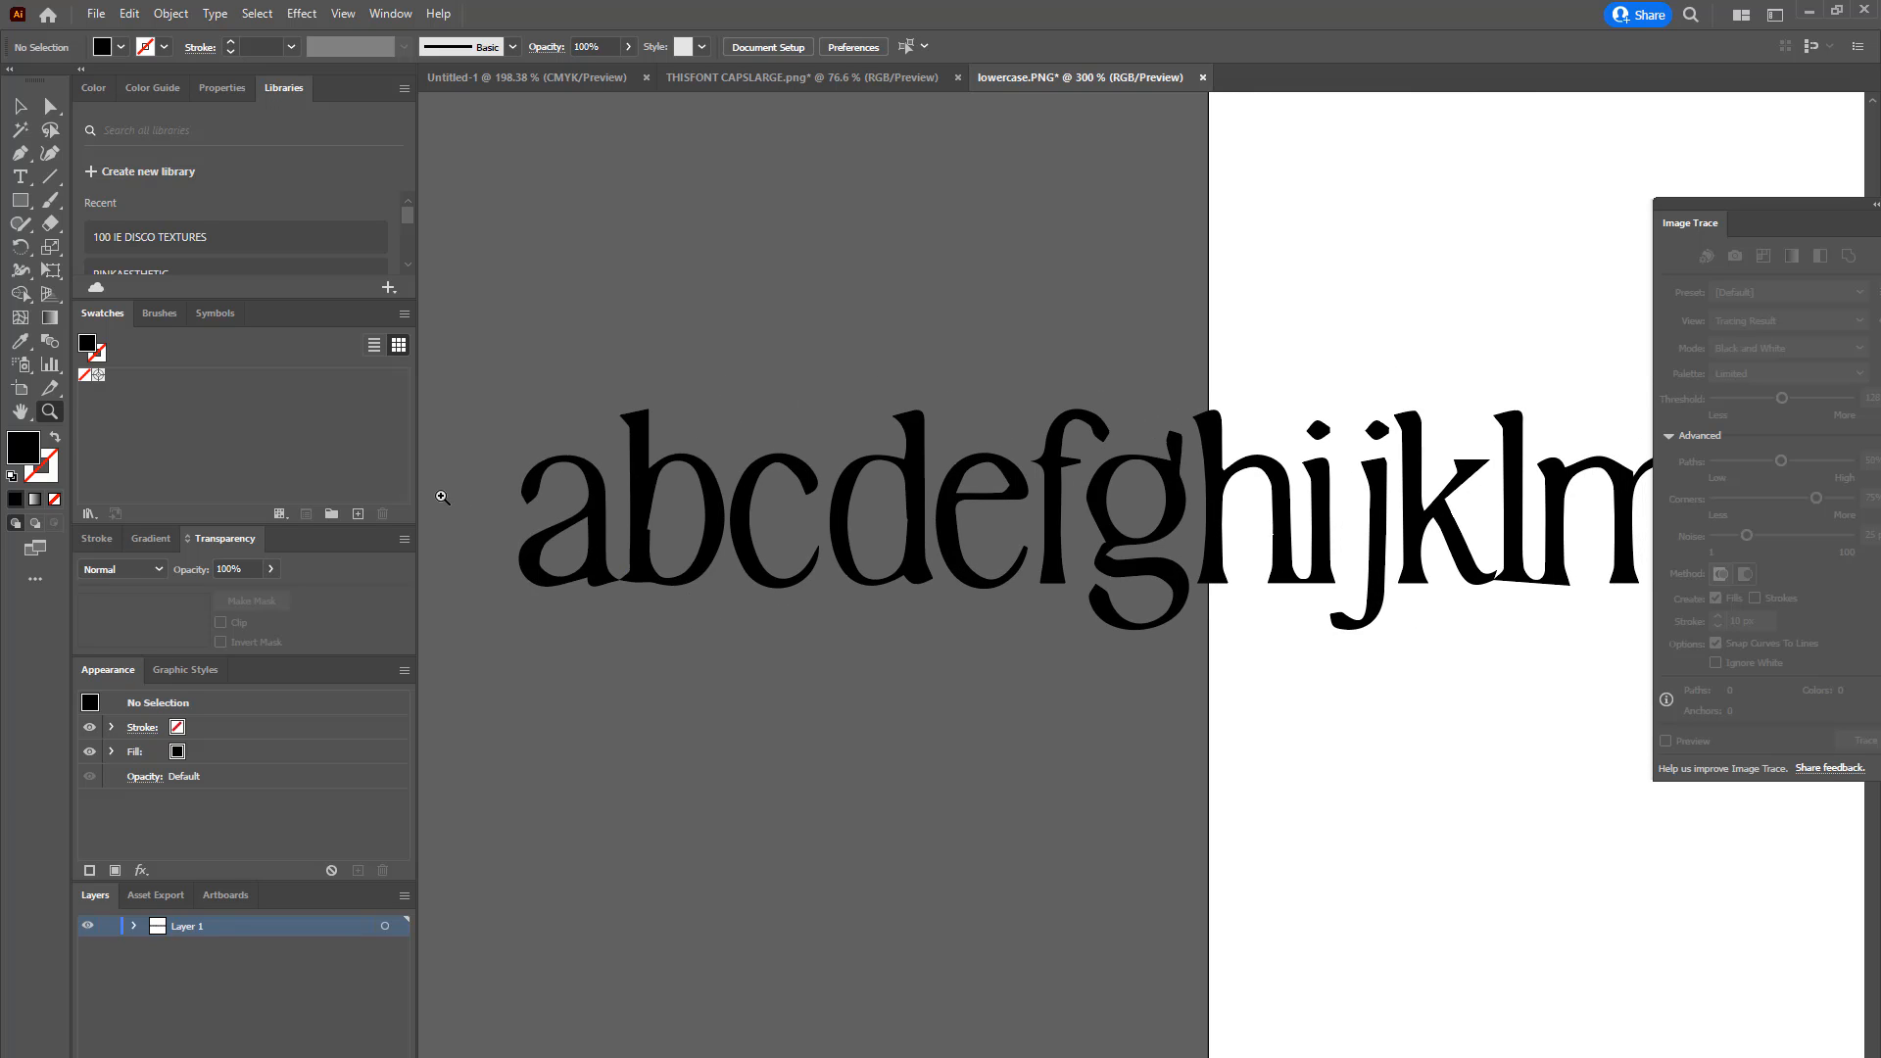
mouse_move(304, 445)
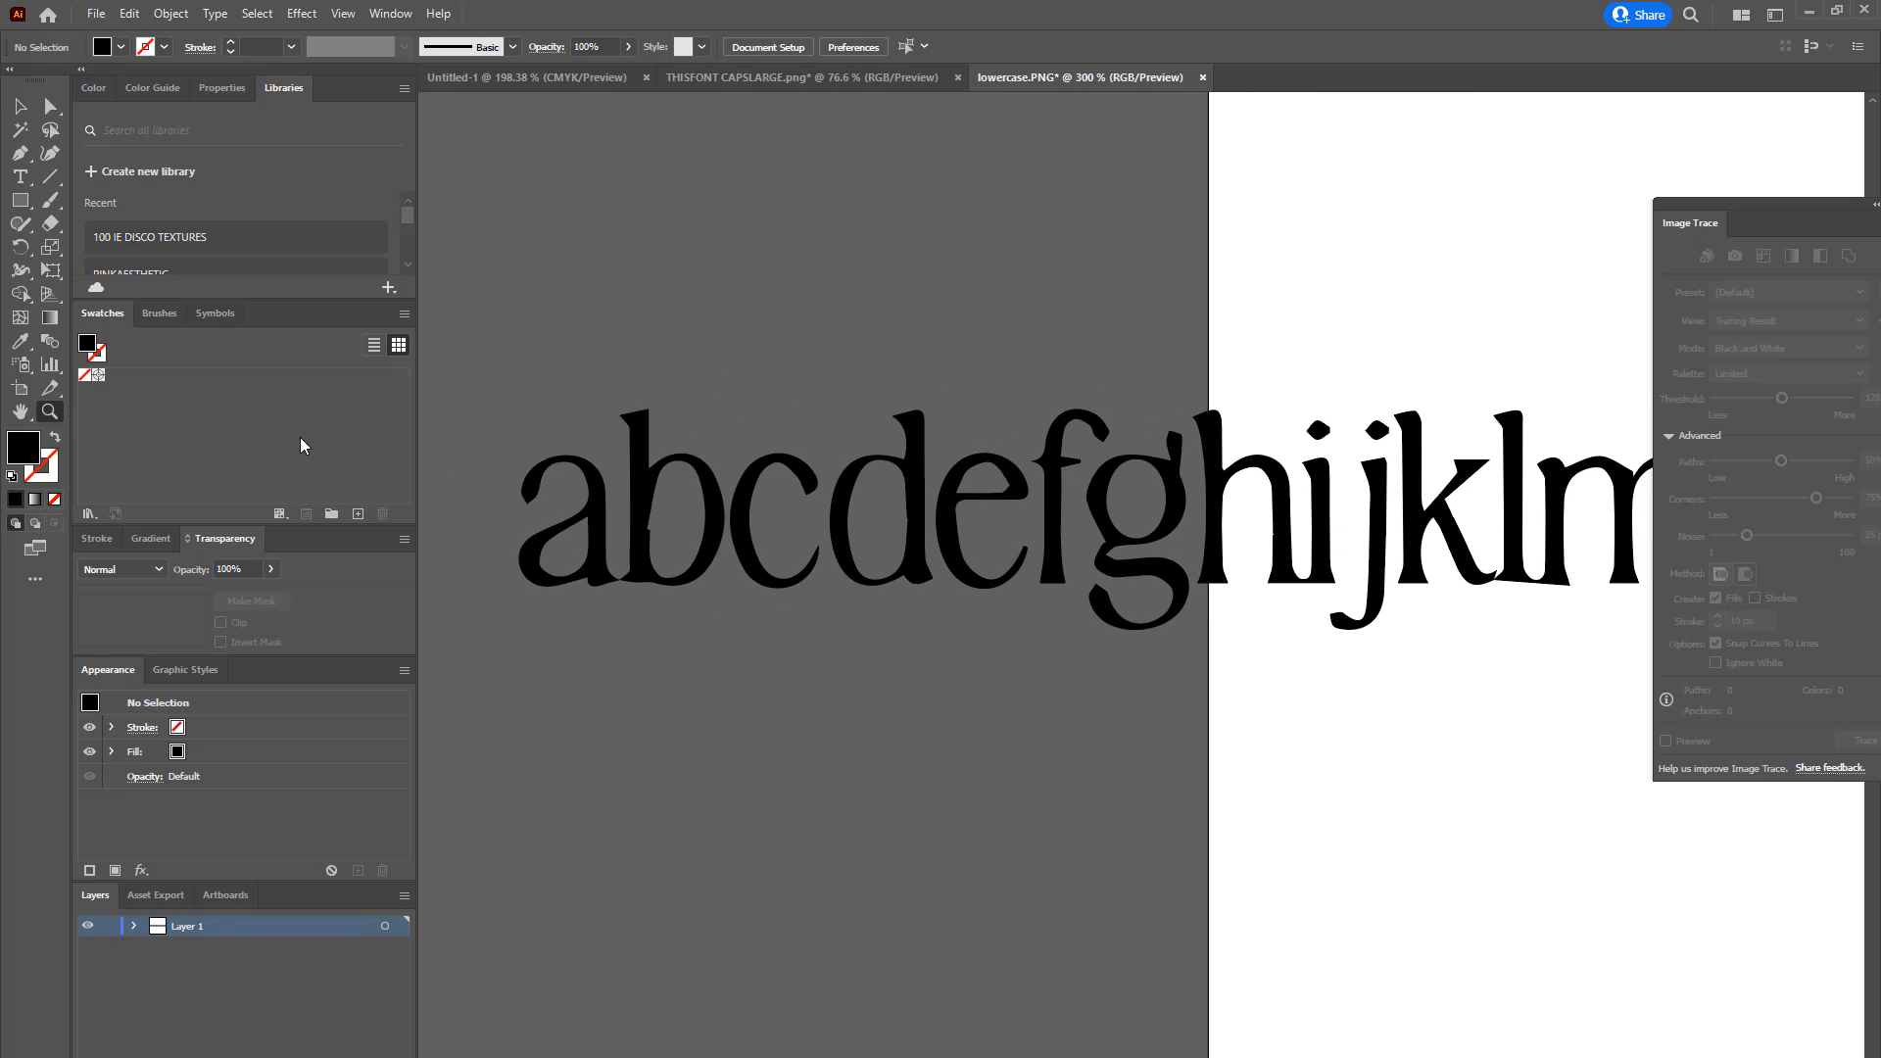
mouse_move(523, 429)
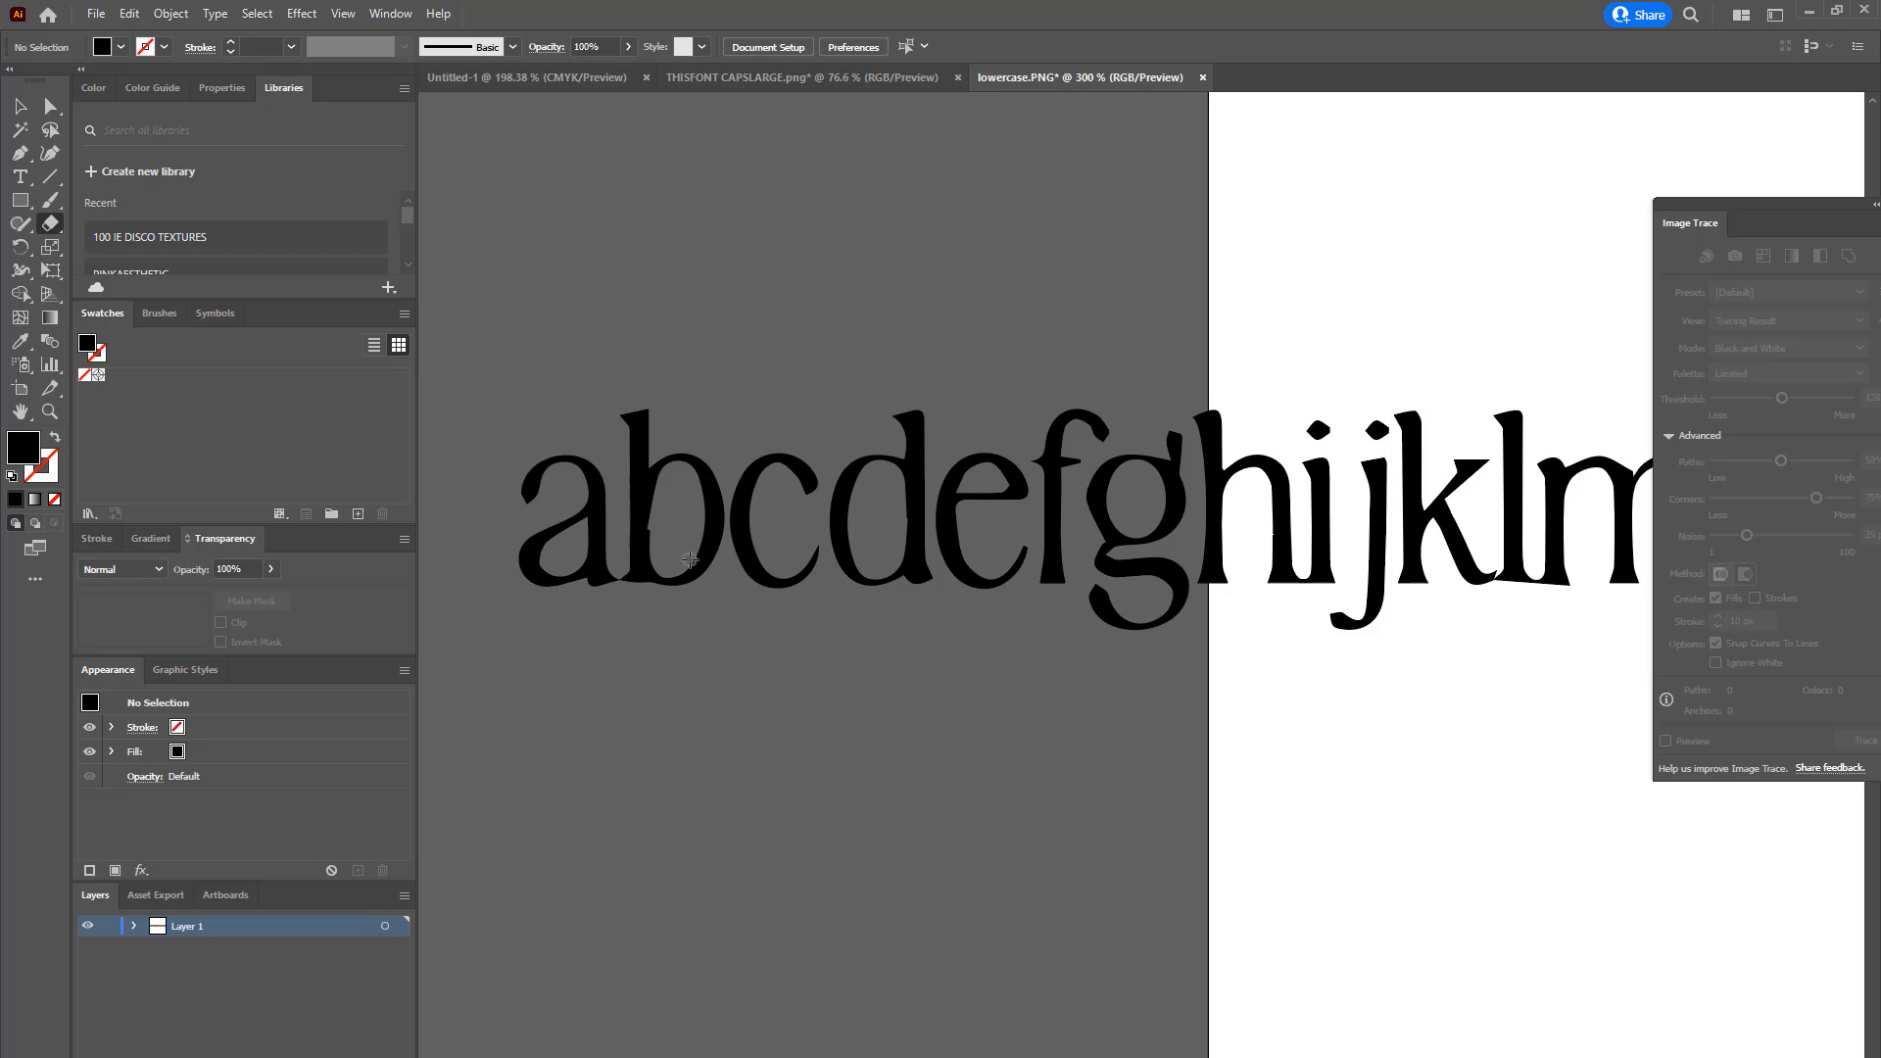
mouse_move(621, 547)
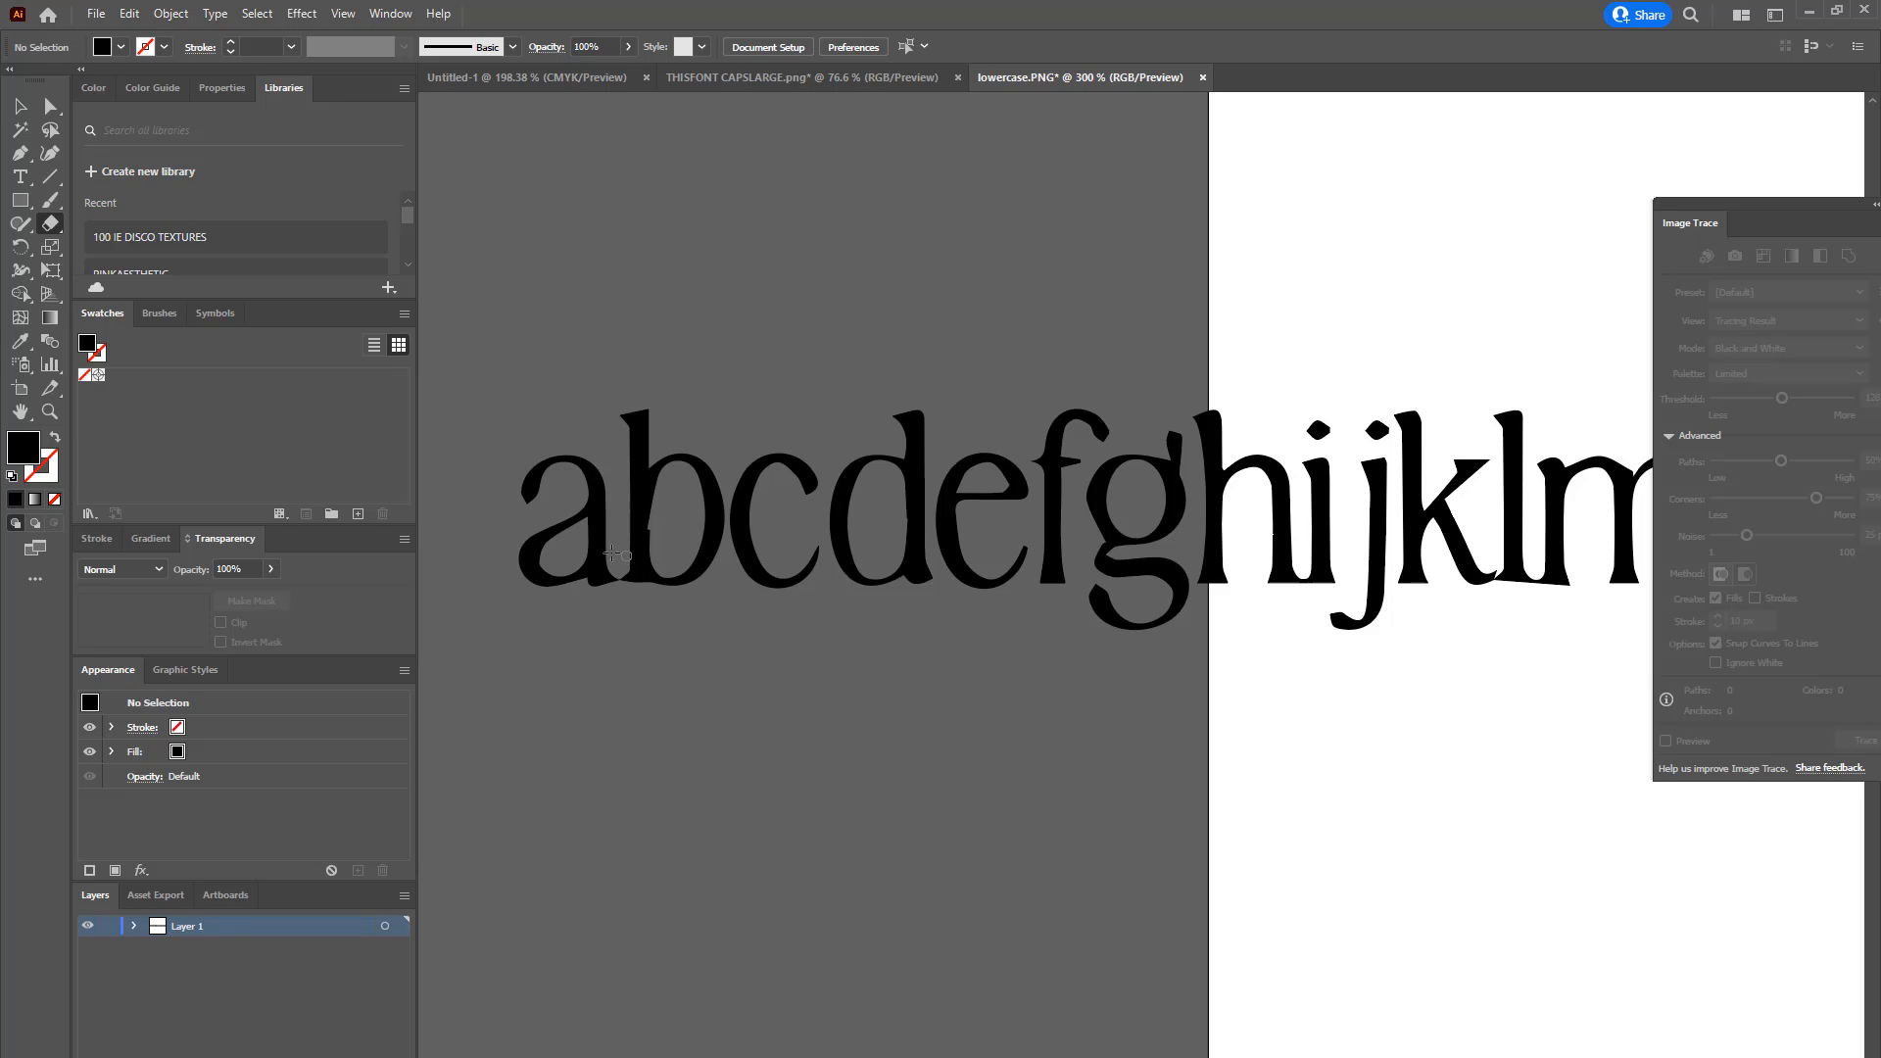
mouse_move(602, 533)
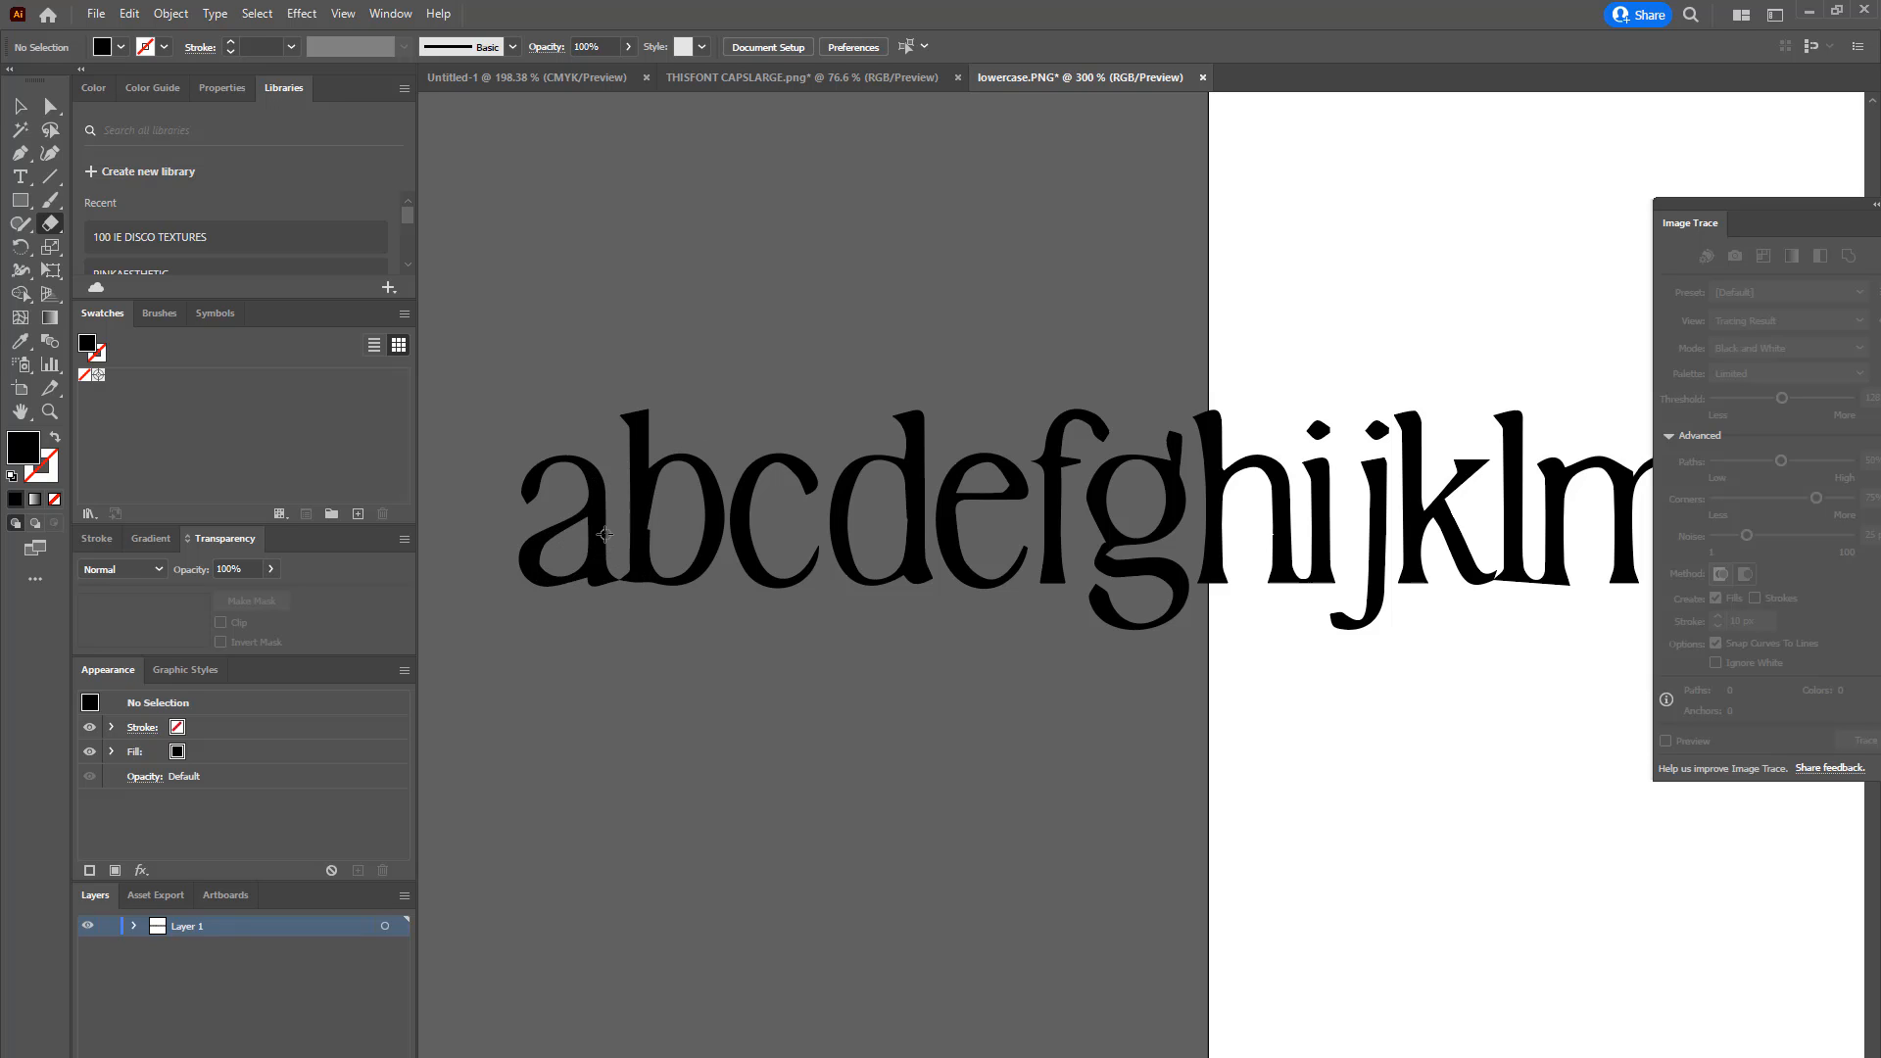
mouse_move(609, 549)
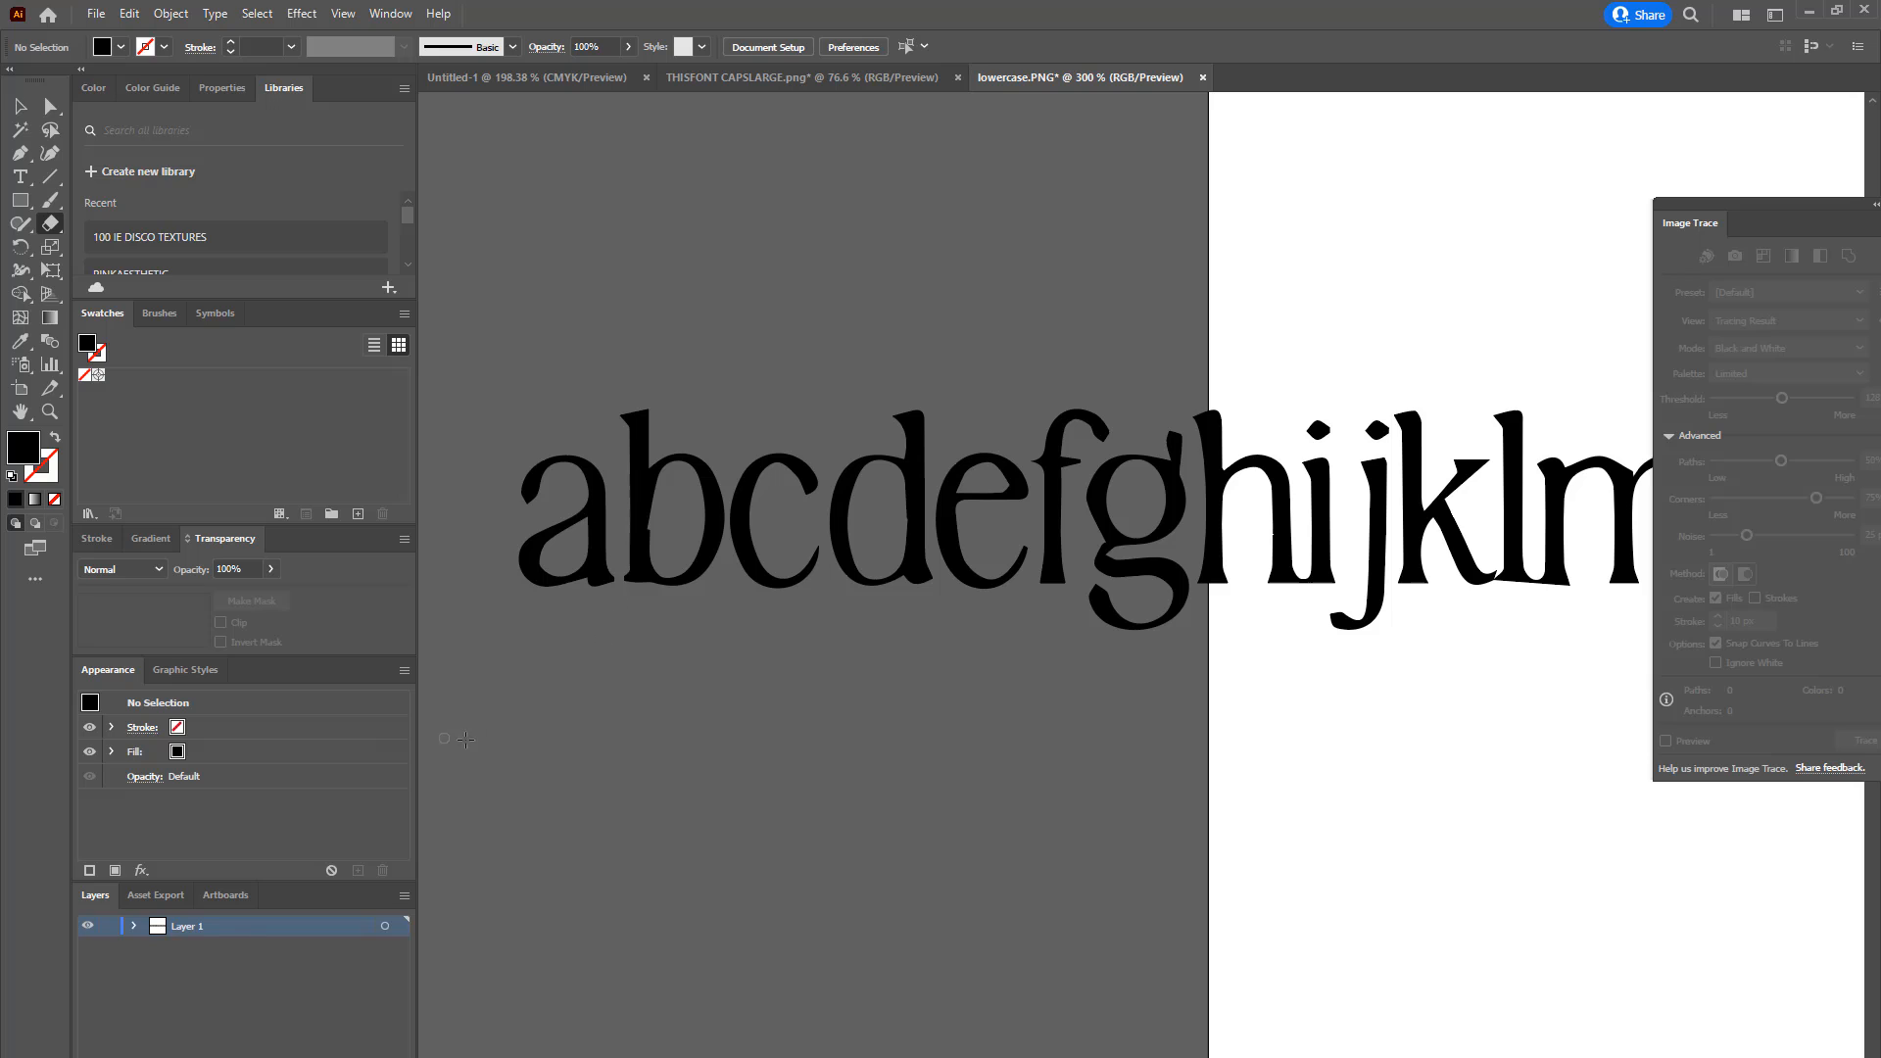
mouse_move(469, 399)
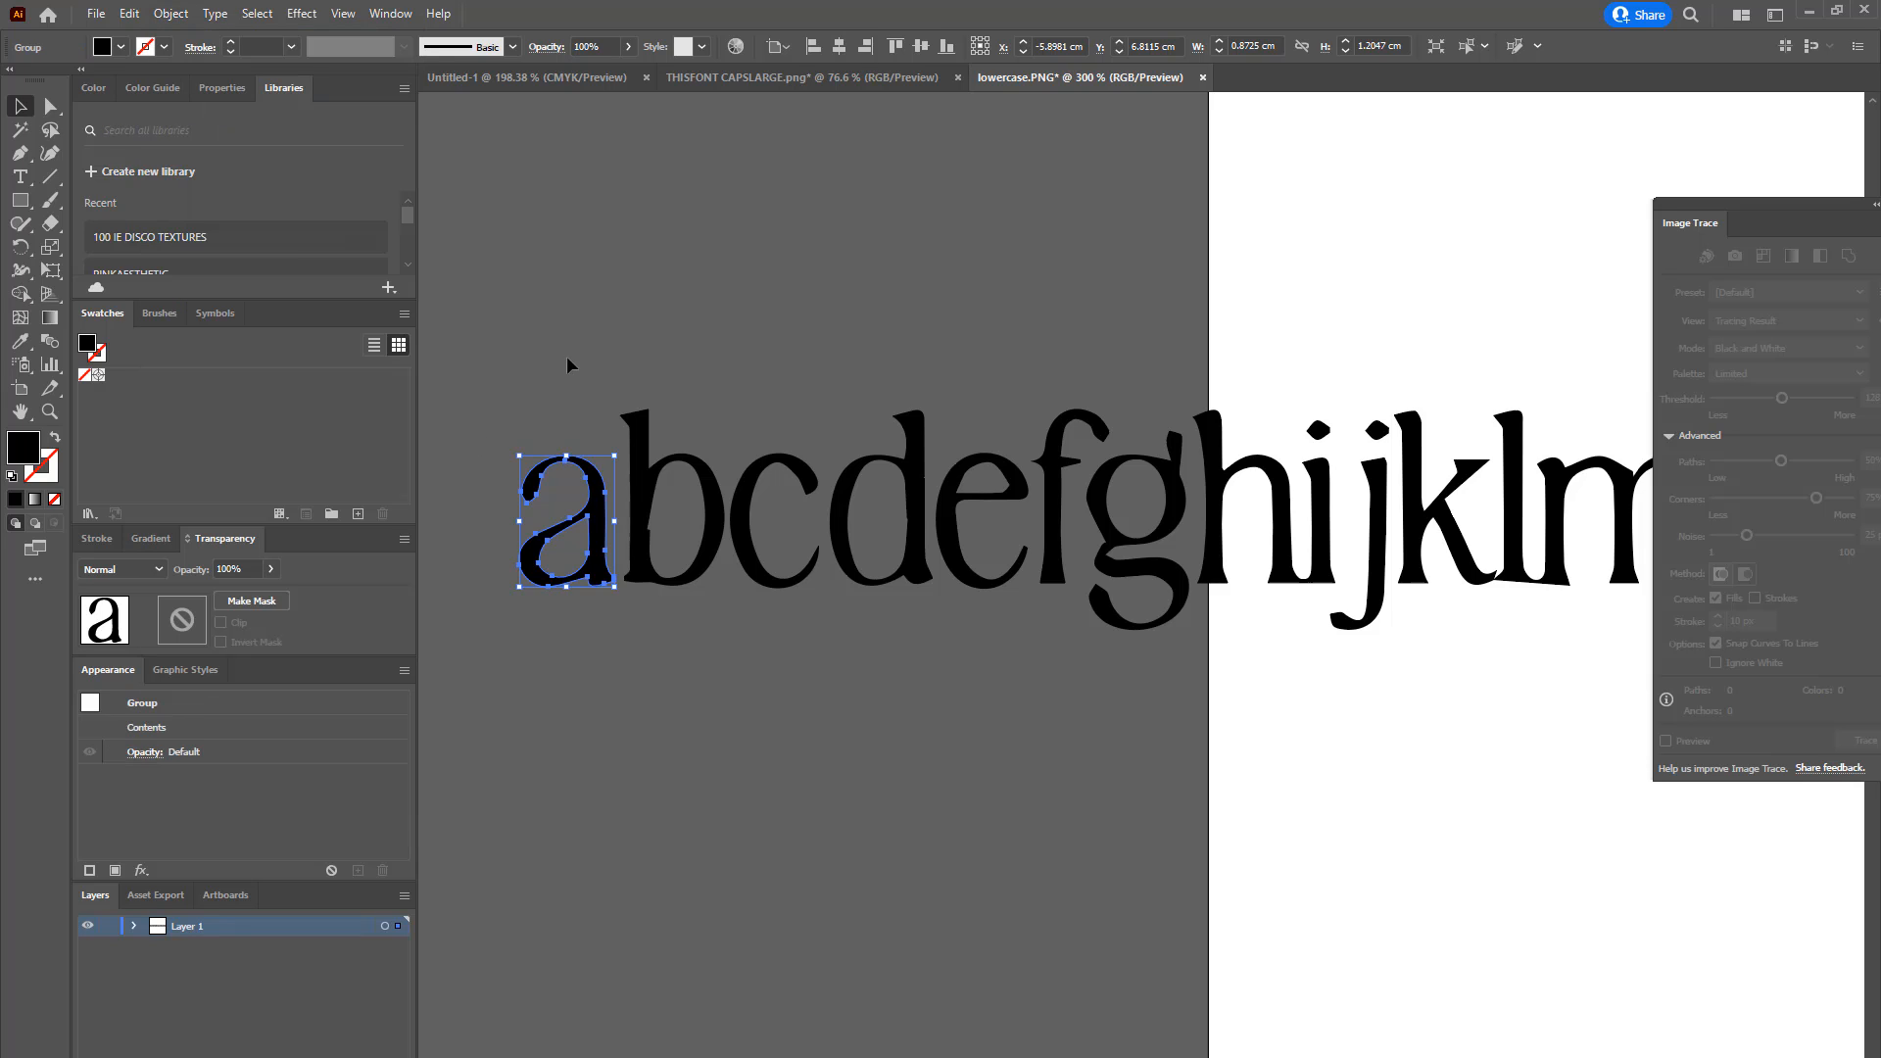
Step: Move the traced a up above the row, then place the b beside it and deselect
left_click_drag(567, 521, 1318, 192)
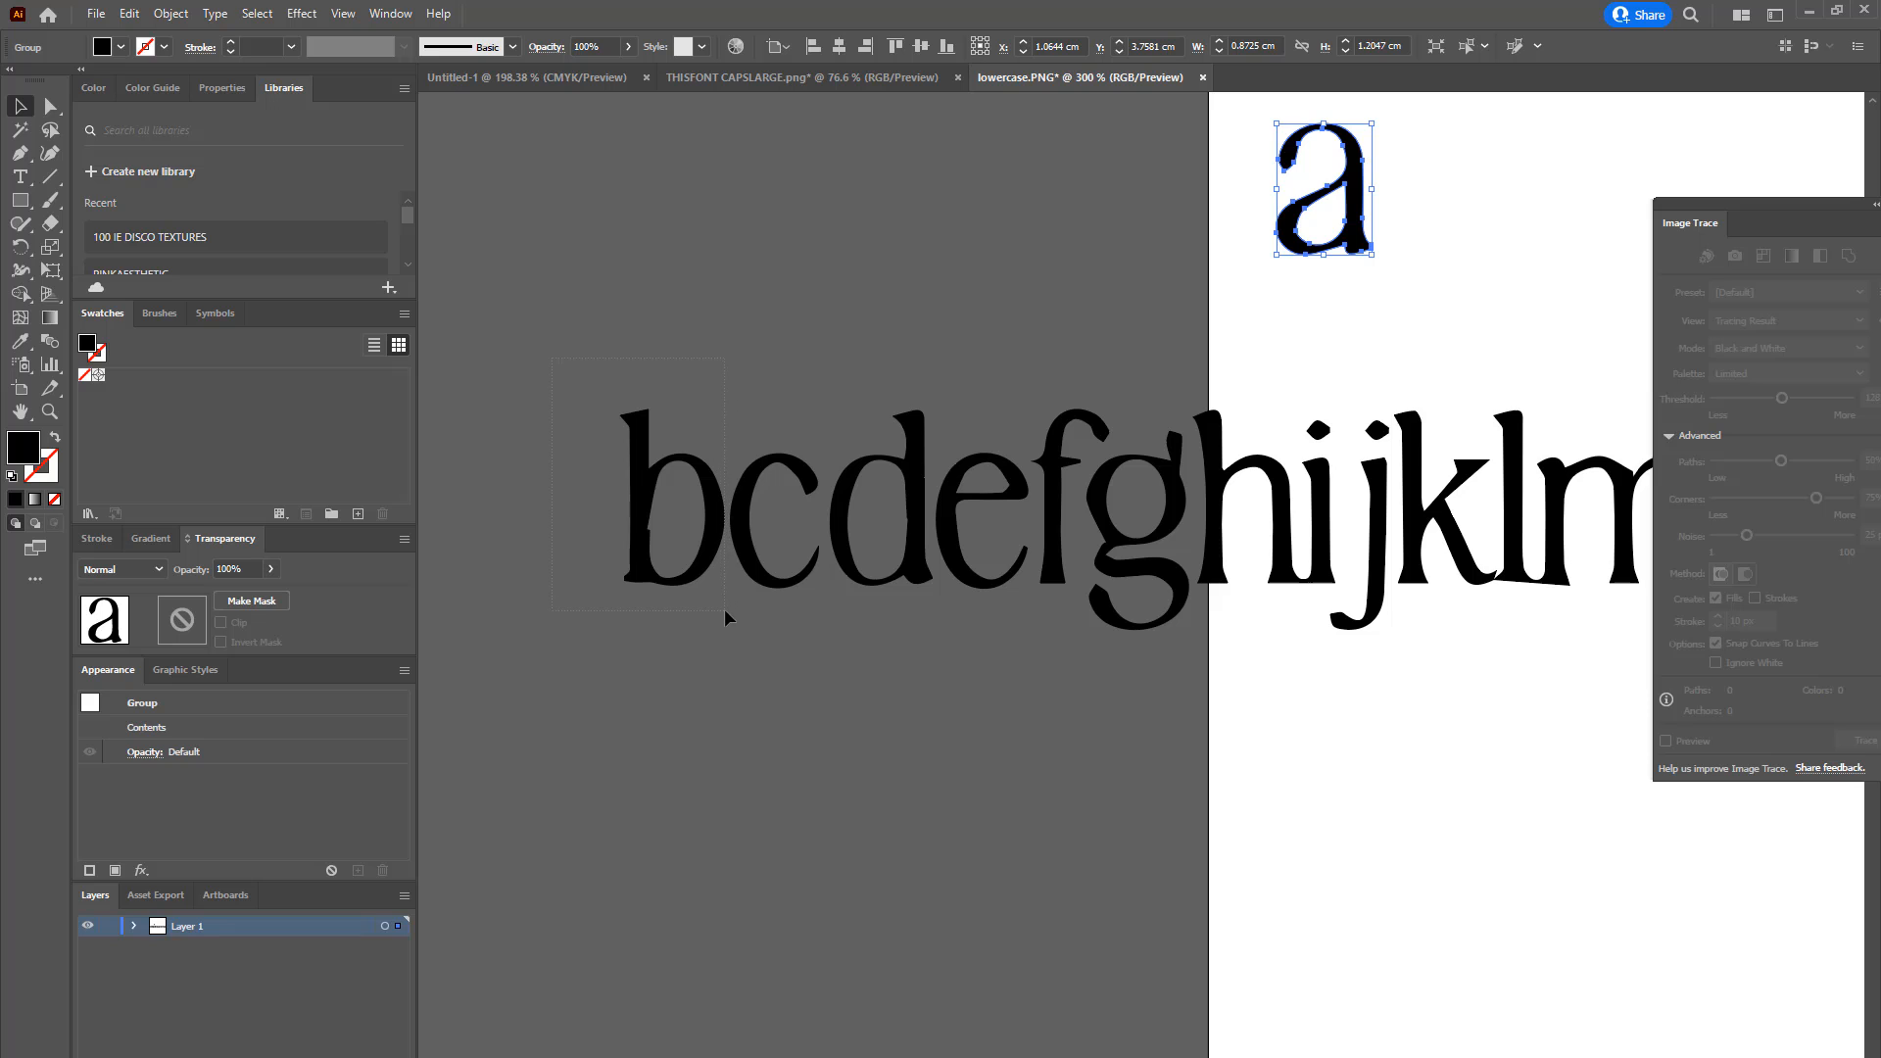
left_click(171, 14)
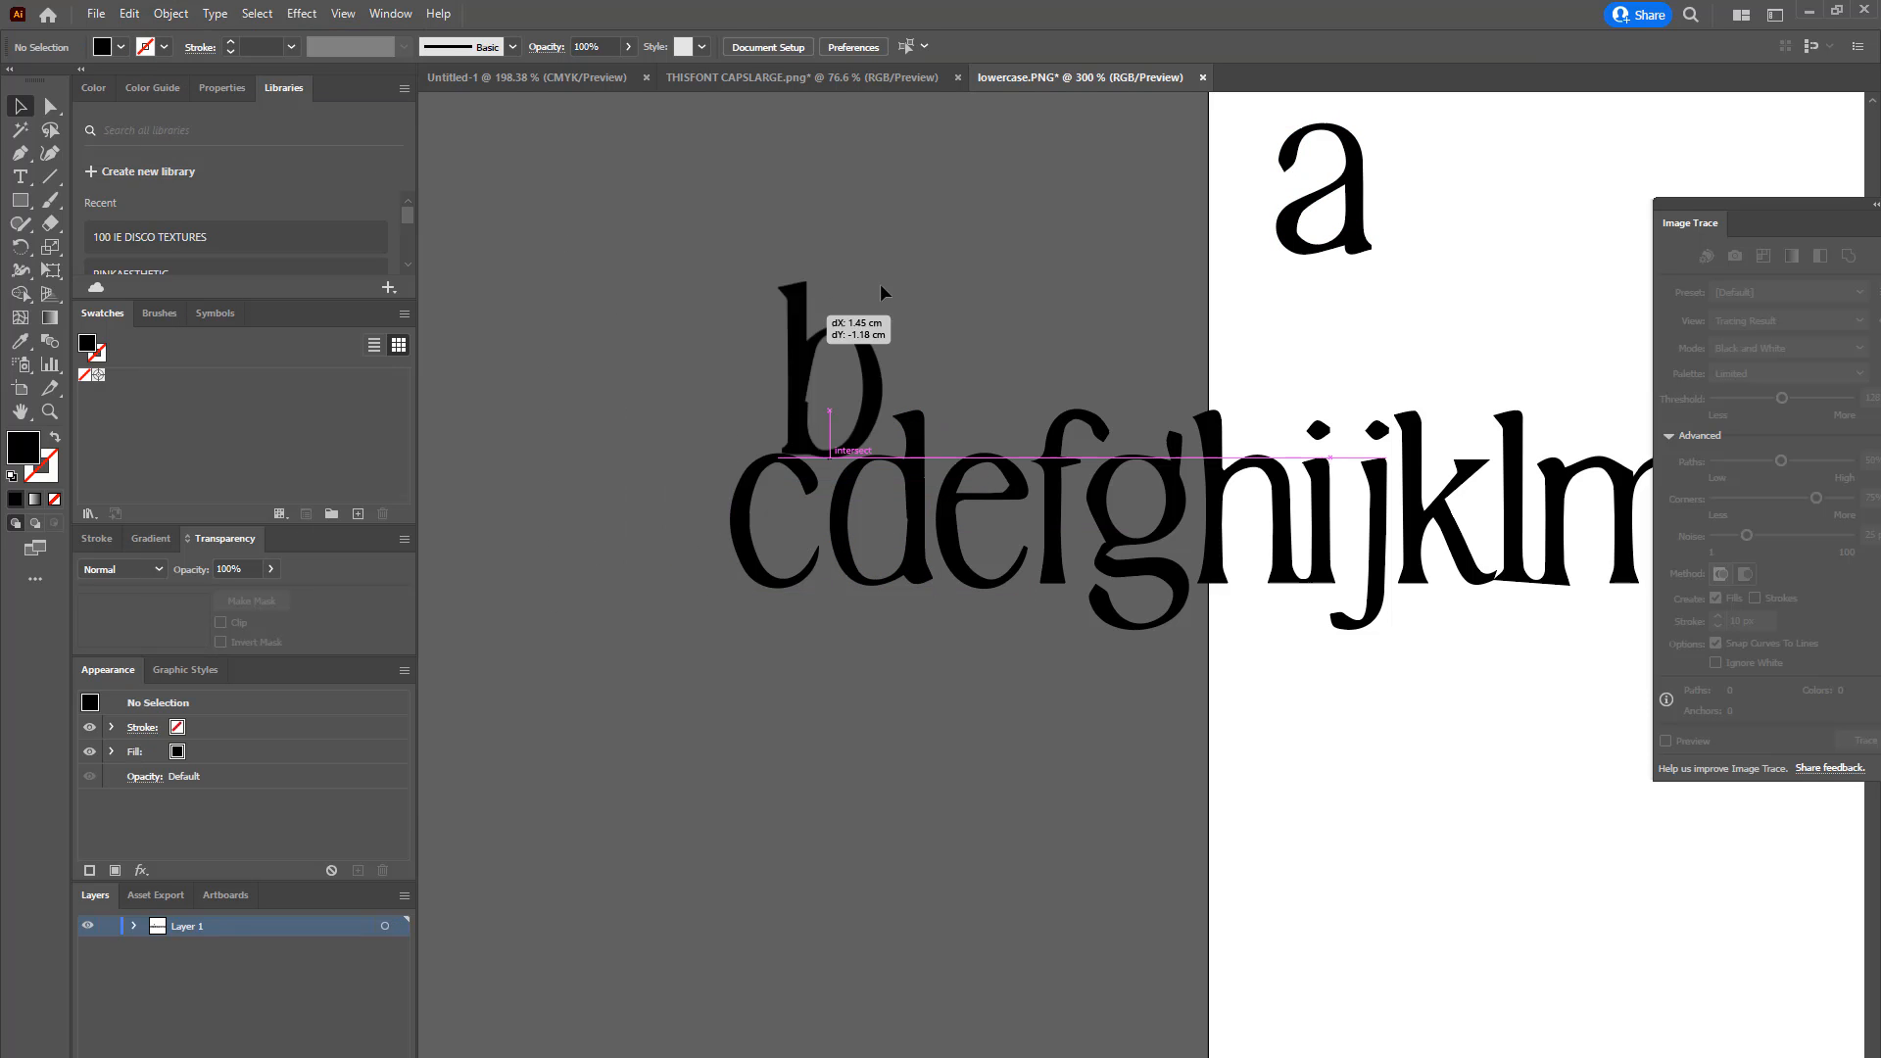
left_click_drag(826, 407, 1457, 186)
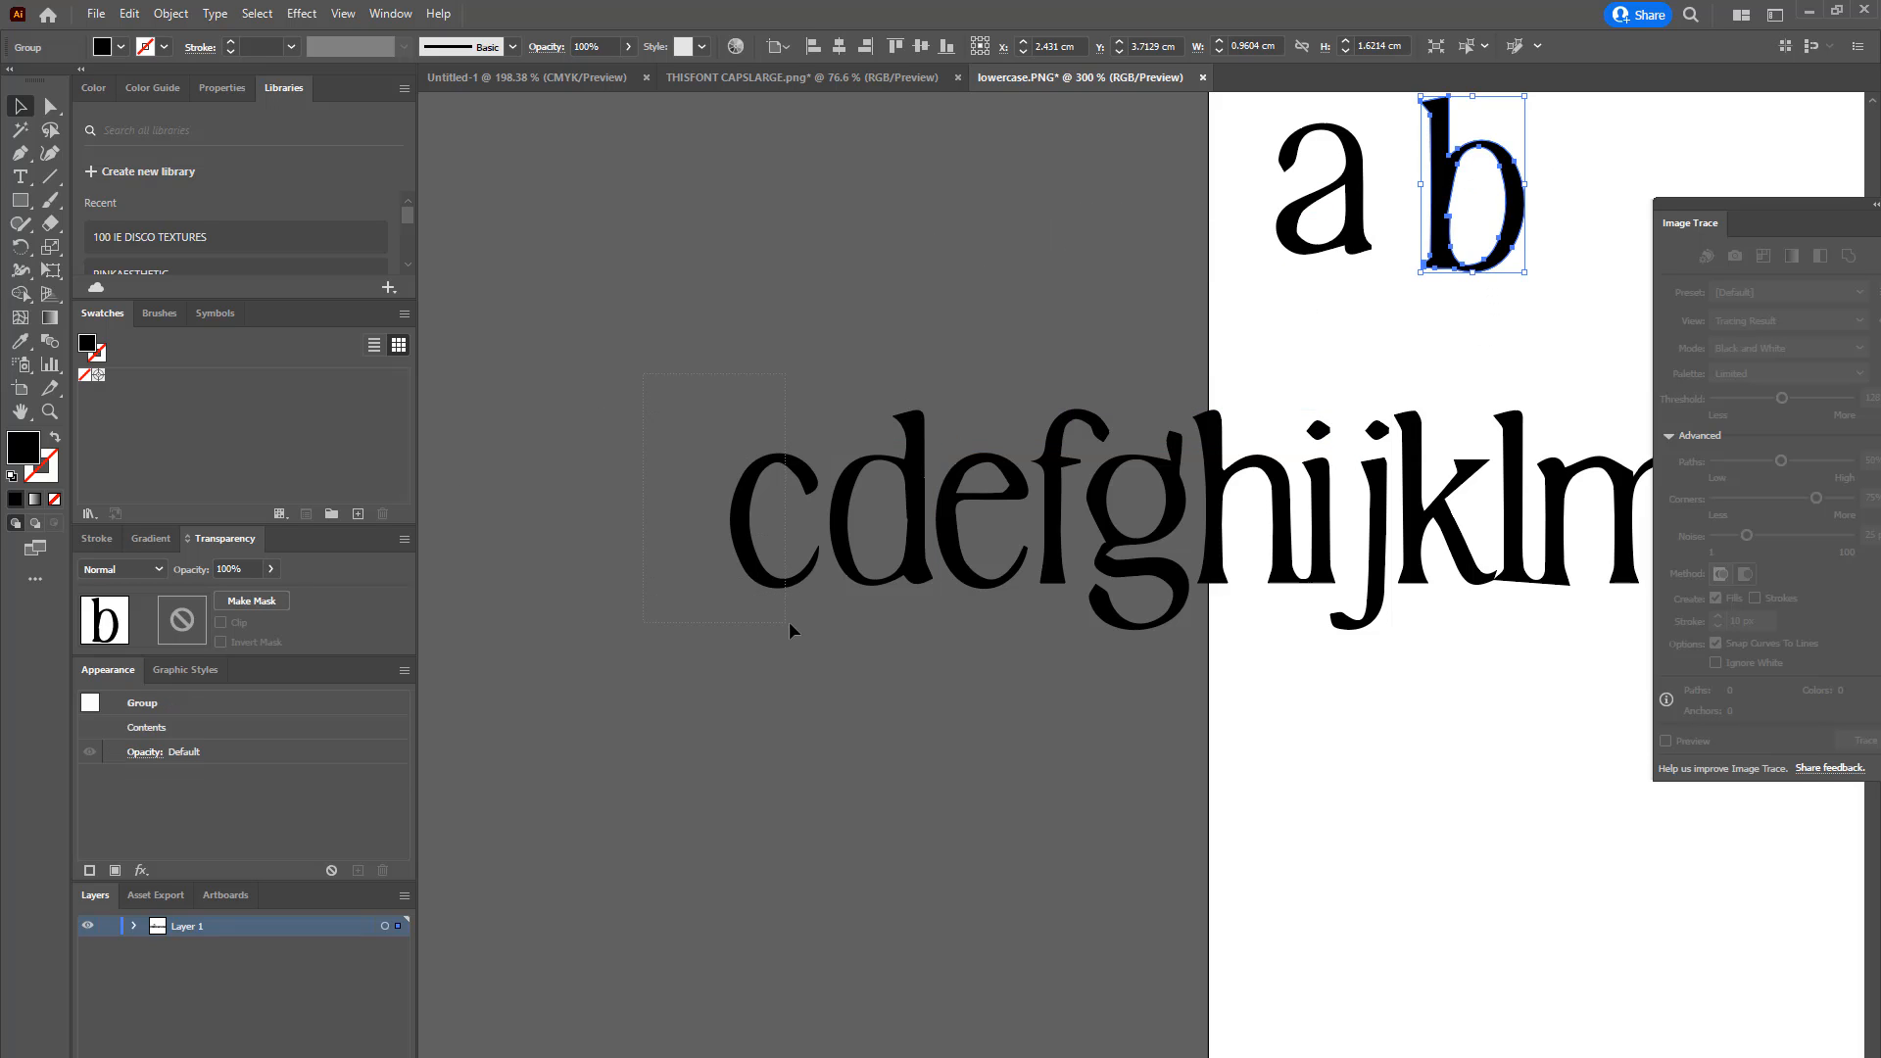
left_click(170, 13)
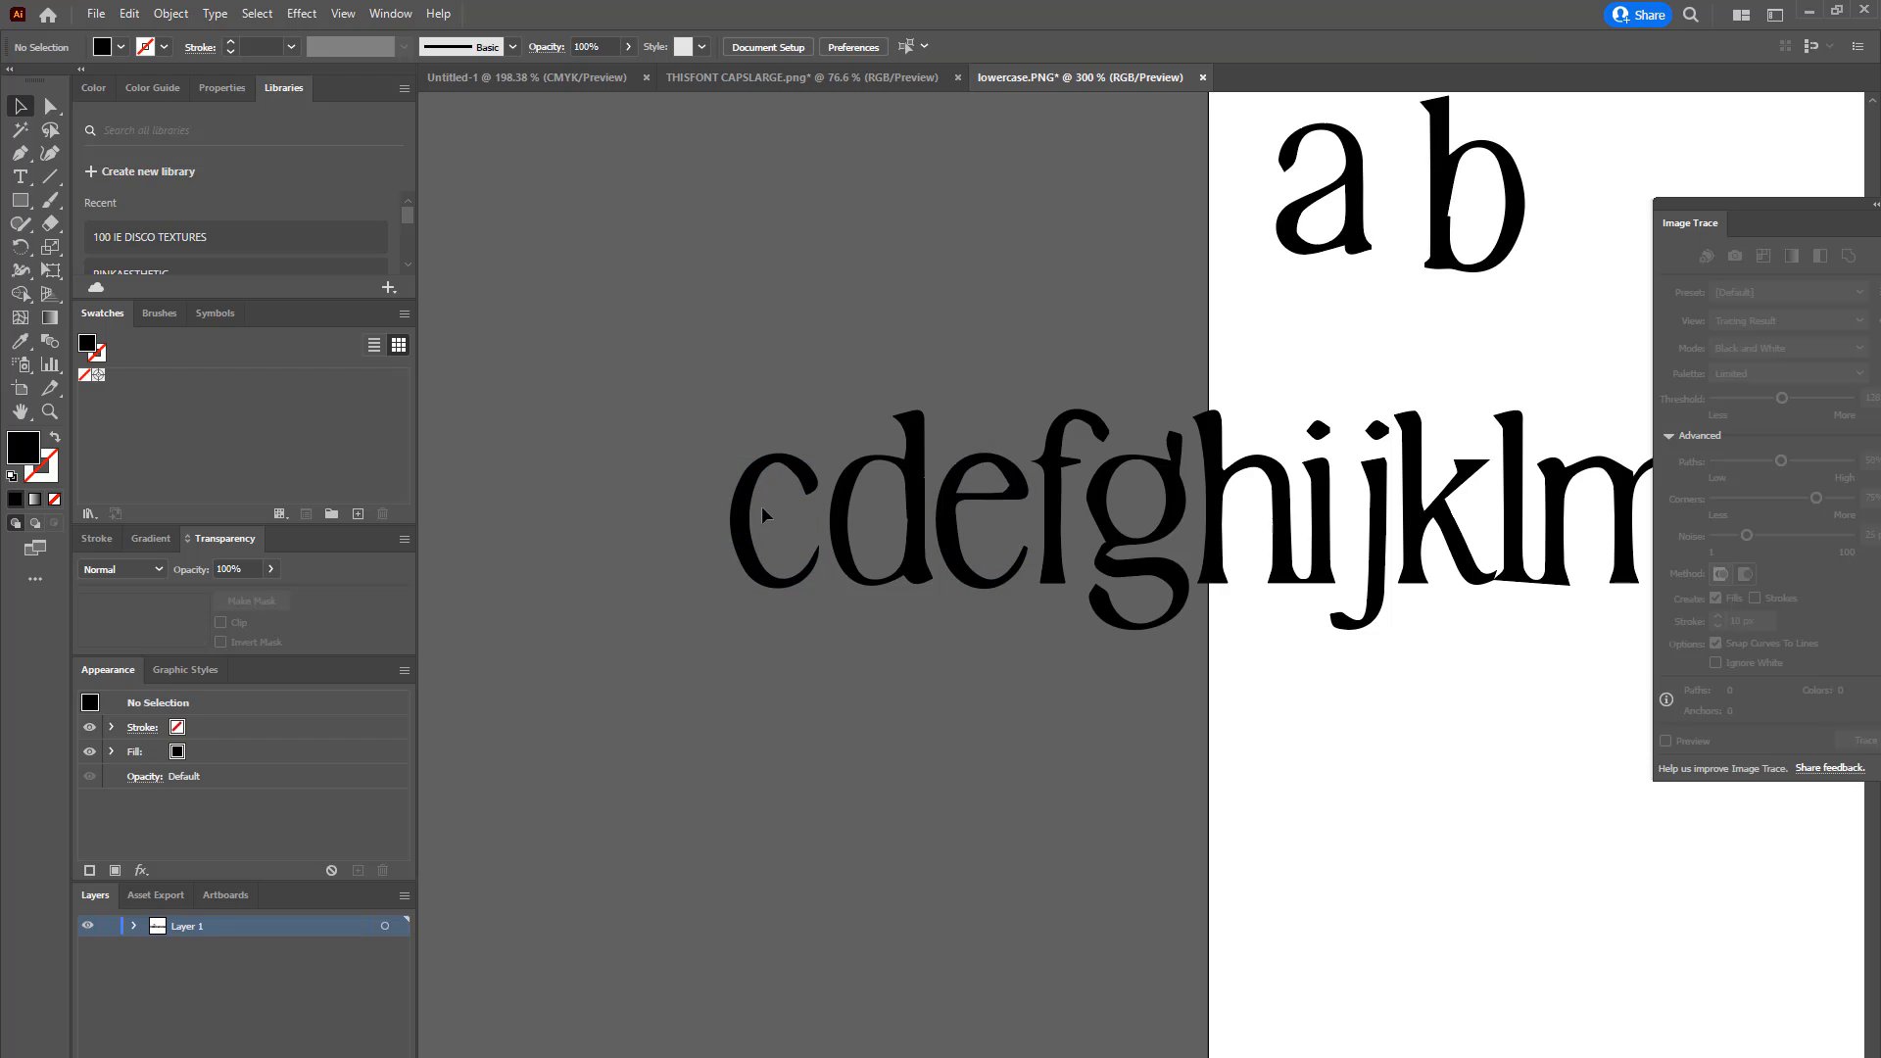
left_click_drag(779, 515, 1121, 216)
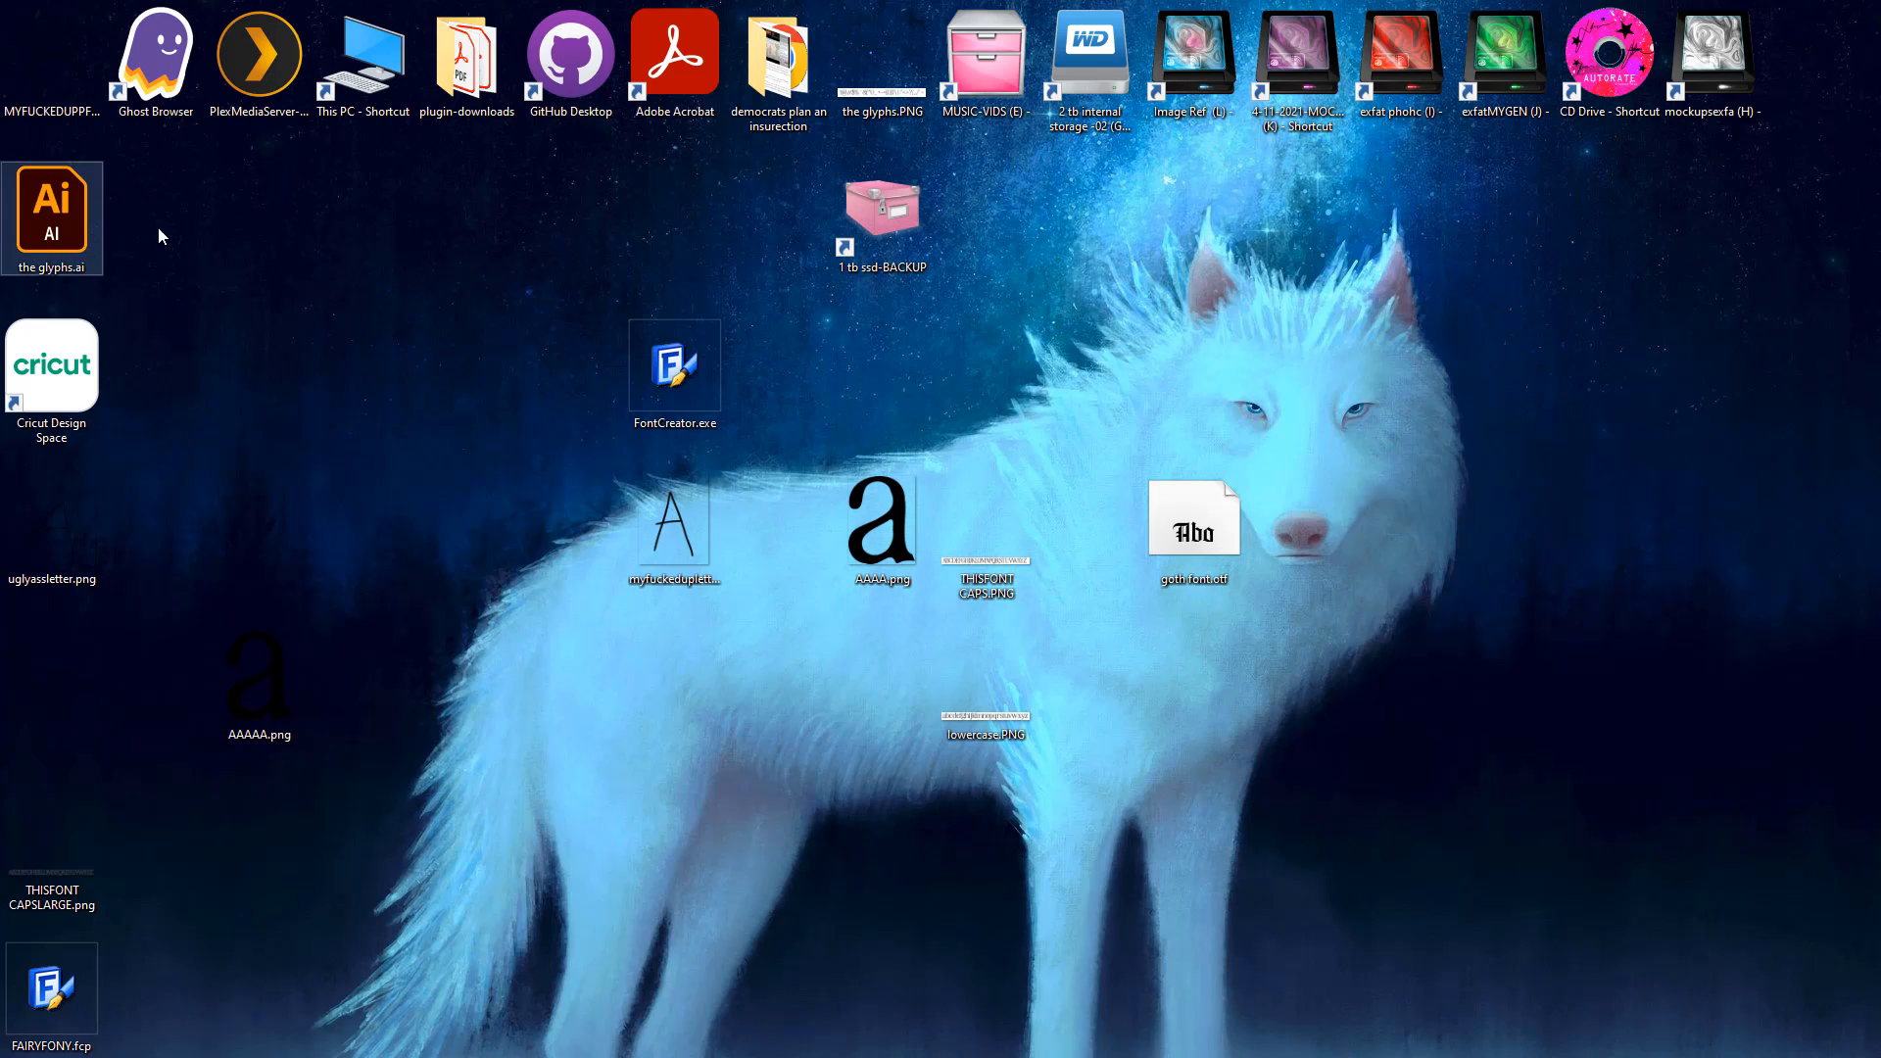
Step: Launch FontCreator from the desktop and dismiss the Welcome screen
left_click(672, 364)
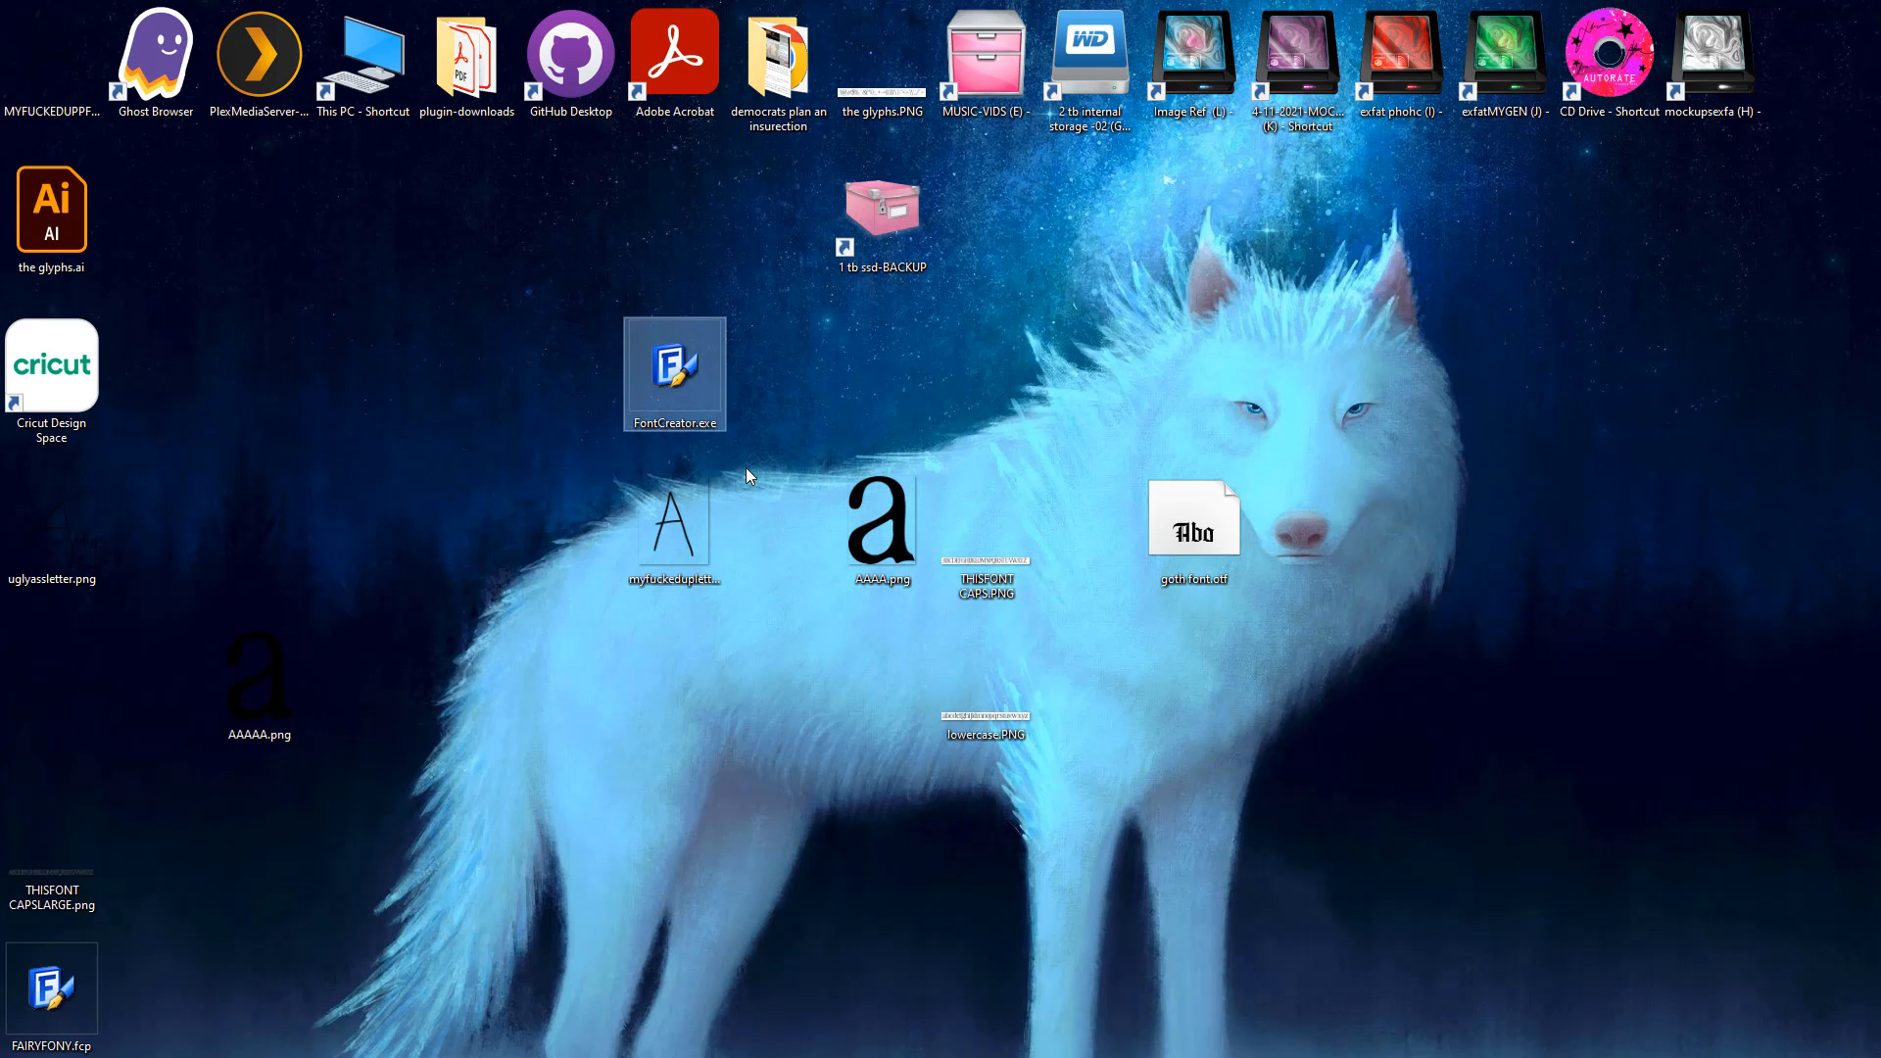
double_click(672, 372)
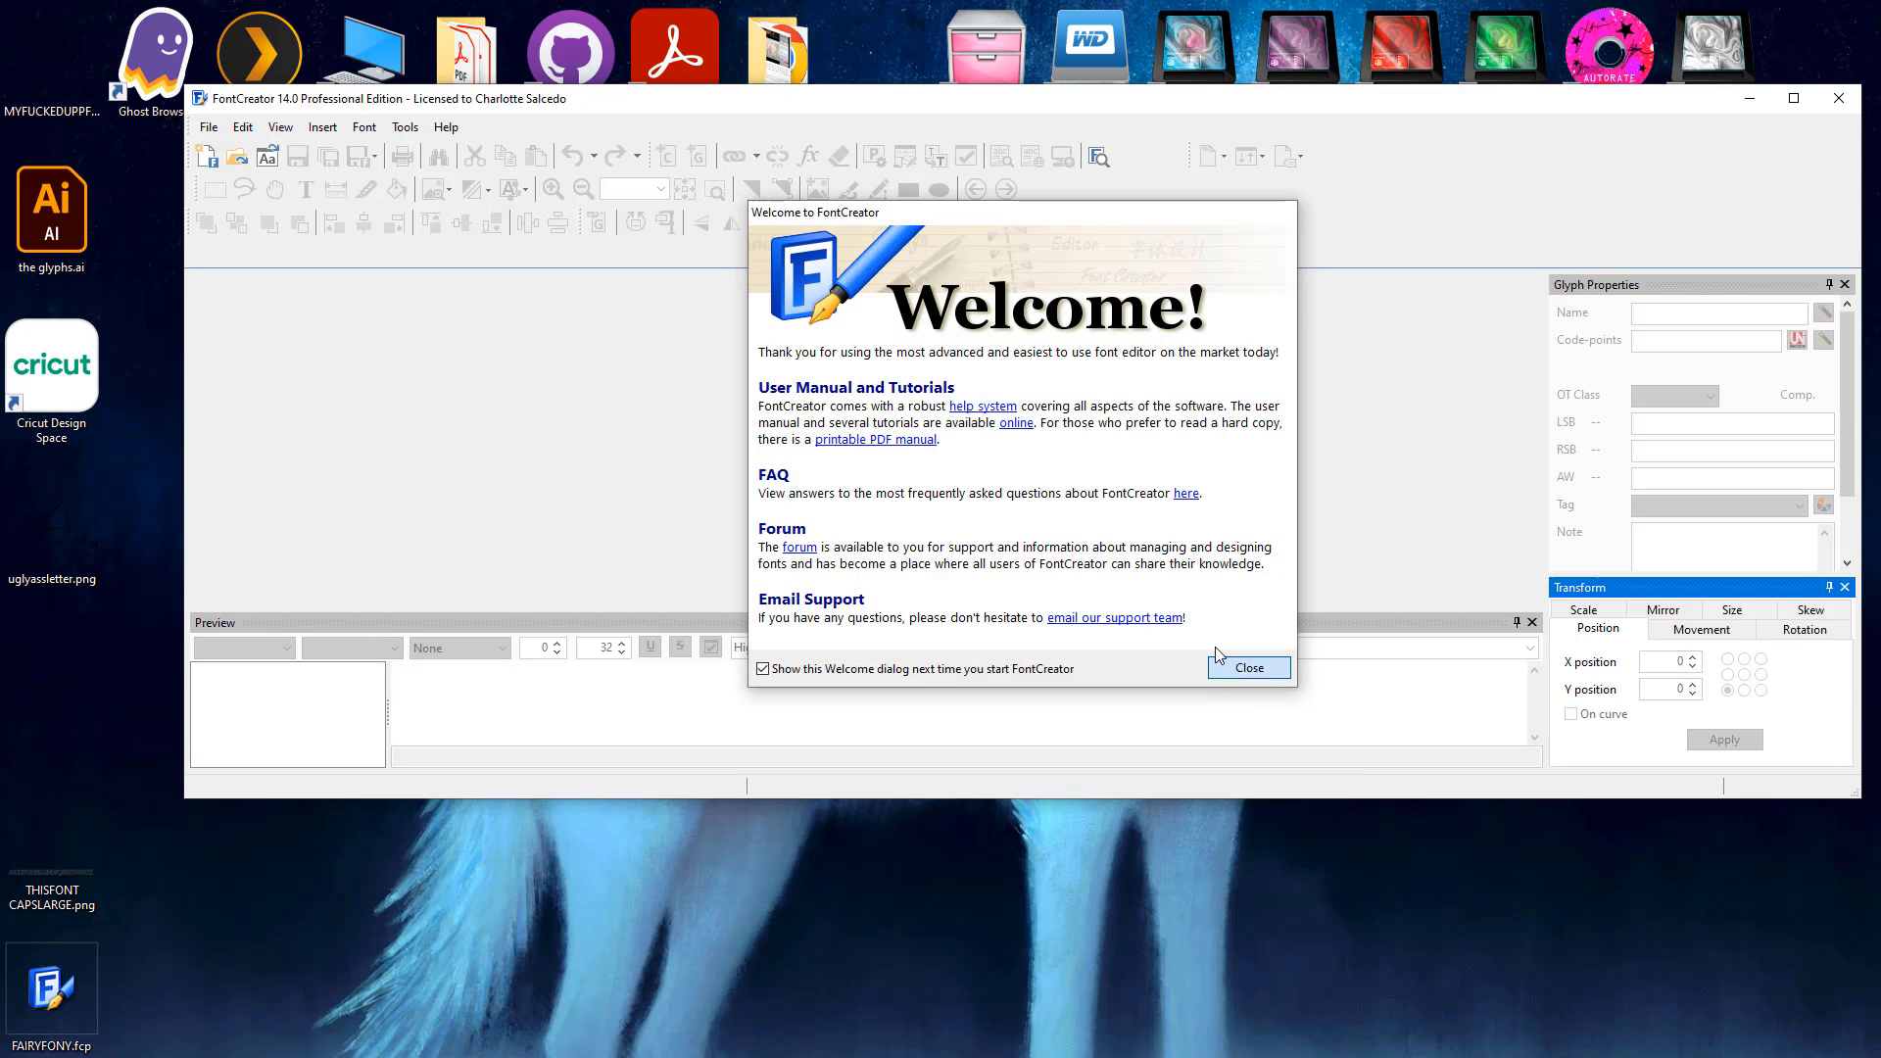
left_click(1248, 667)
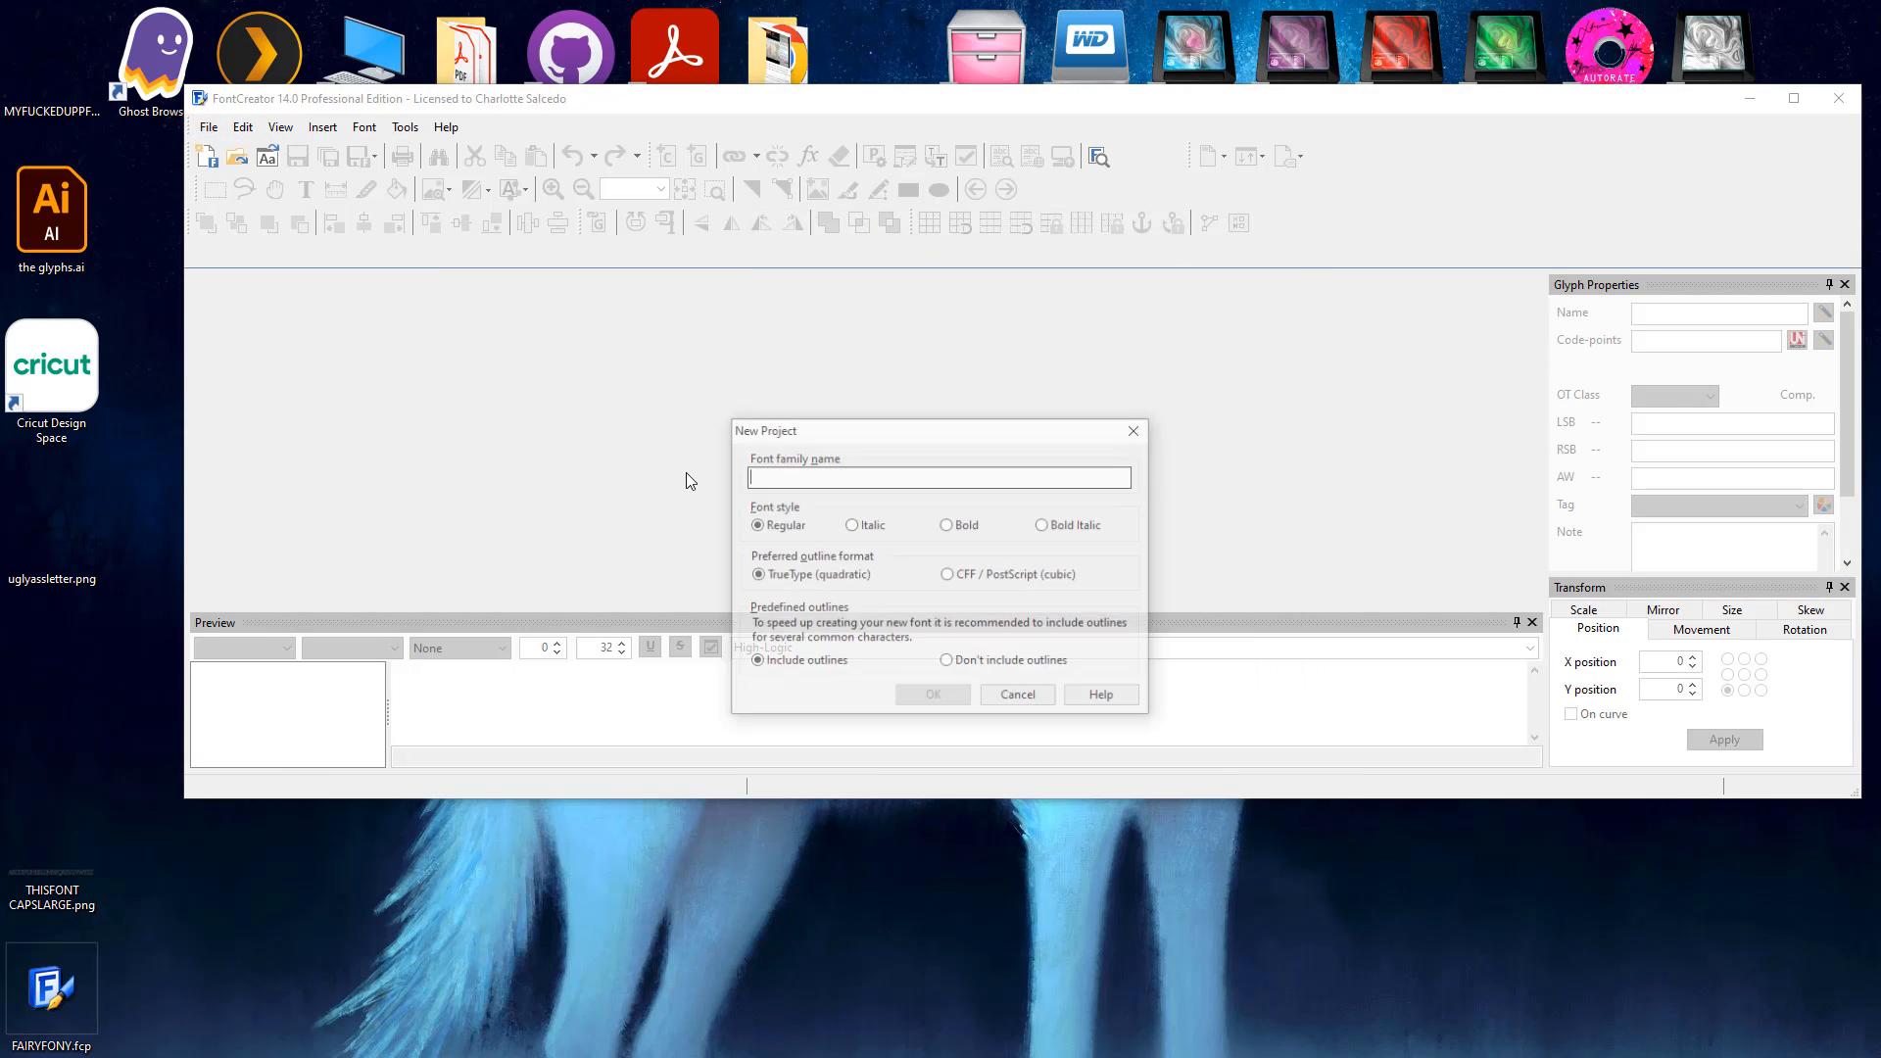
Step: Create a new regular TrueType font project named newjankyfont
type("new")
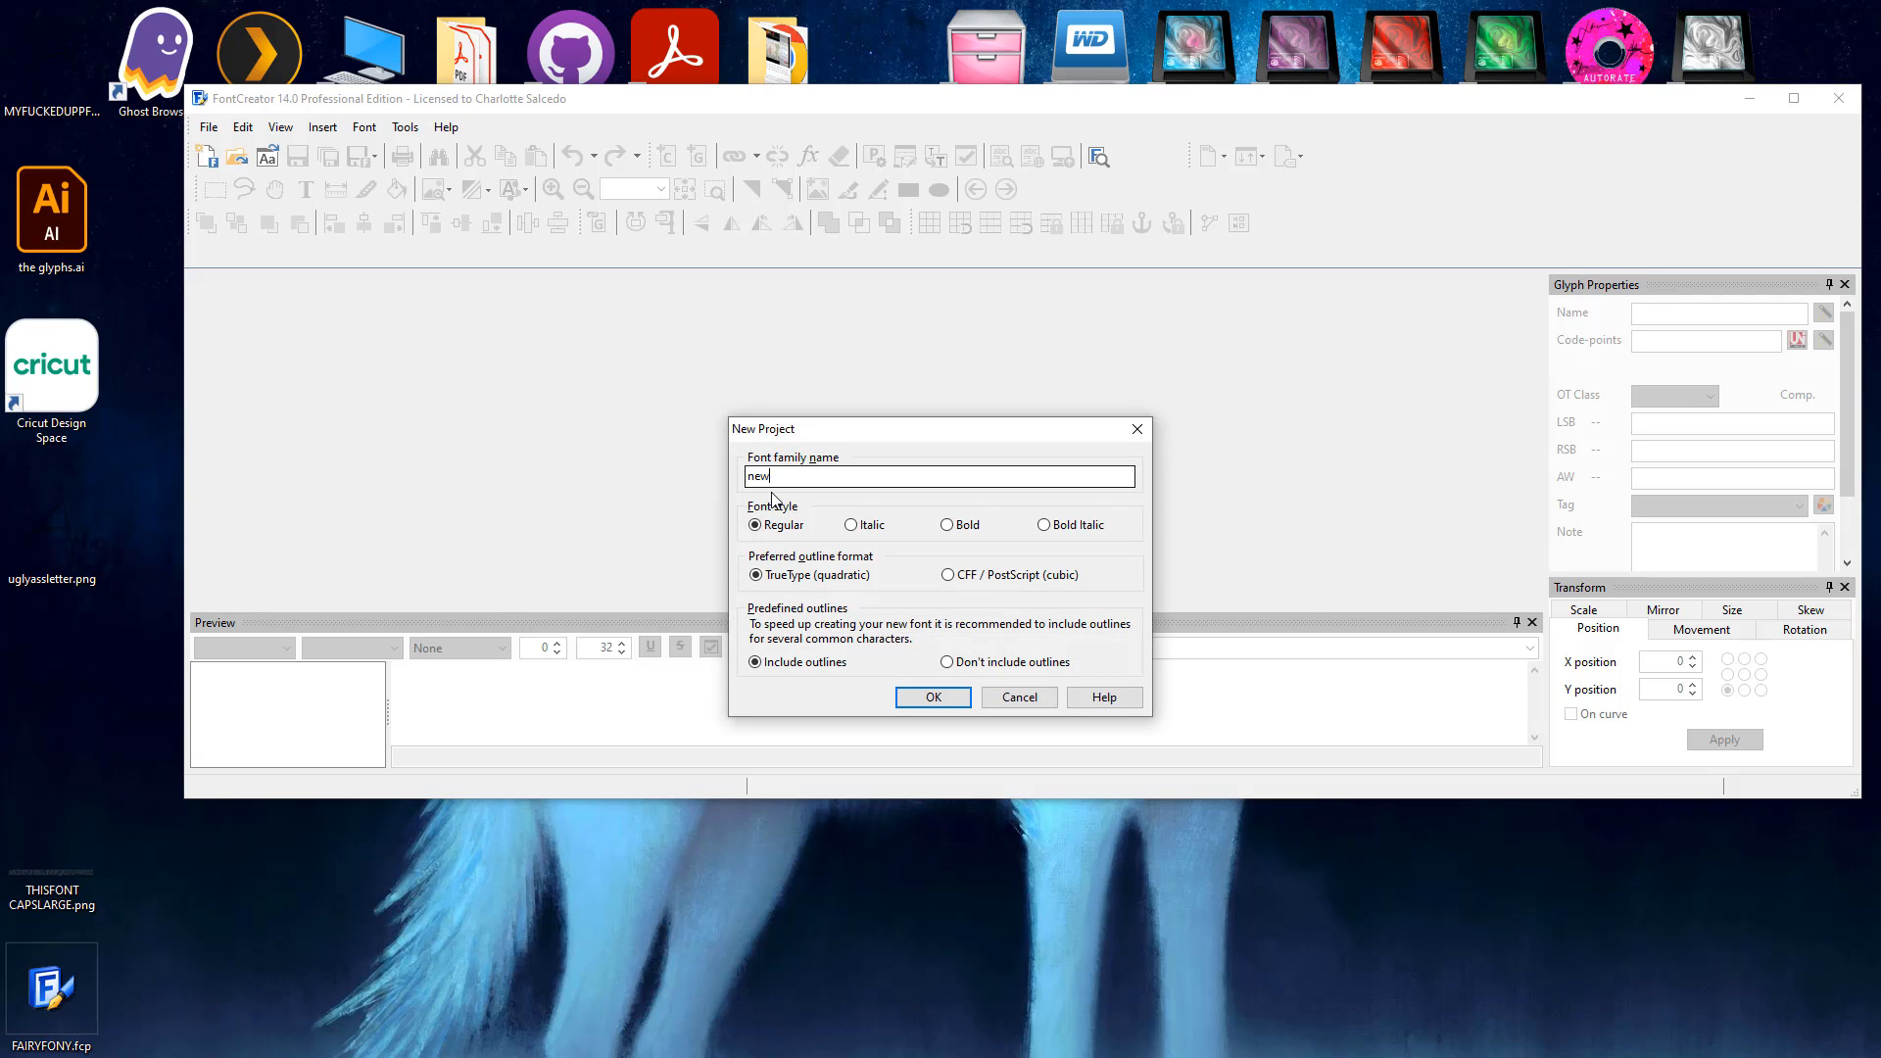
type("jankyfont")
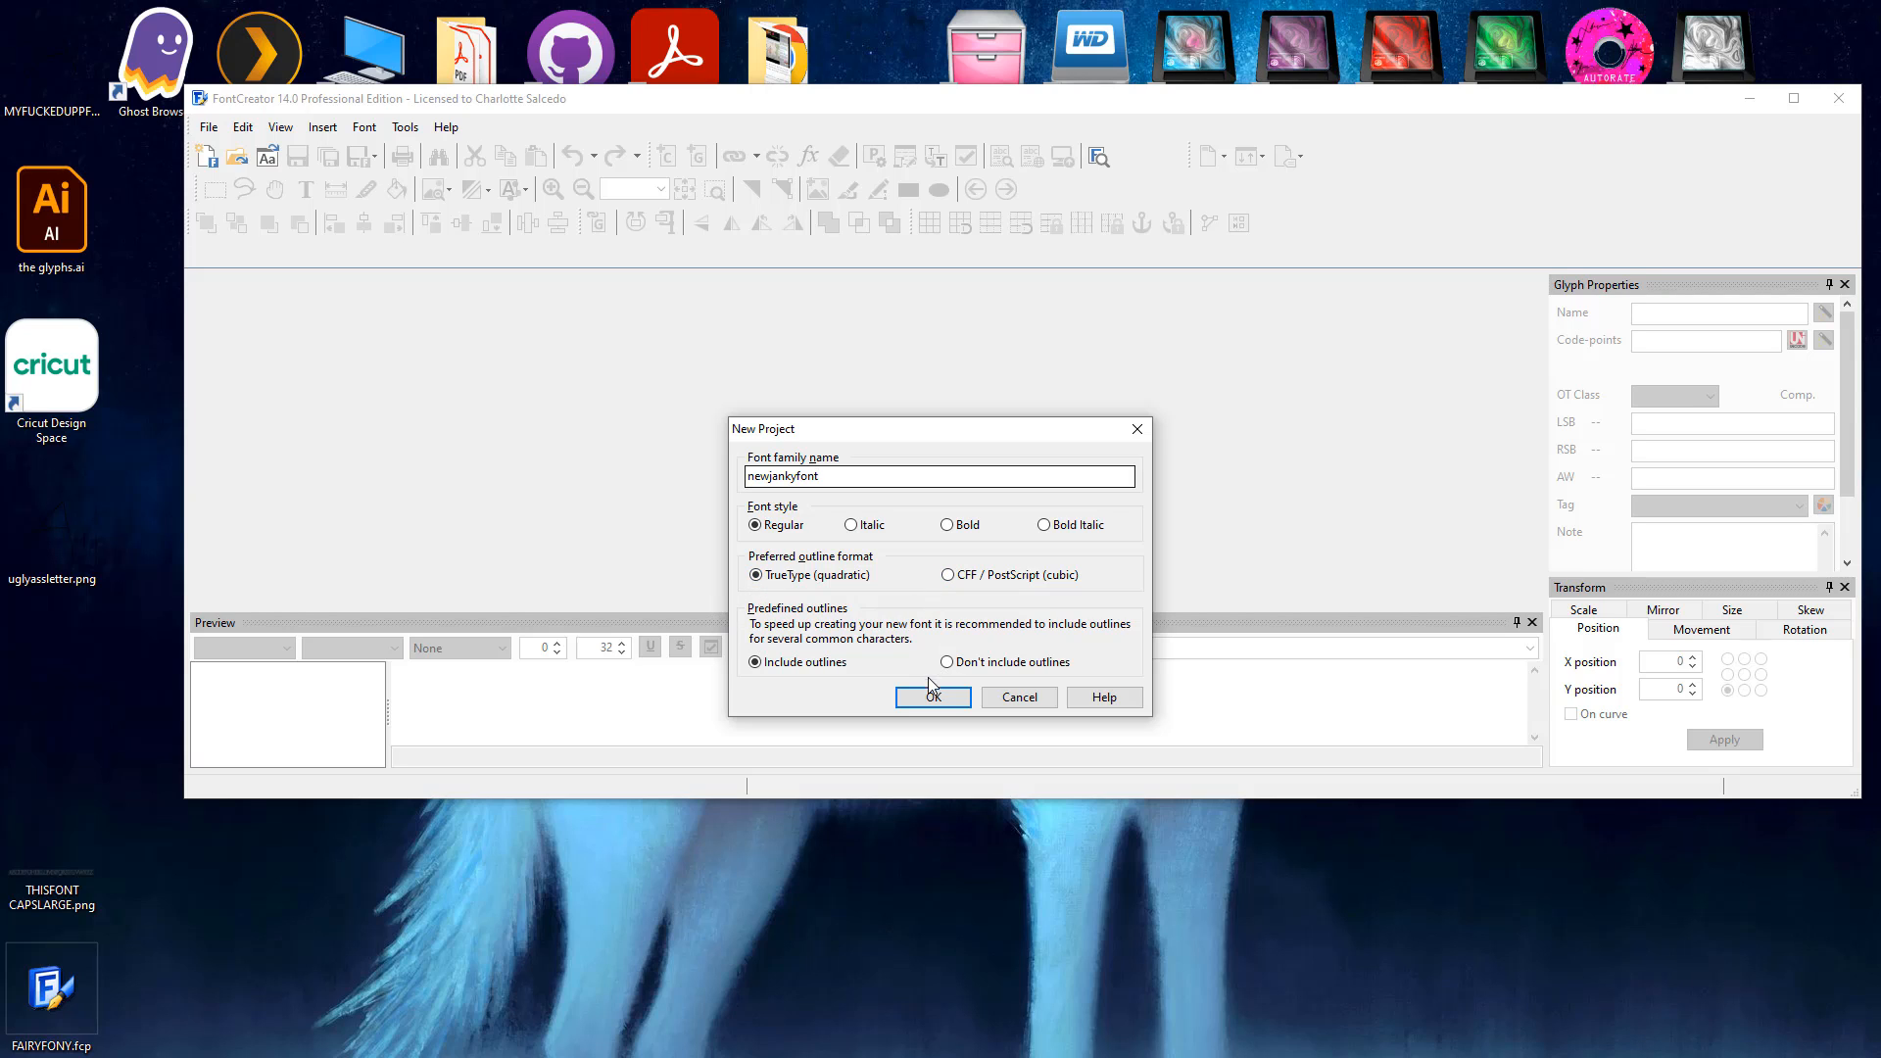
left_click(933, 698)
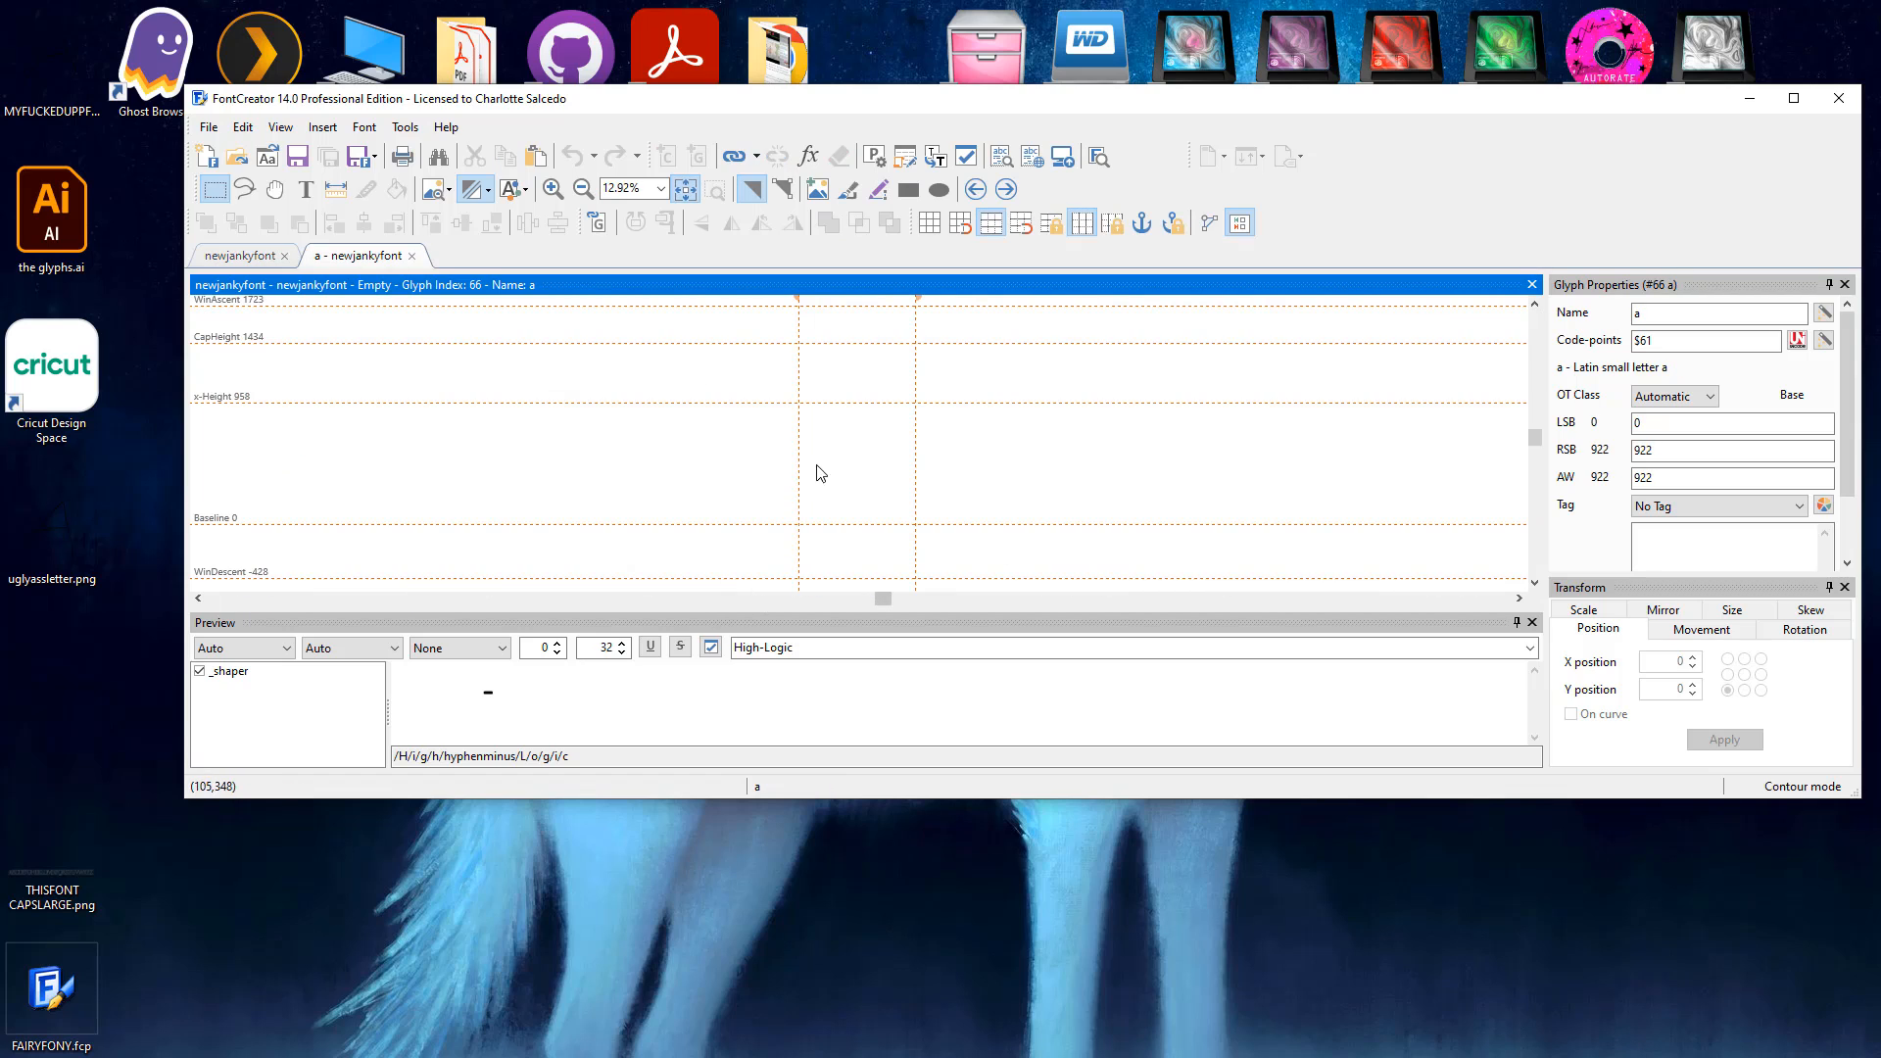
mouse_move(841, 445)
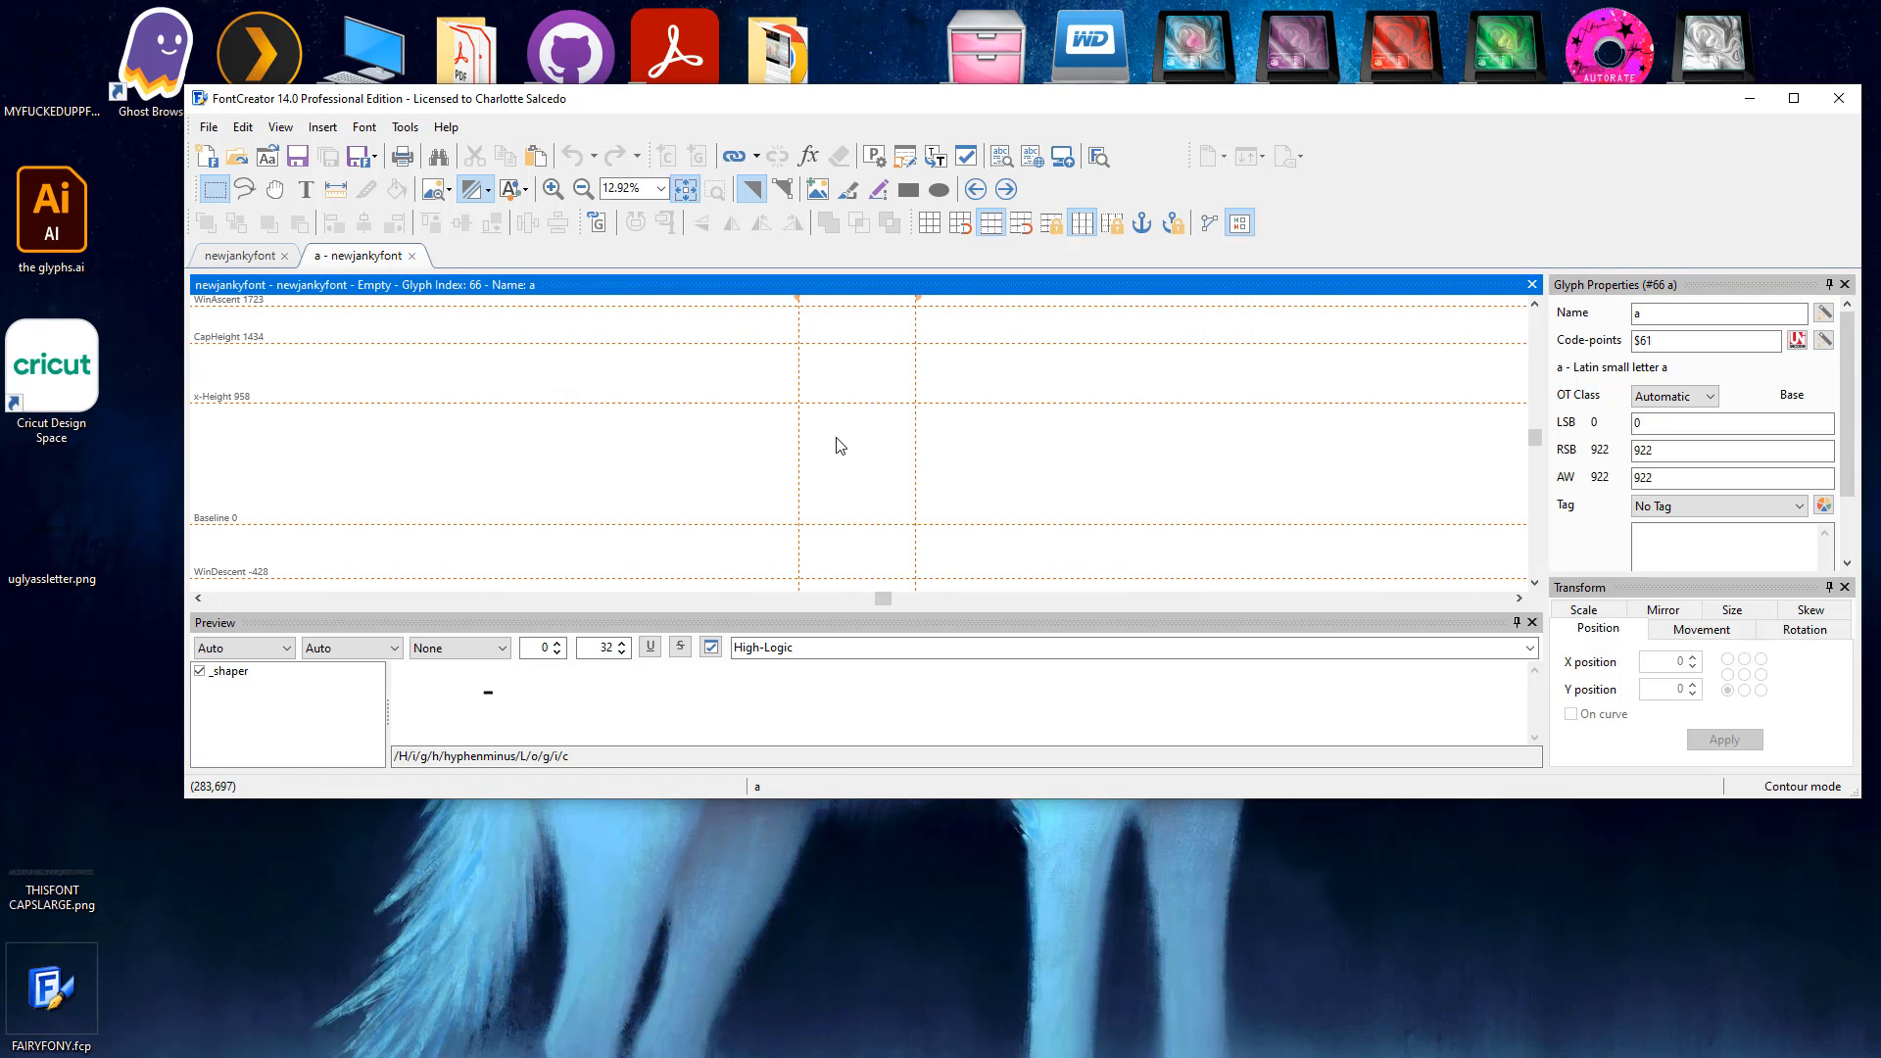
Step: From the a glyph's context menu try Add Composite Glyph Member, then choose Import Image
right_click(846, 437)
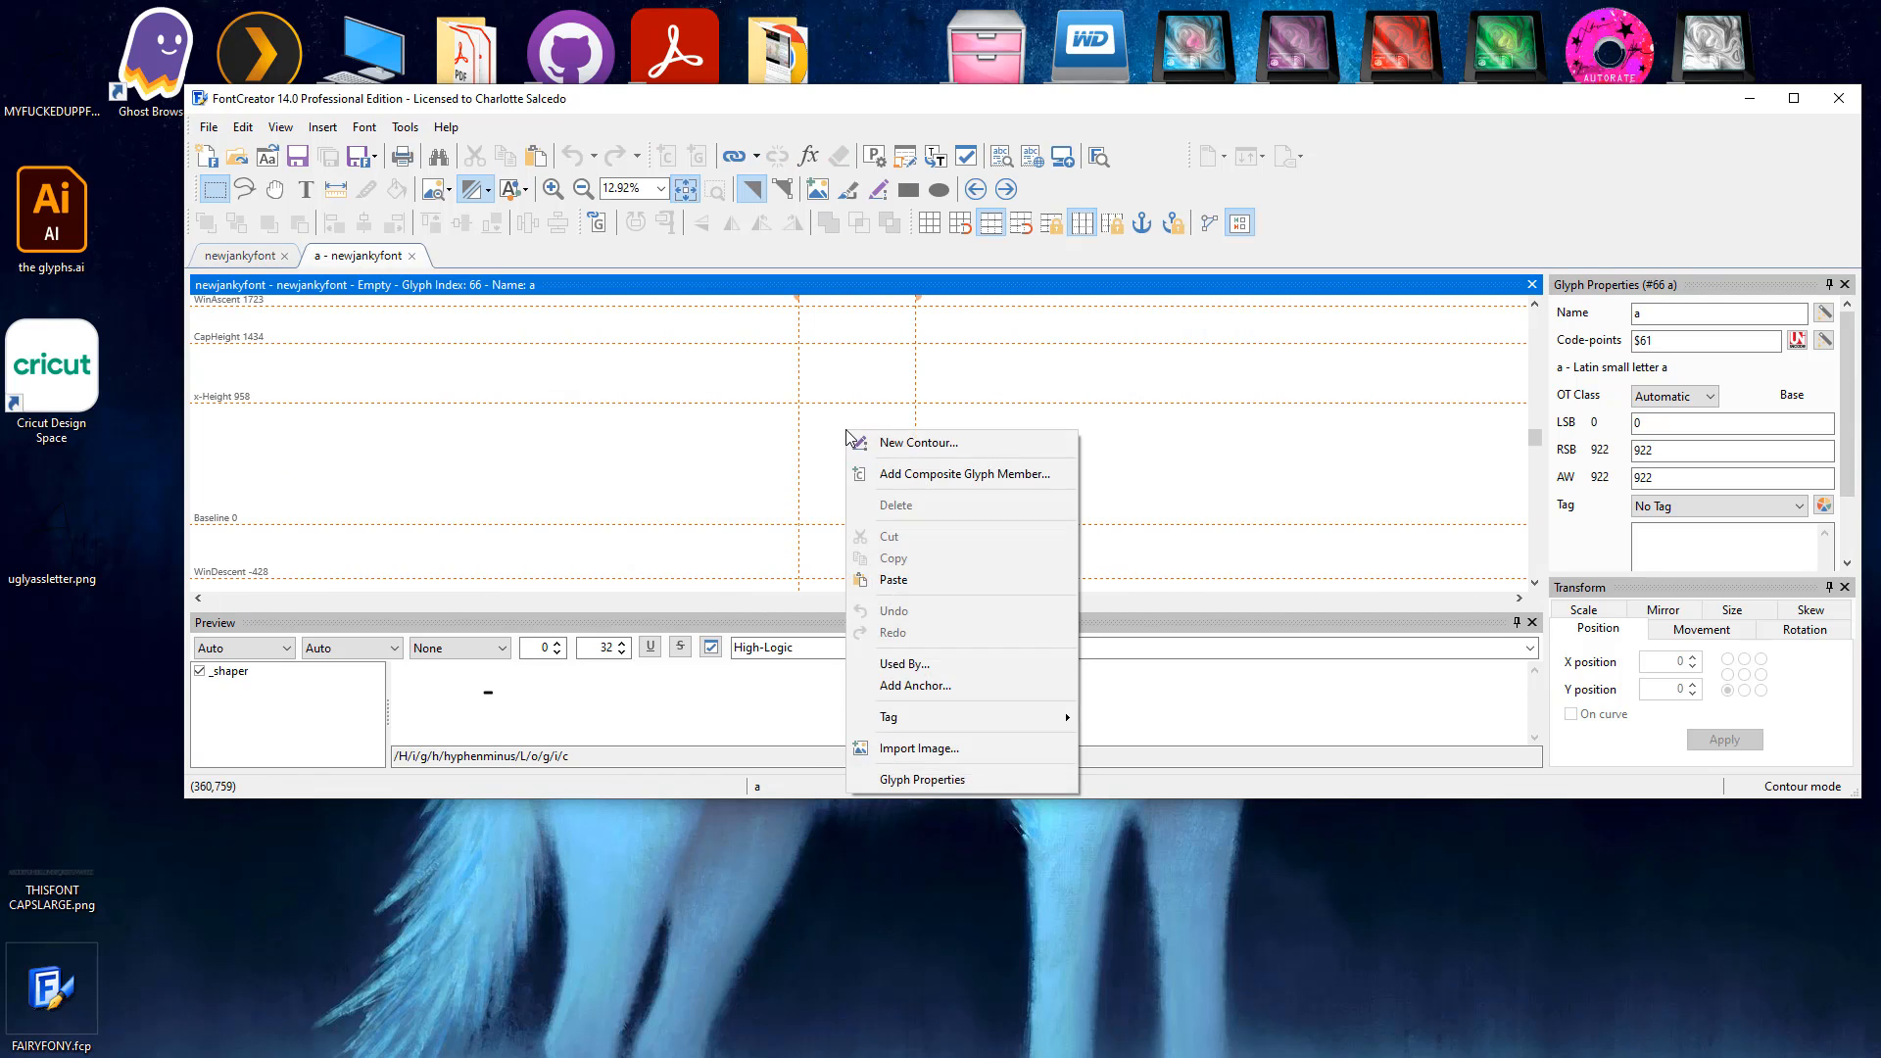
mouse_move(895, 707)
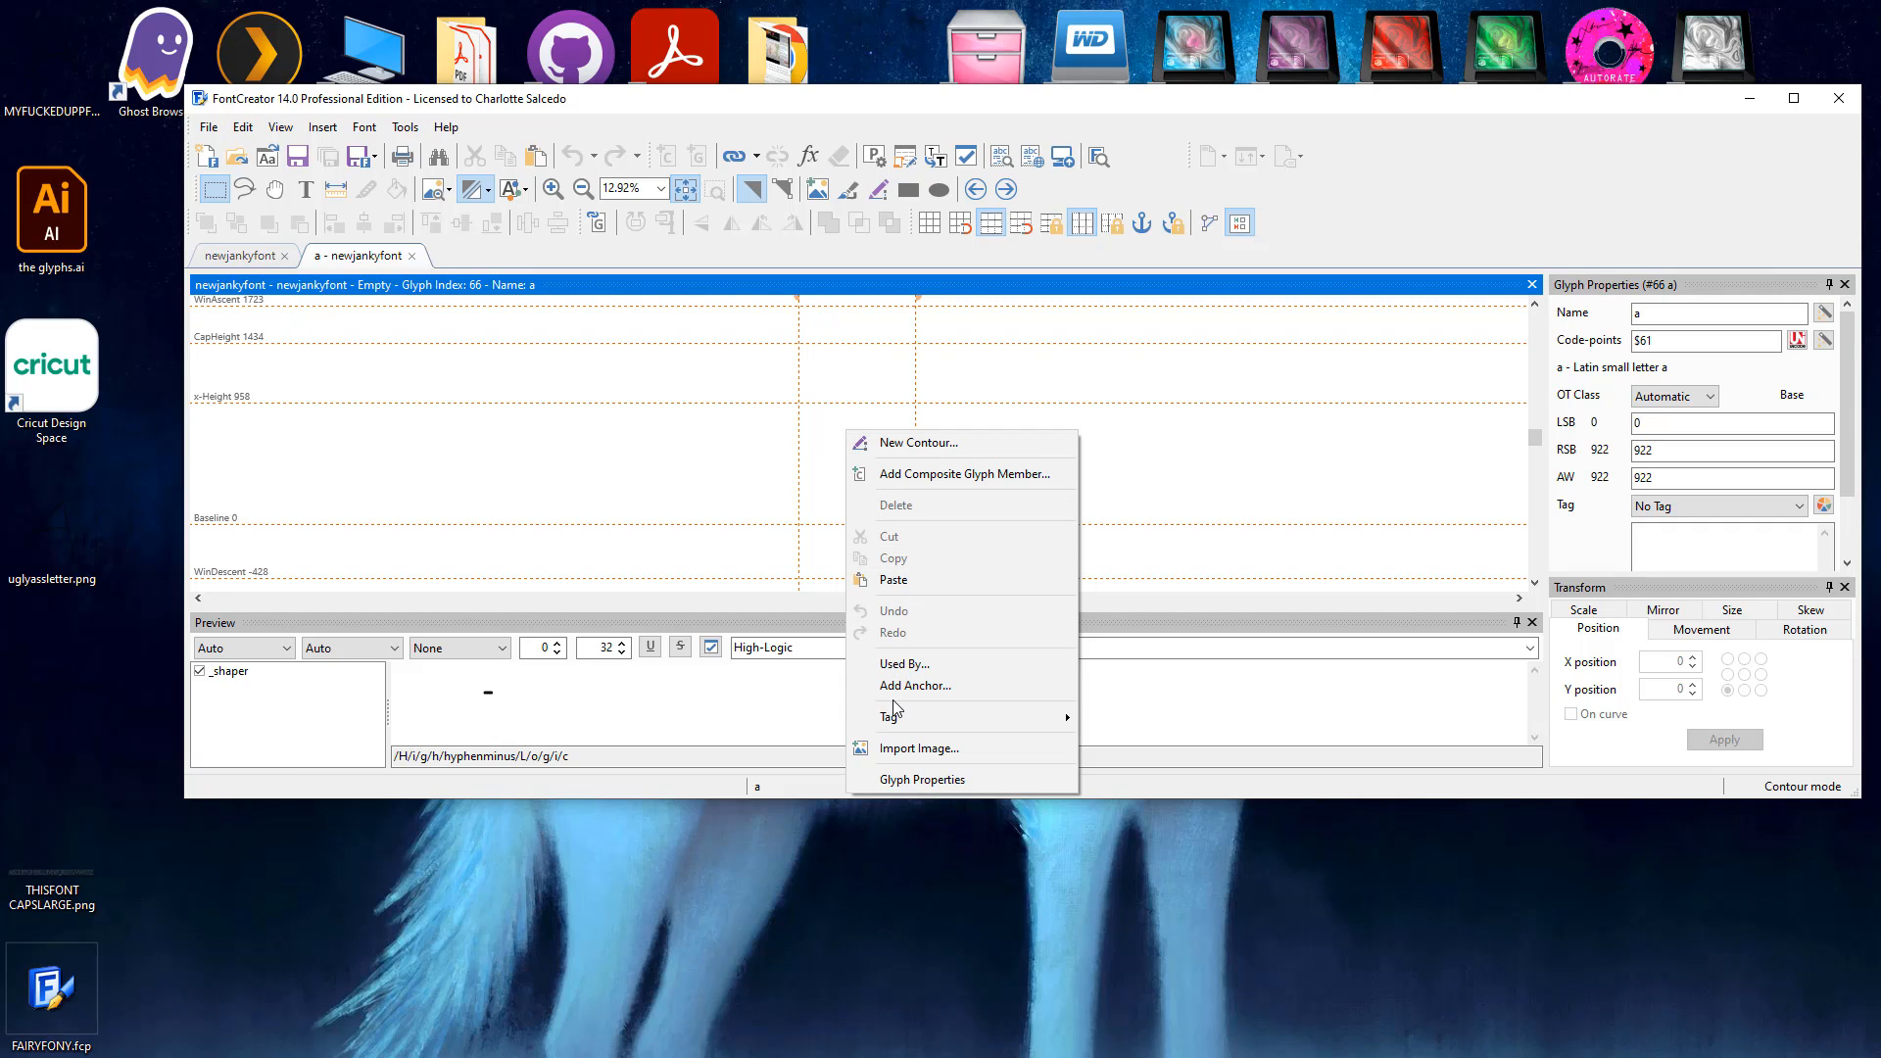
mouse_move(1007, 748)
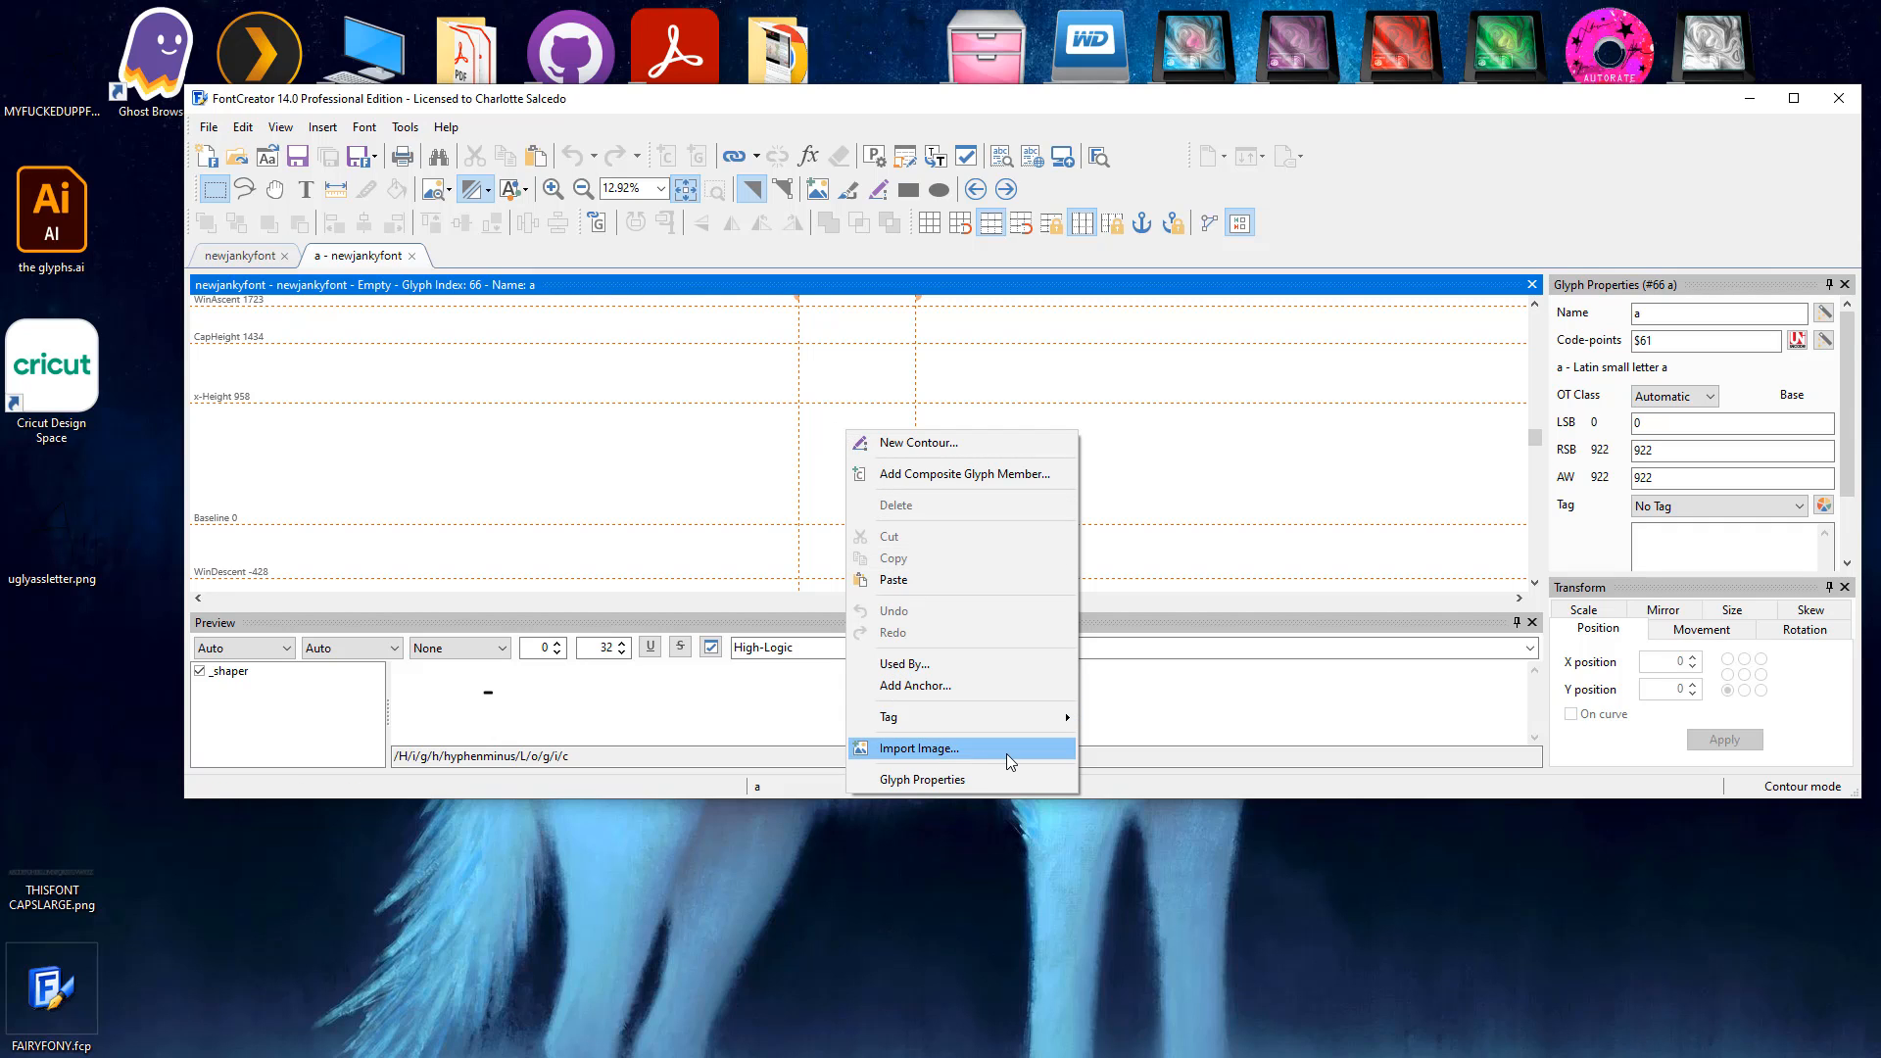
mouse_move(903, 452)
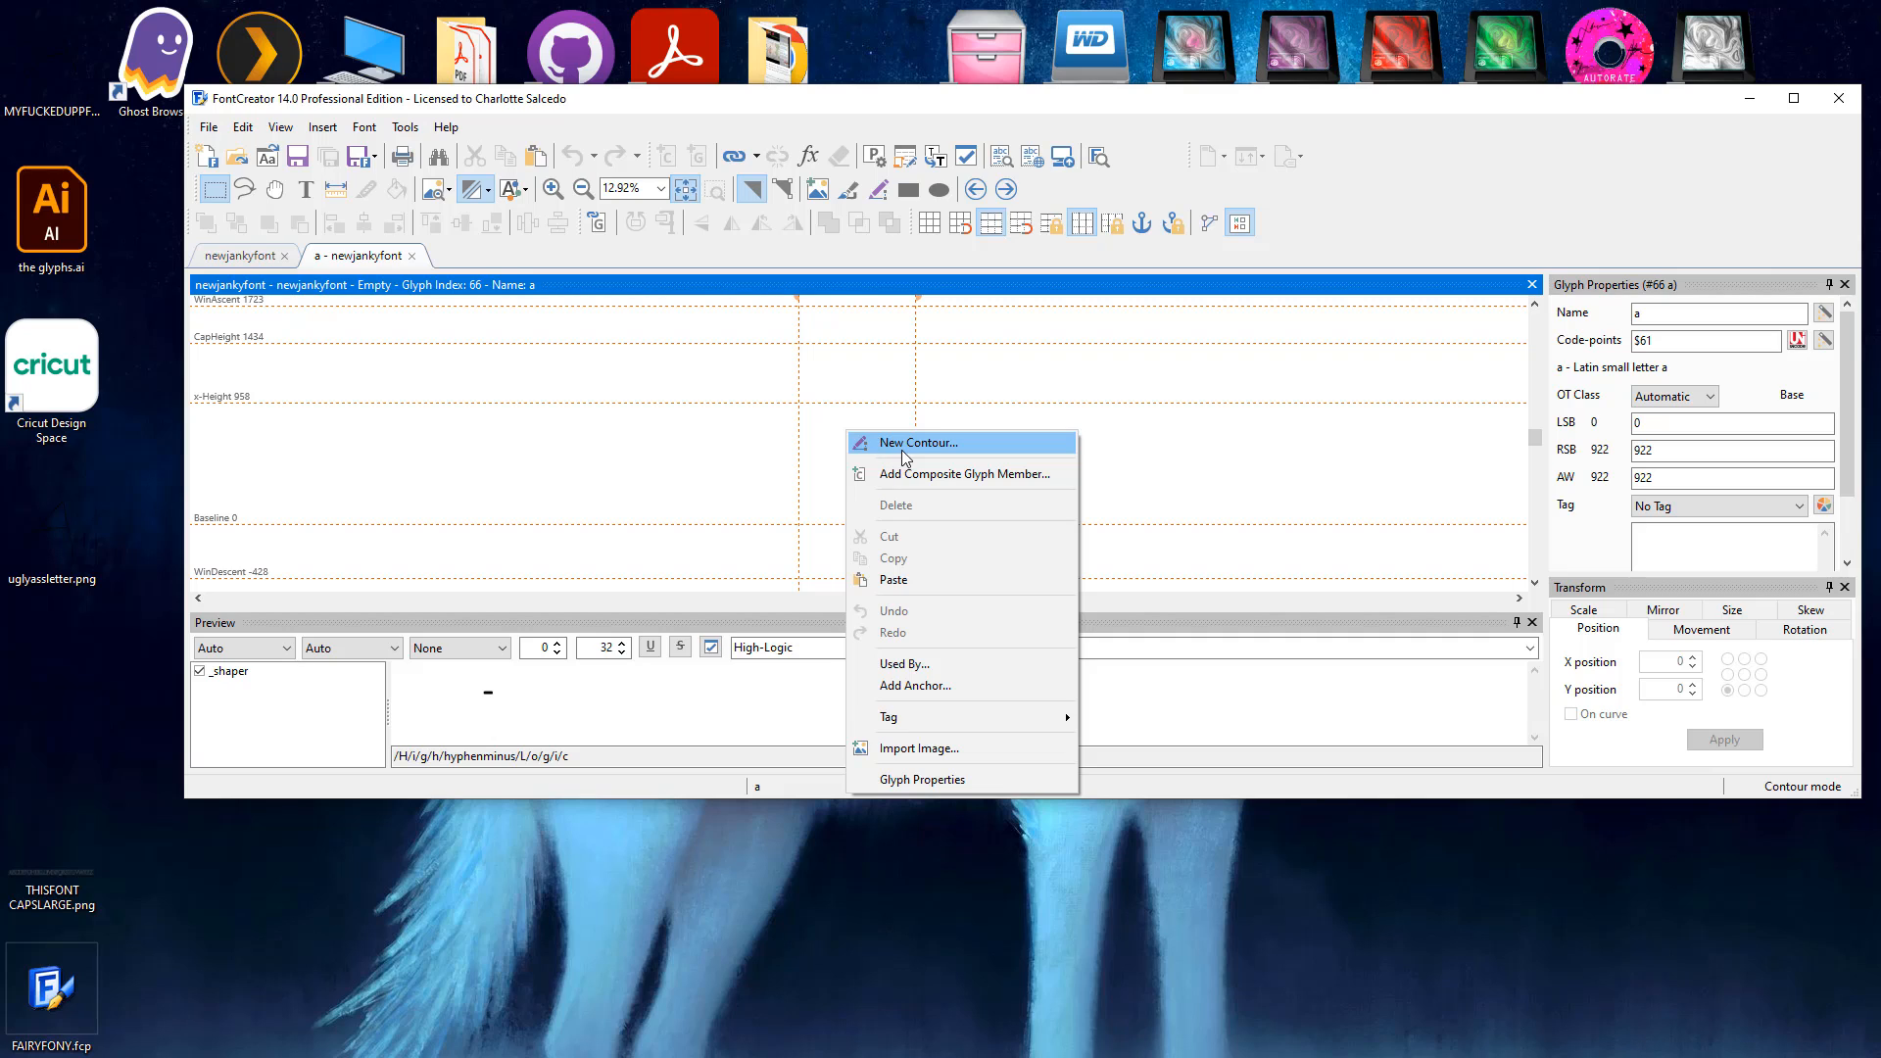
mouse_move(911, 475)
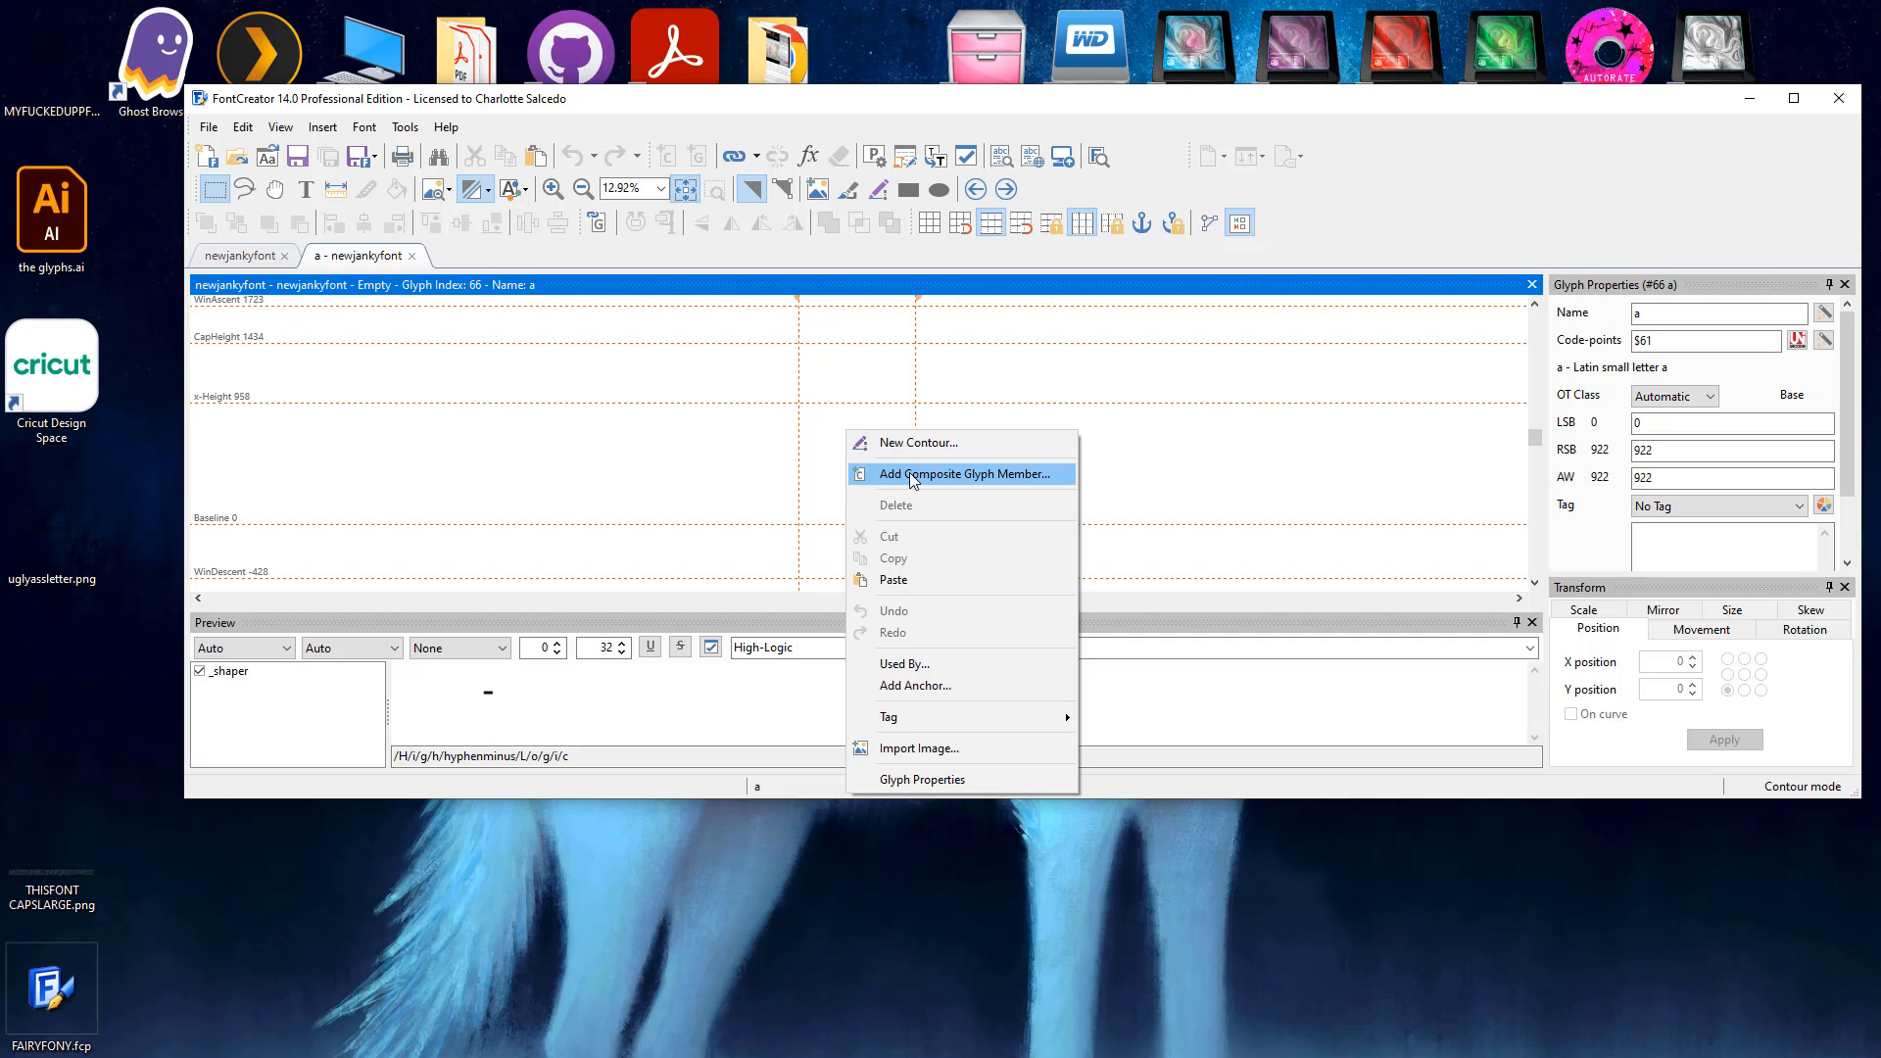
left_click(958, 474)
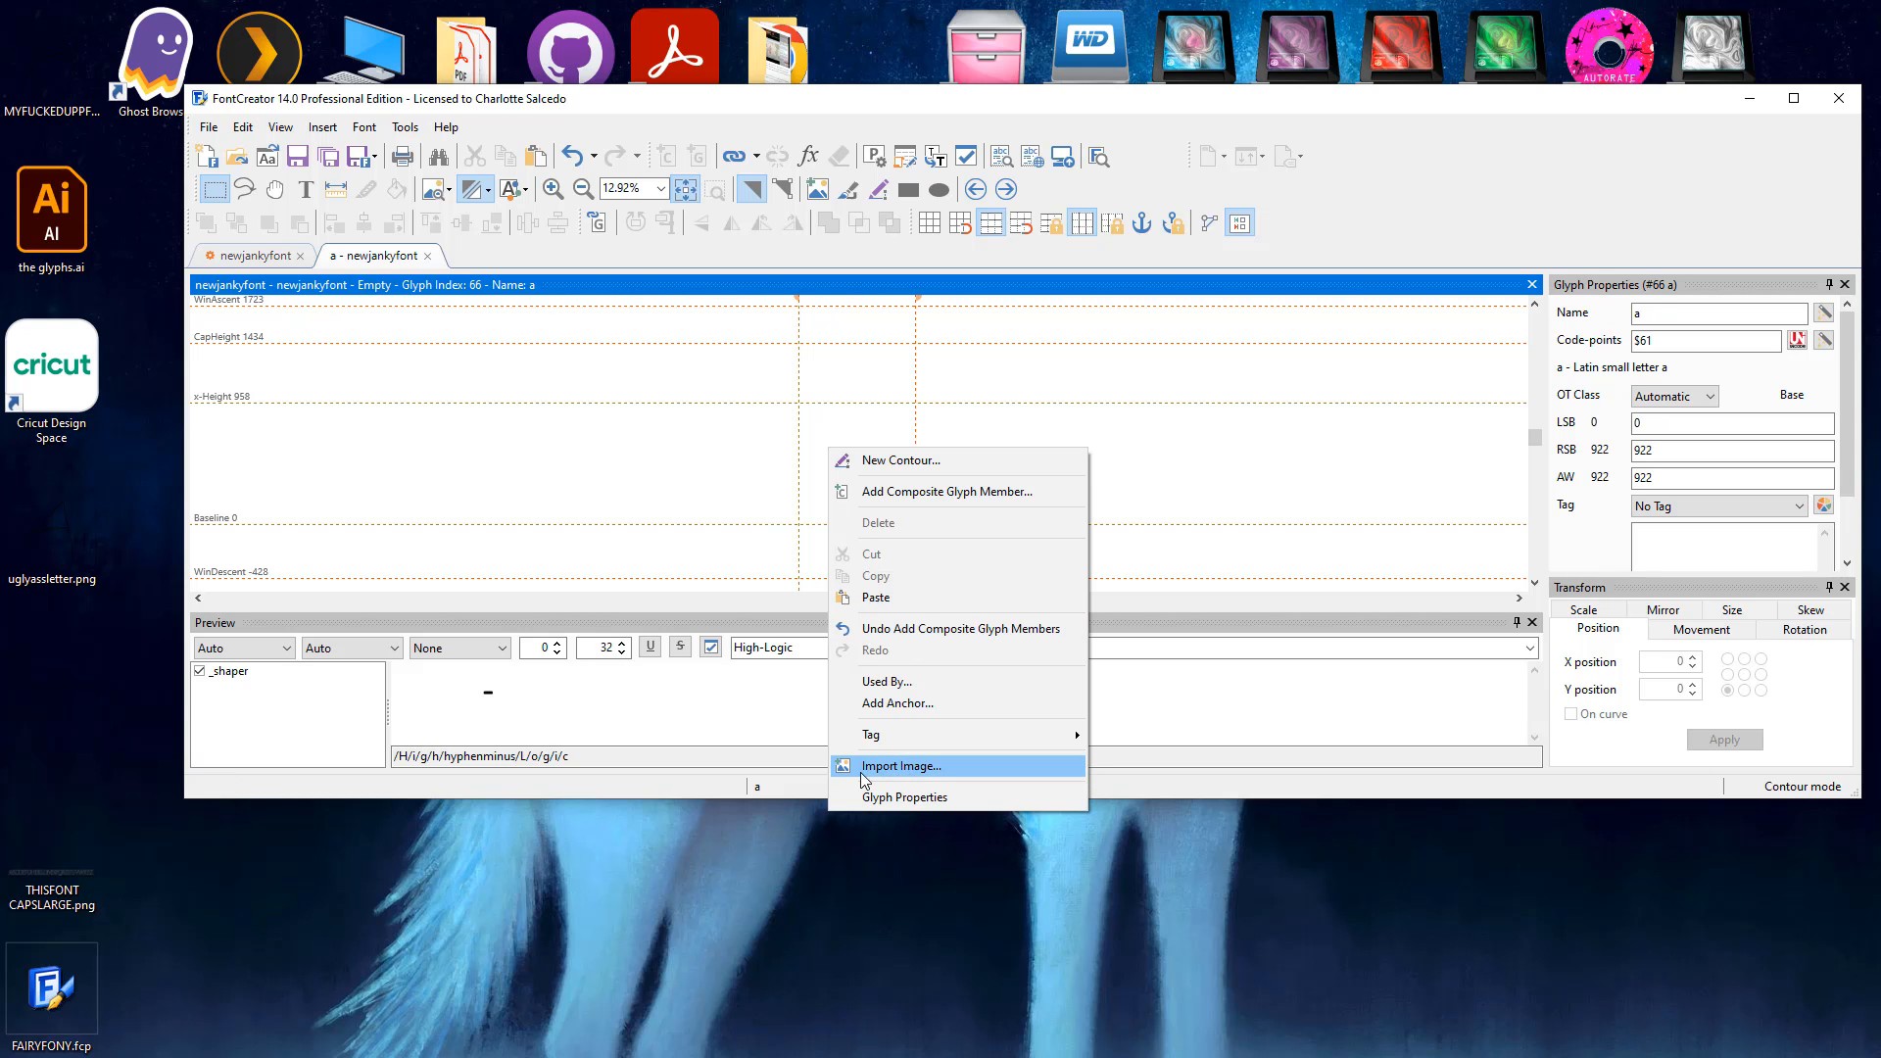
left_click(901, 766)
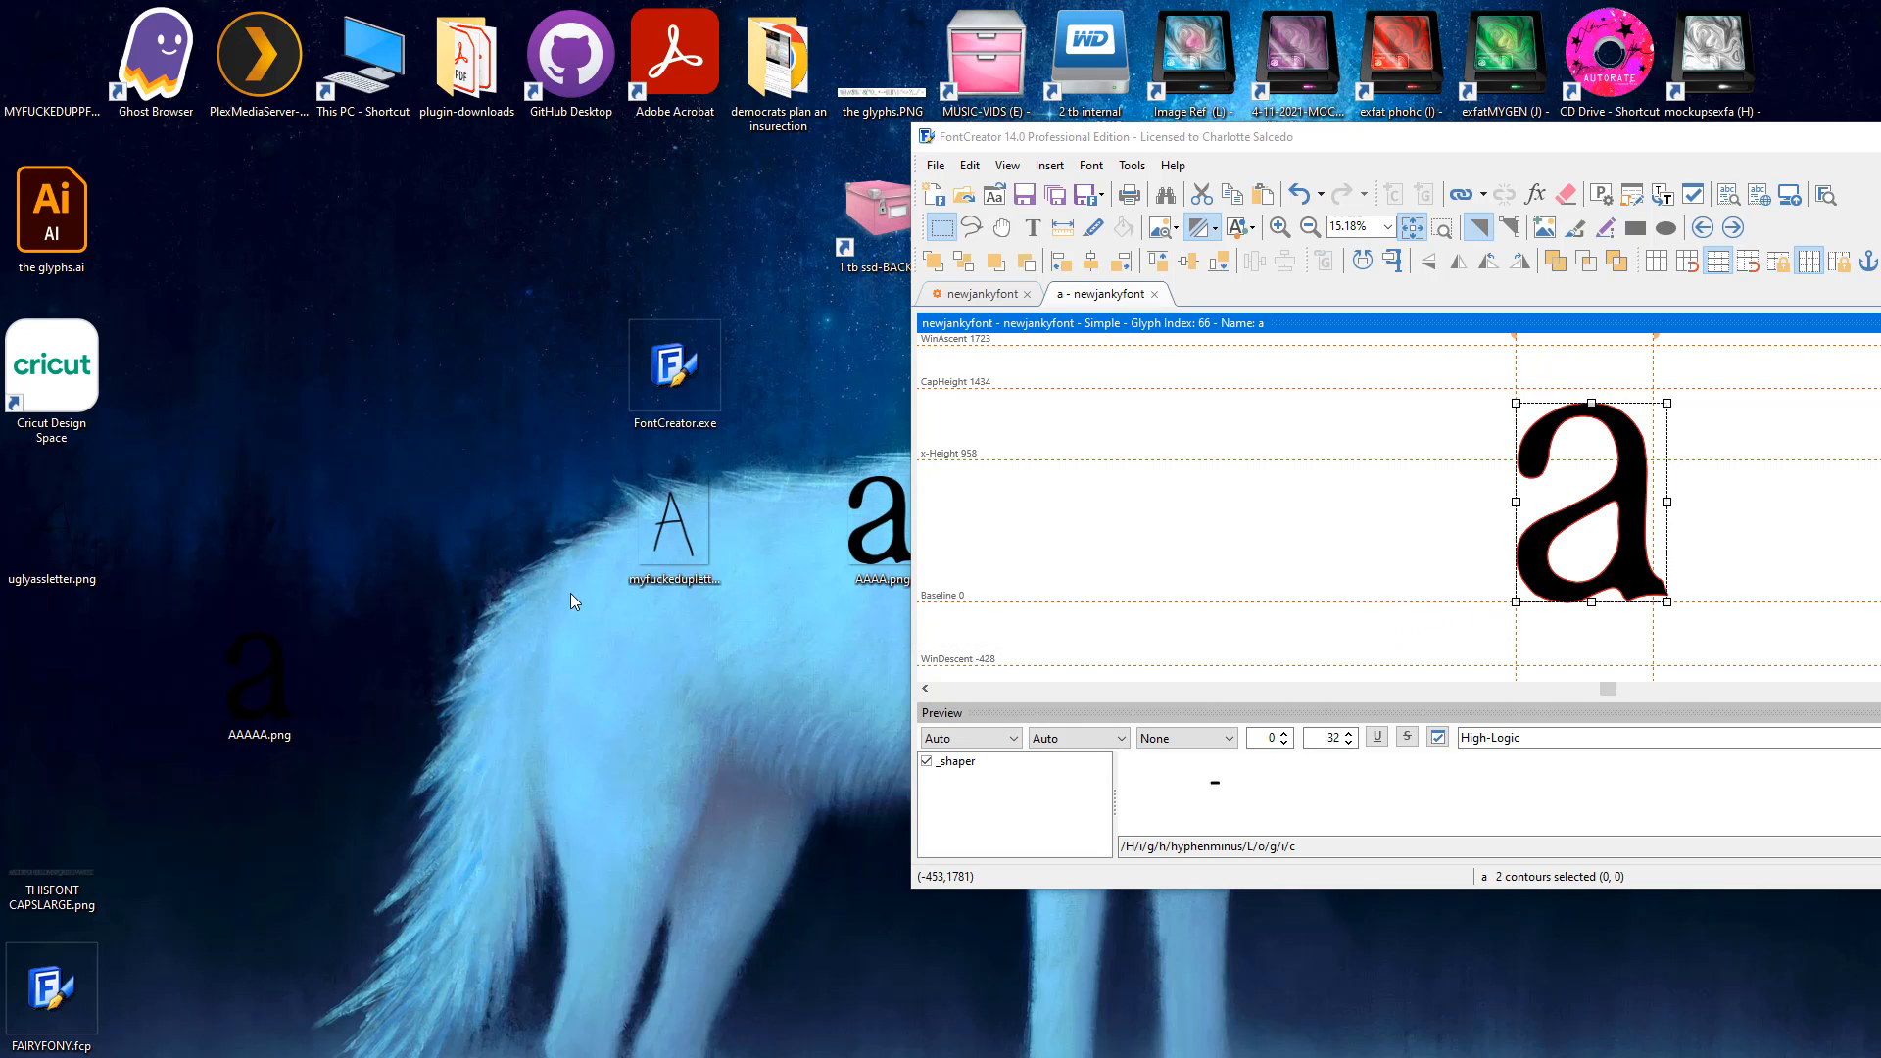
mouse_move(1685, 411)
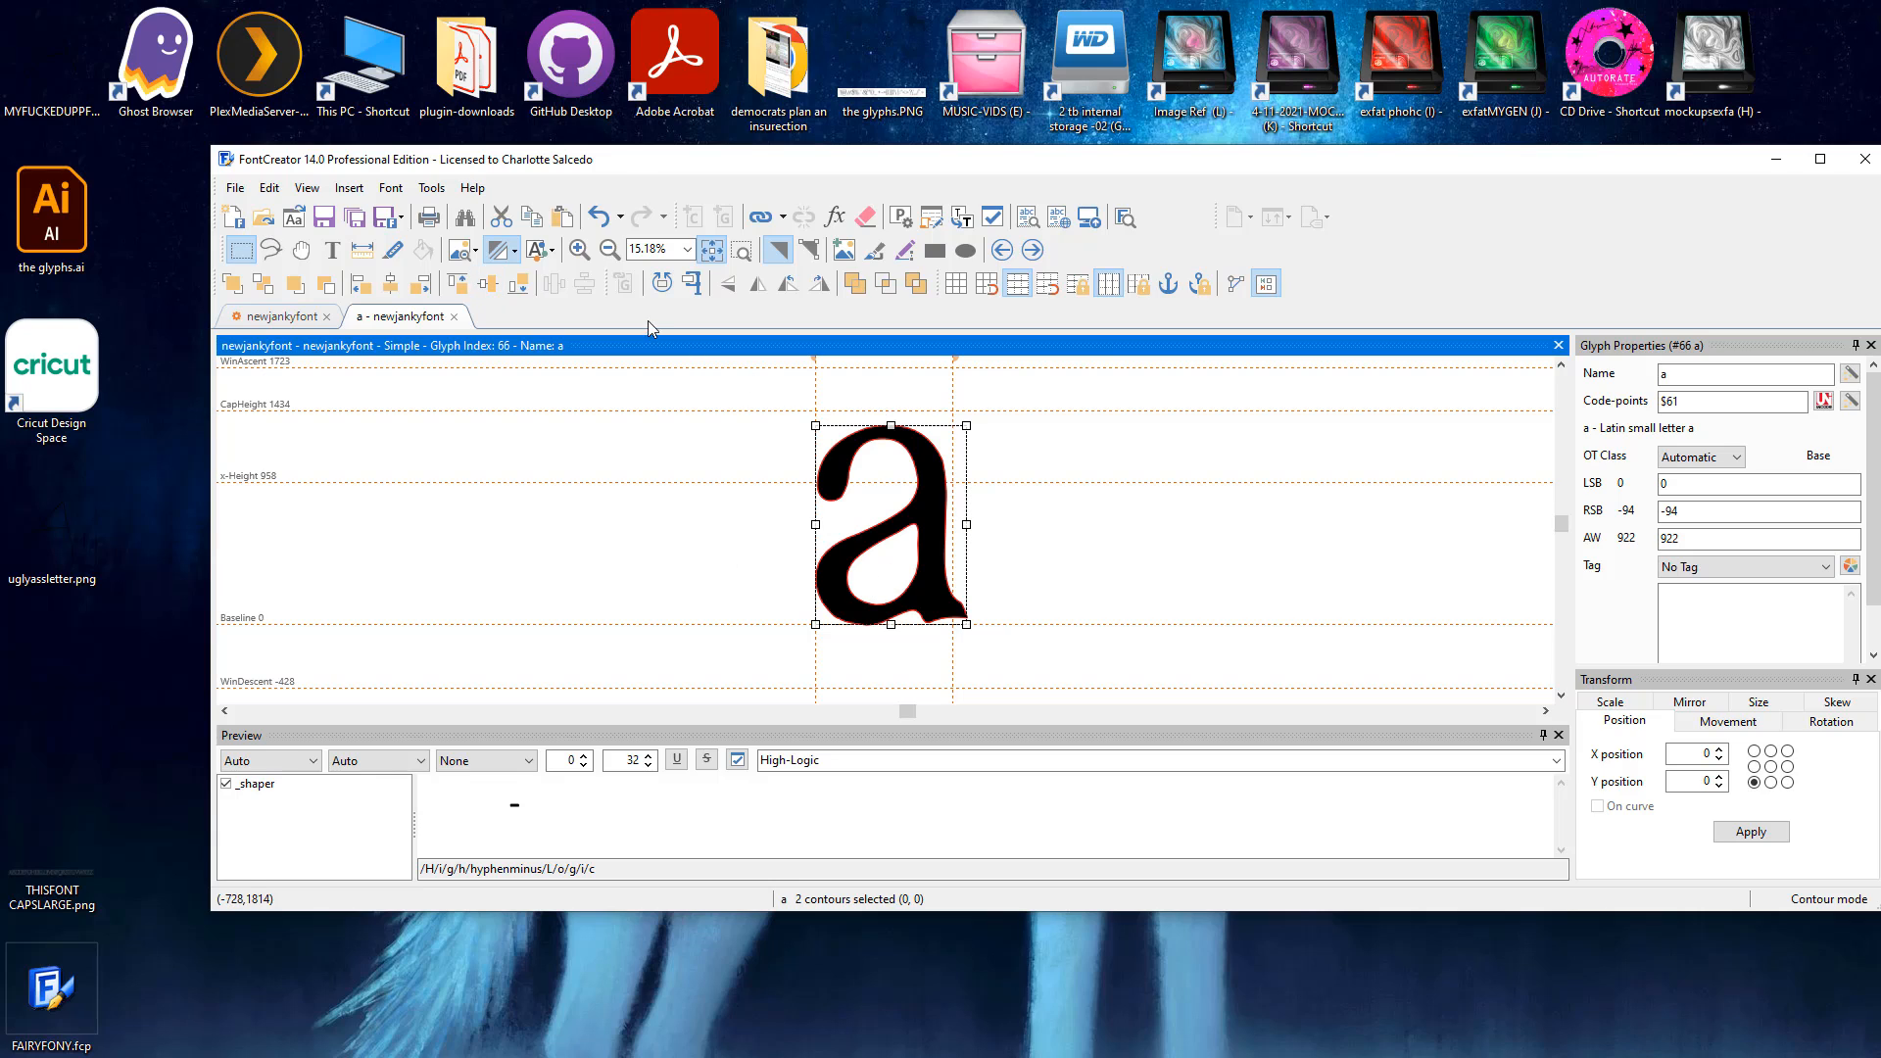
mouse_move(1011, 451)
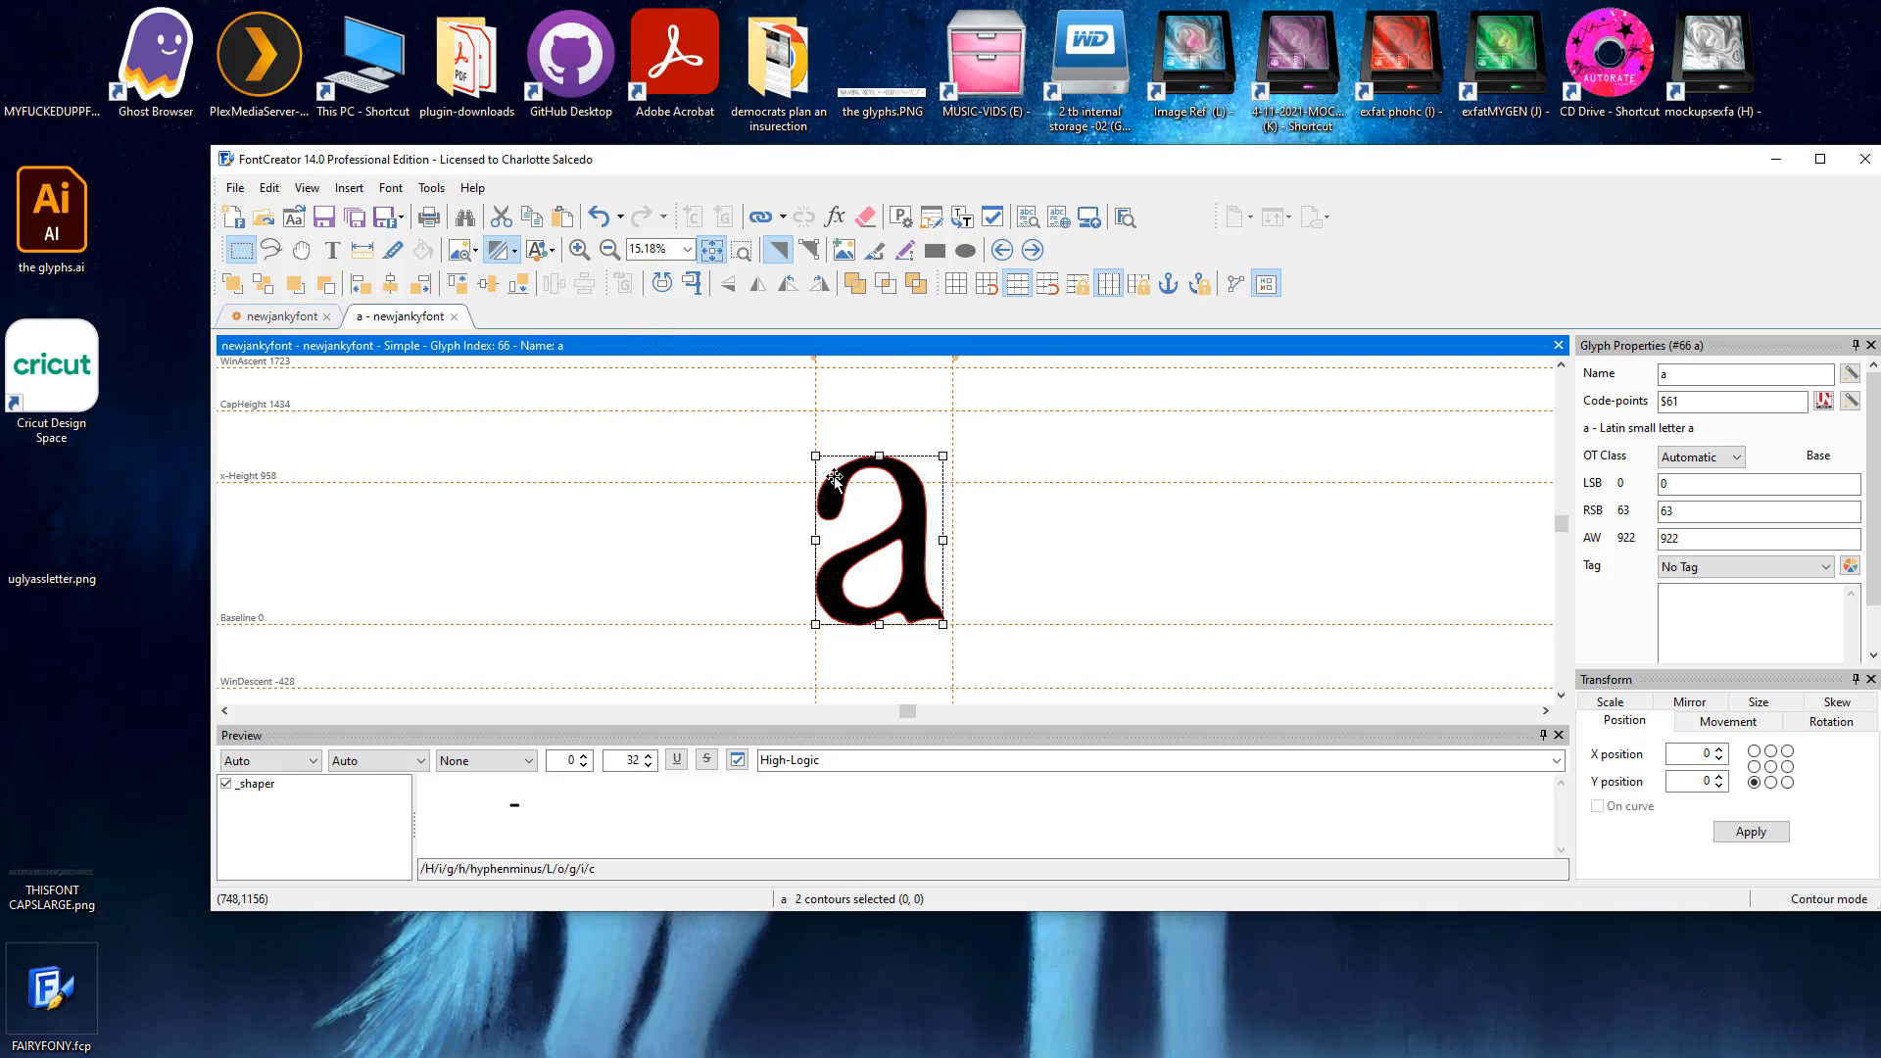
Step: Shrink the imported a outline down to x-height on the baseline
left_click_drag(942, 456, 922, 480)
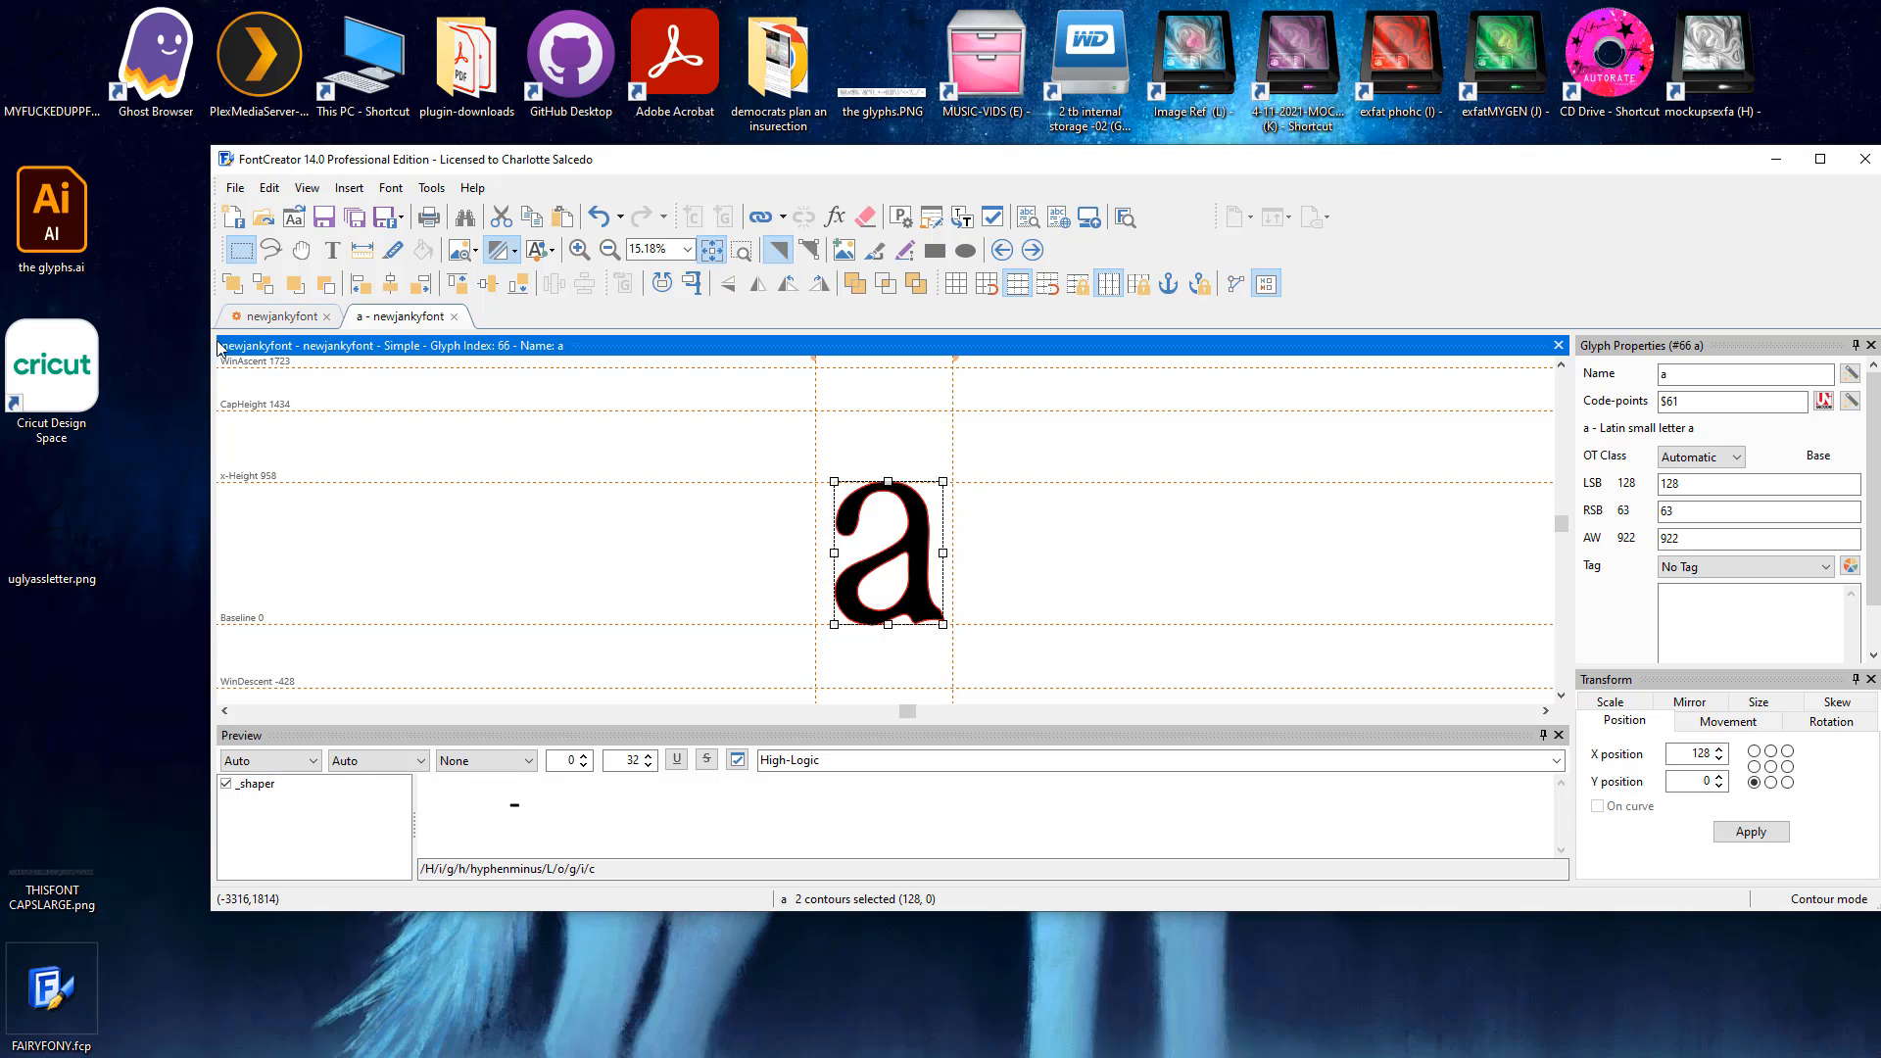
mouse_move(682, 507)
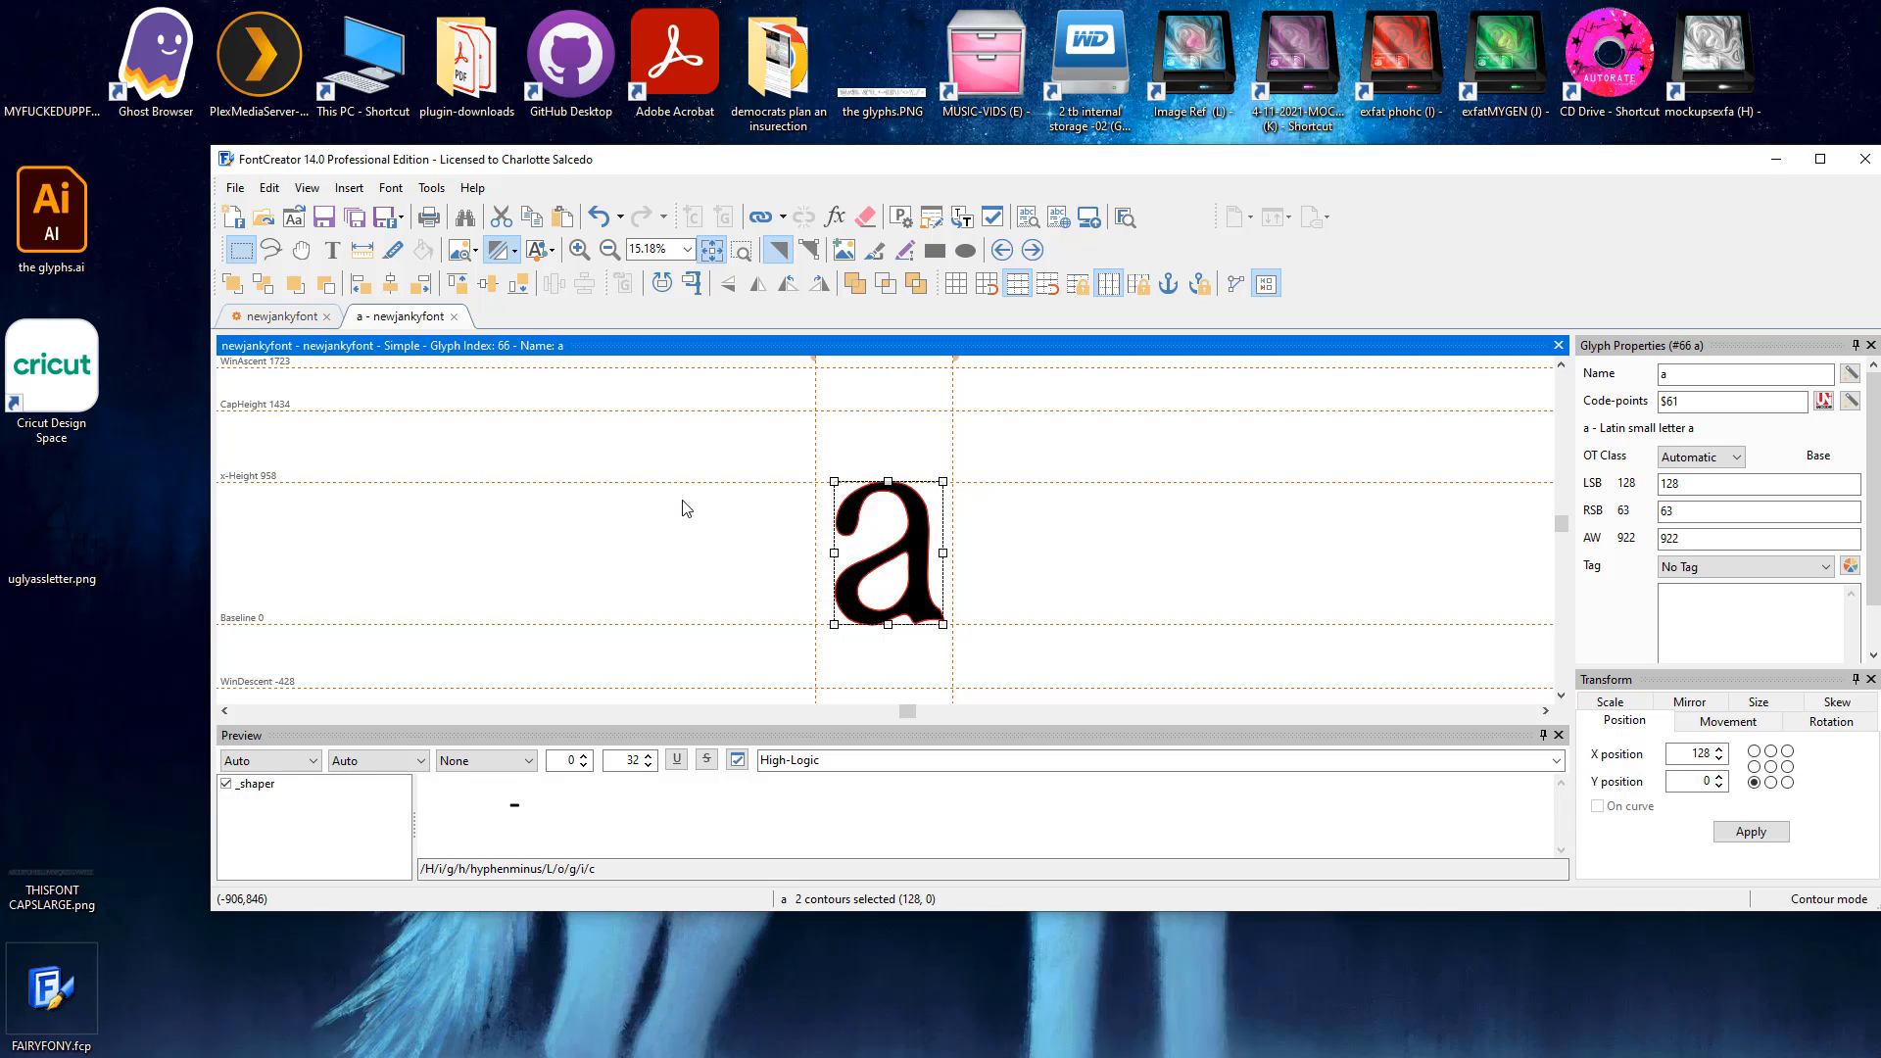
mouse_move(775, 341)
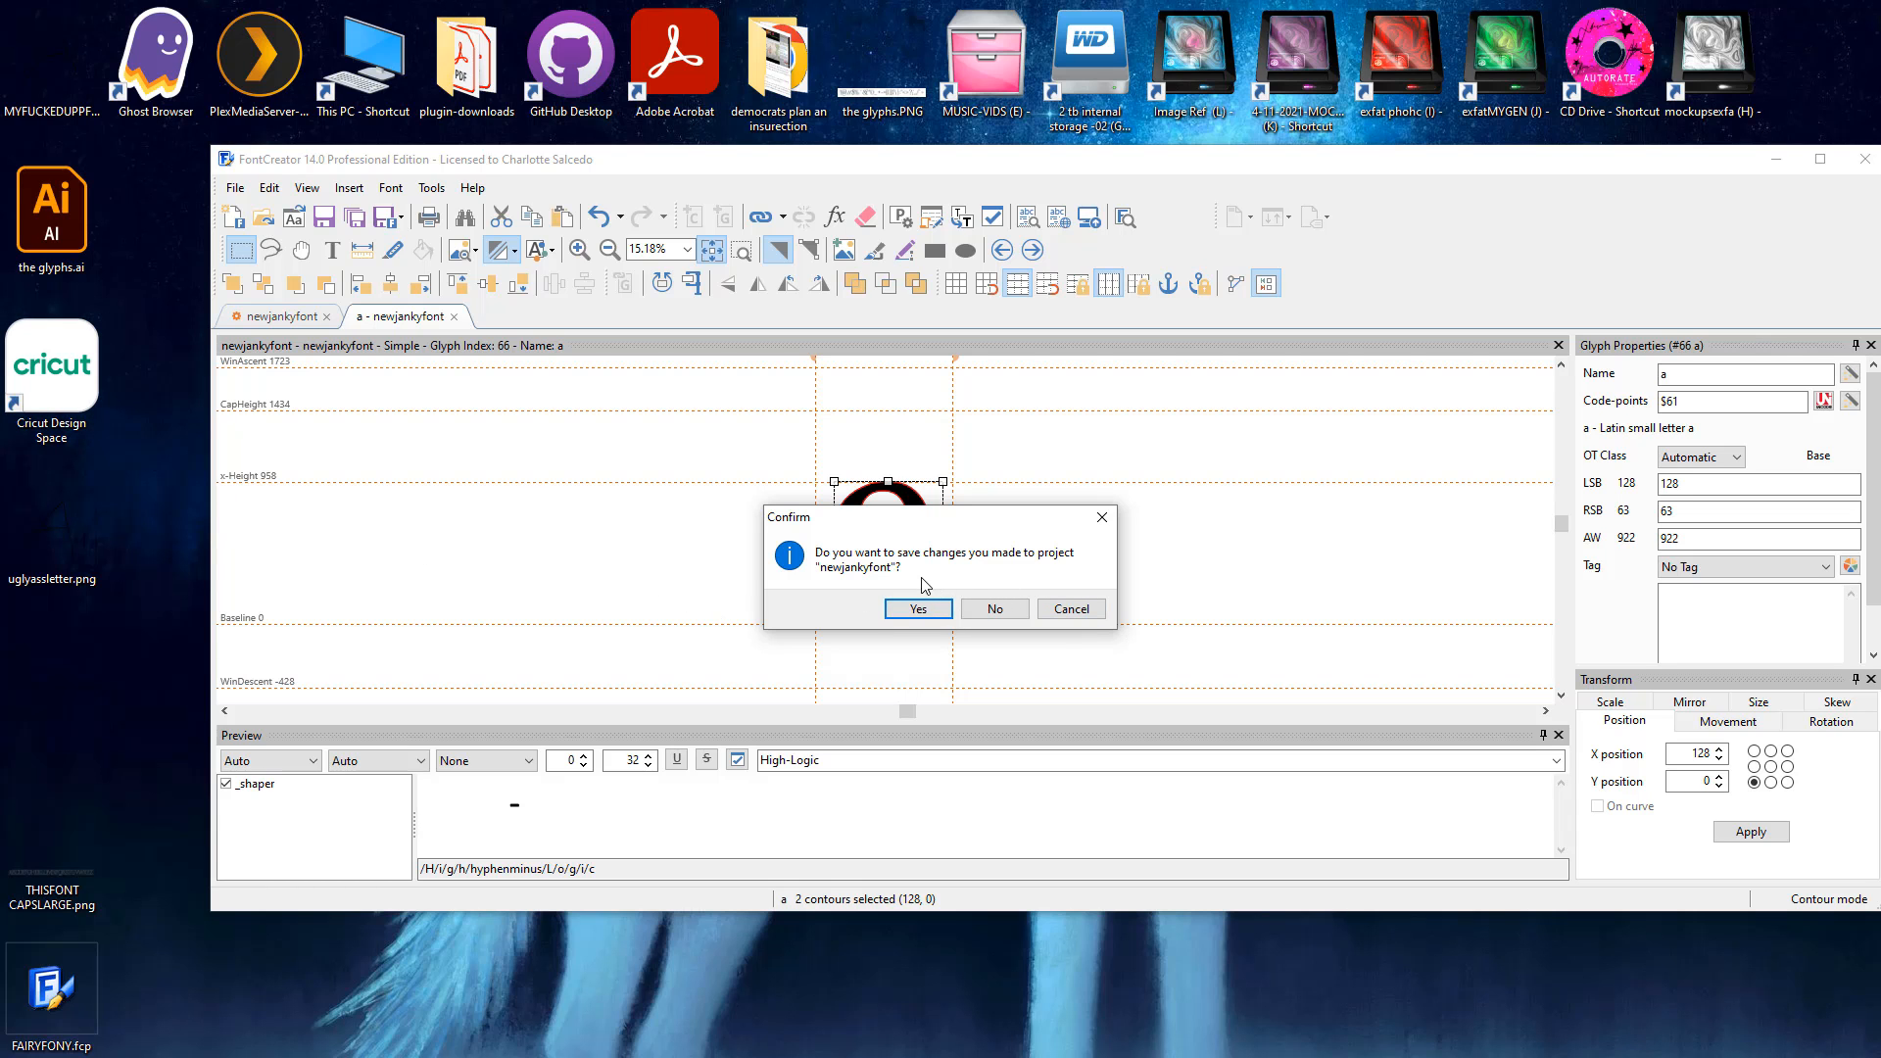
Step: Answer the save prompt to close newjankyfont, then relaunch FontCreator with no font open
left_click(993, 608)
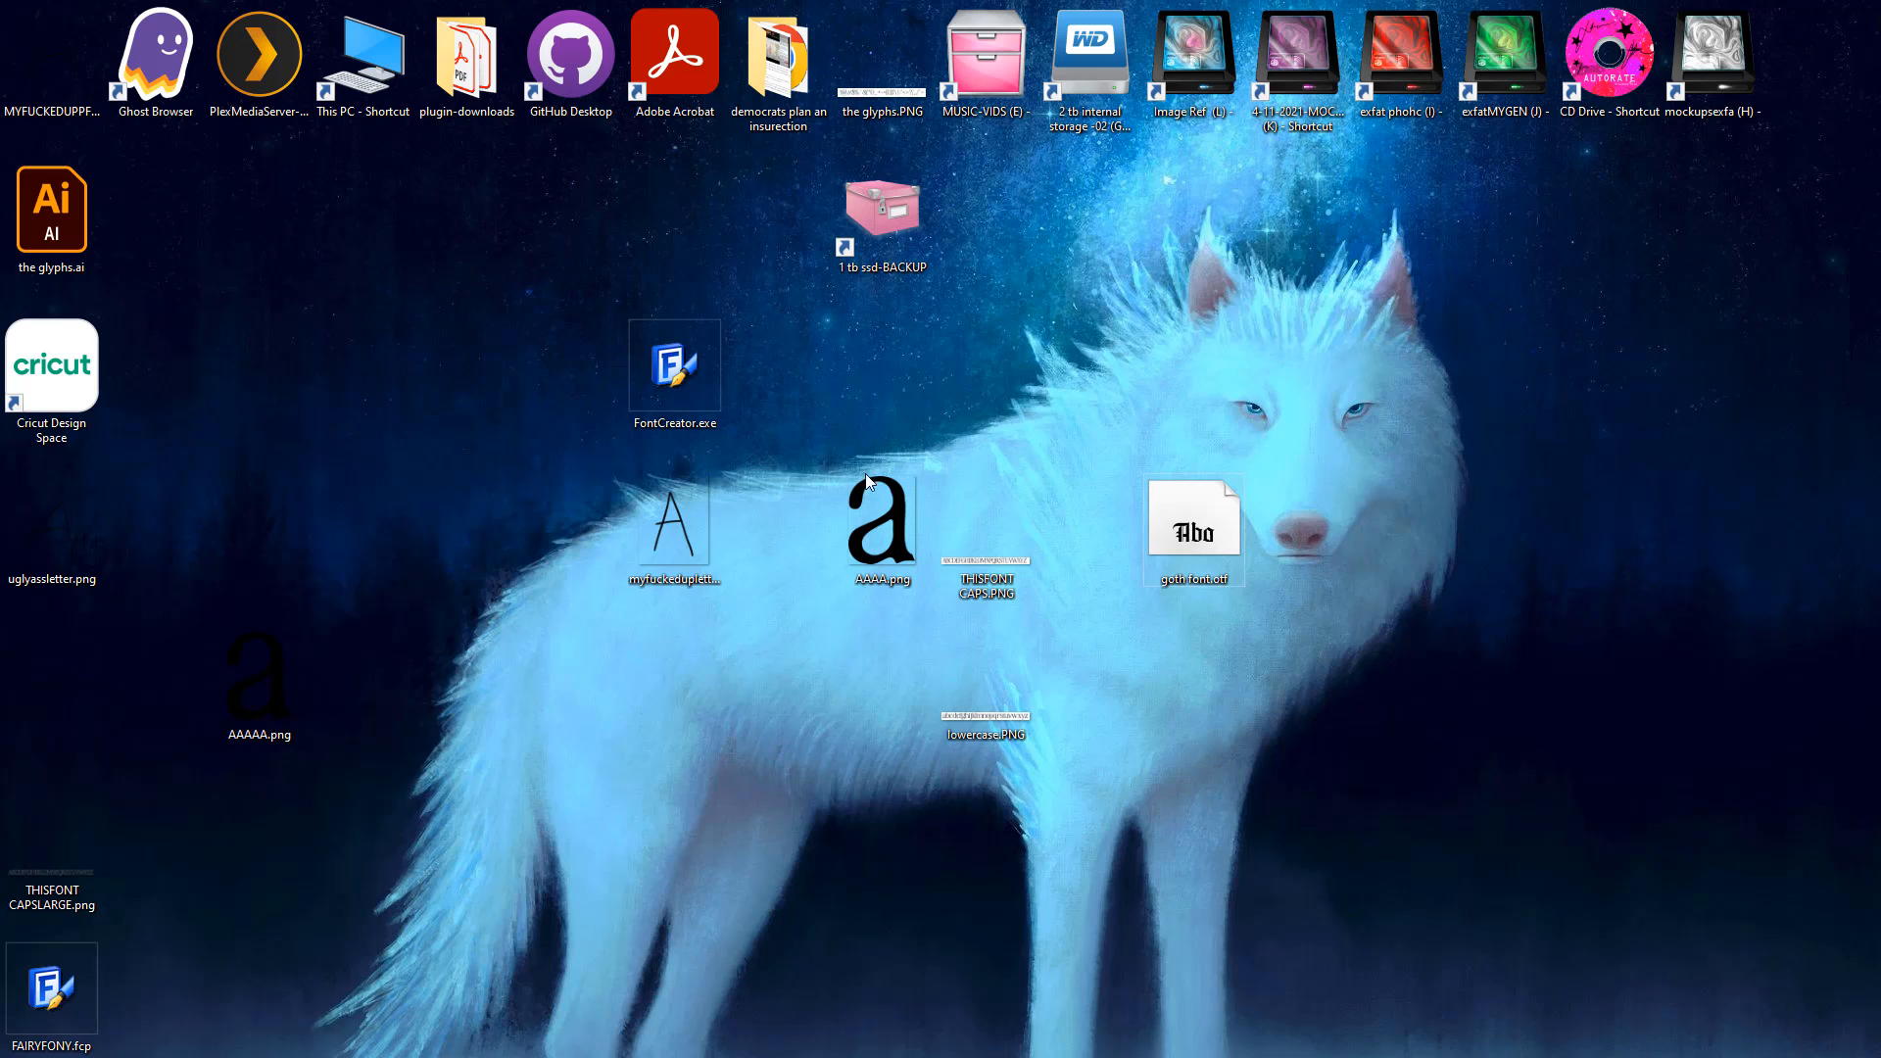
left_click(672, 373)
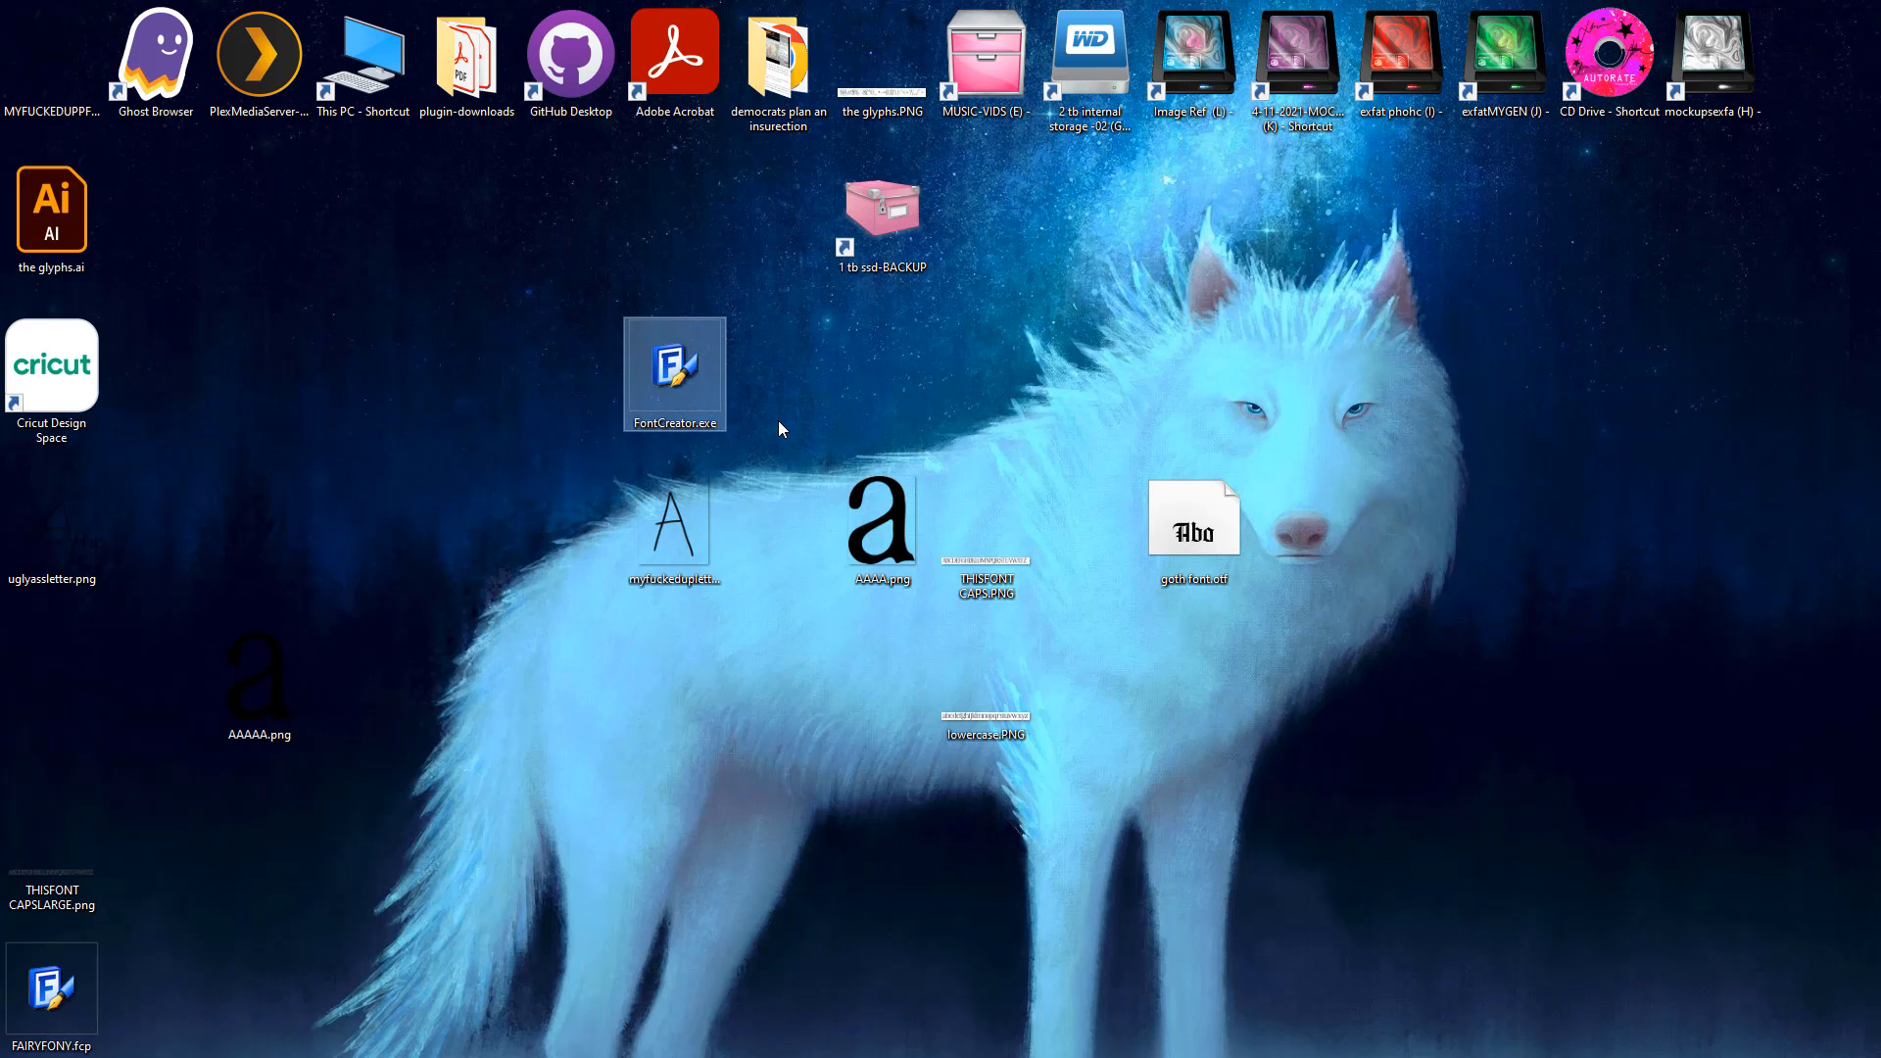
double_click(673, 372)
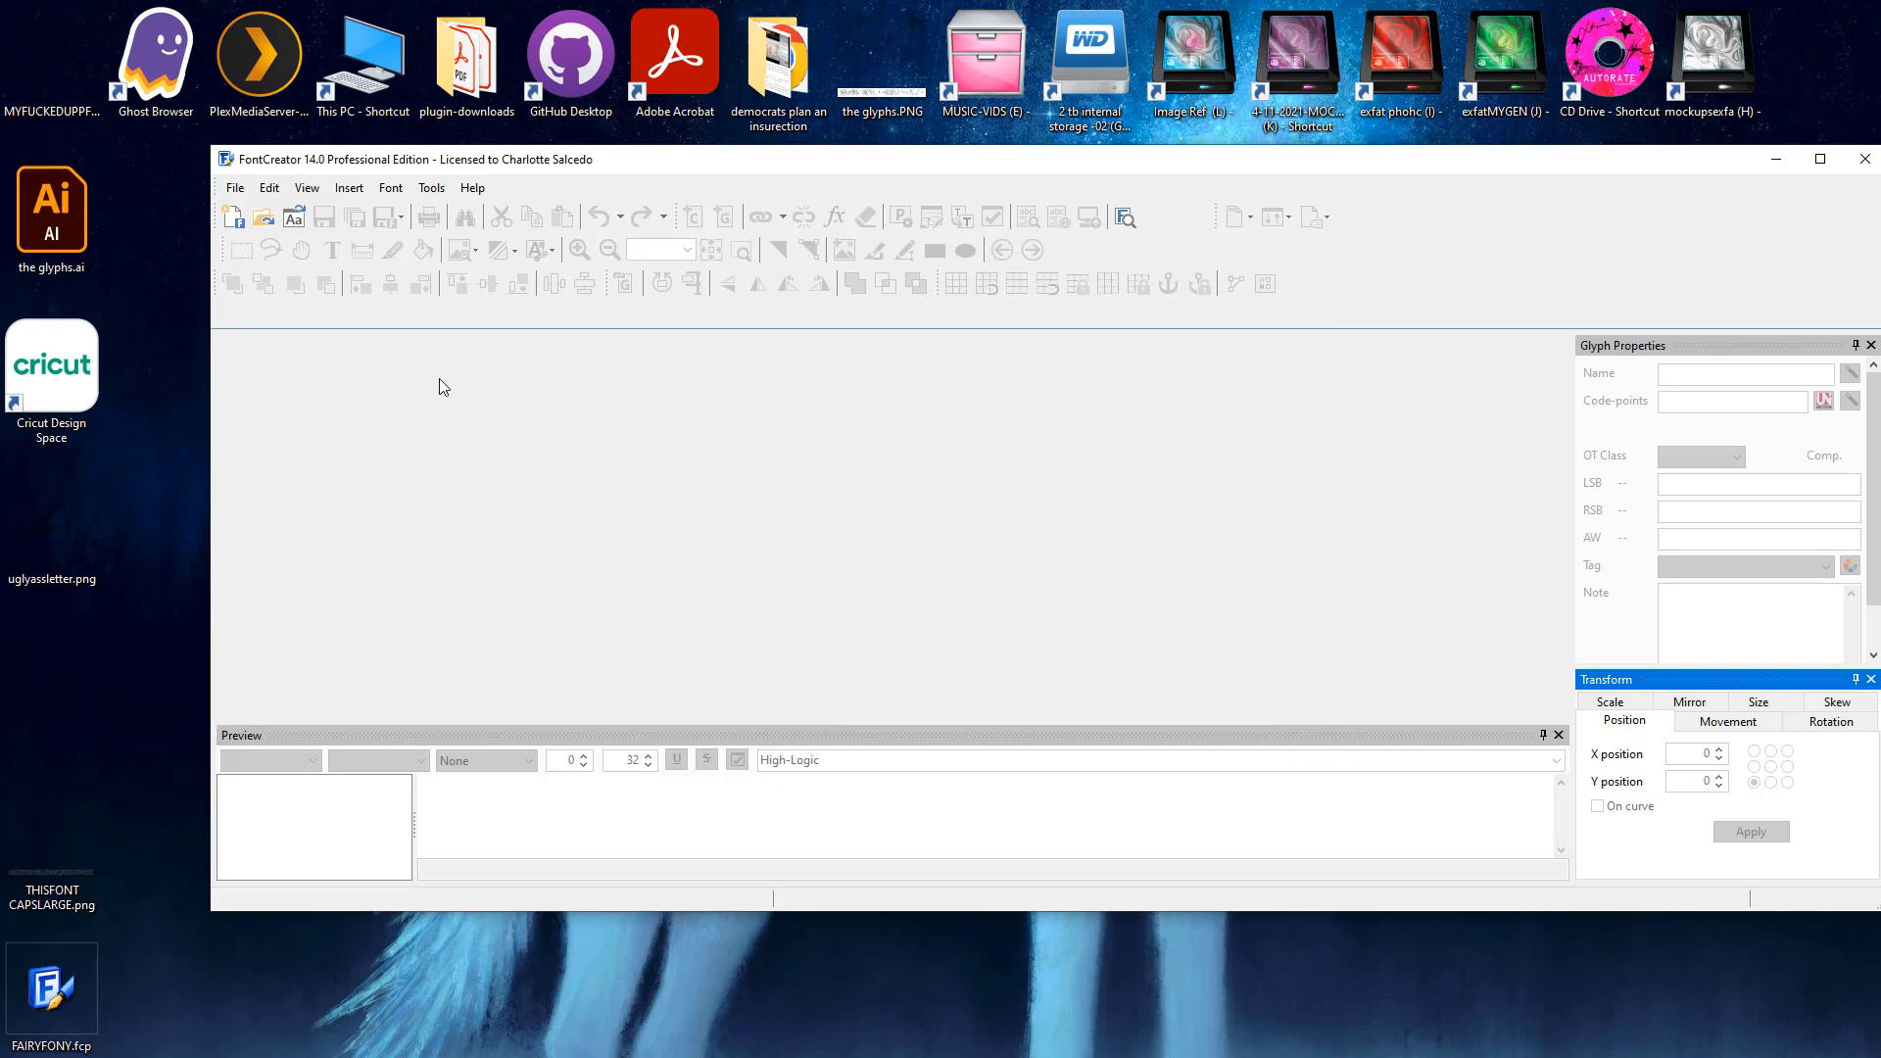
mouse_move(772, 468)
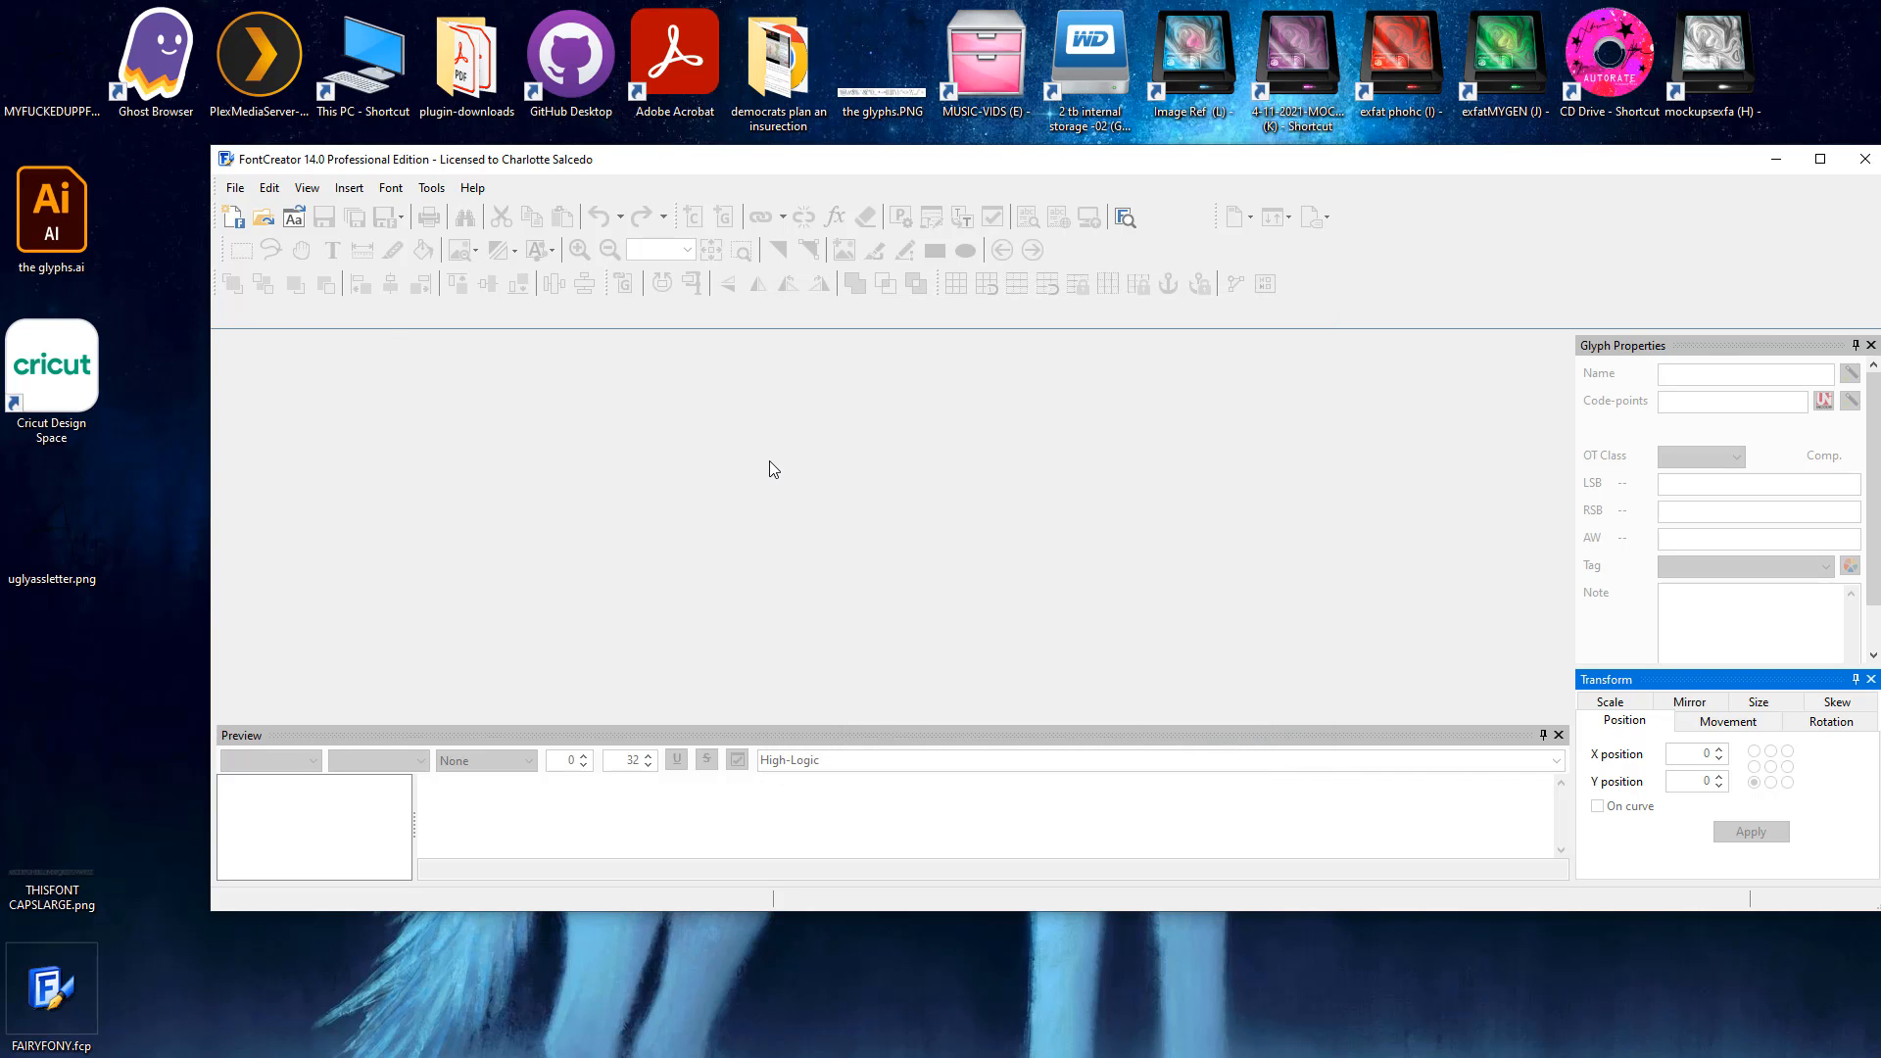
mouse_move(488, 370)
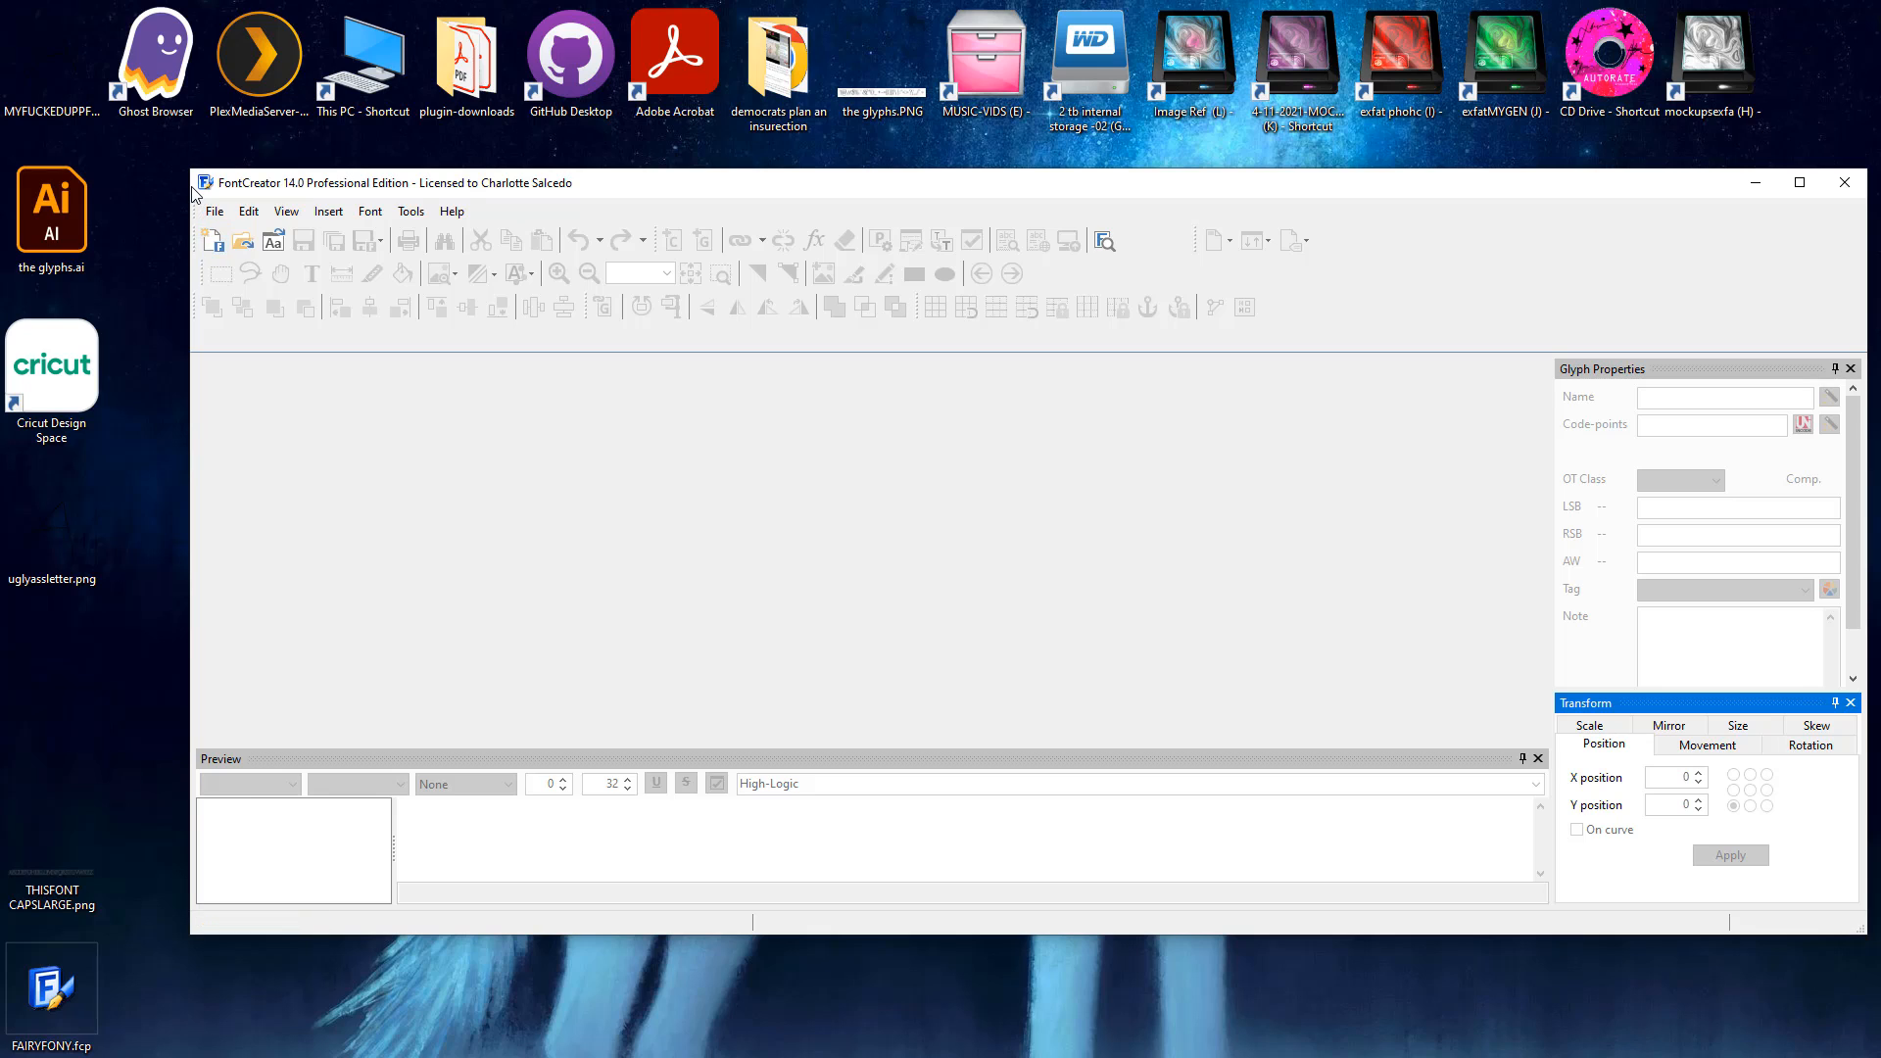
mouse_move(248, 211)
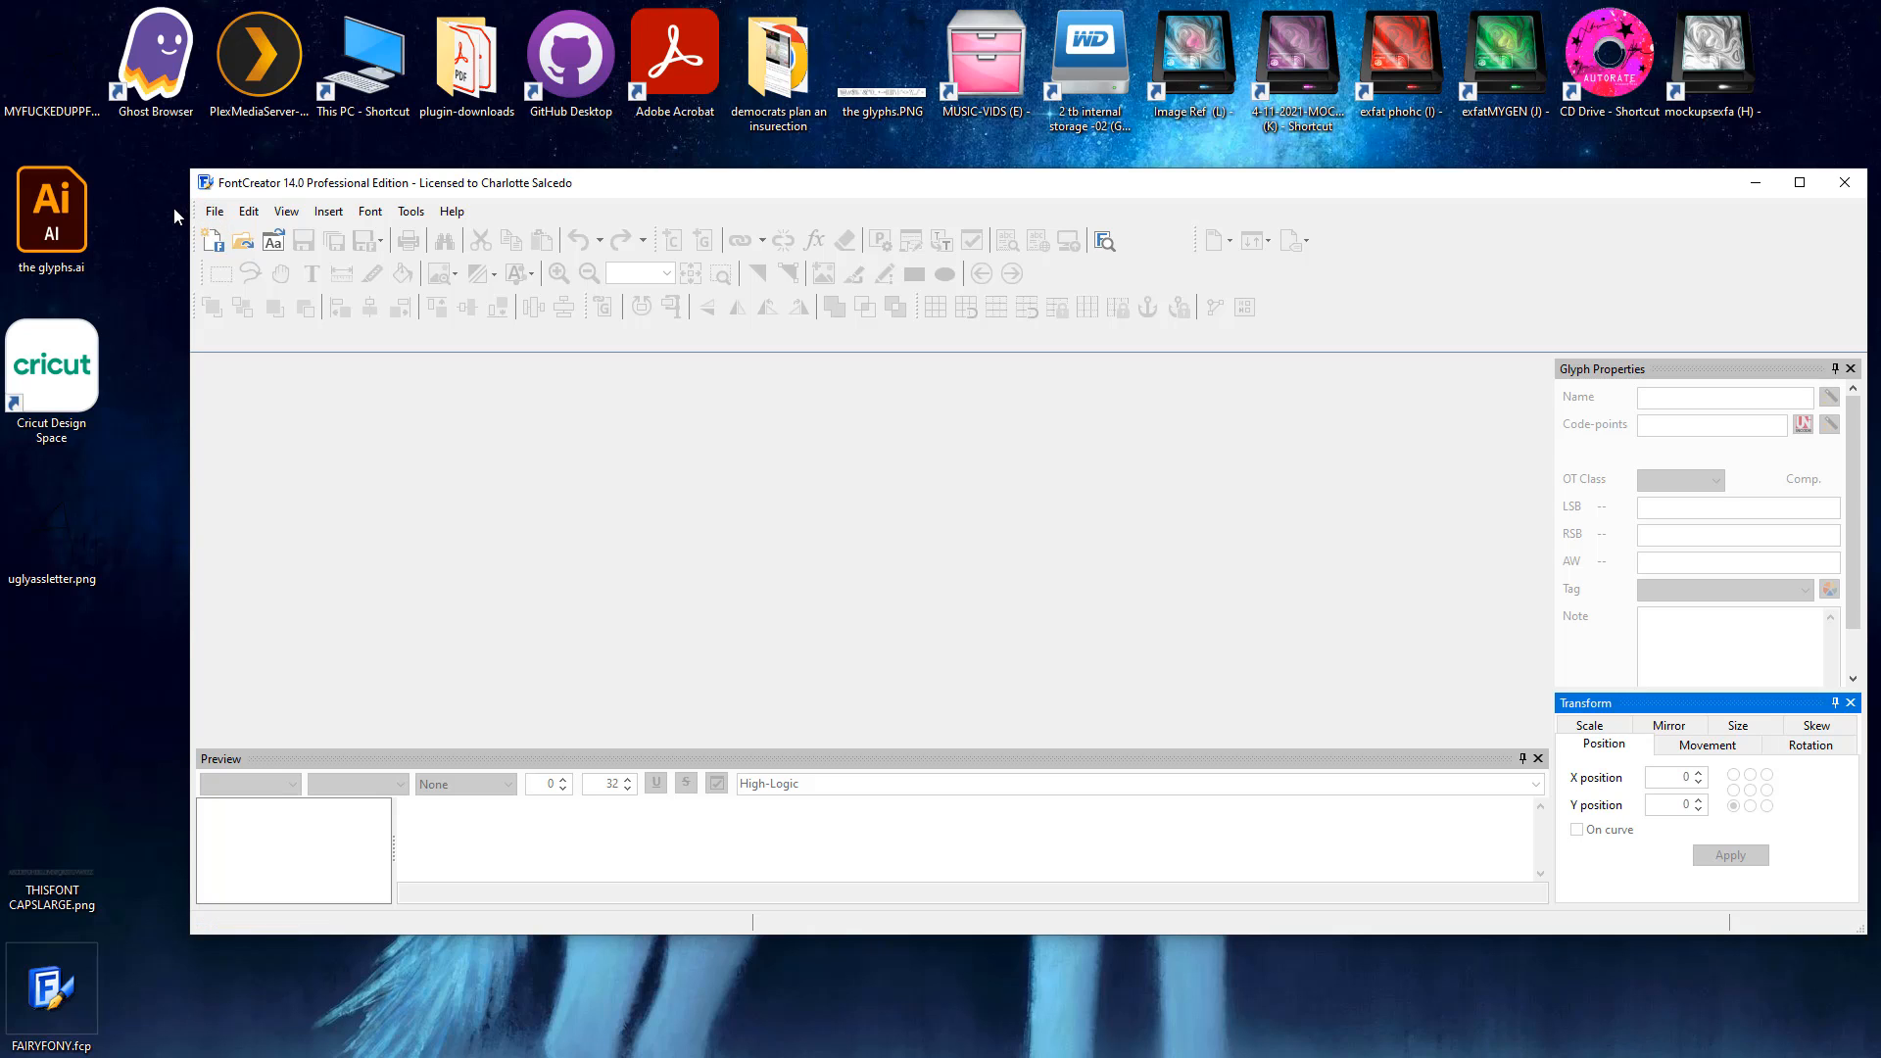
mouse_move(182, 222)
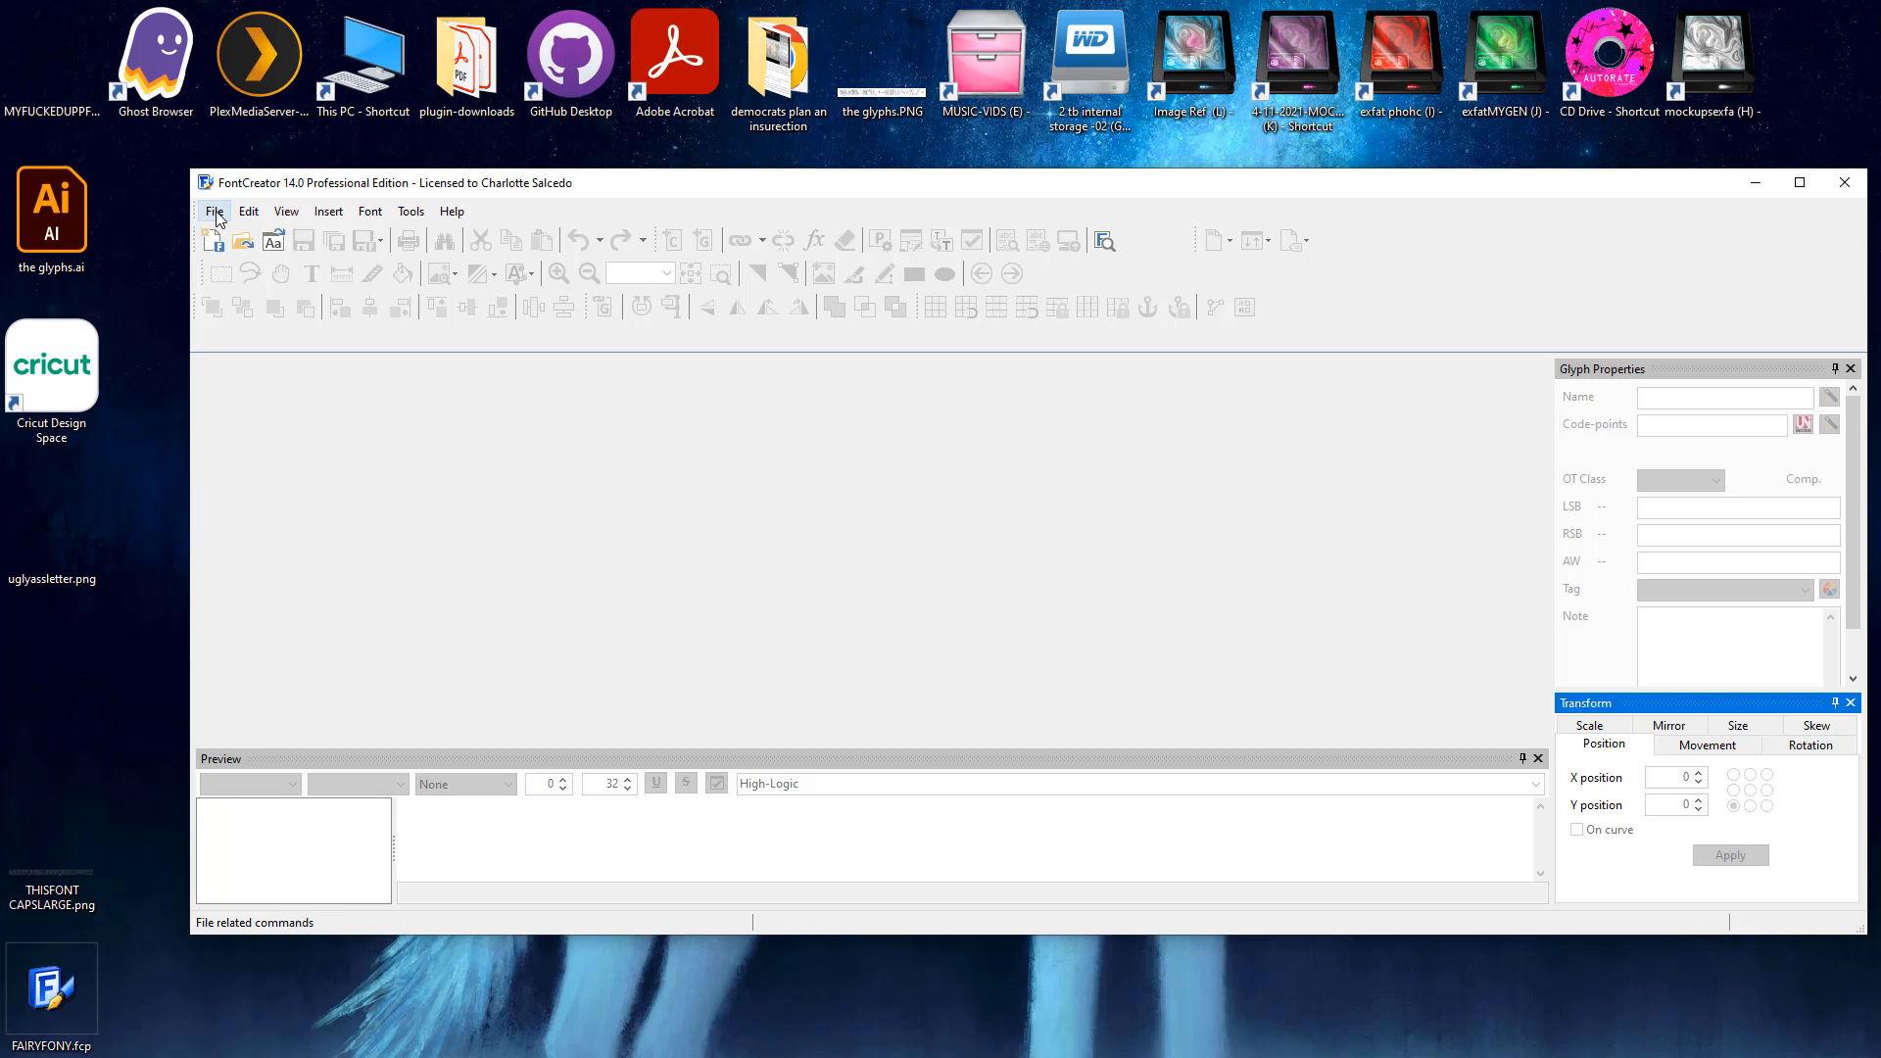
Step: Use File > Open to load goth font.otf with its 196 blackletter glyphs
left_click(248, 211)
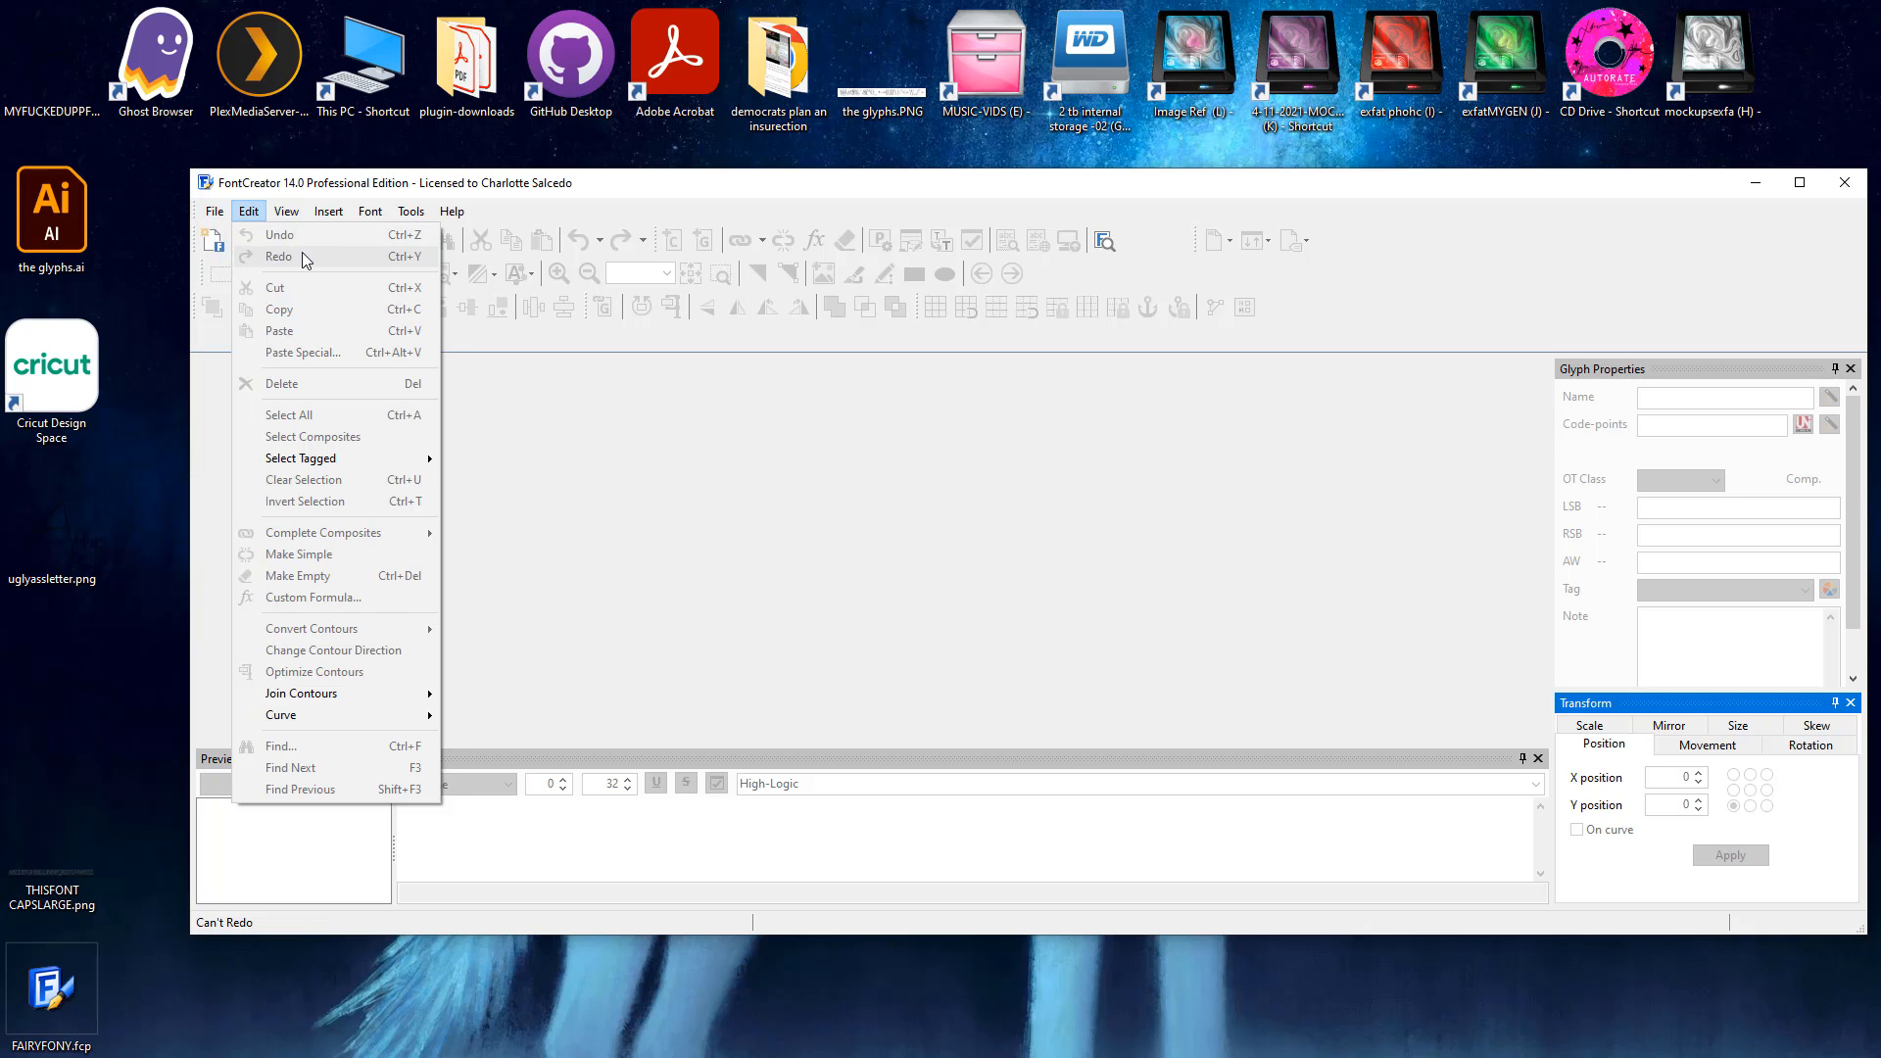
left_click(213, 212)
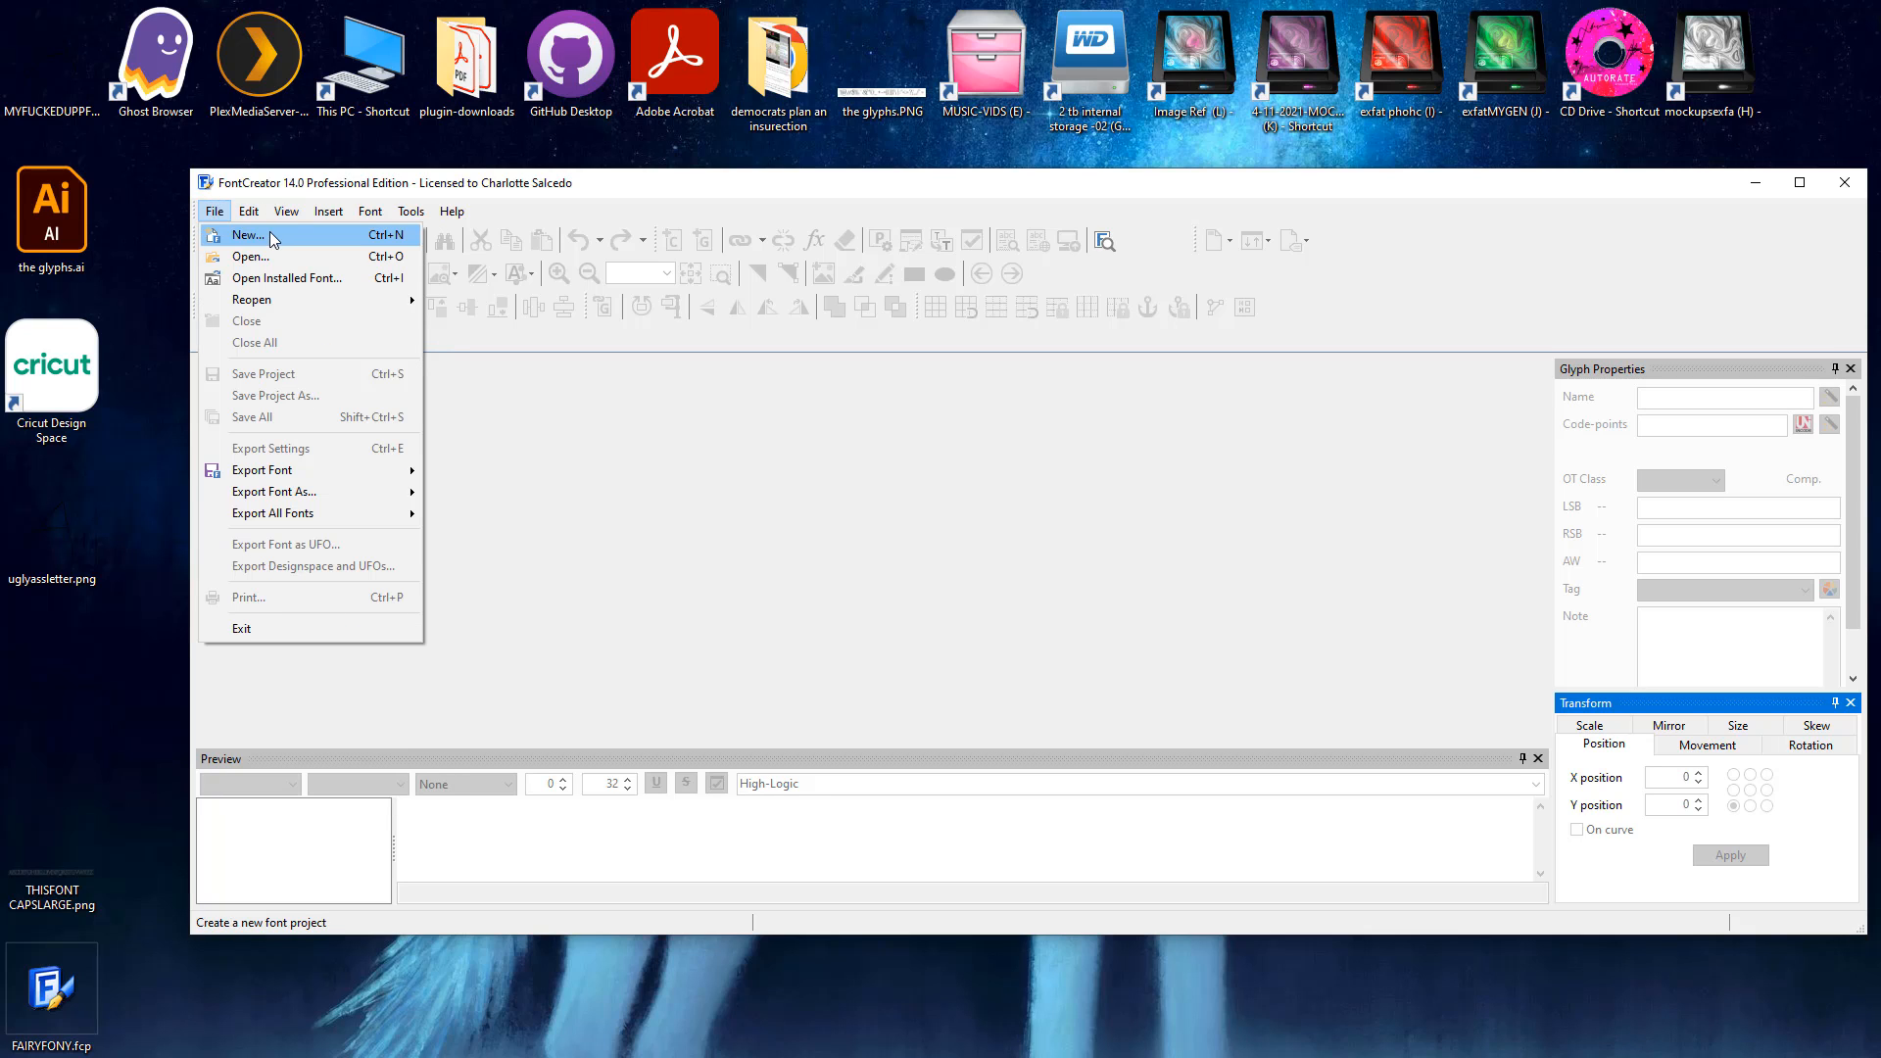
mouse_move(282, 298)
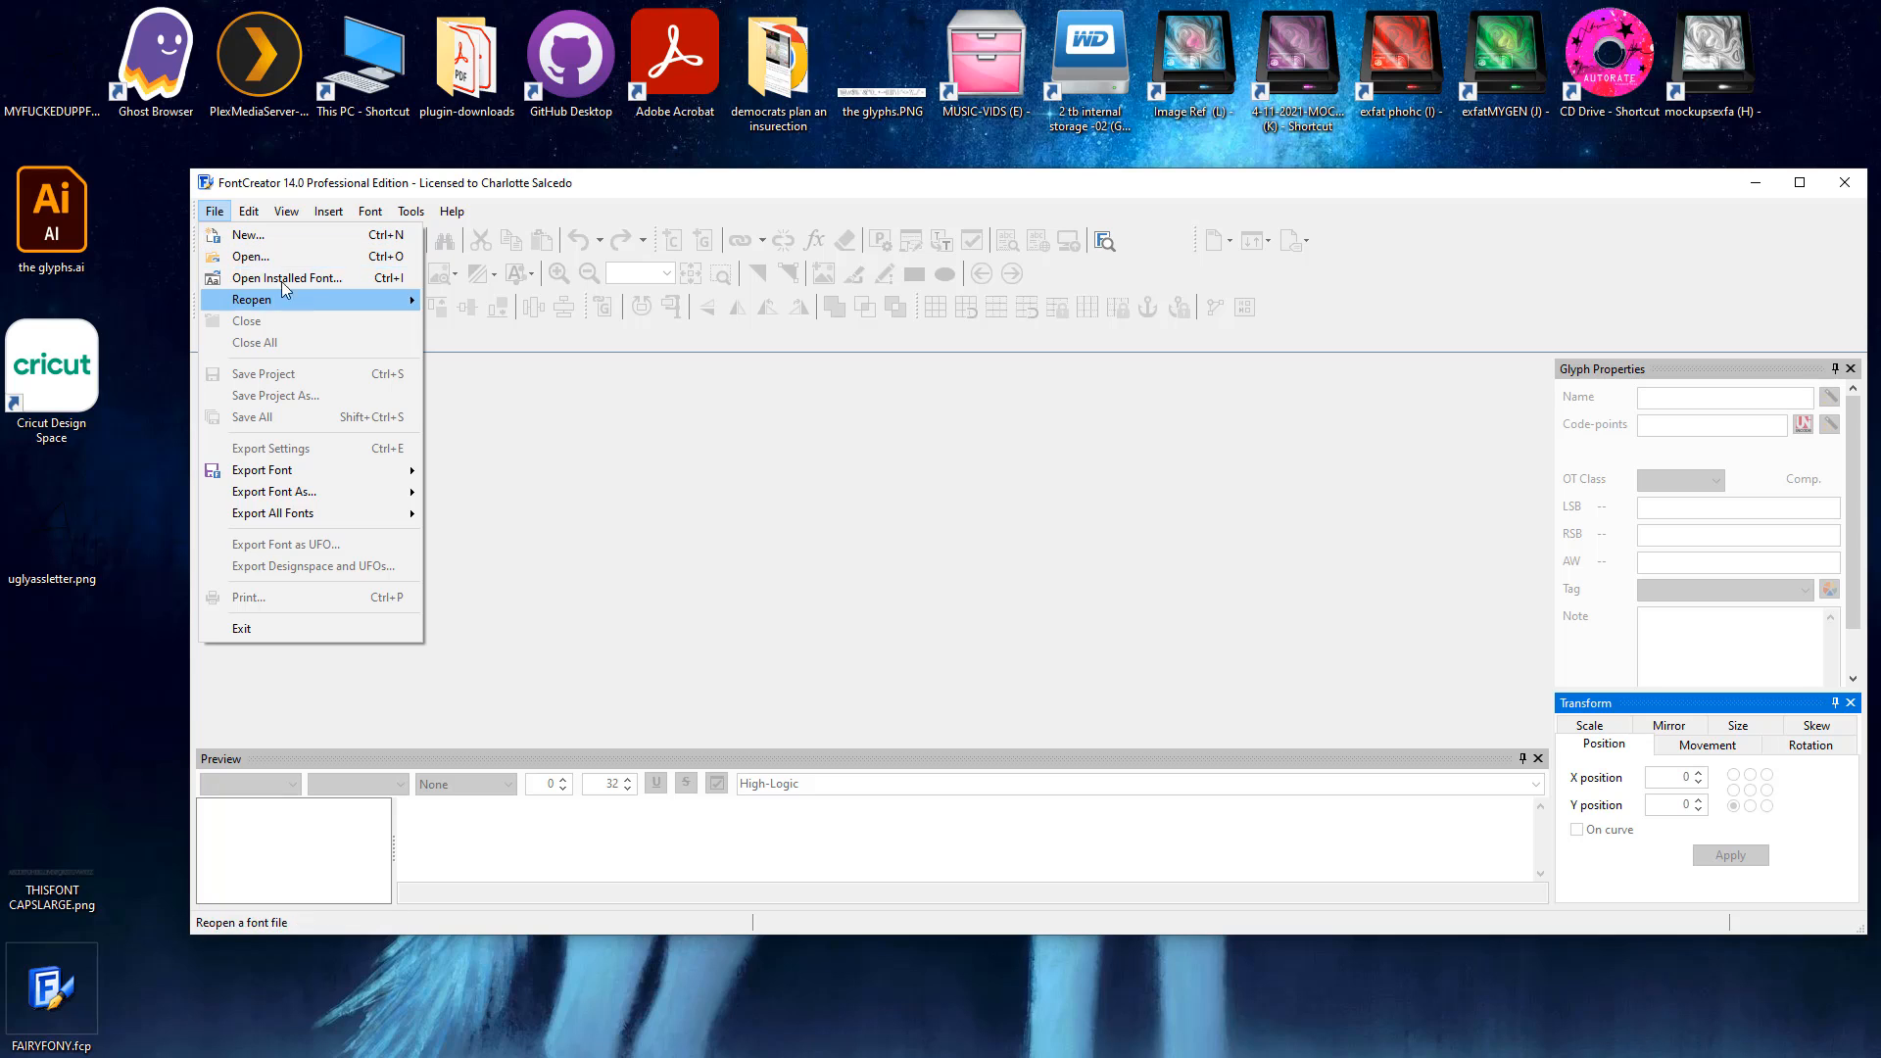
mouse_move(288, 276)
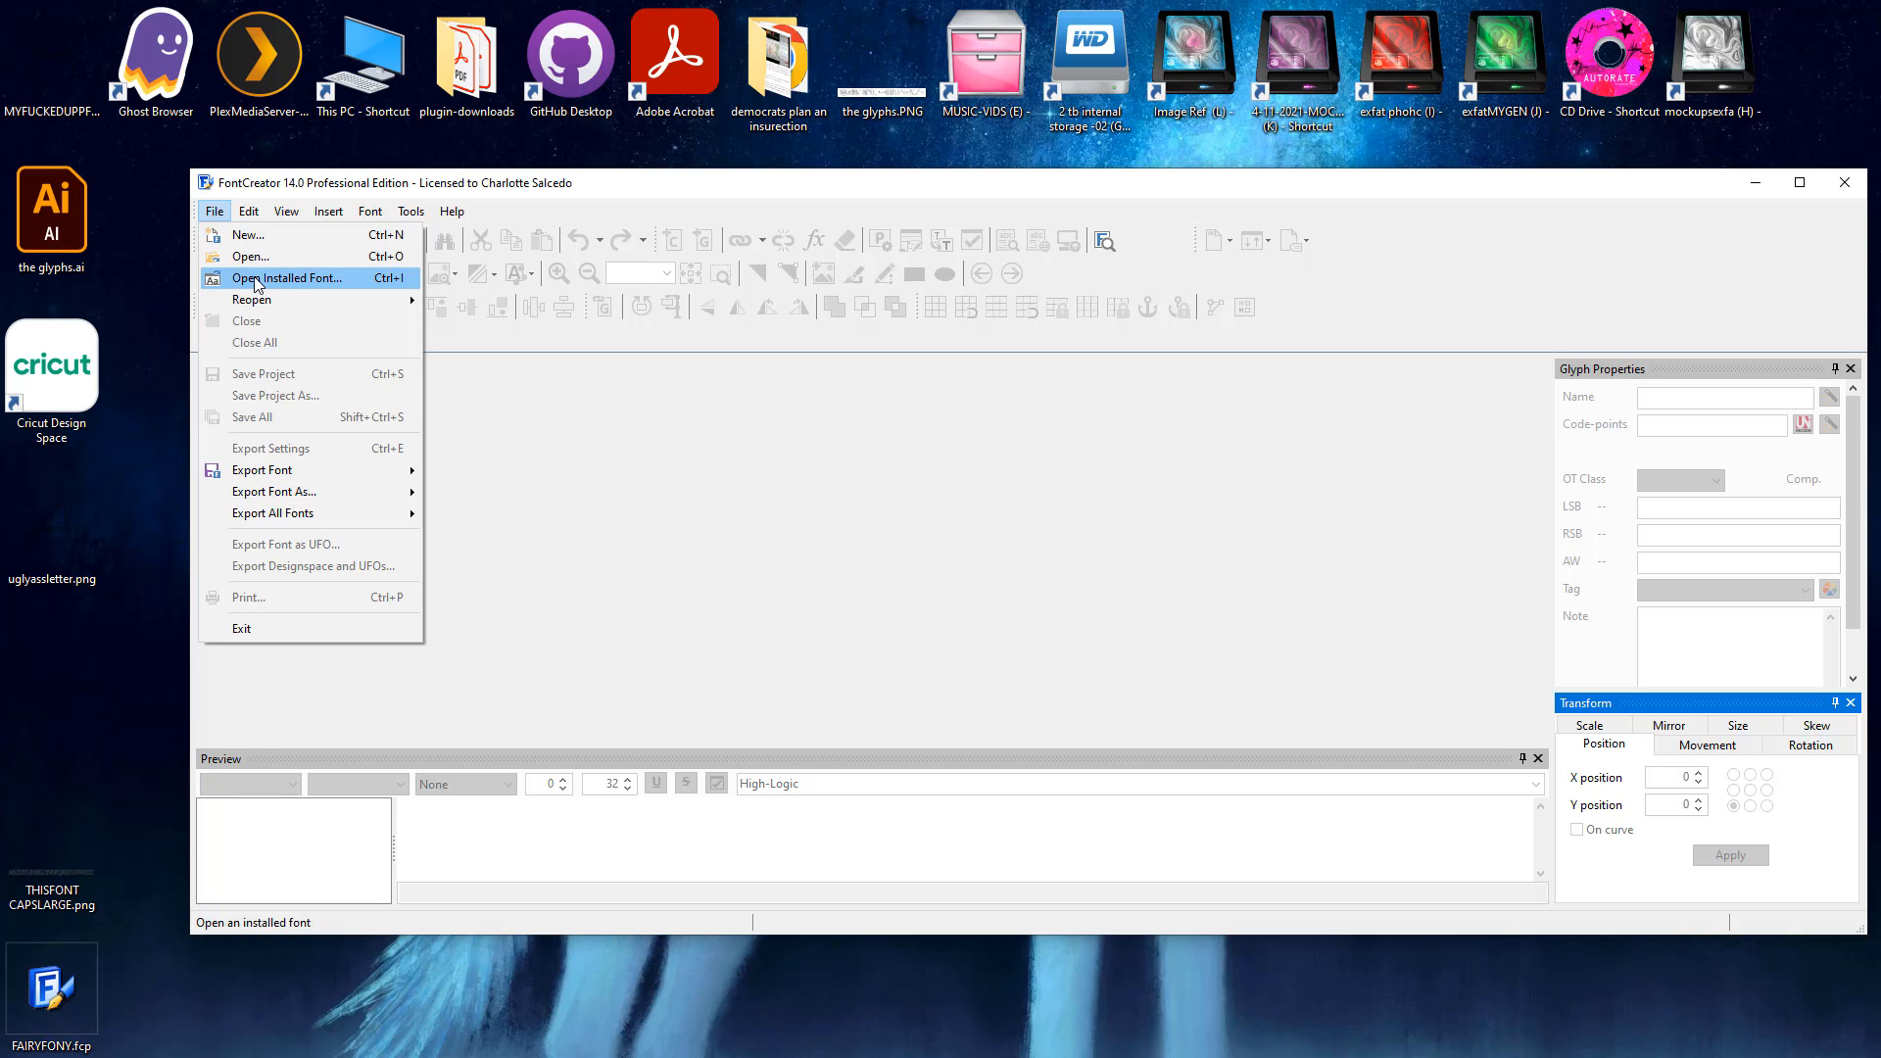
mouse_move(251, 255)
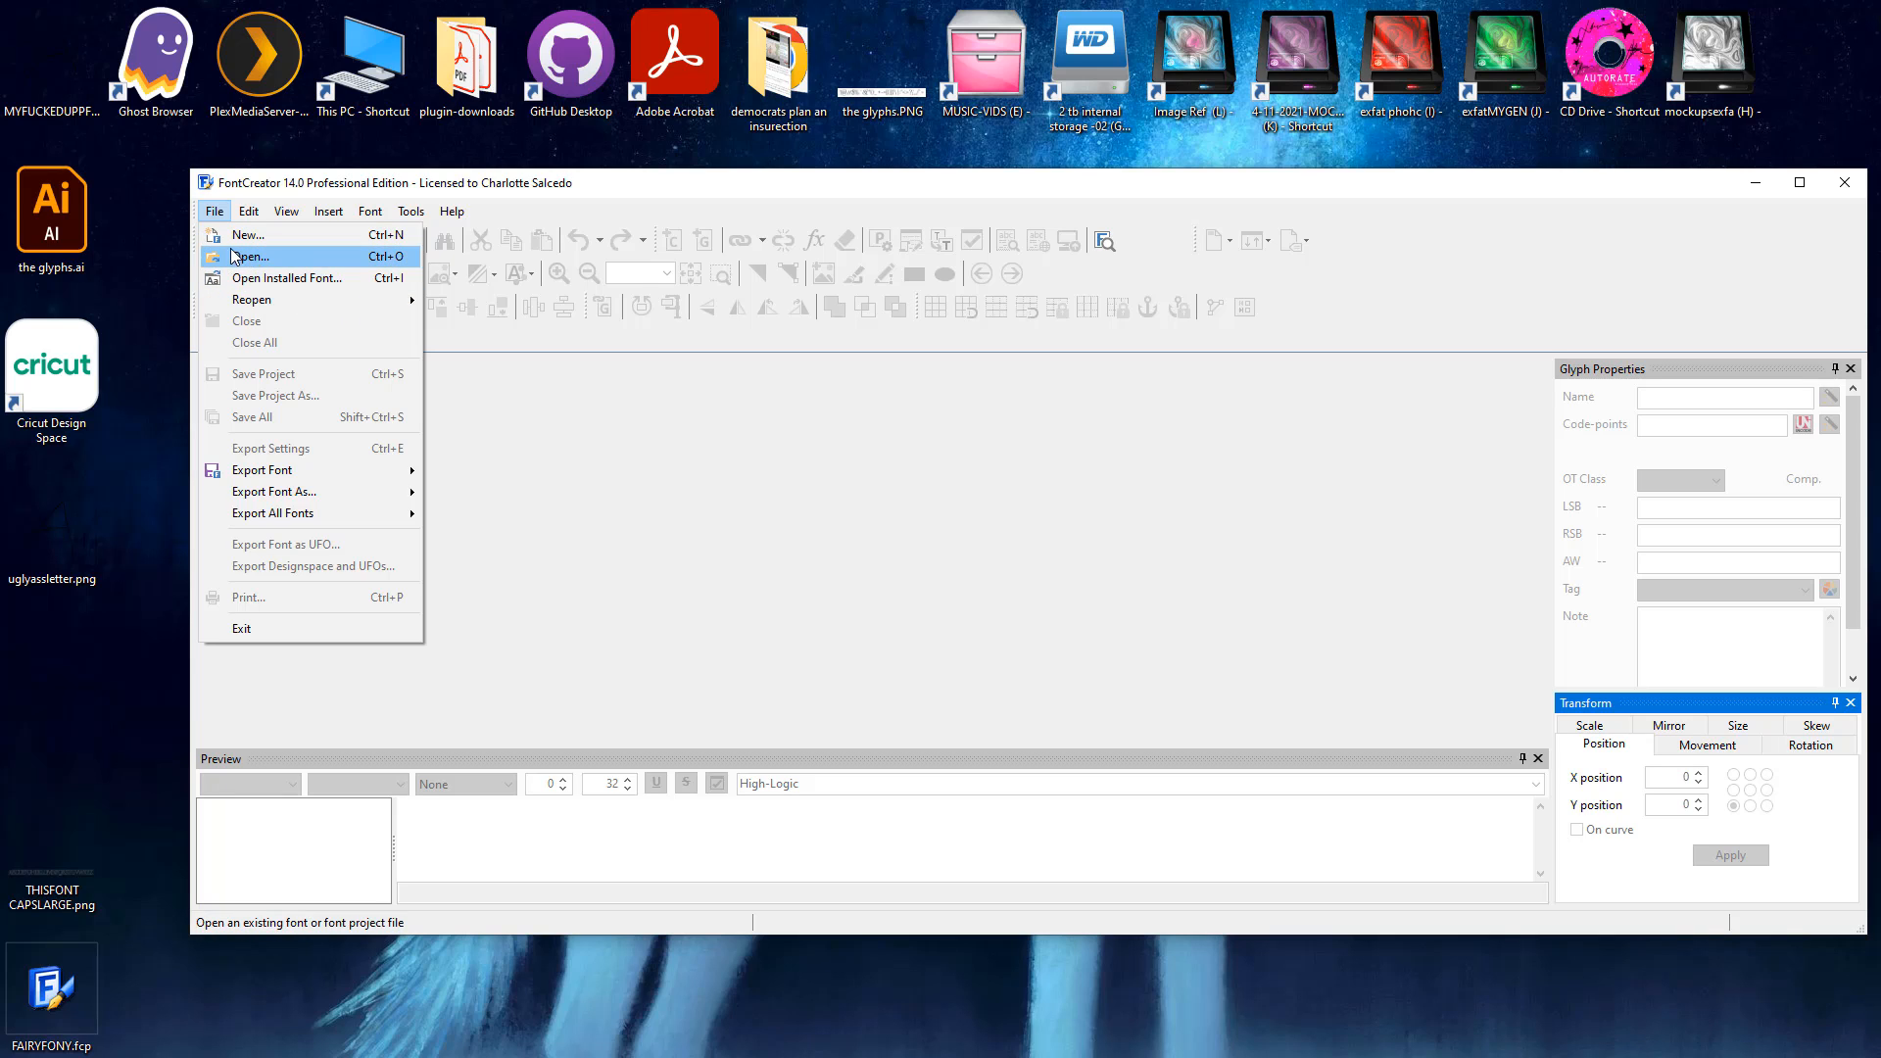
left_click(249, 254)
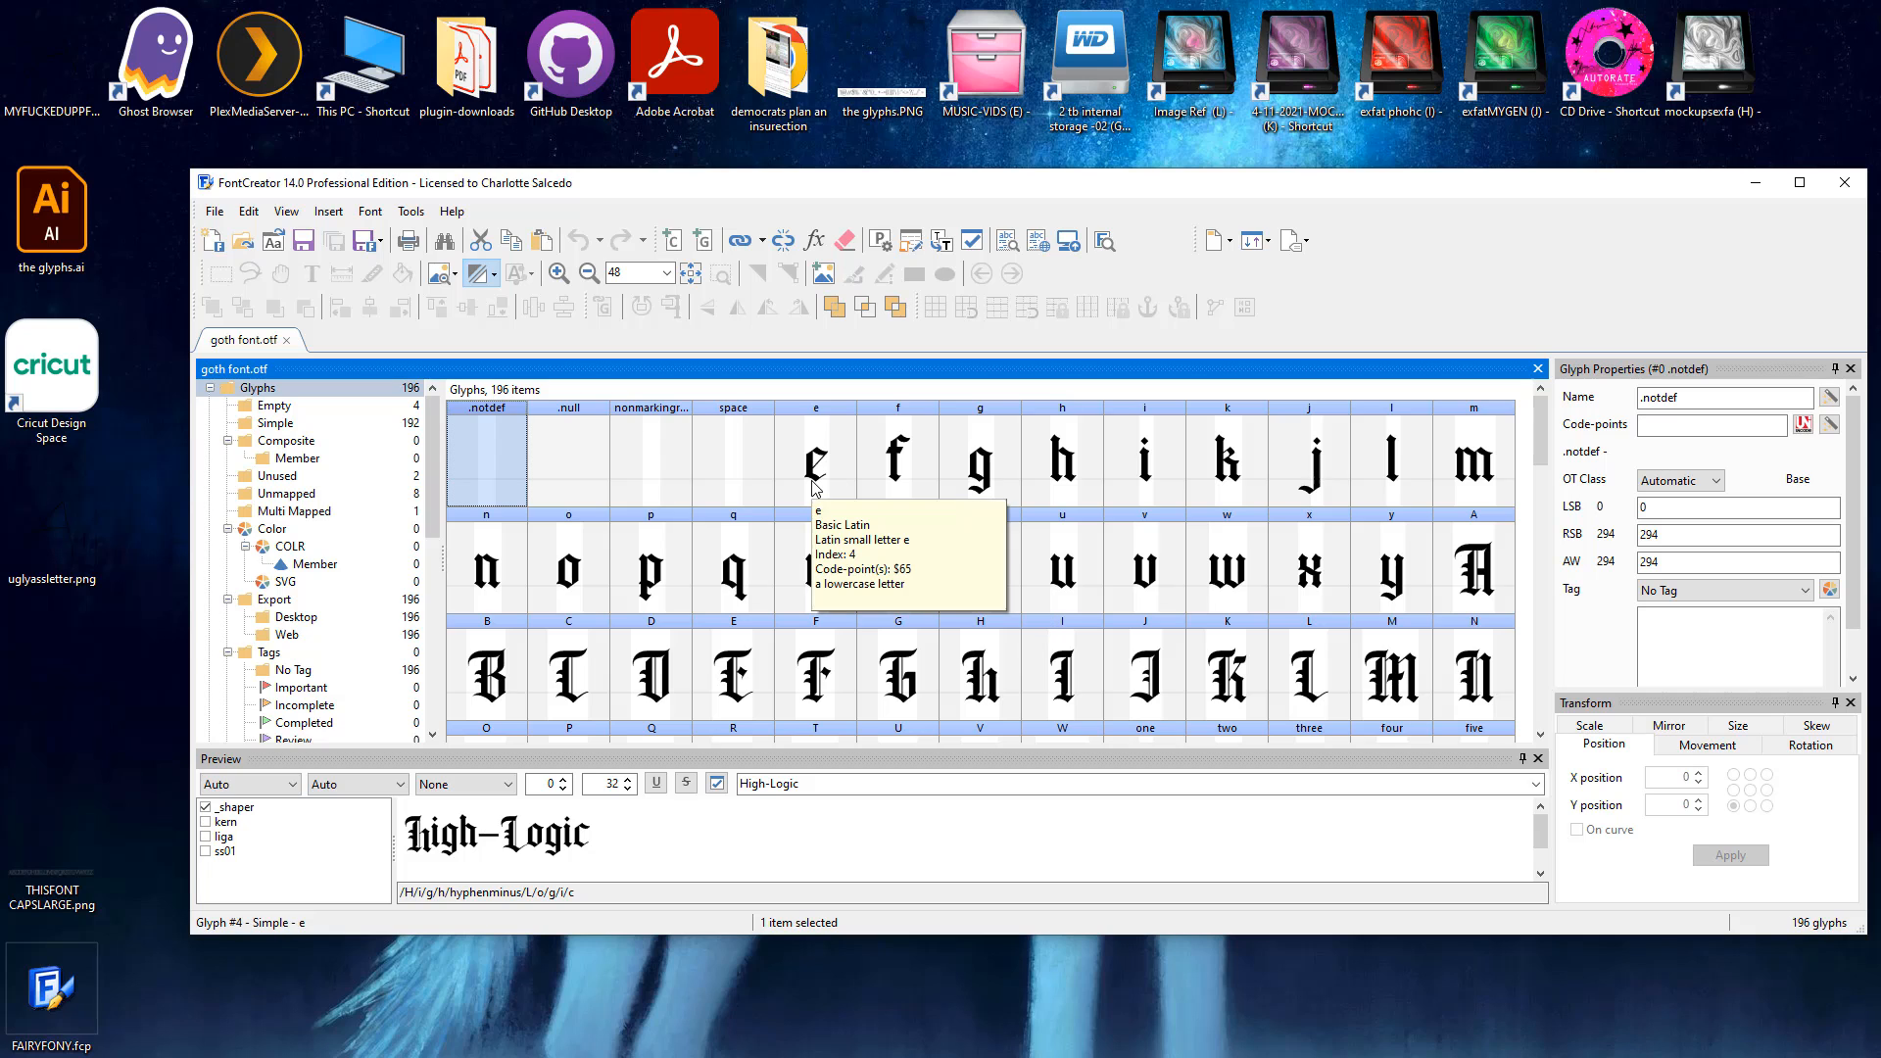
Step: Open the lowercase e glyph for editing and bring up Font Properties showing family Wilson wells
double_click(815, 458)
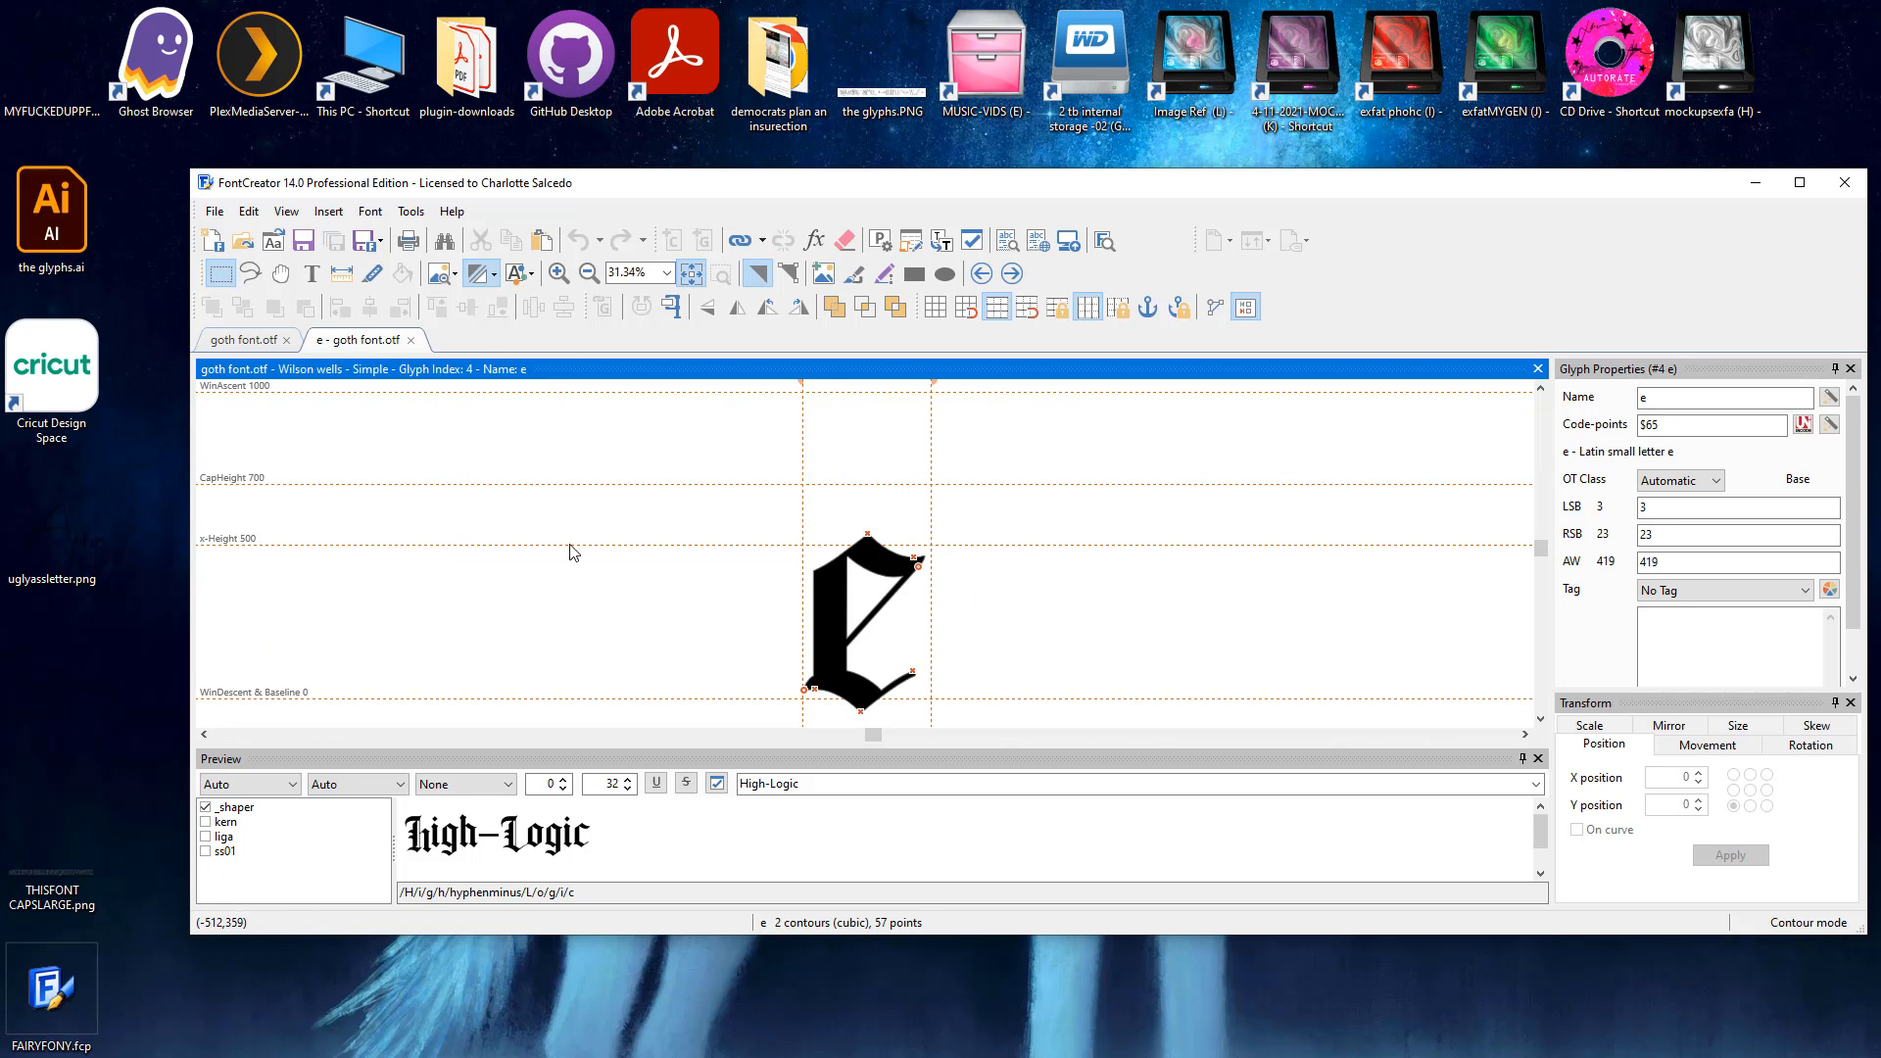
mouse_move(874, 522)
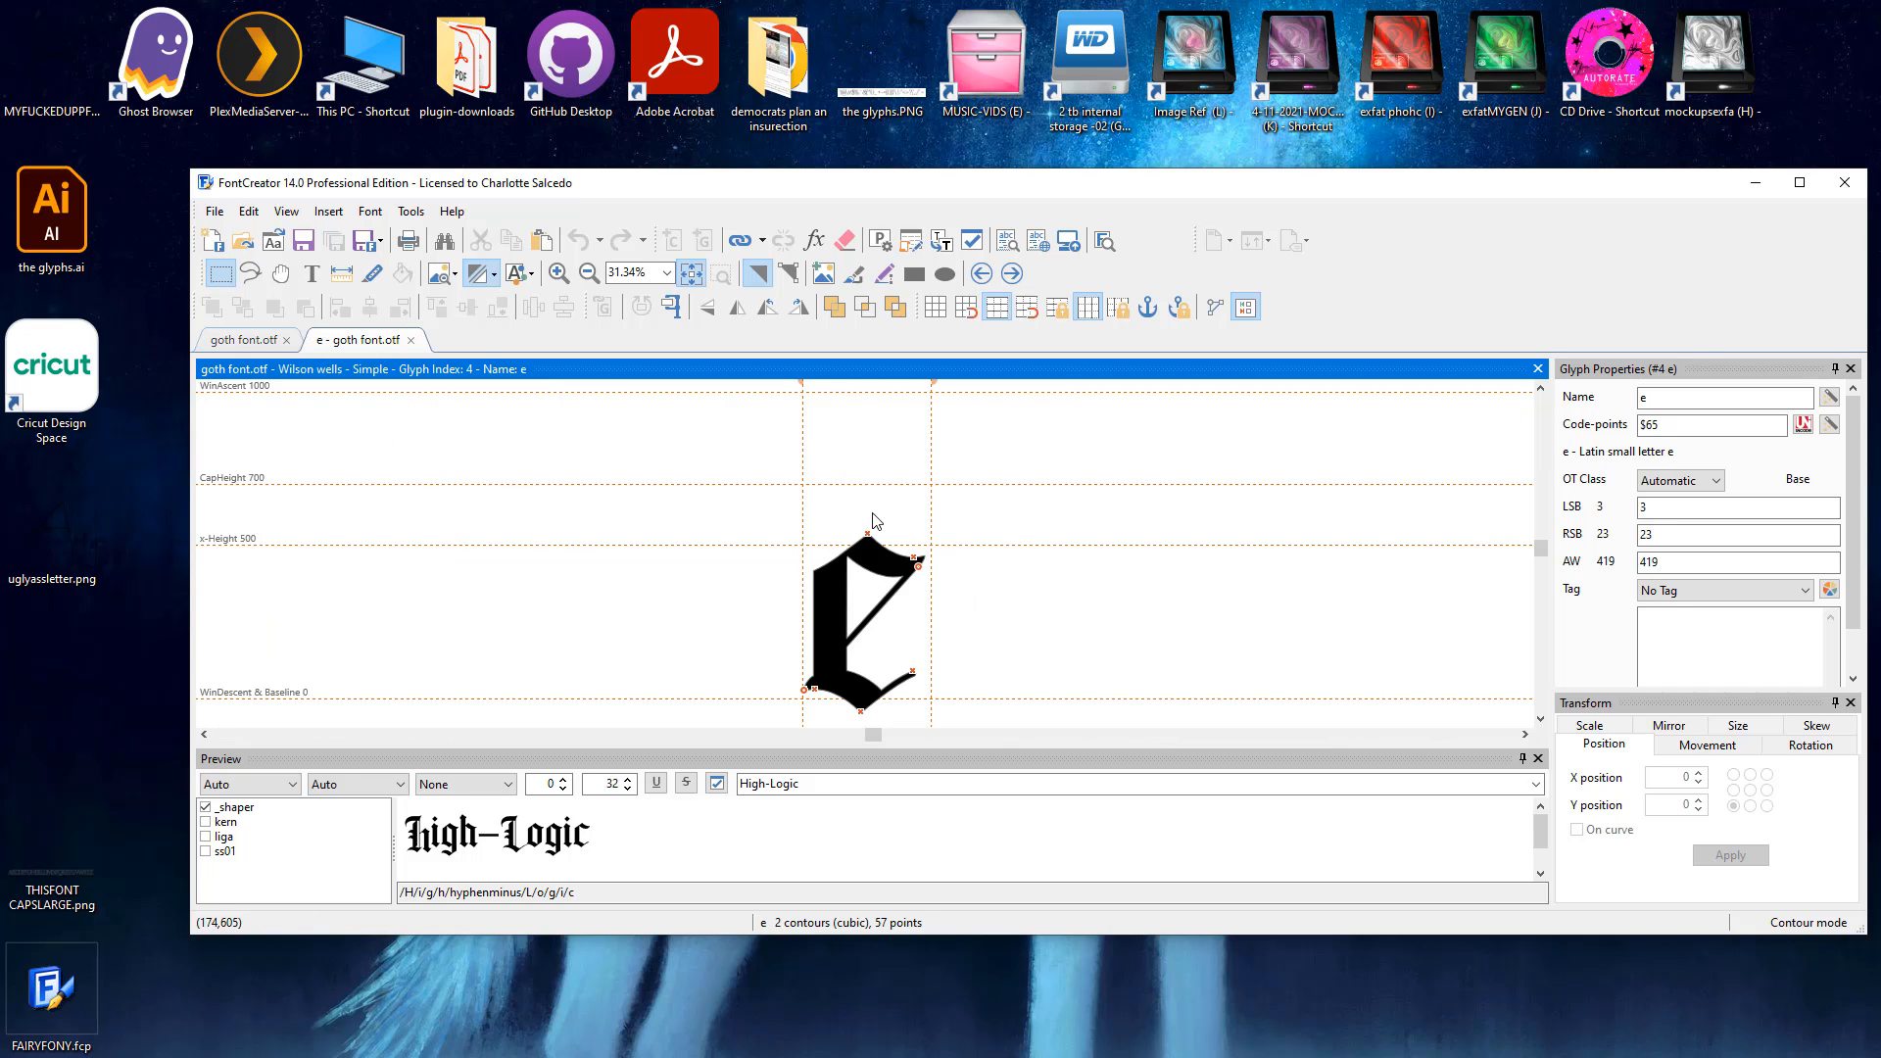
mouse_move(309, 500)
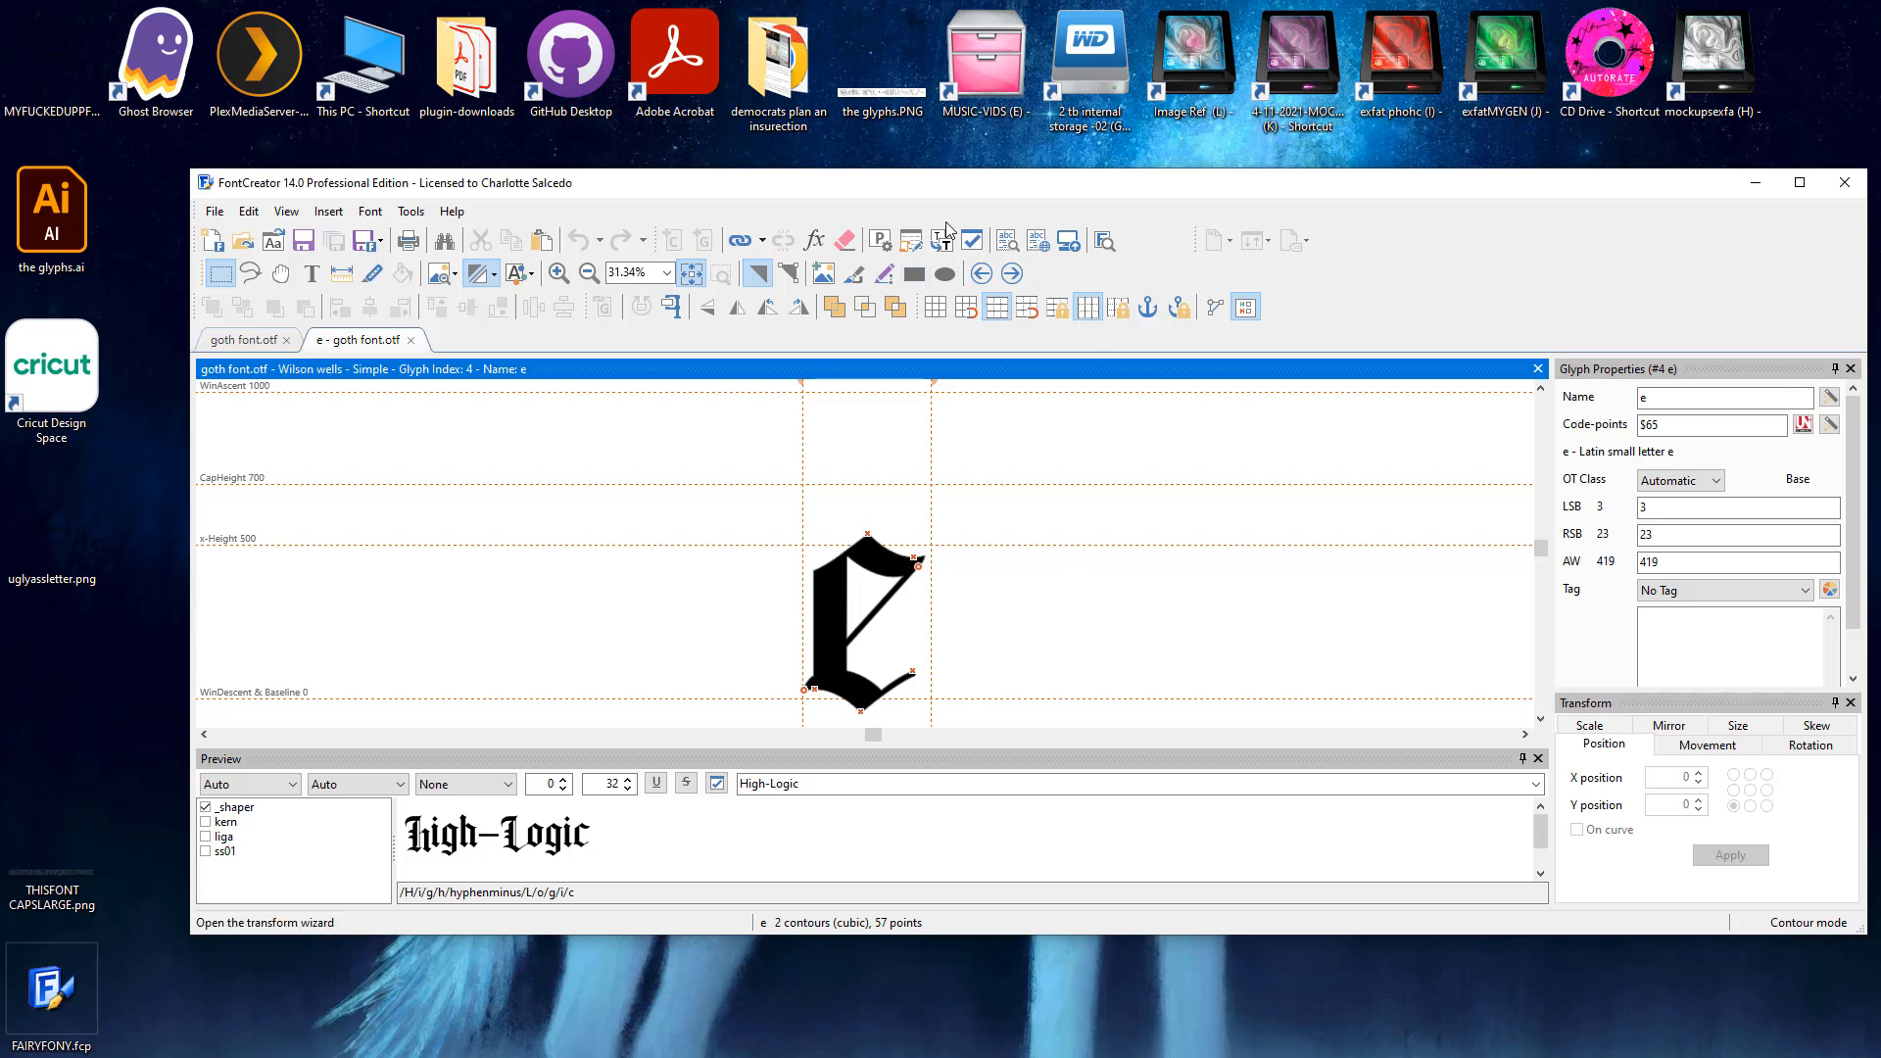
left_click(370, 212)
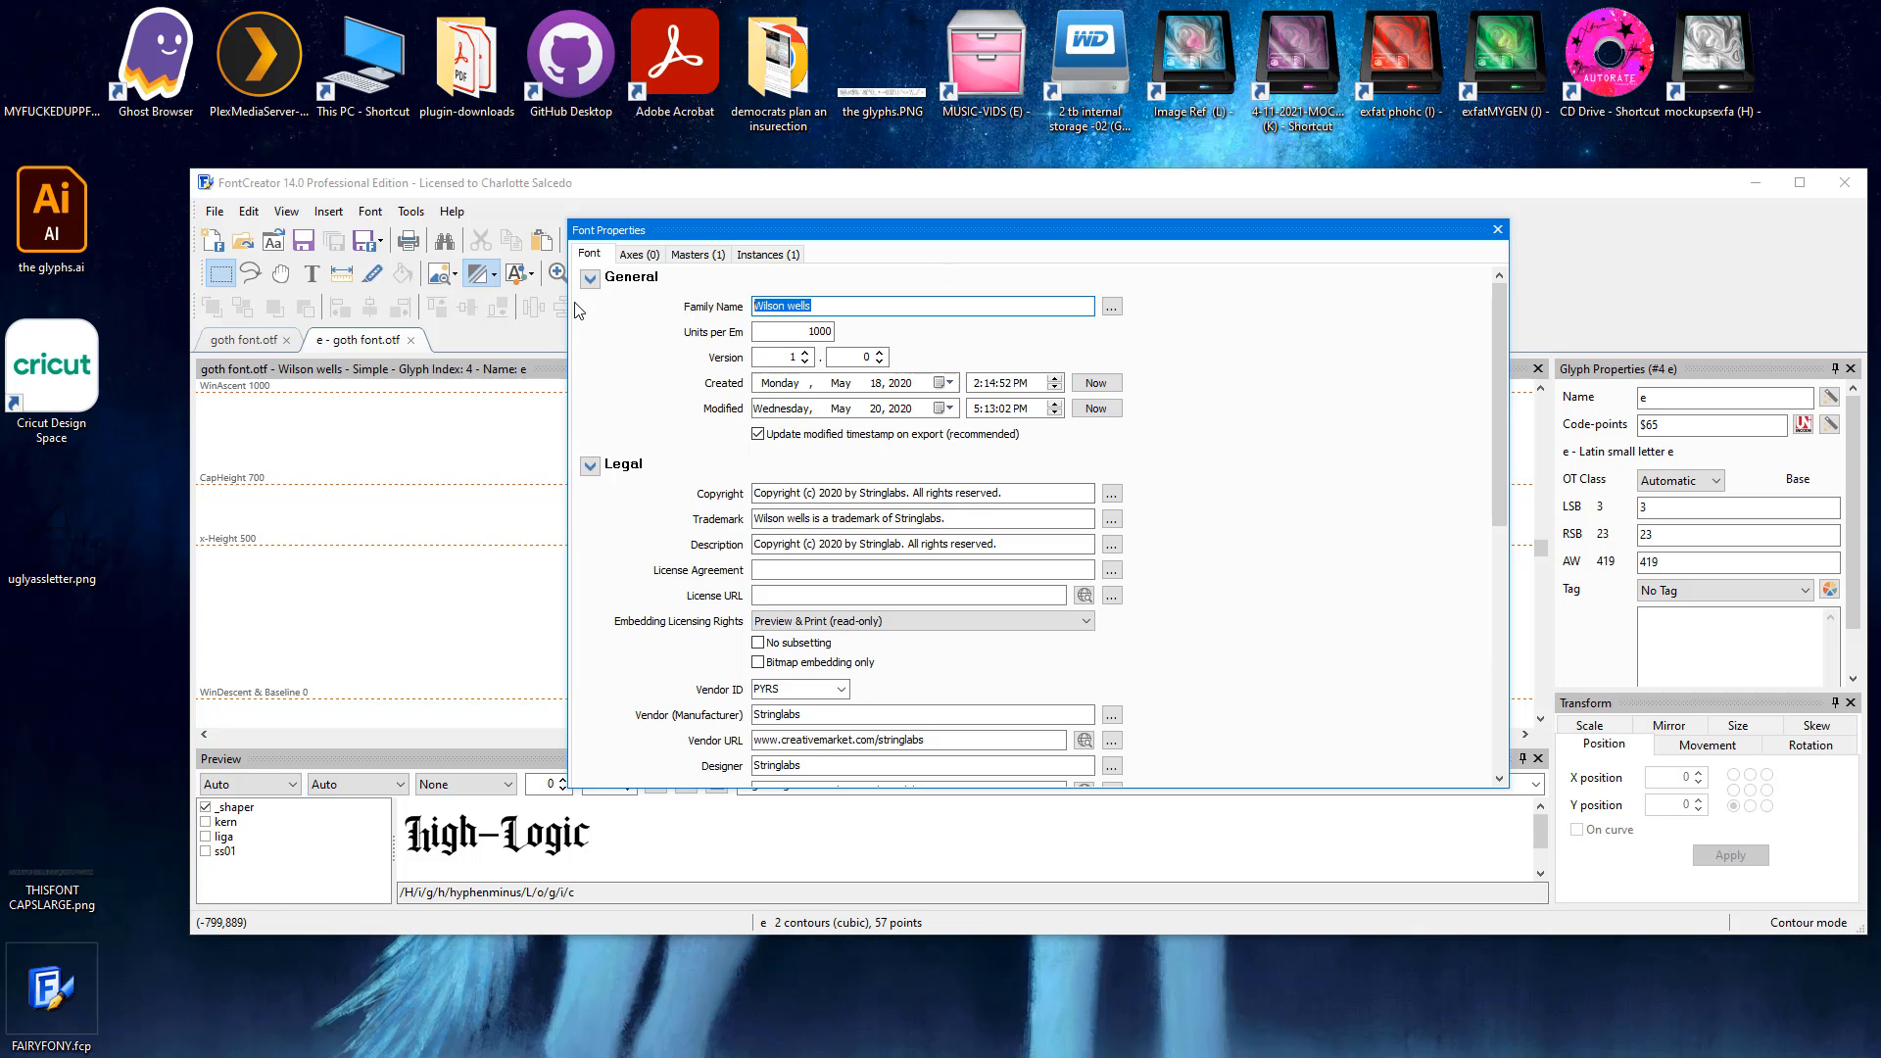
Step: Replace the Family Name 'Wilson wells' with 'Reputation' and review the Masters settings
type("Reputation")
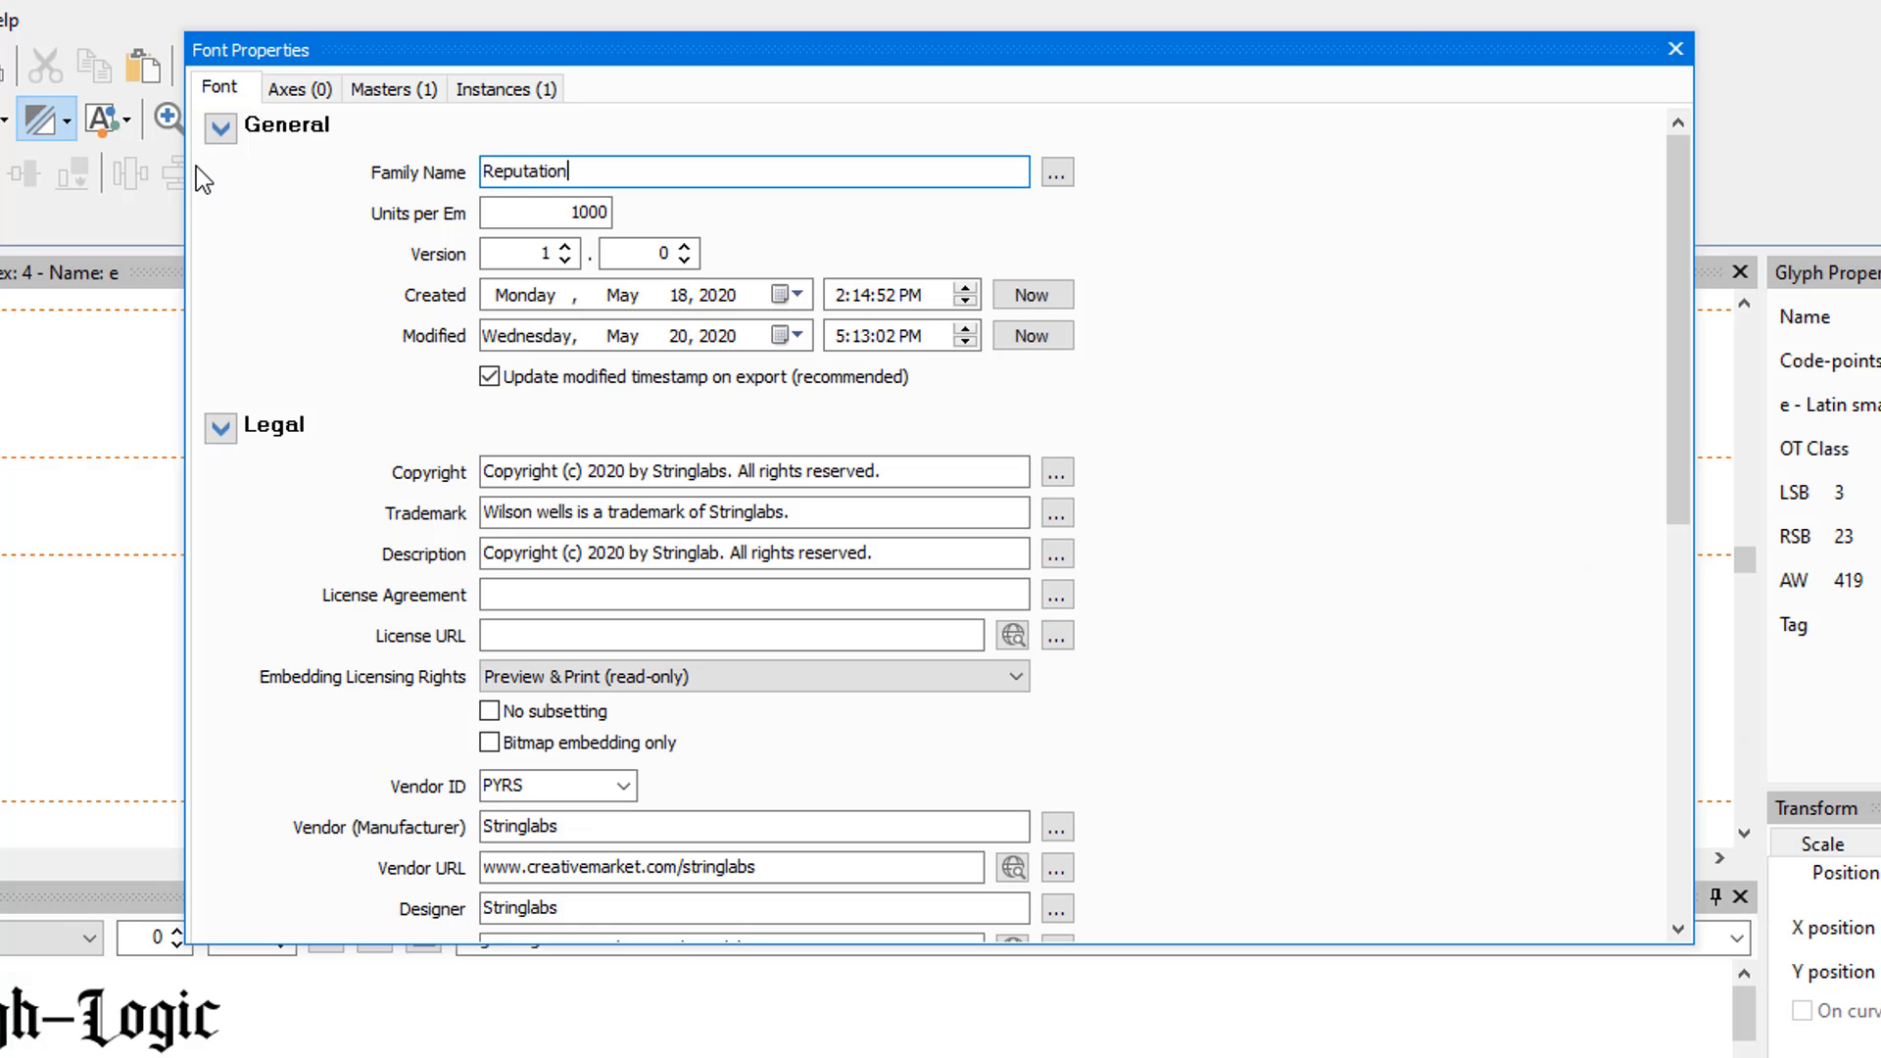
scroll("down", 3)
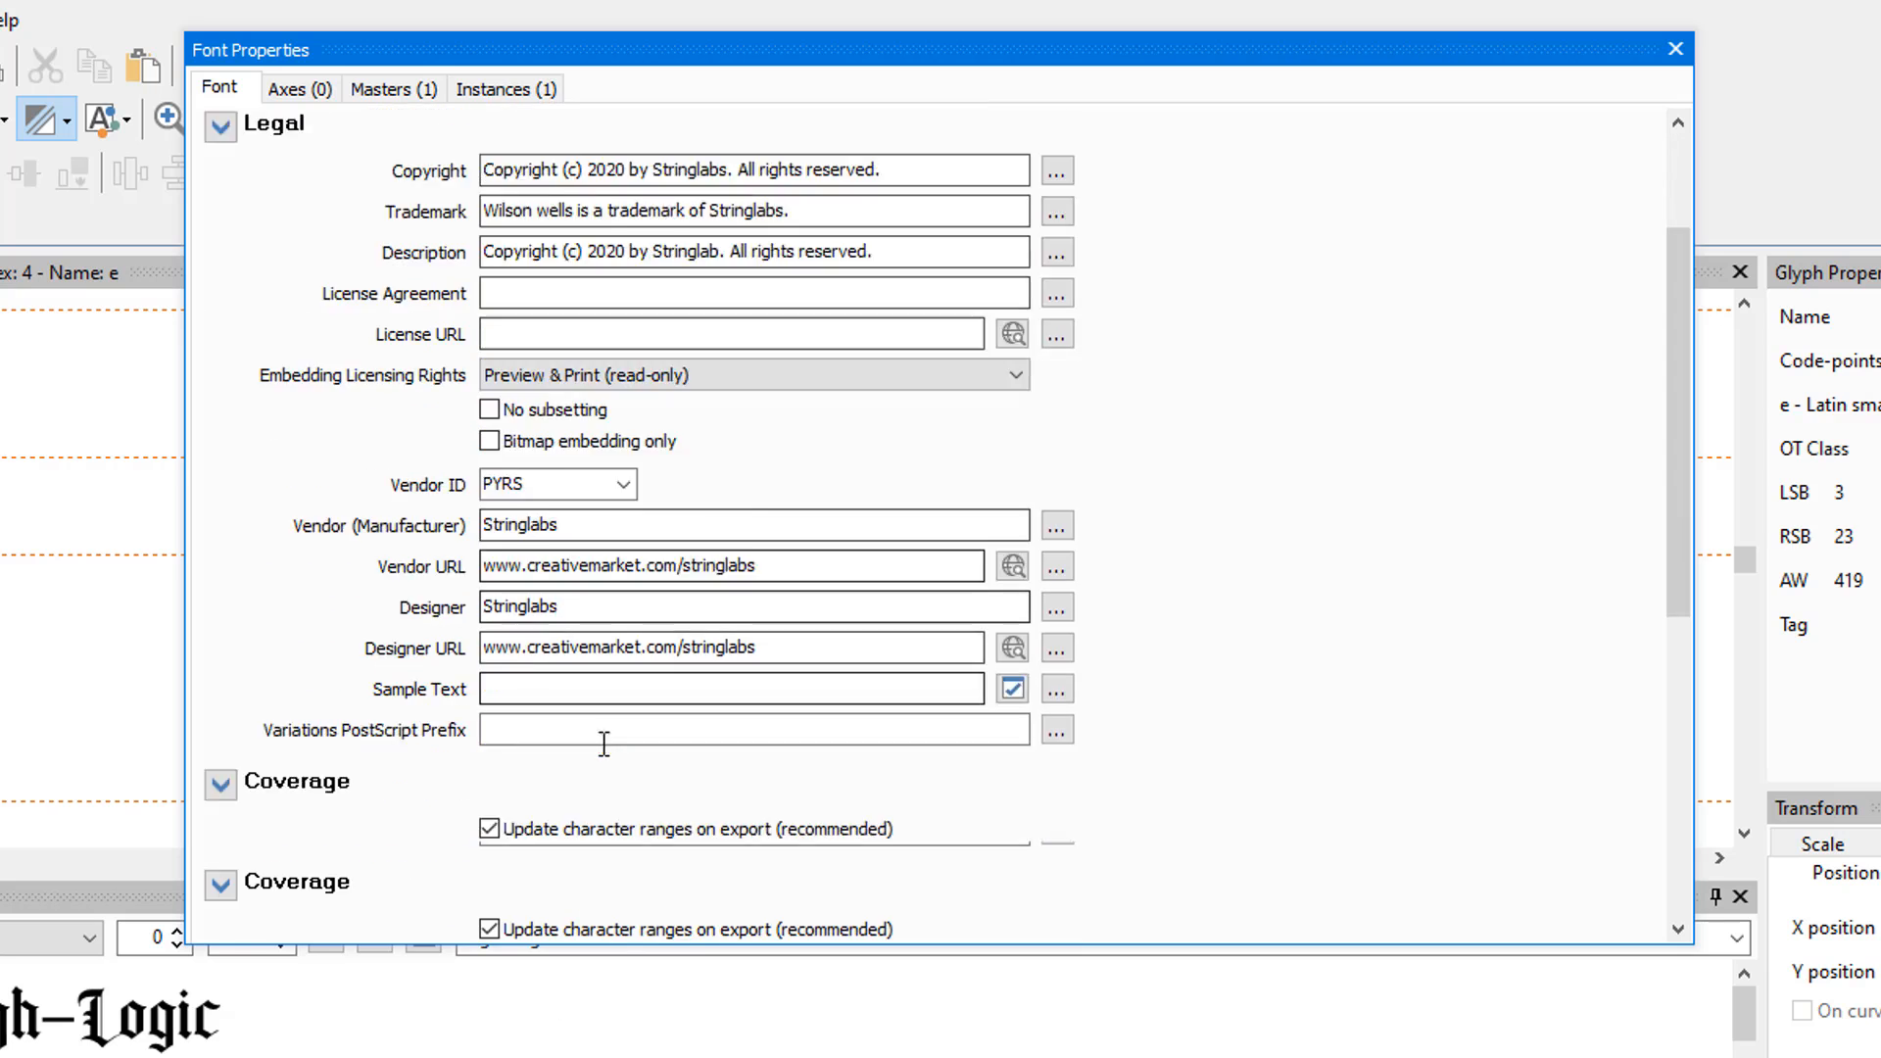
scroll("down", 3)
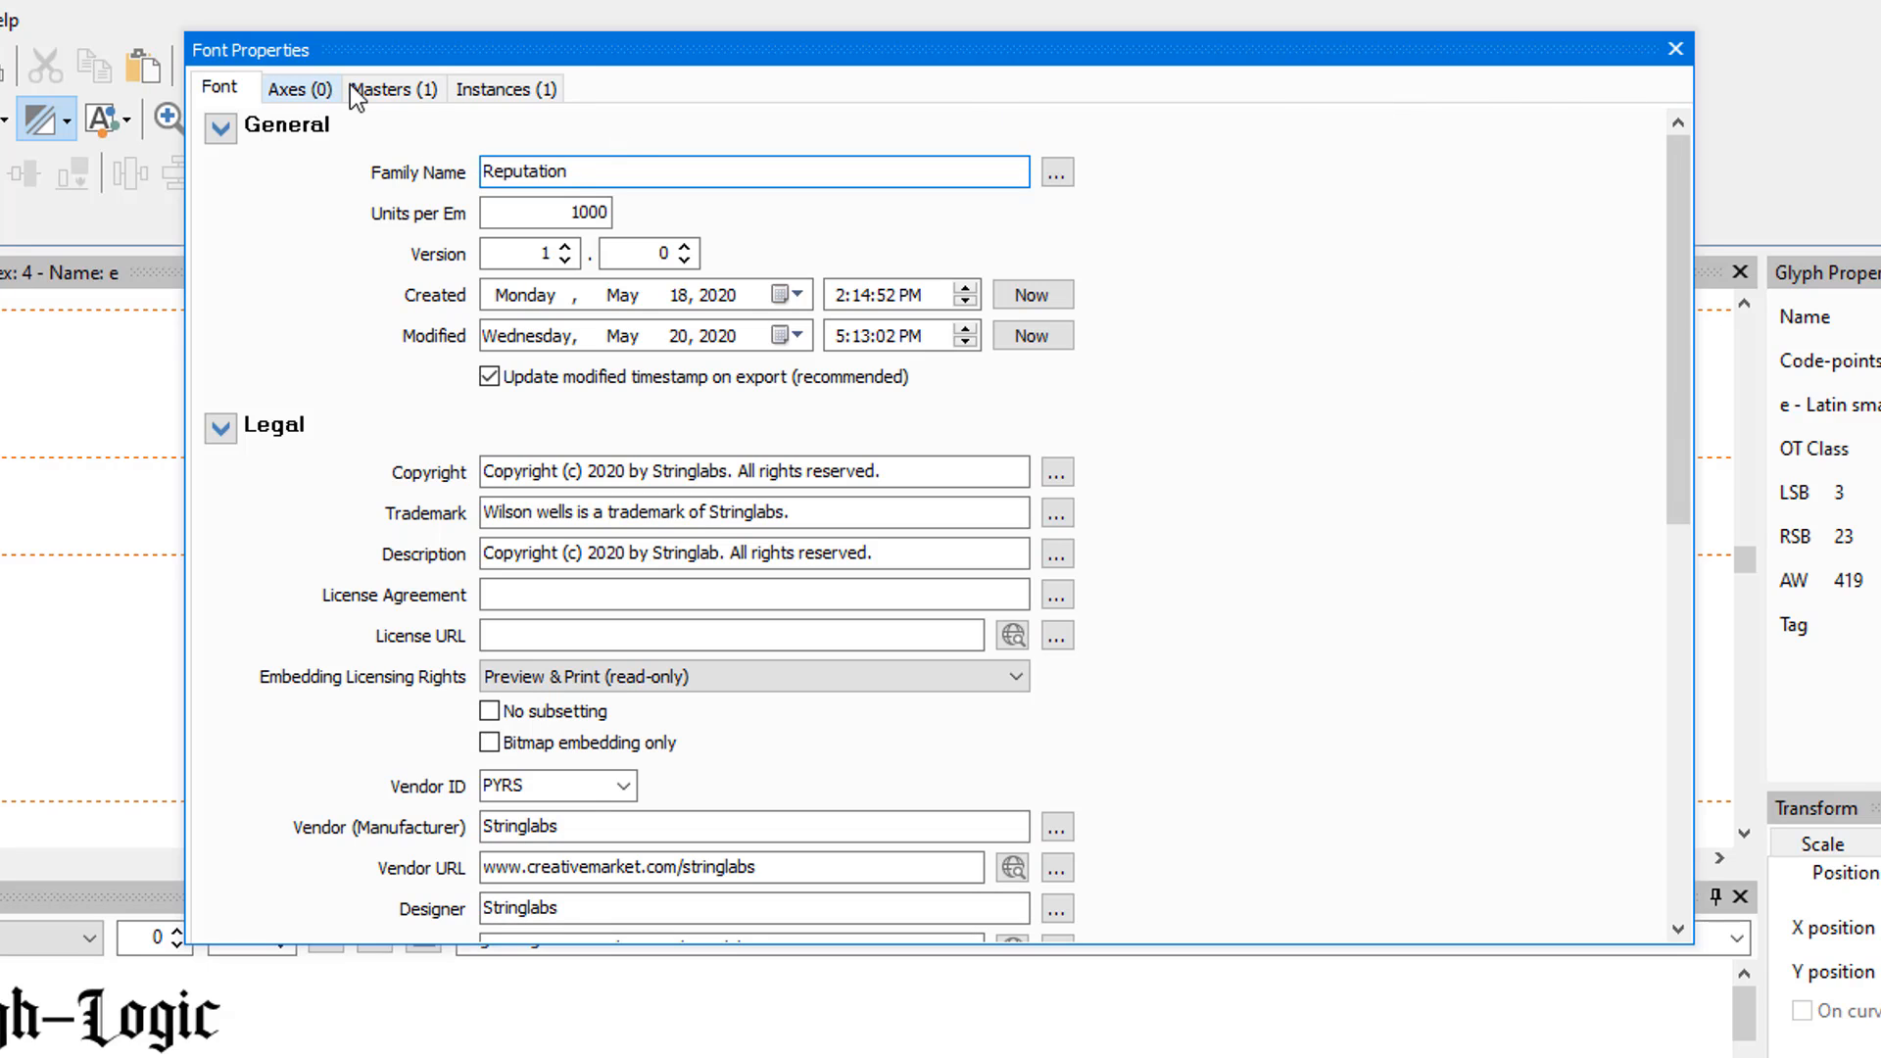
left_click(392, 88)
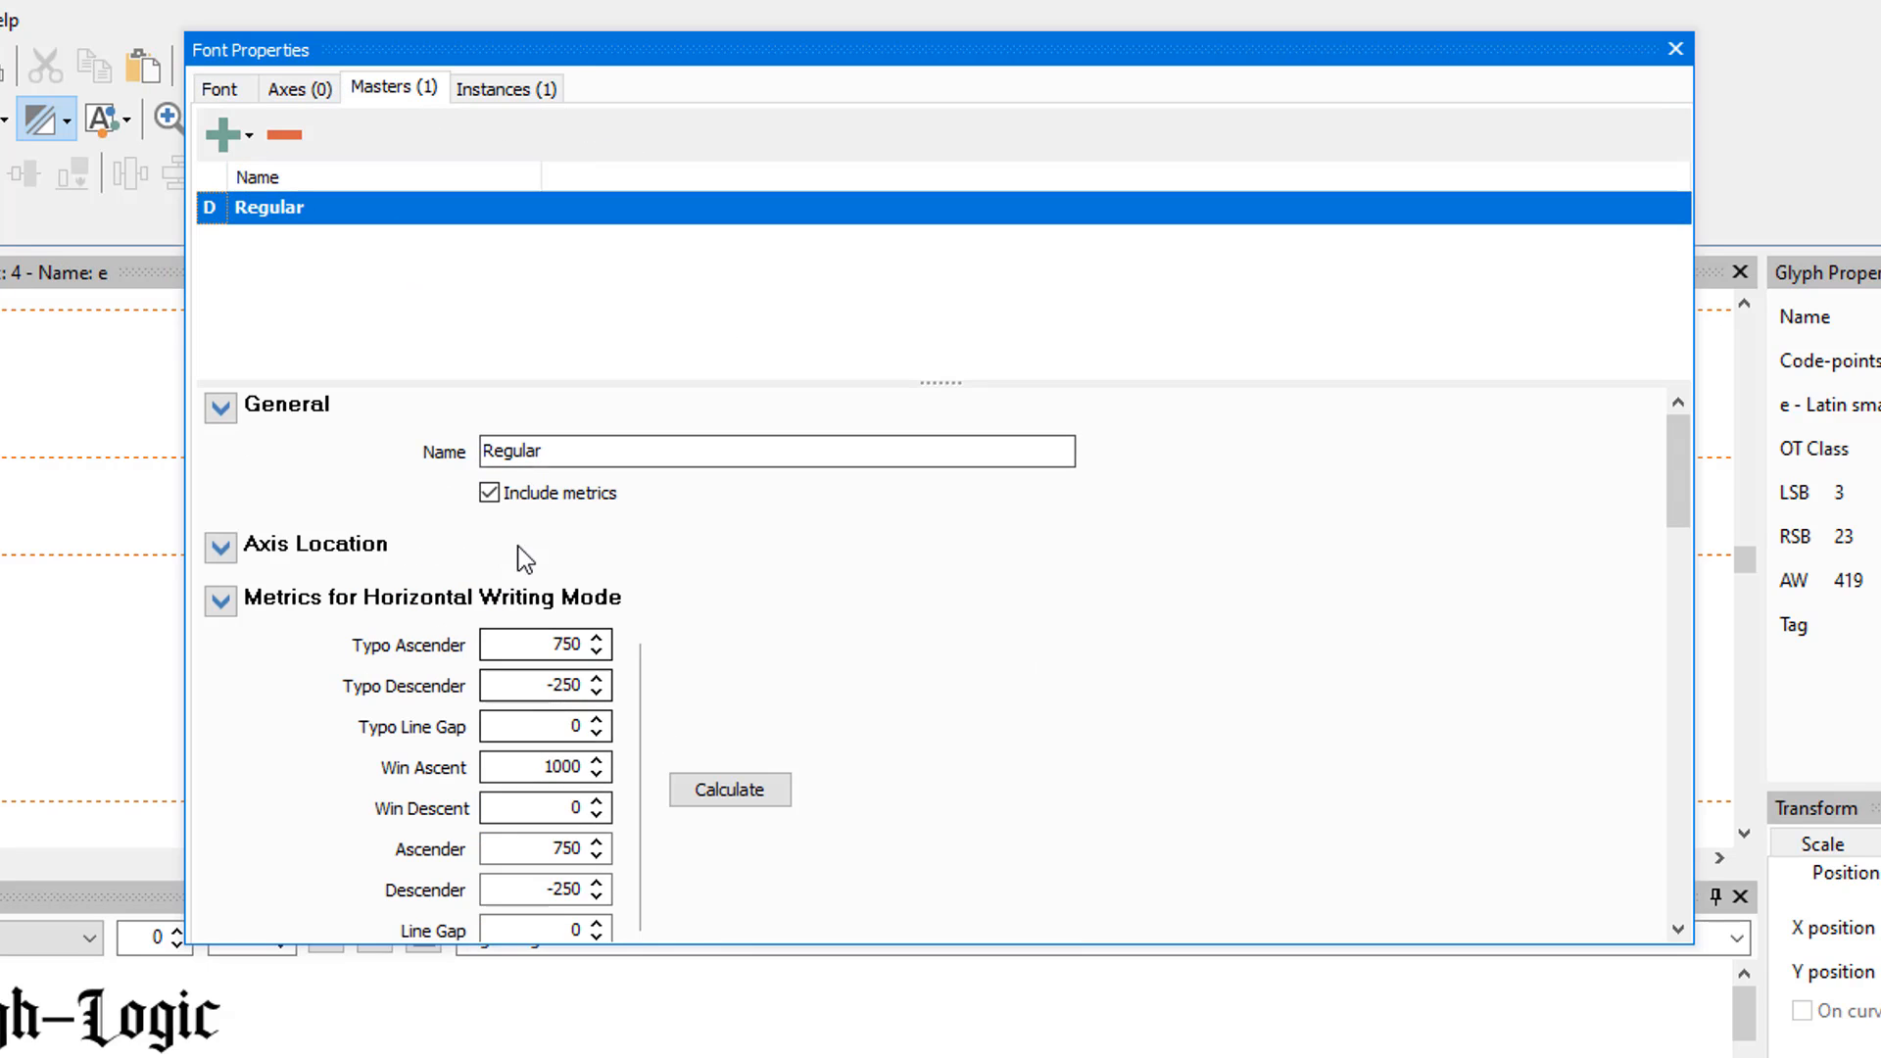
scroll("down", 3)
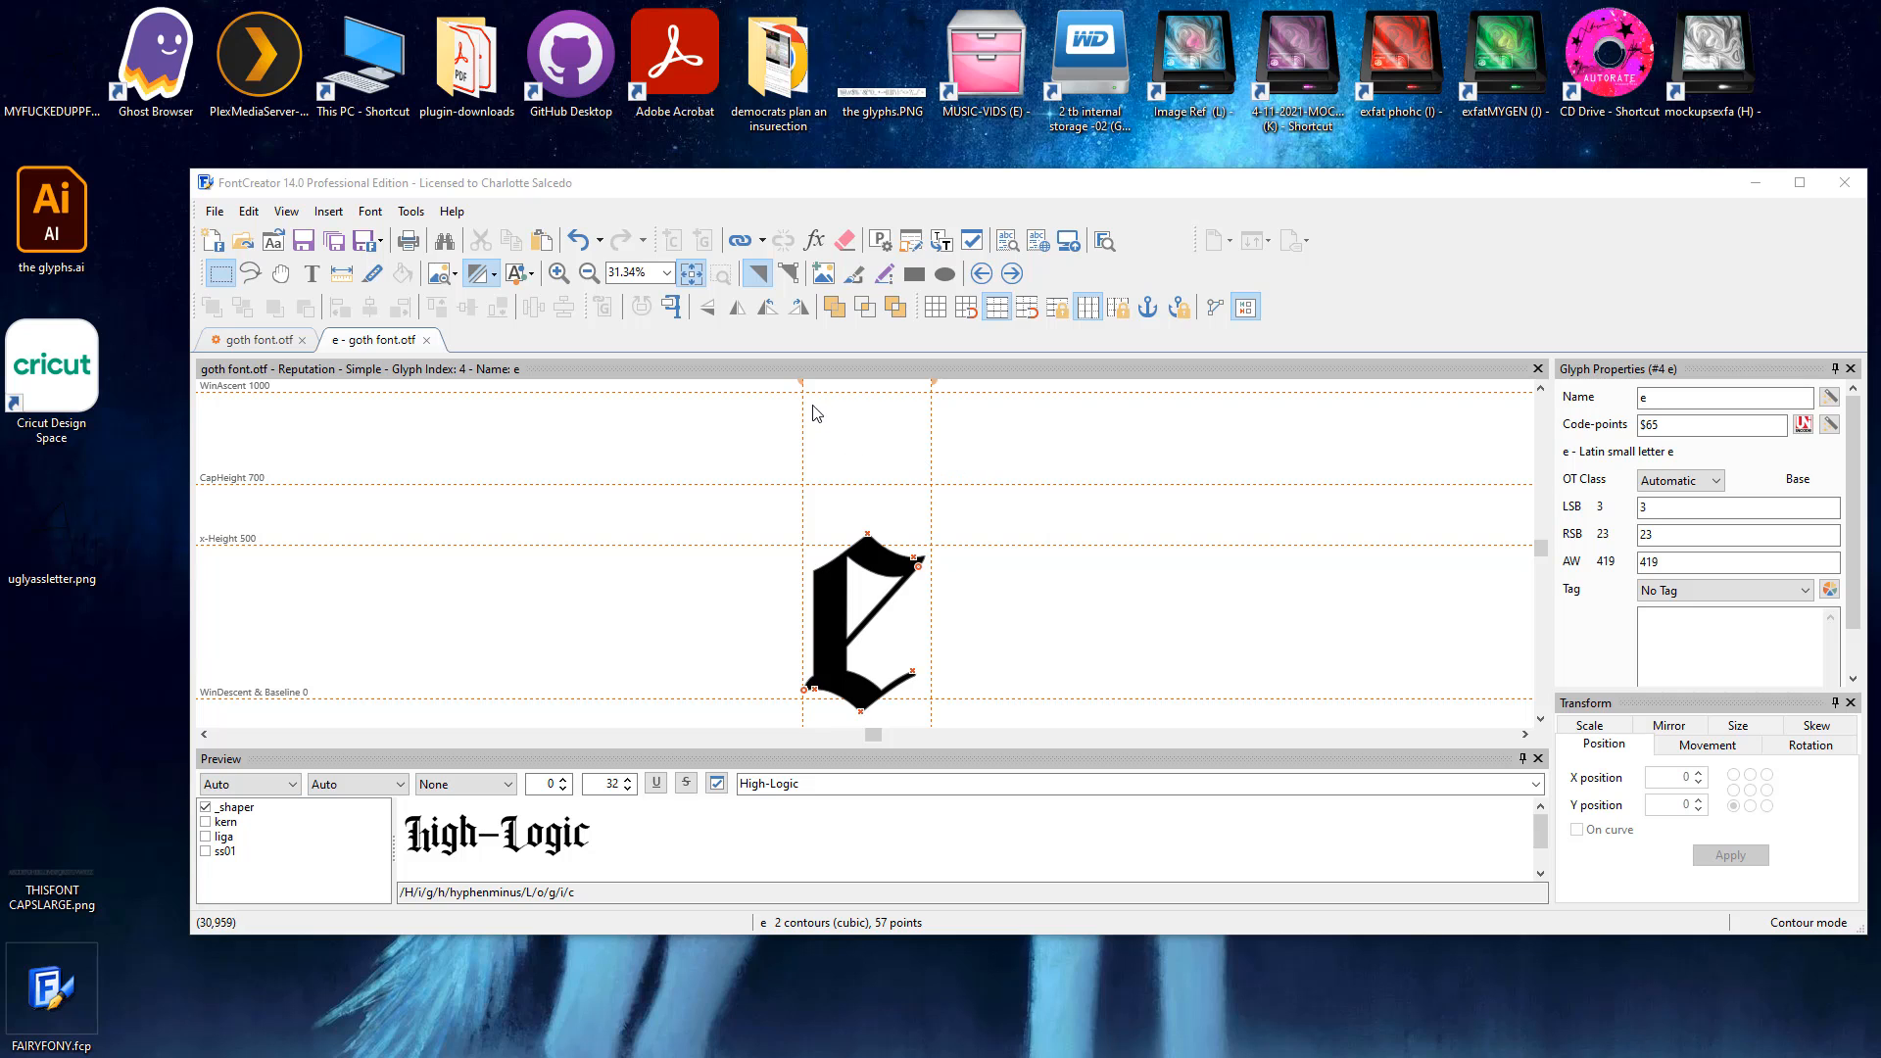
left_click(214, 210)
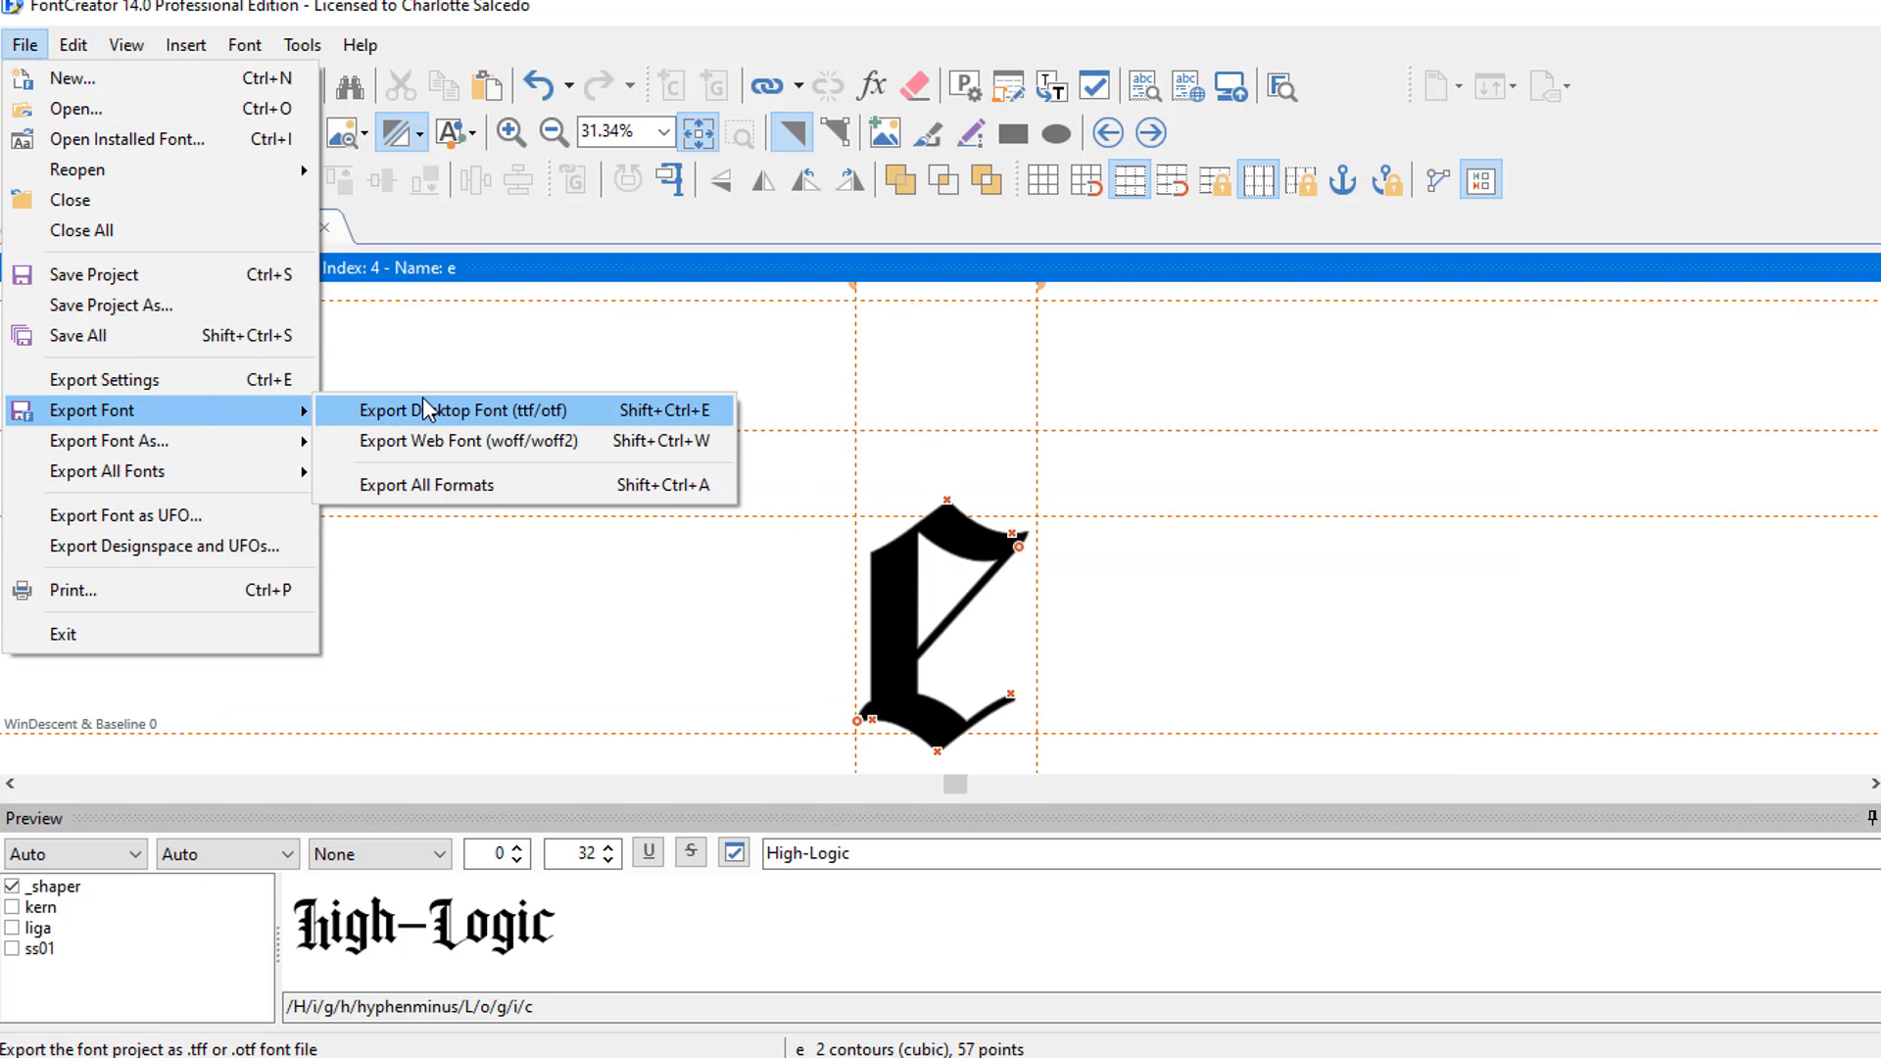
mouse_move(468, 441)
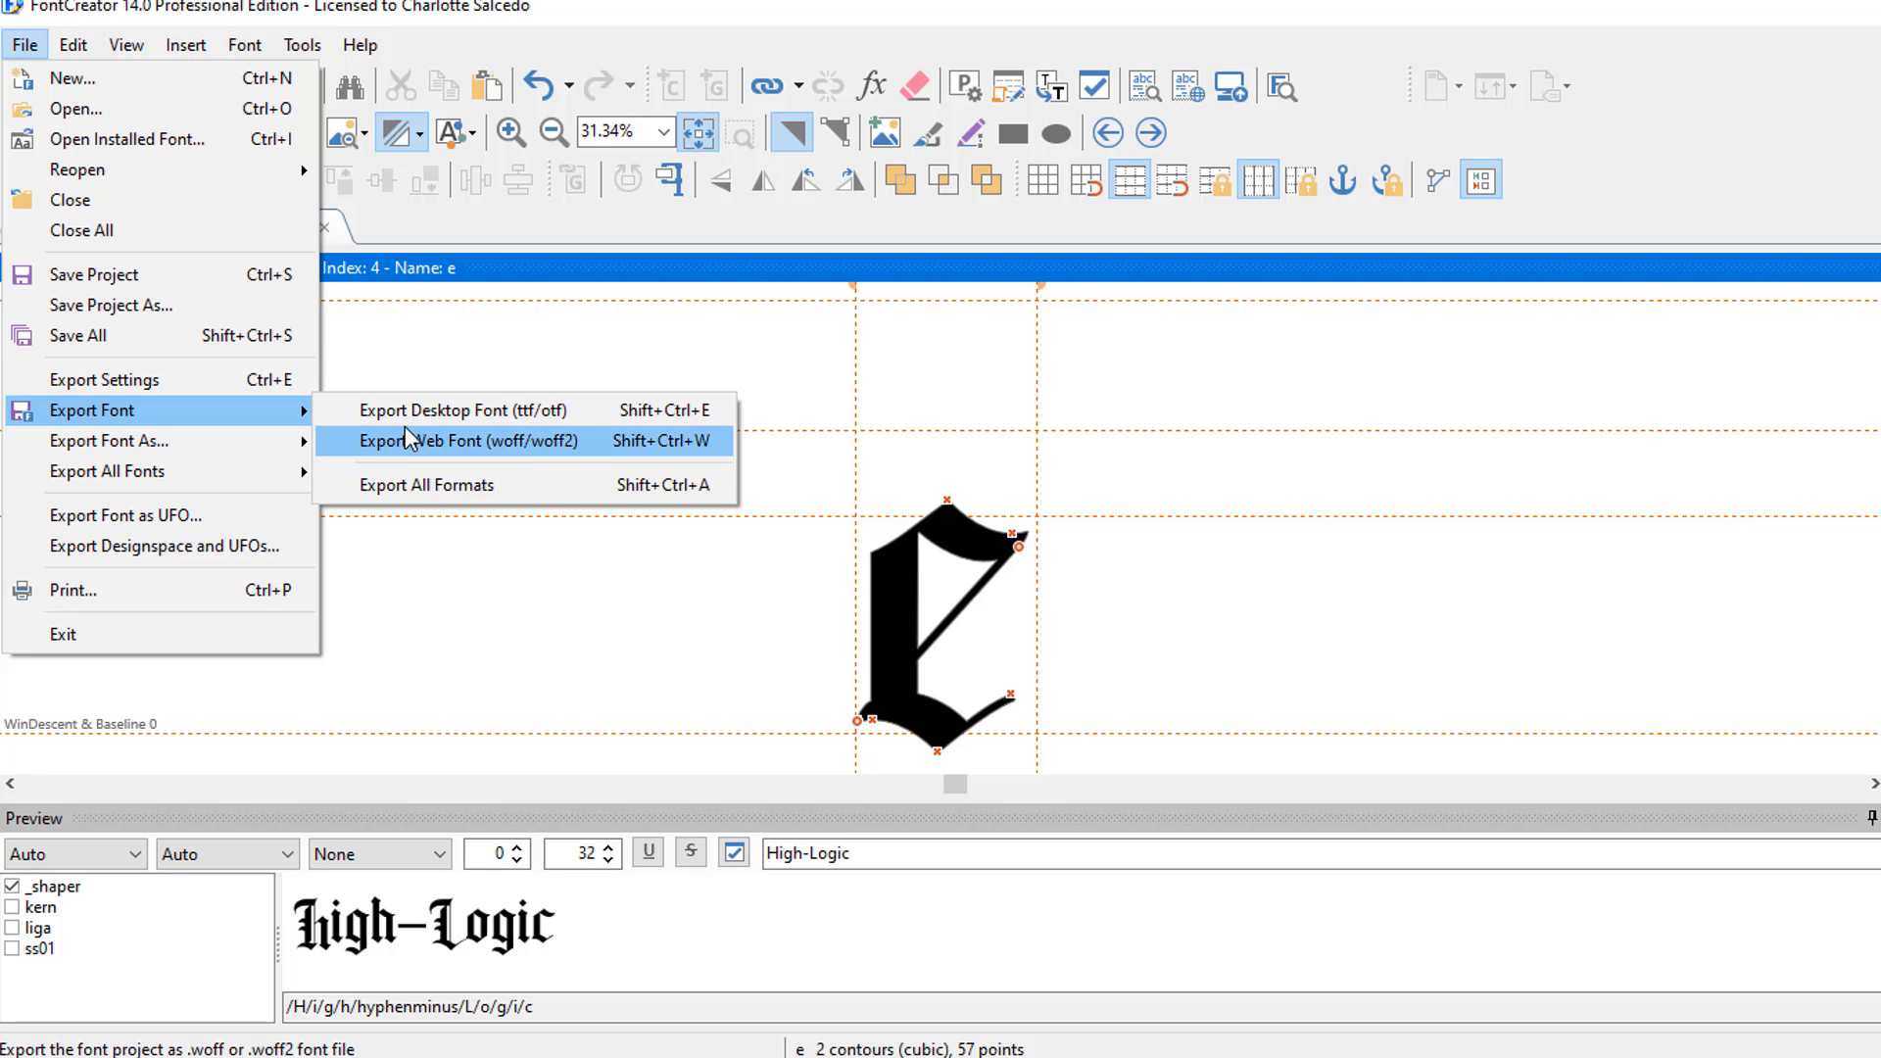
mouse_move(186, 30)
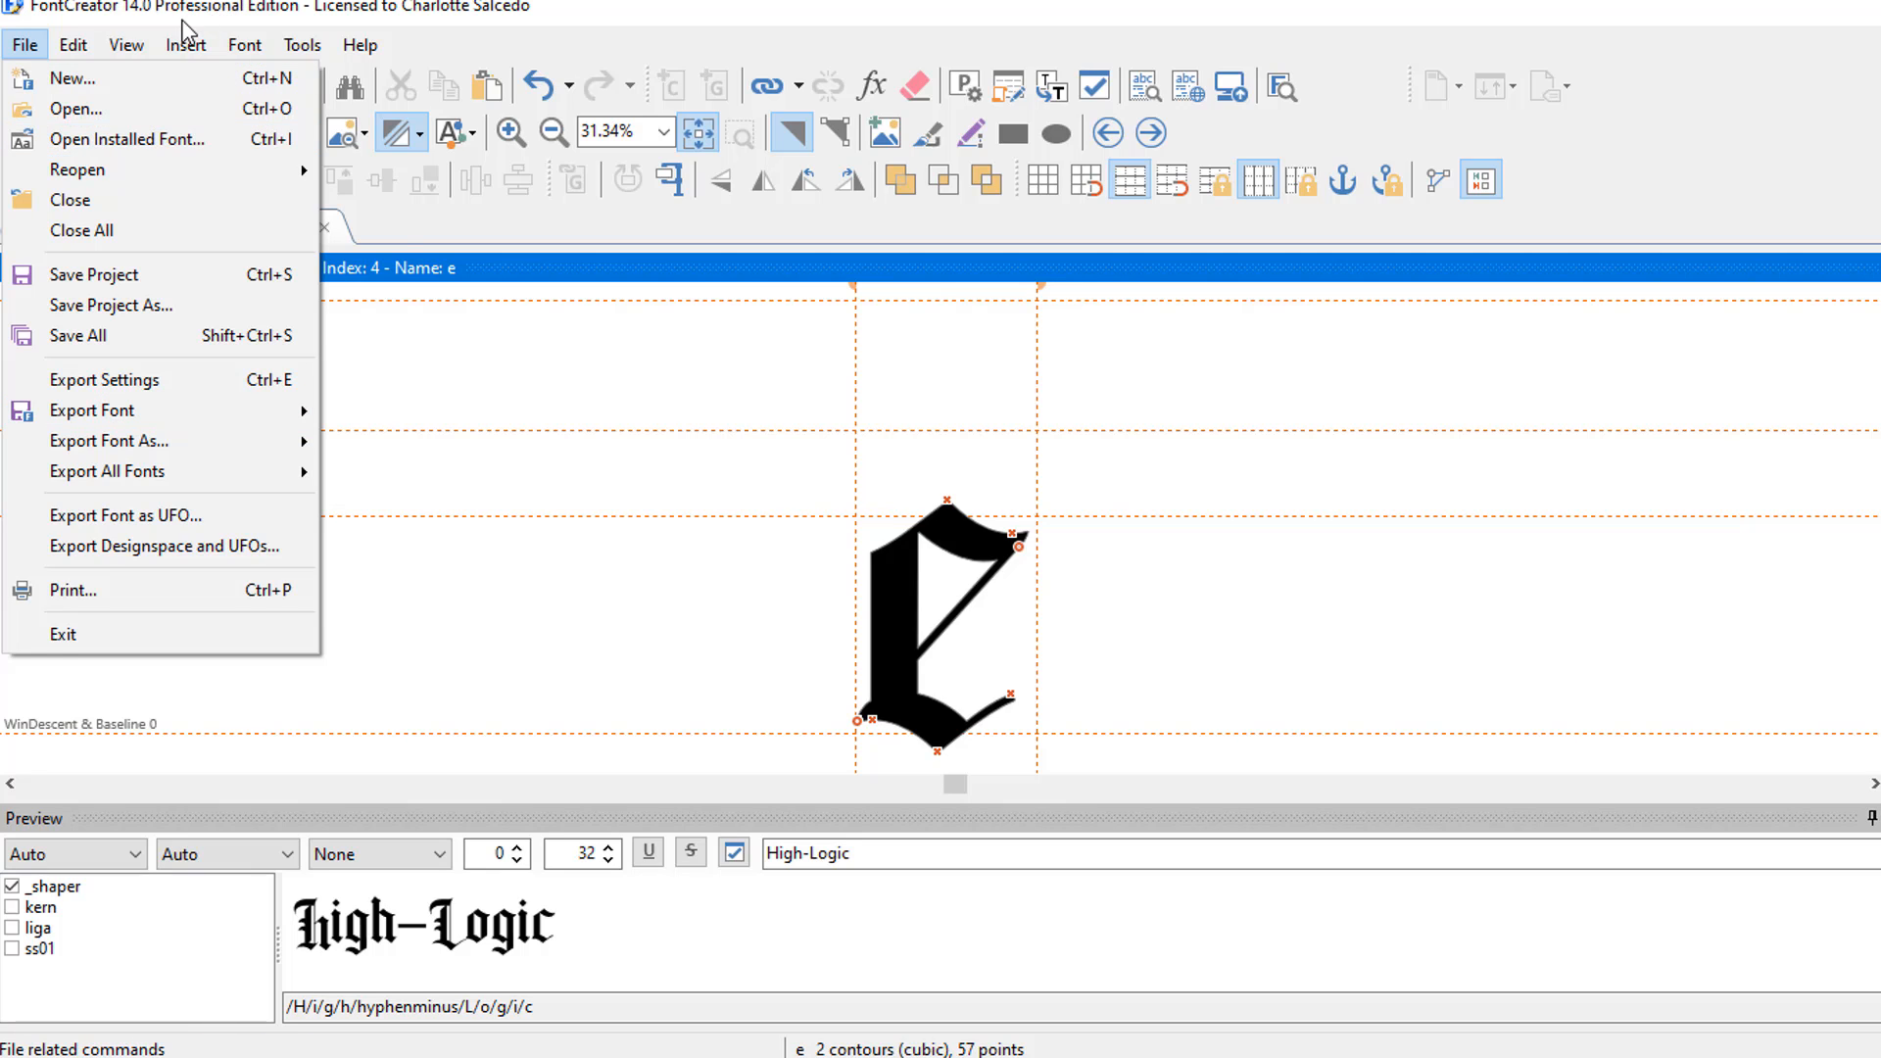
left_click(186, 45)
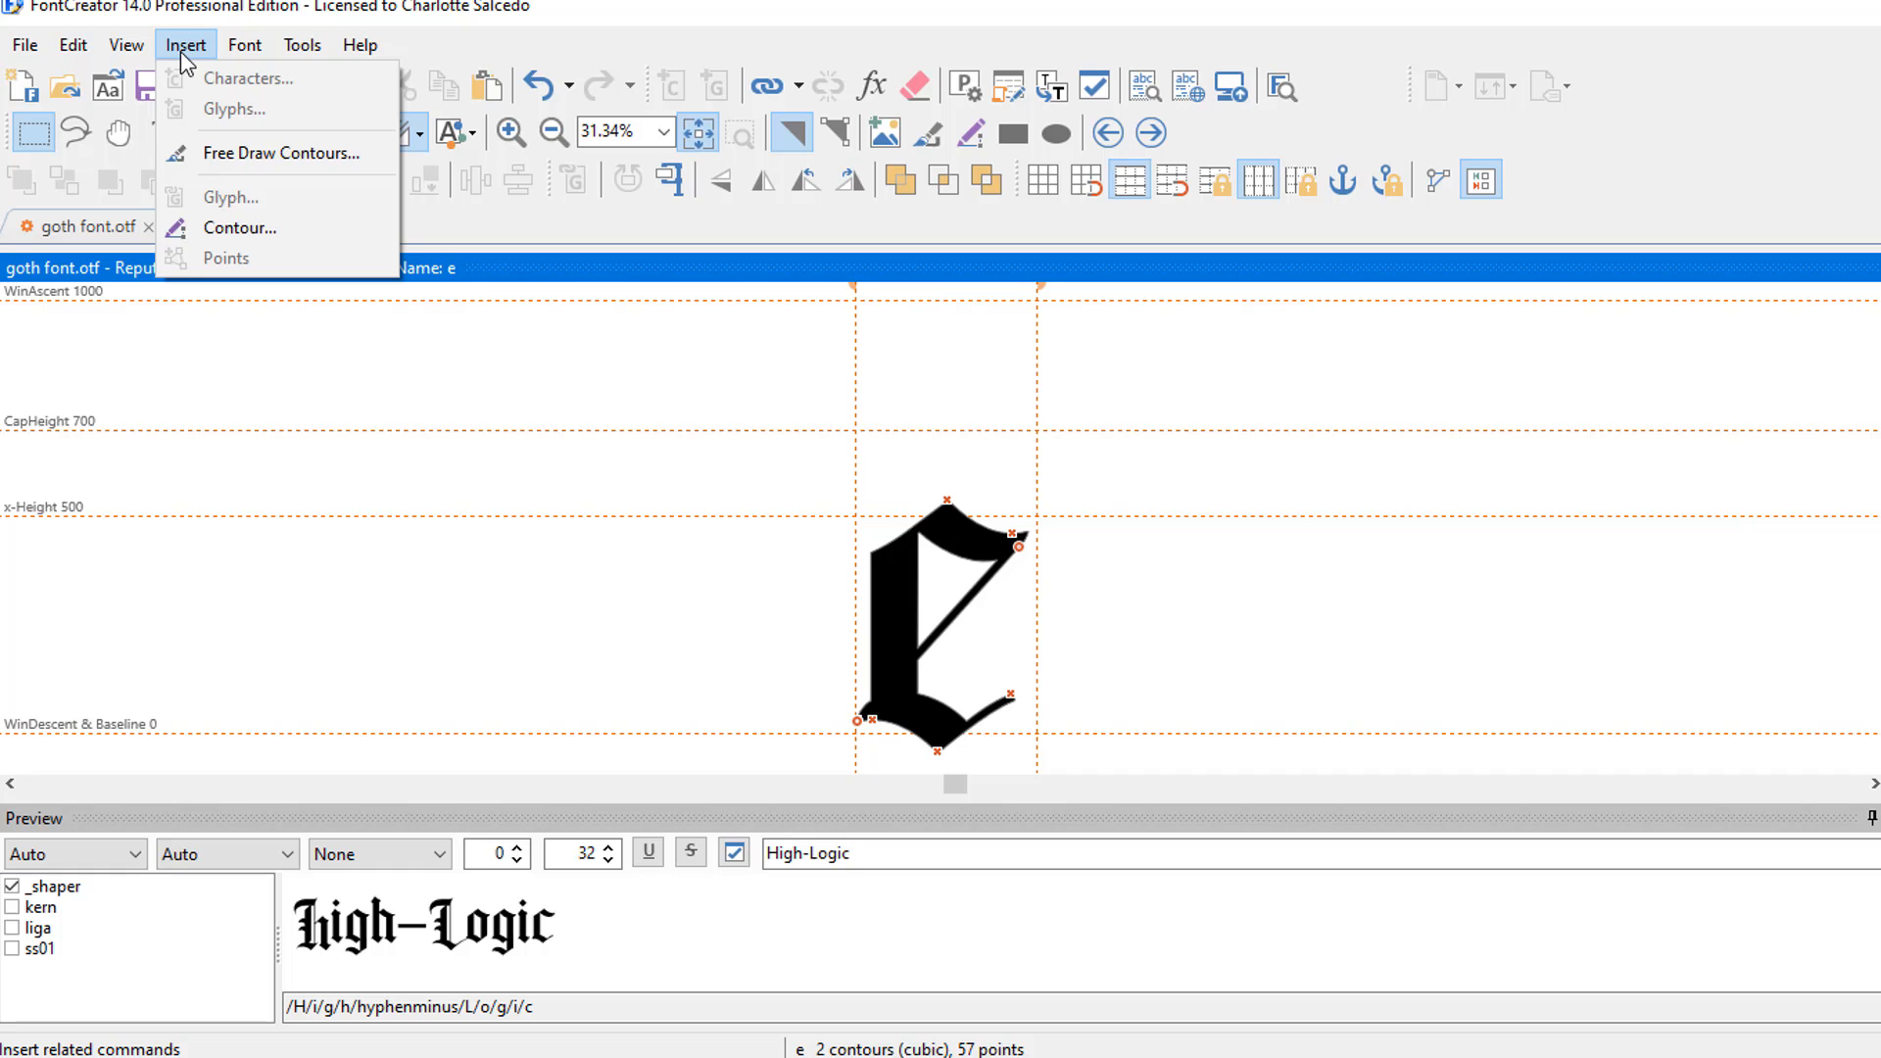
left_click(125, 45)
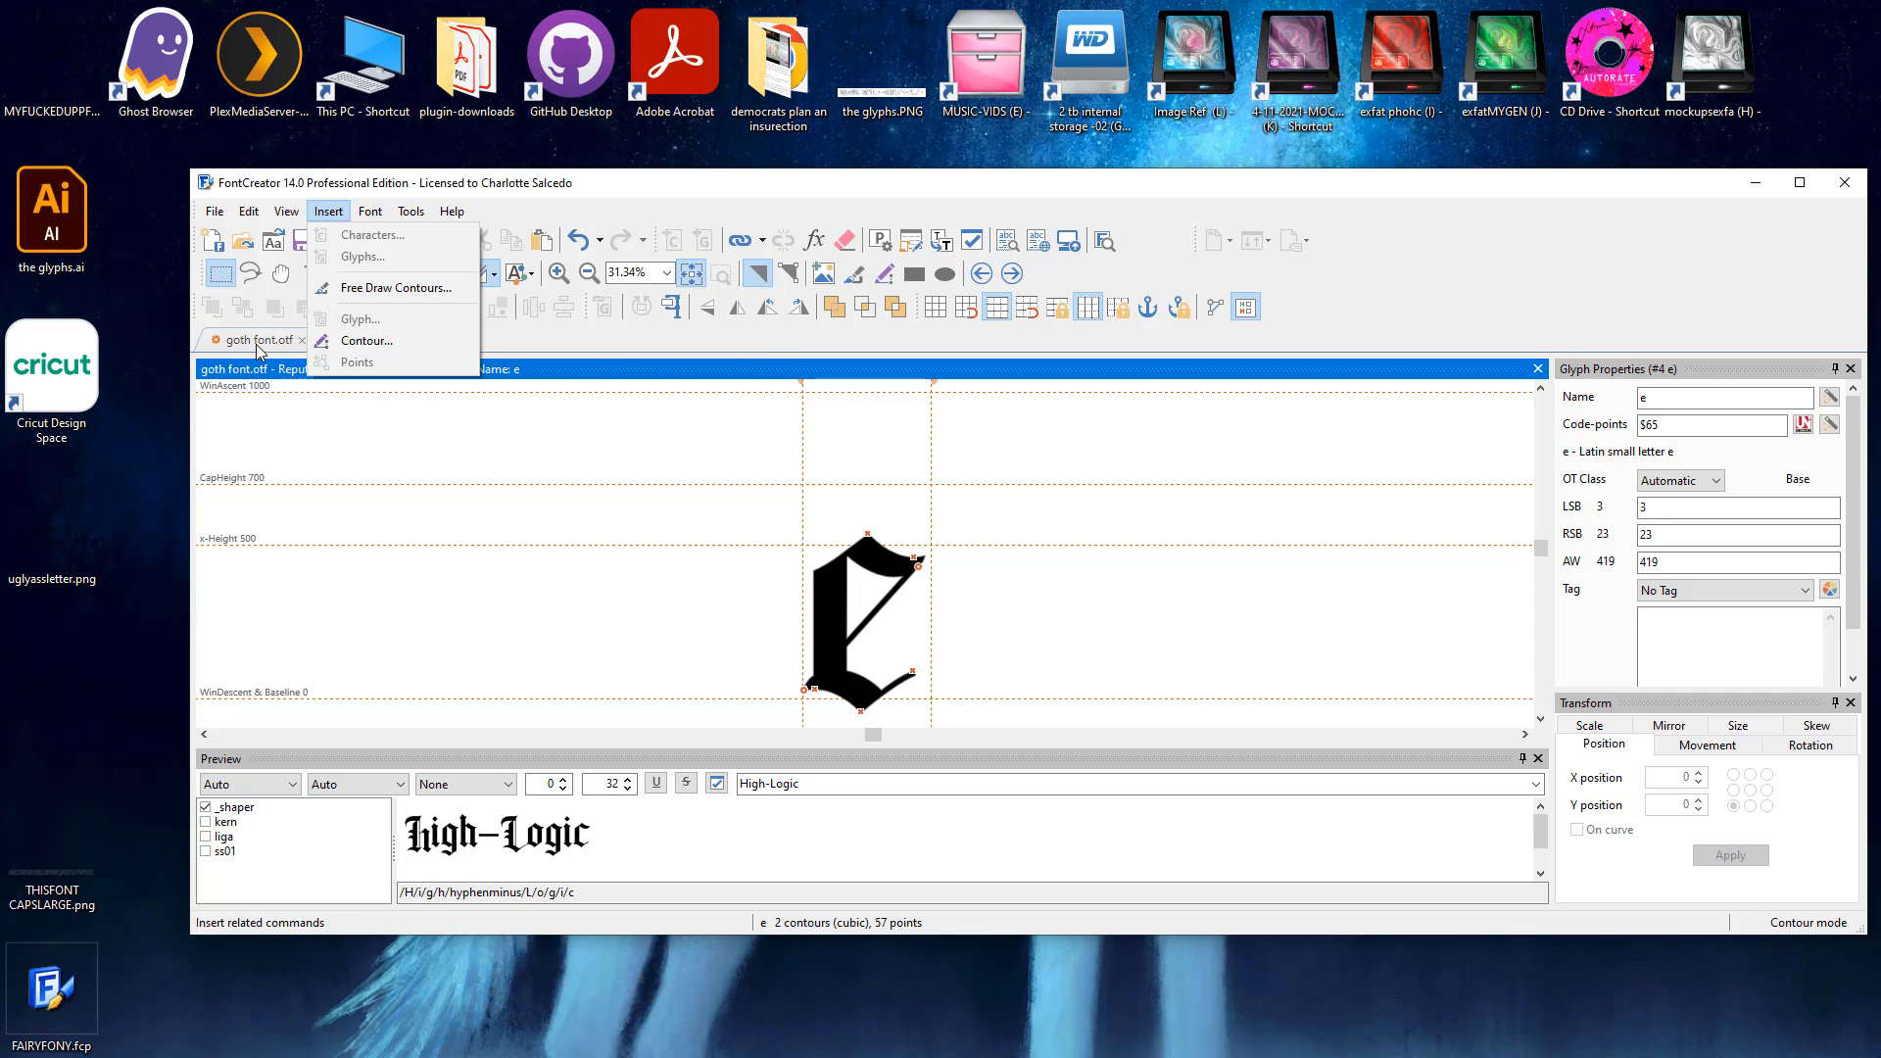
mouse_move(531, 433)
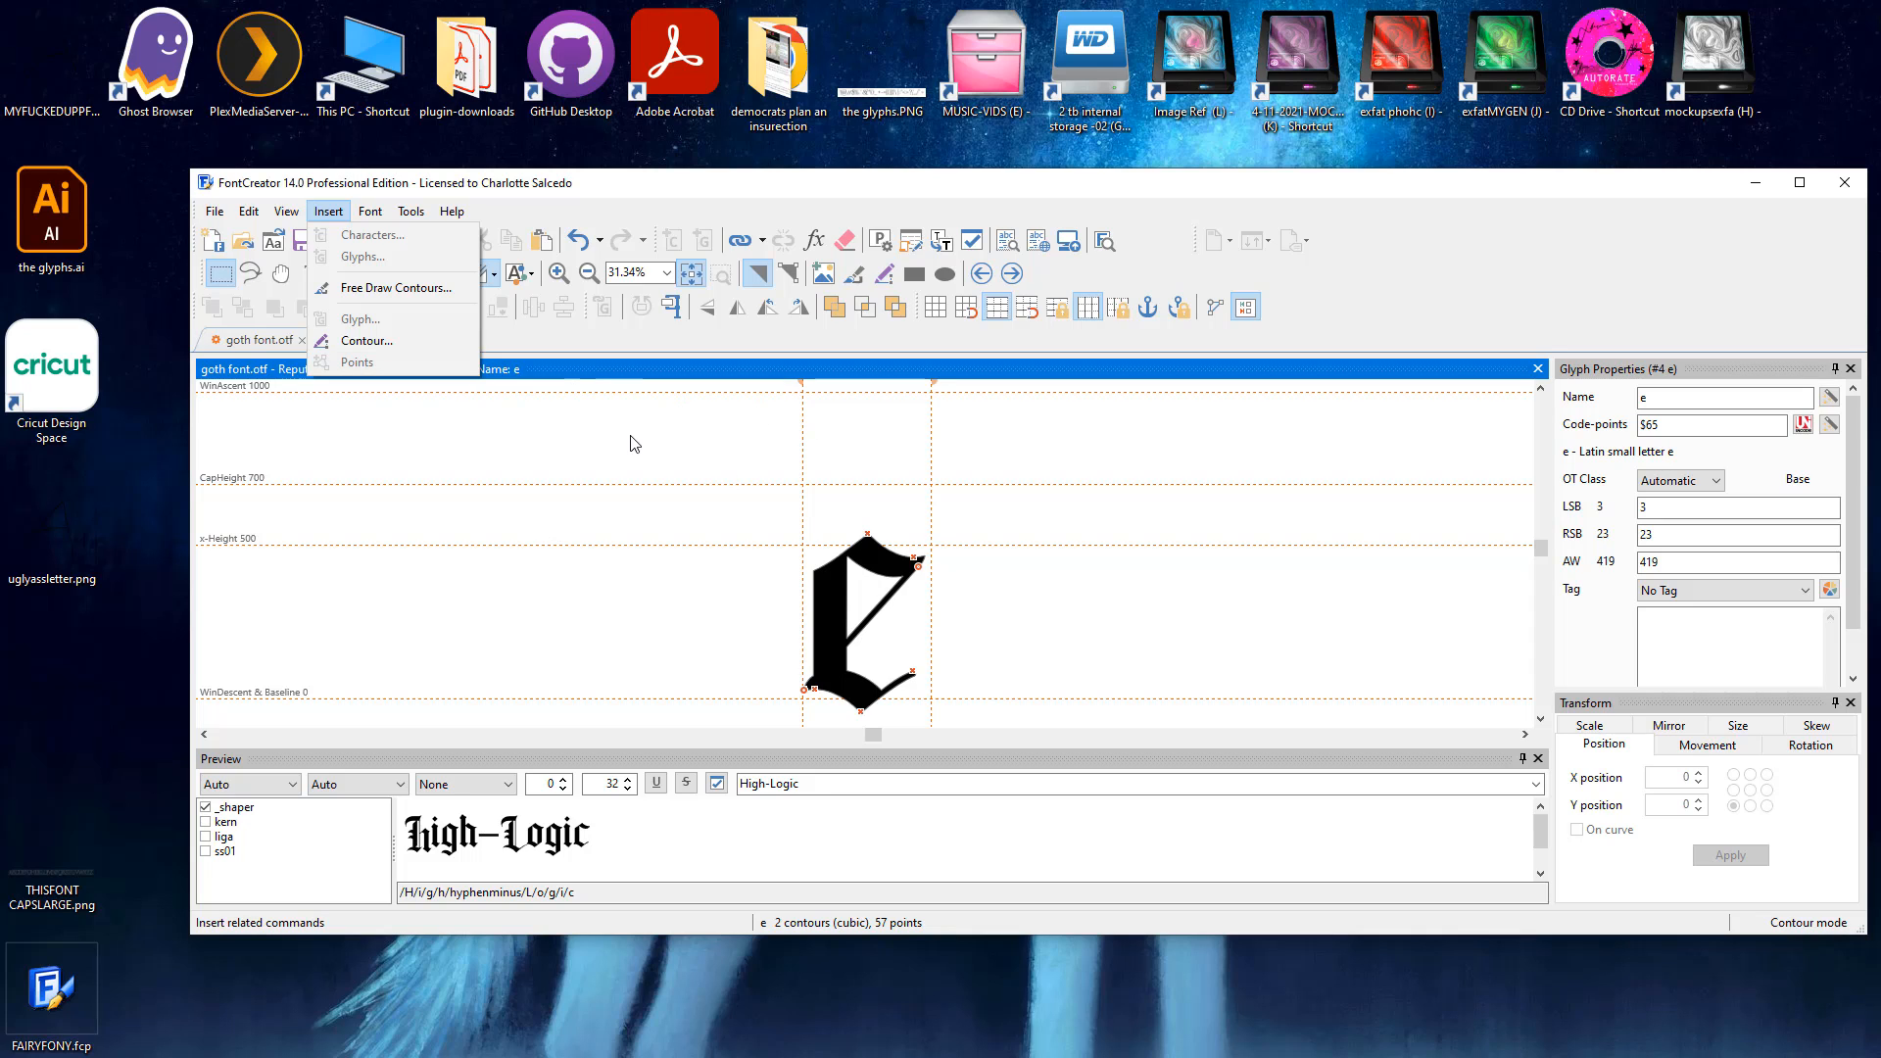
mouse_move(613, 435)
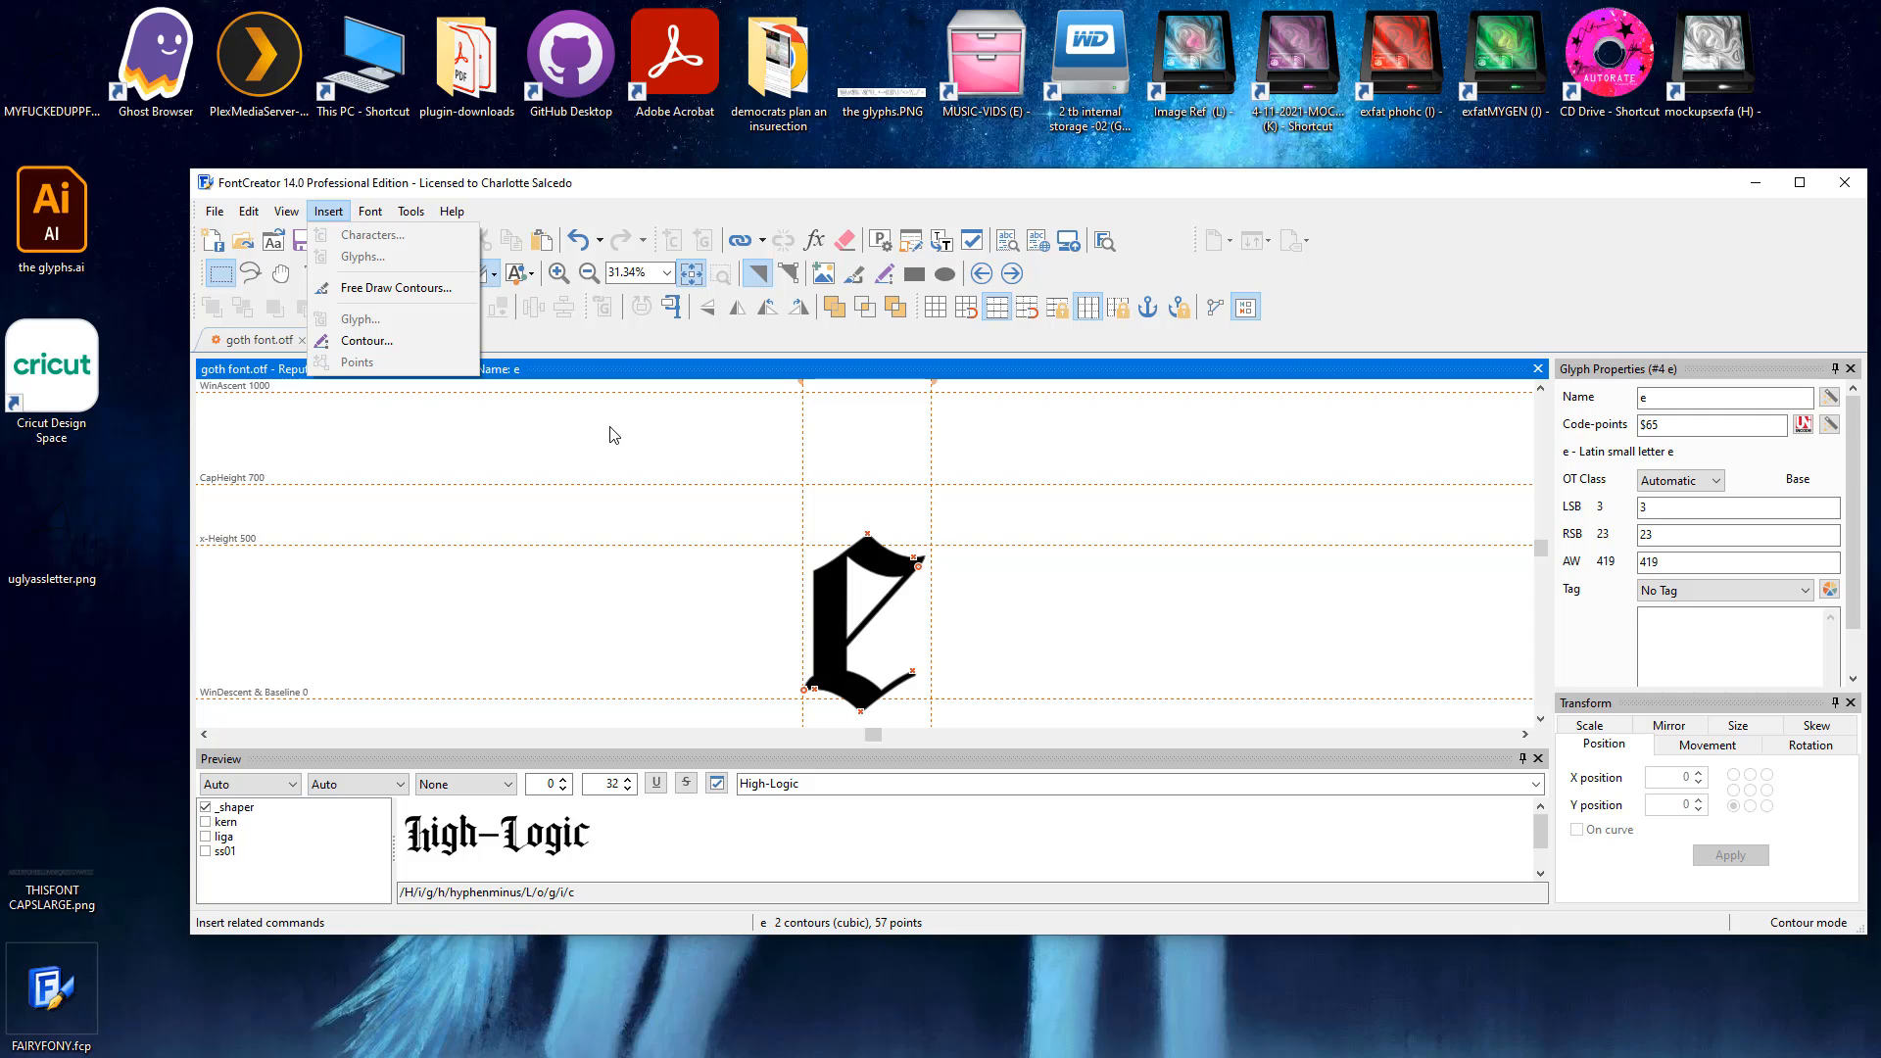
mouse_move(260, 258)
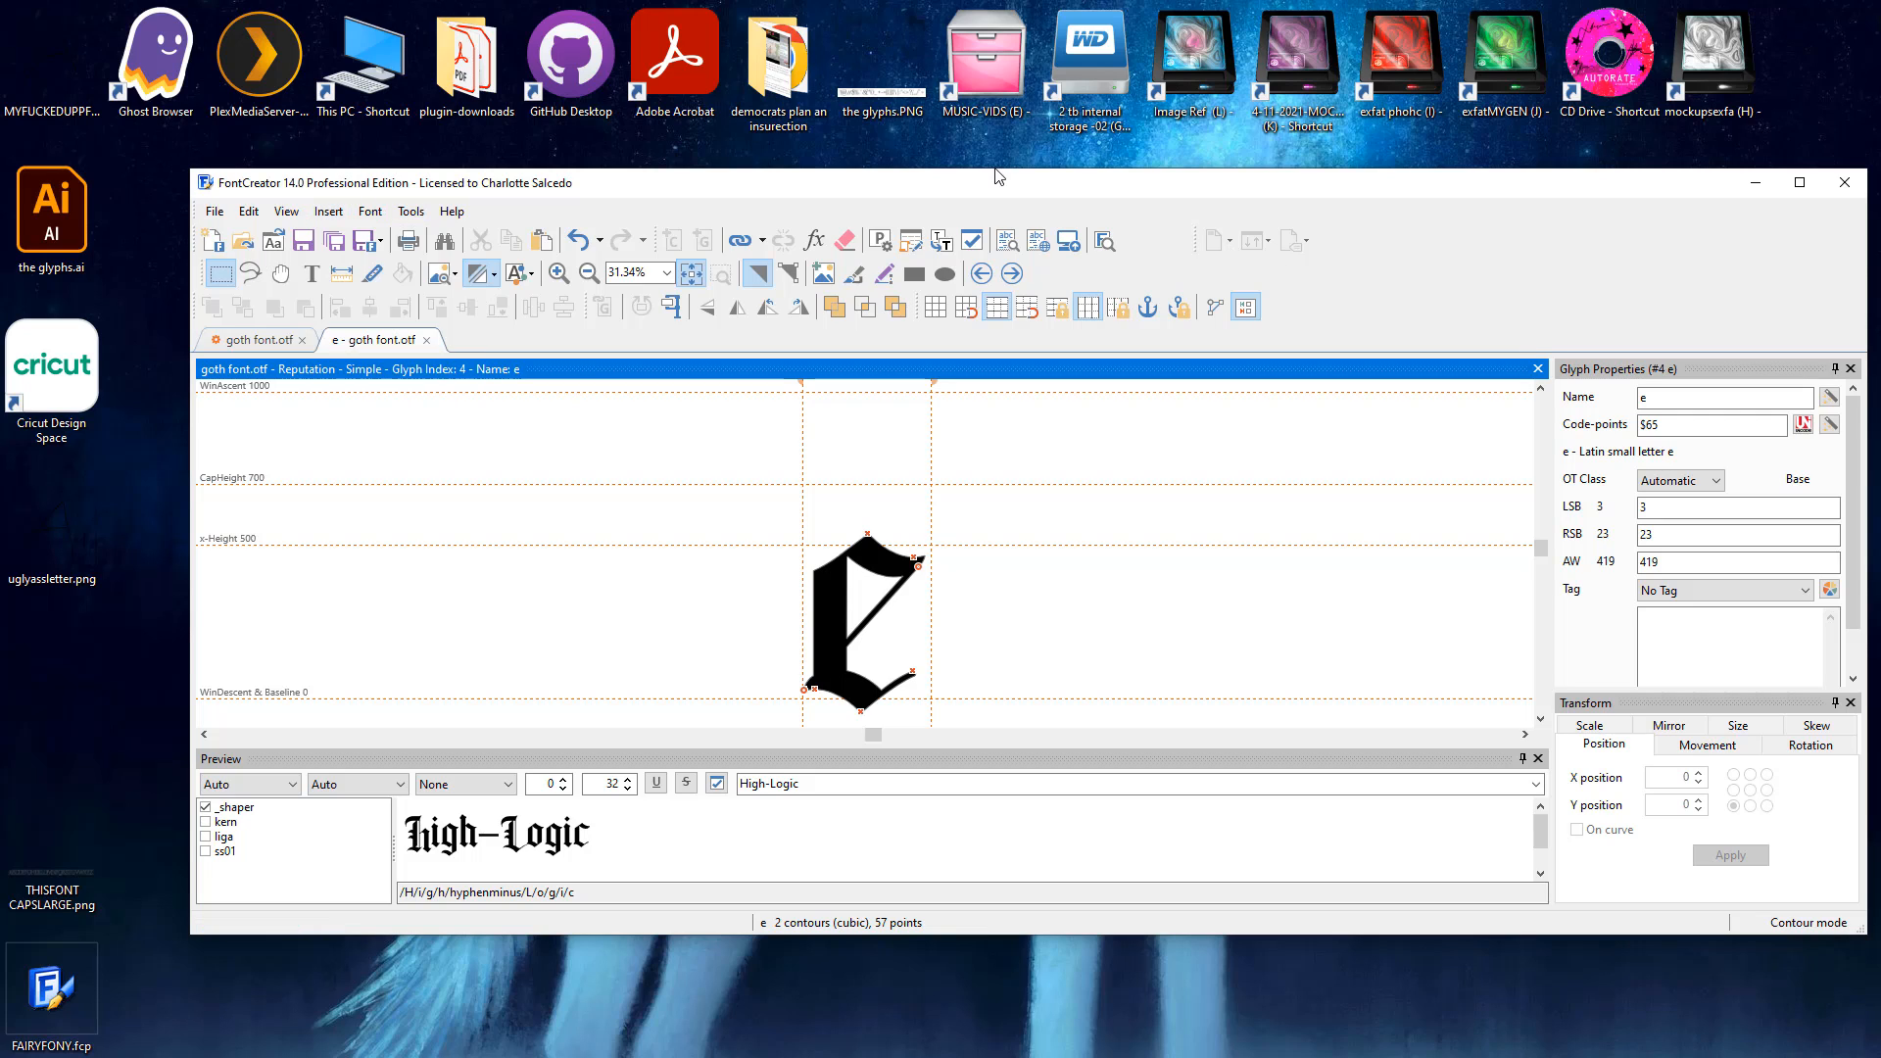
mouse_move(1176, 288)
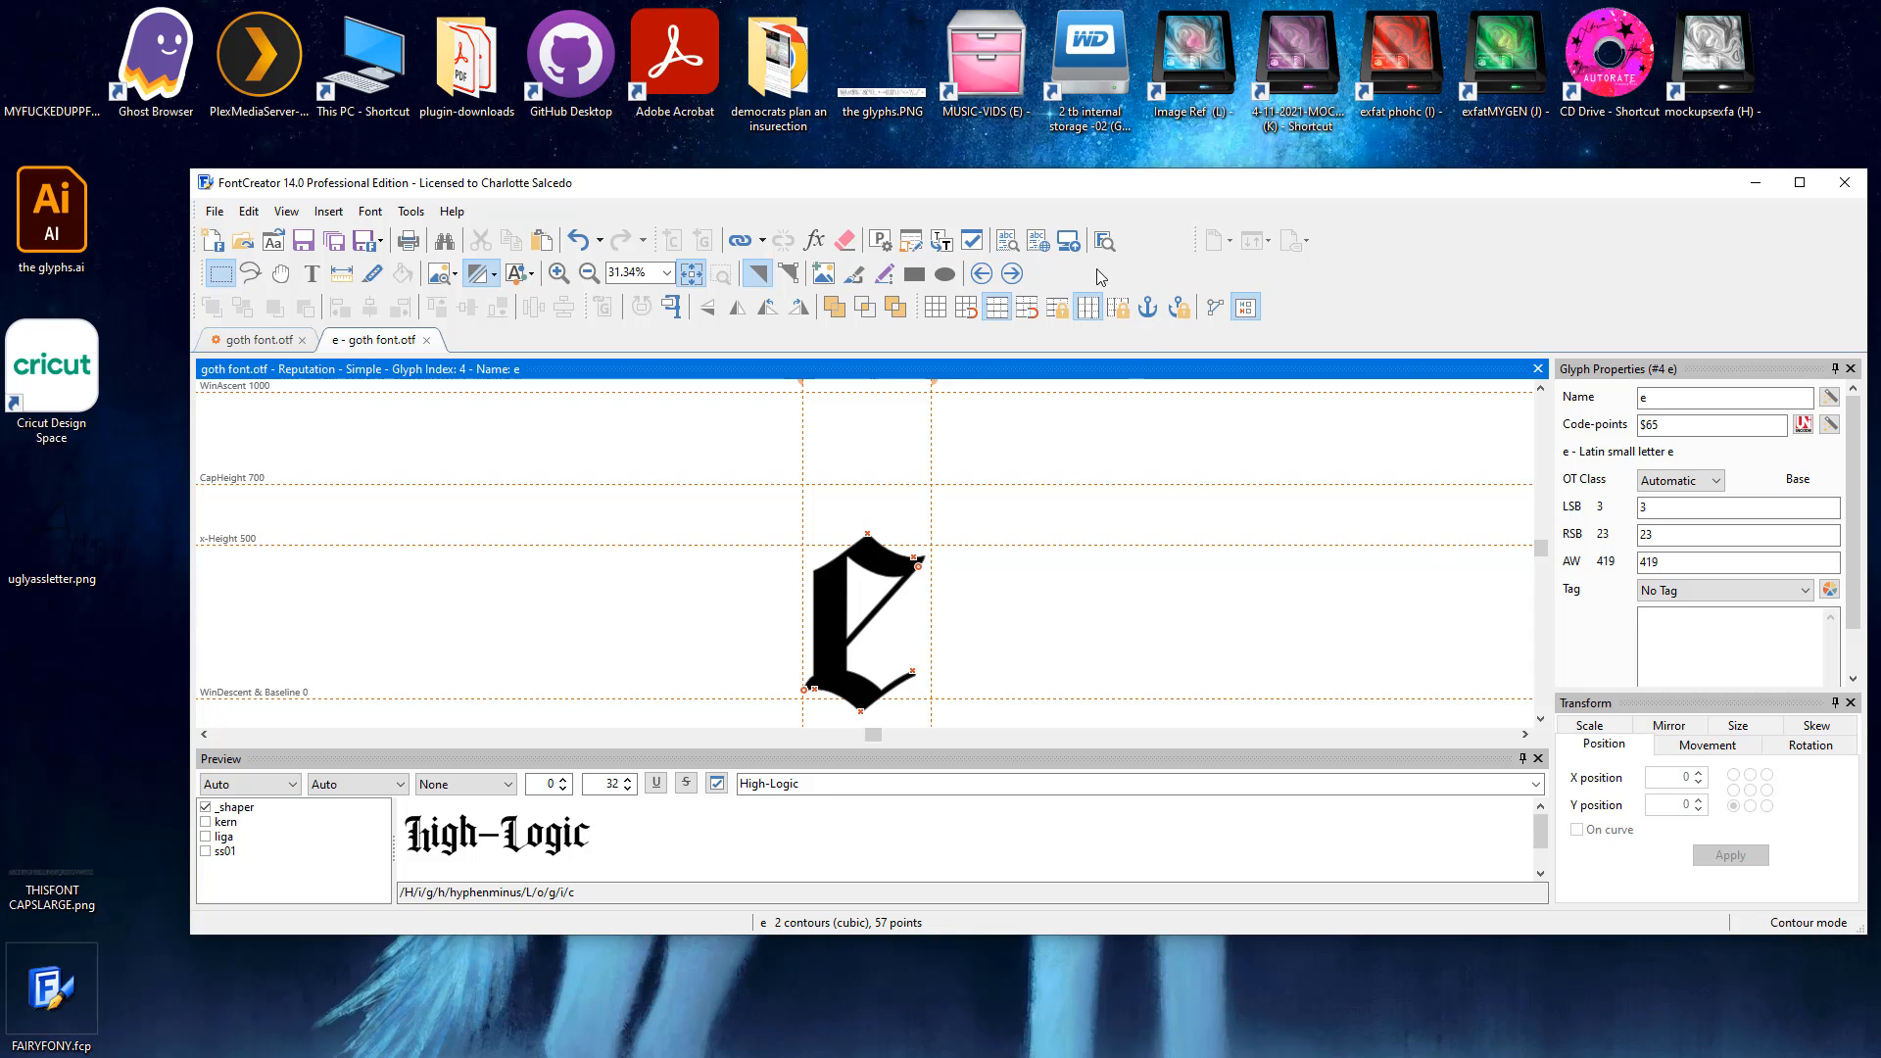
mouse_move(721, 564)
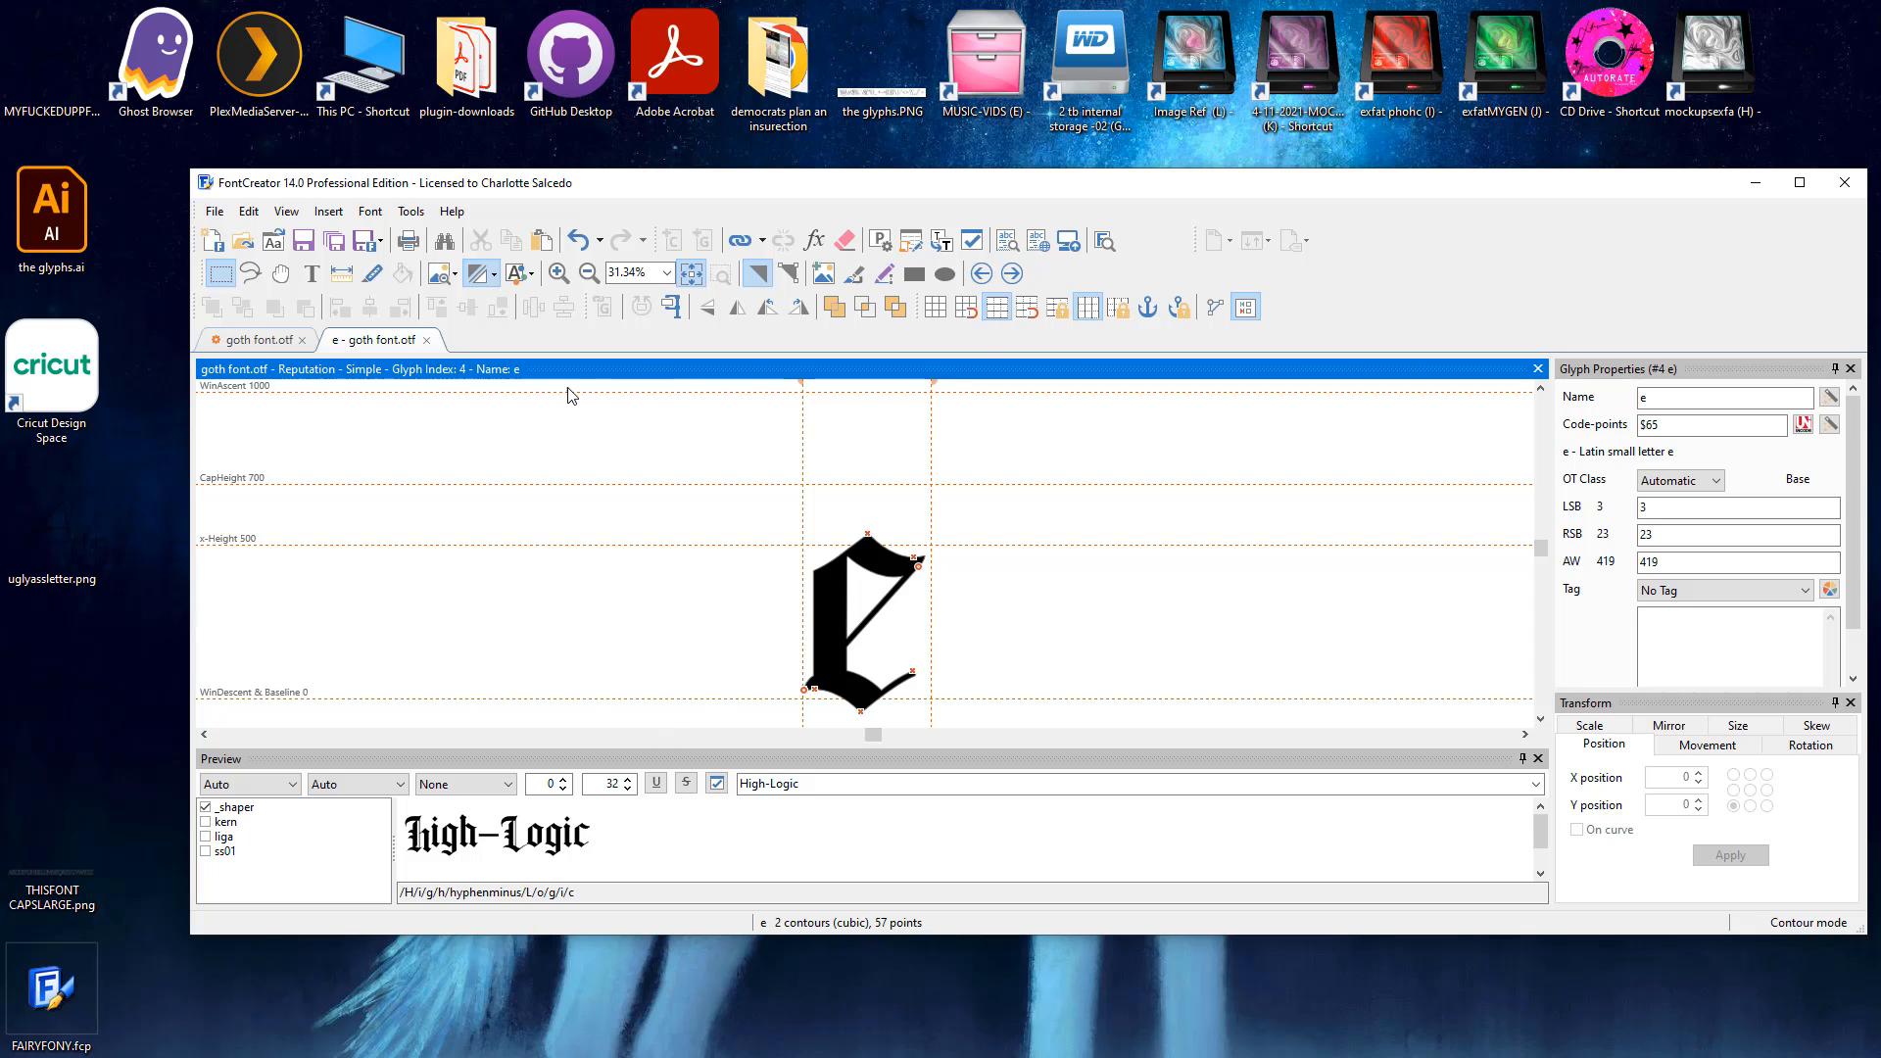
mouse_move(568, 395)
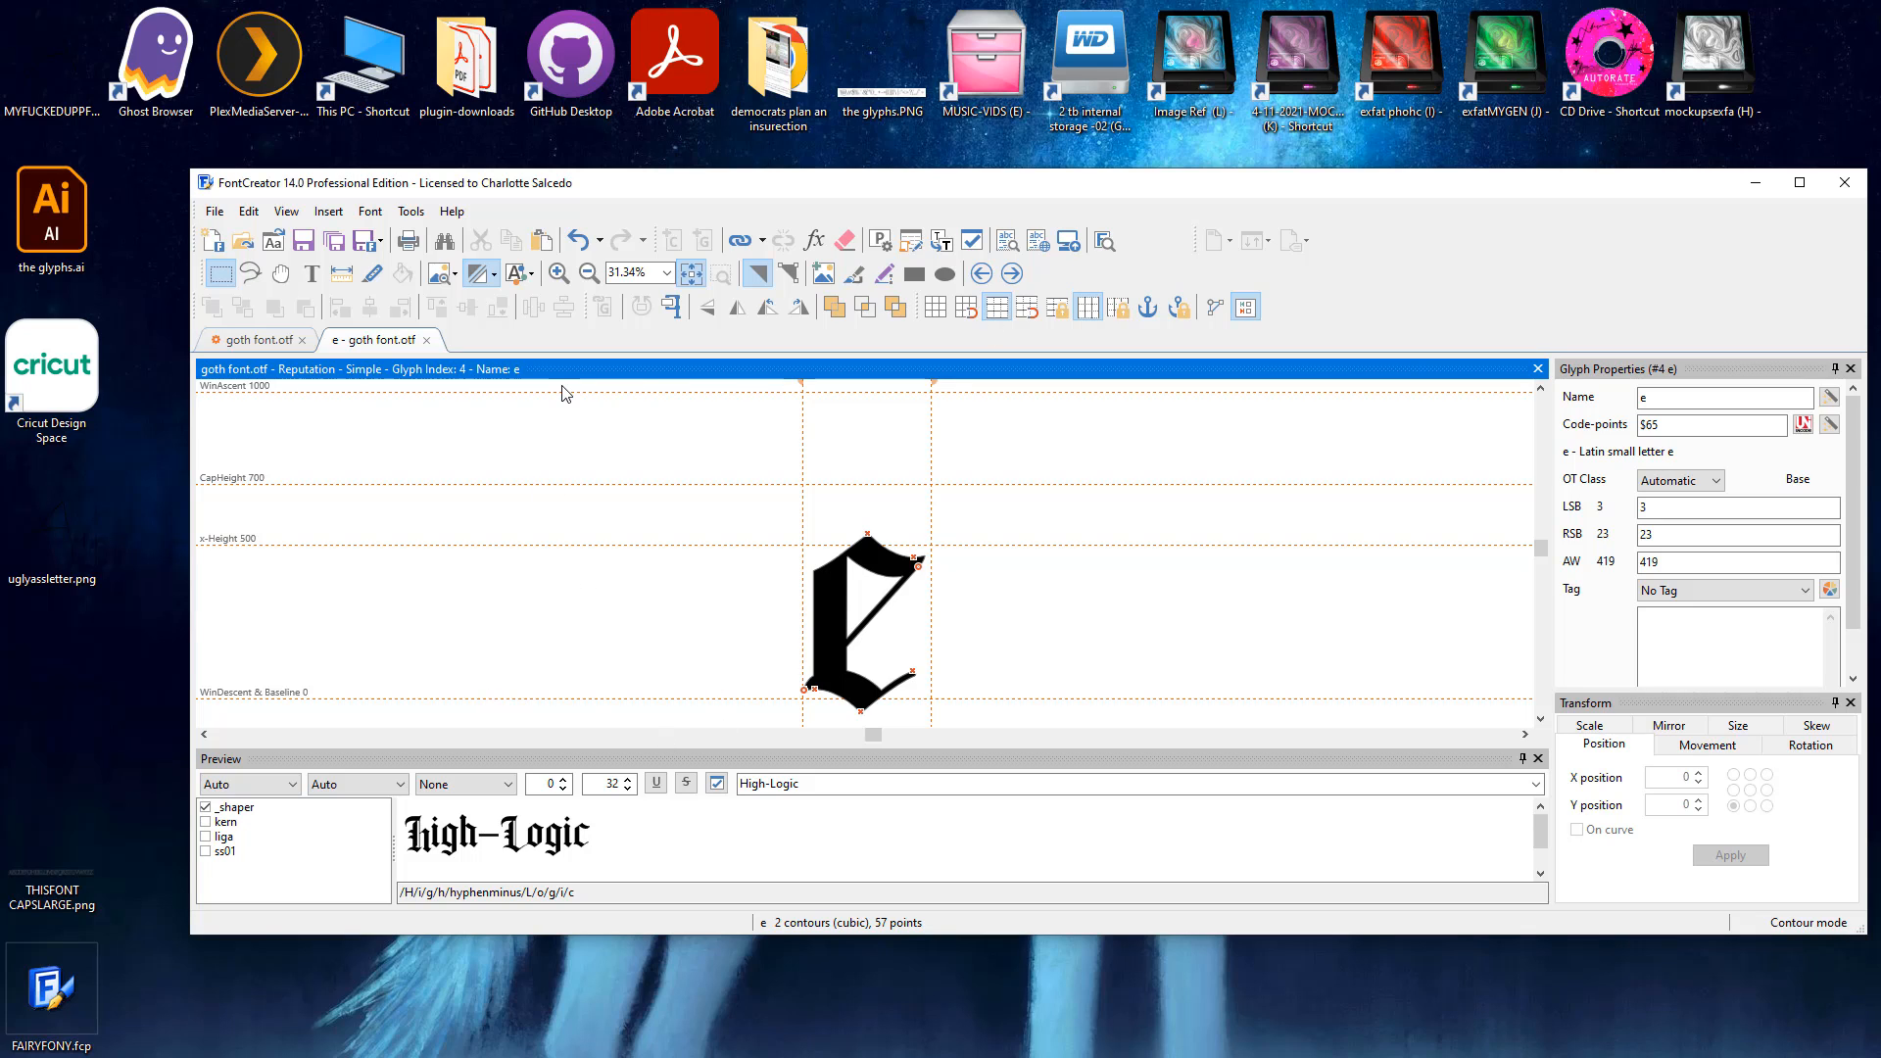